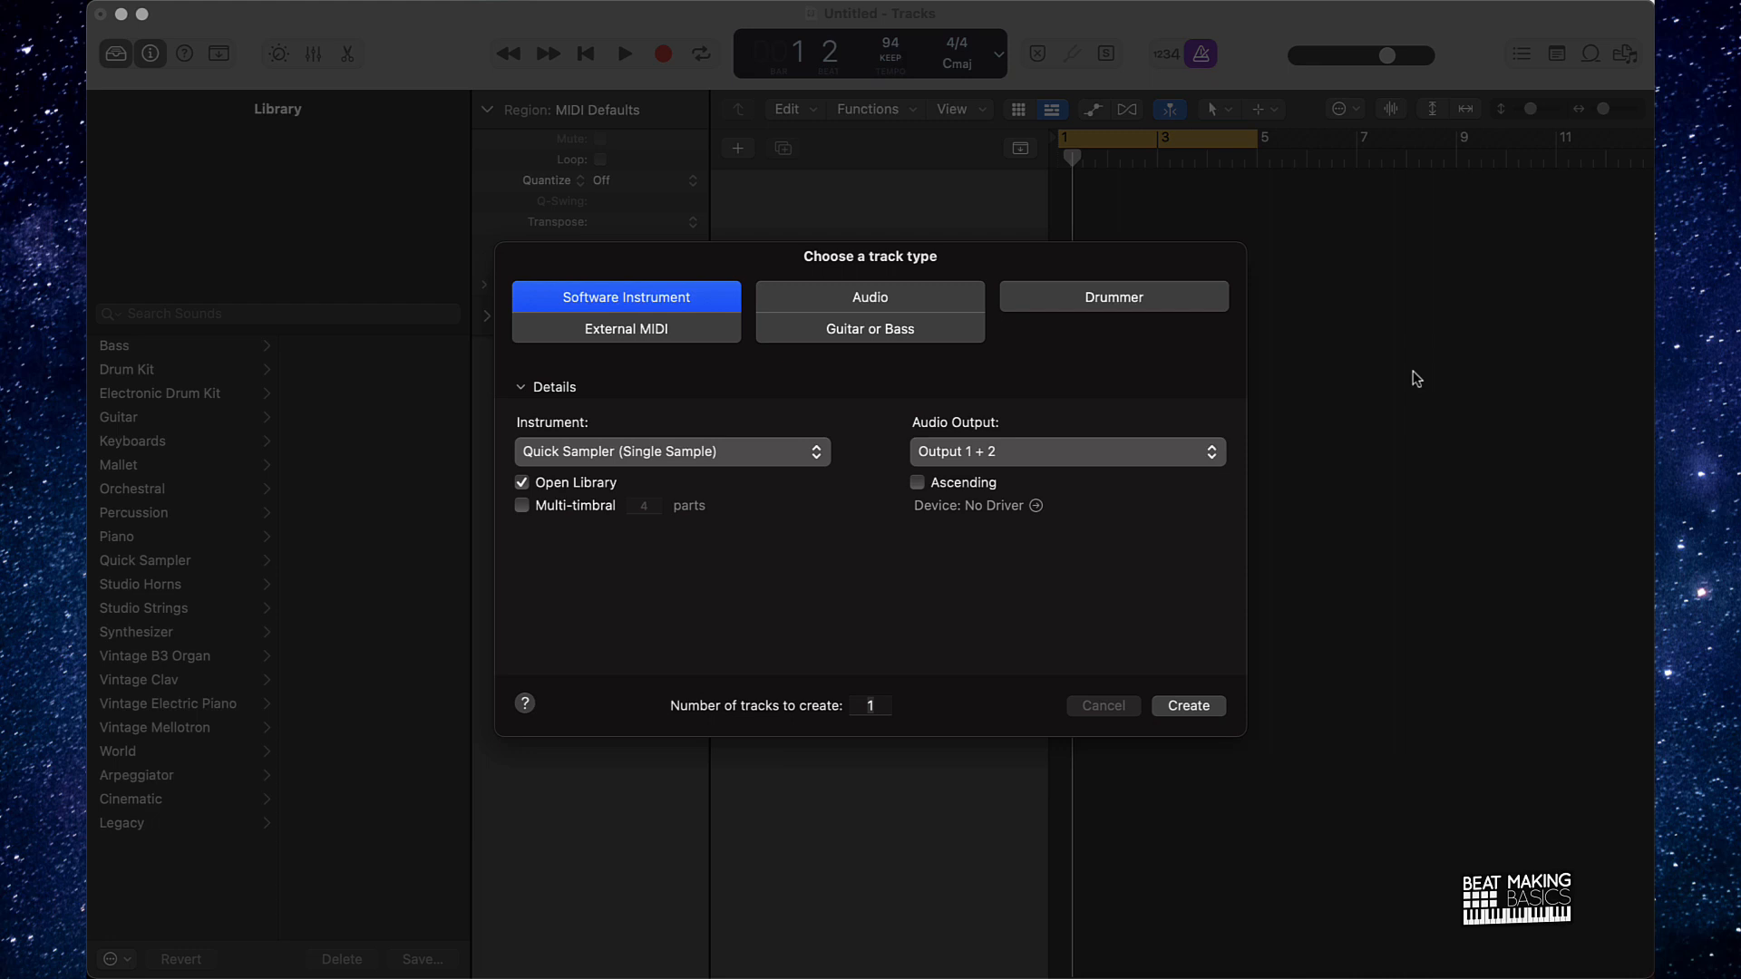
pyautogui.moveTo(788, 274)
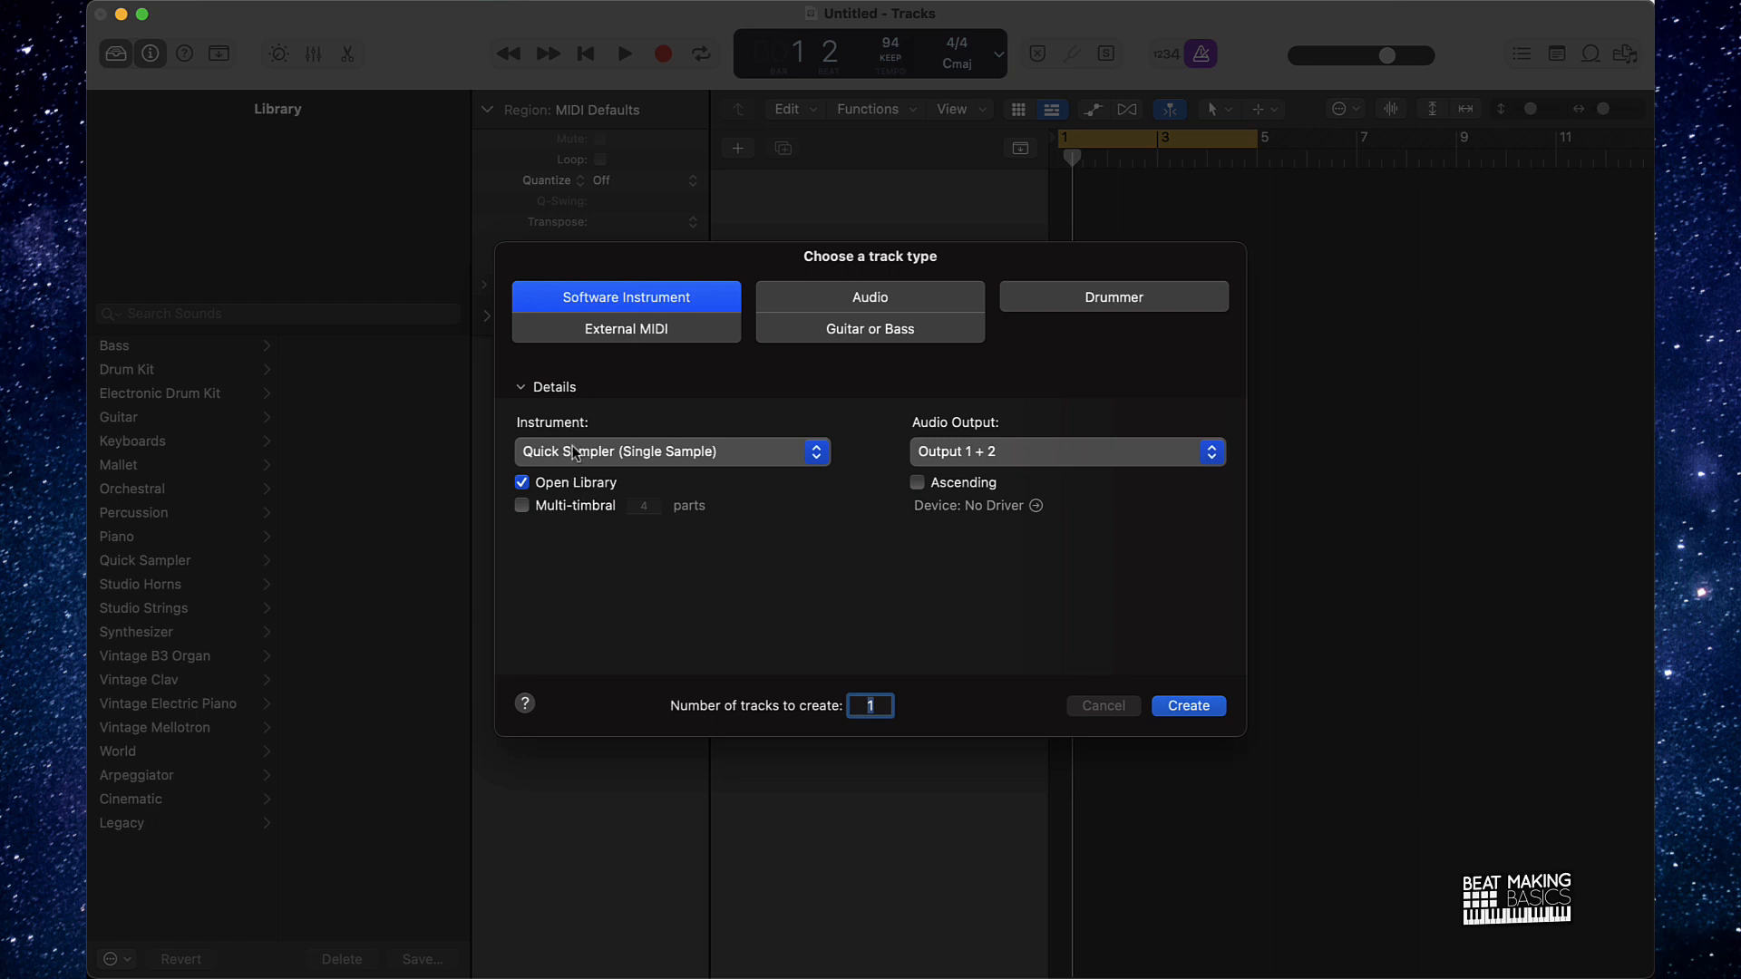
# - Choose Software Instrument with Quick Sampler (Single Sample) kept as the instrument
pyautogui.click(671, 452)
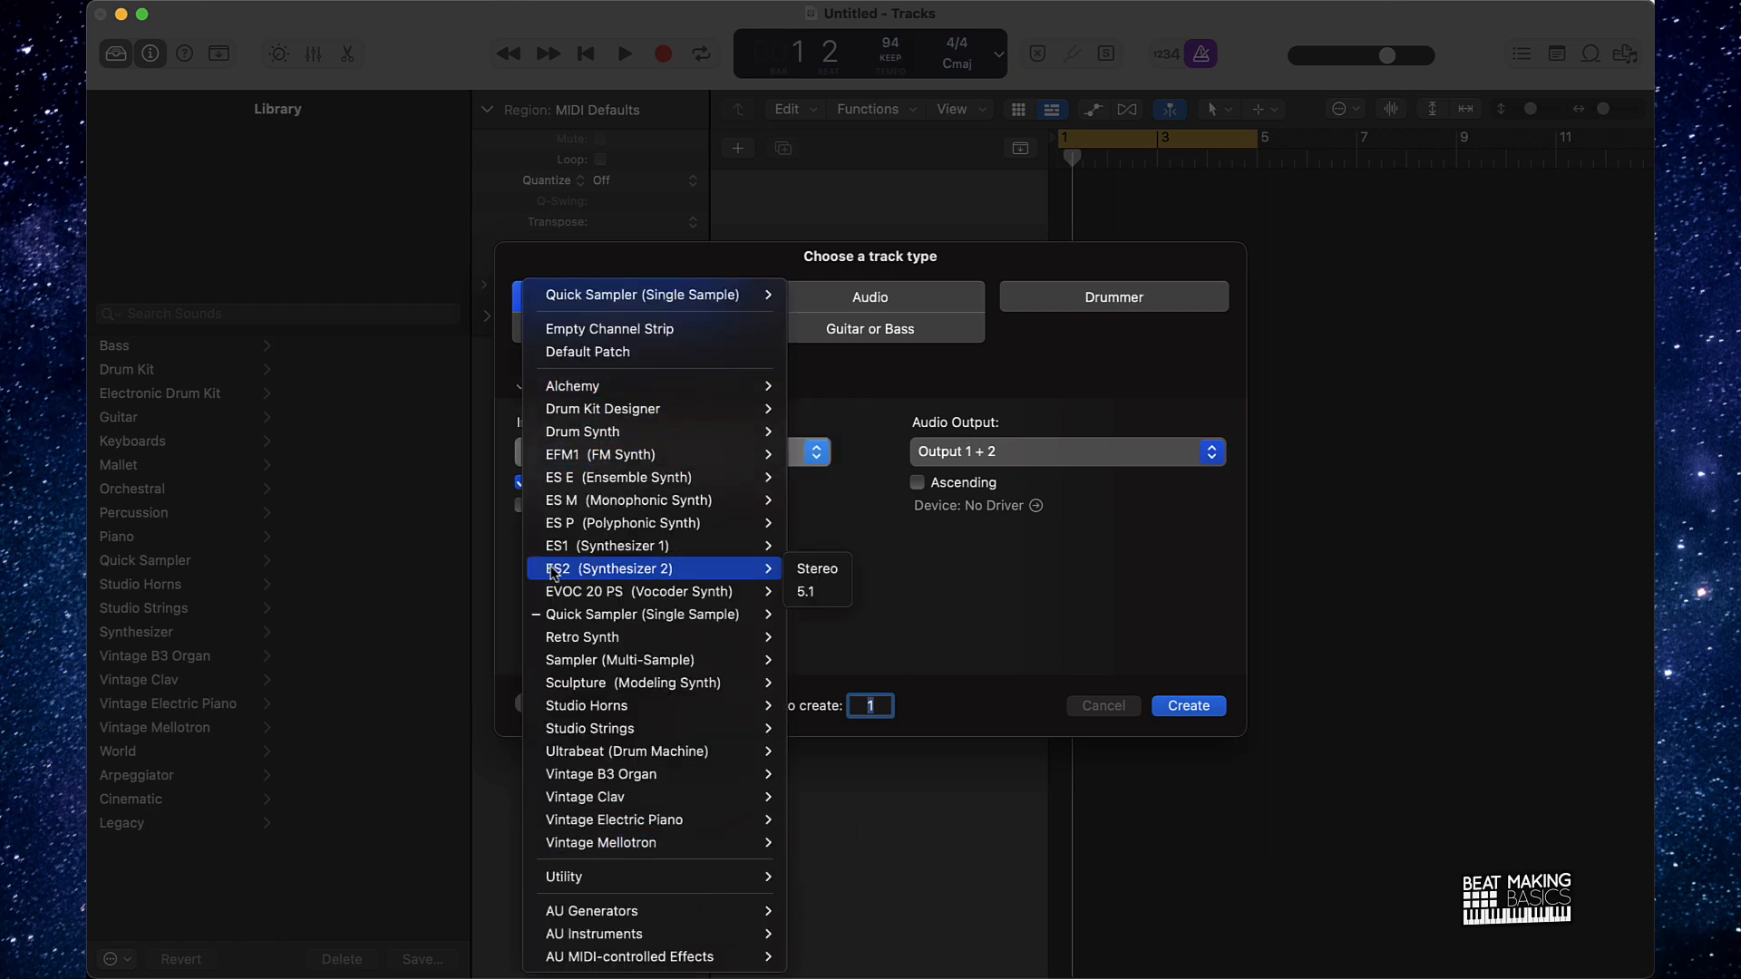
pyautogui.moveTo(656, 615)
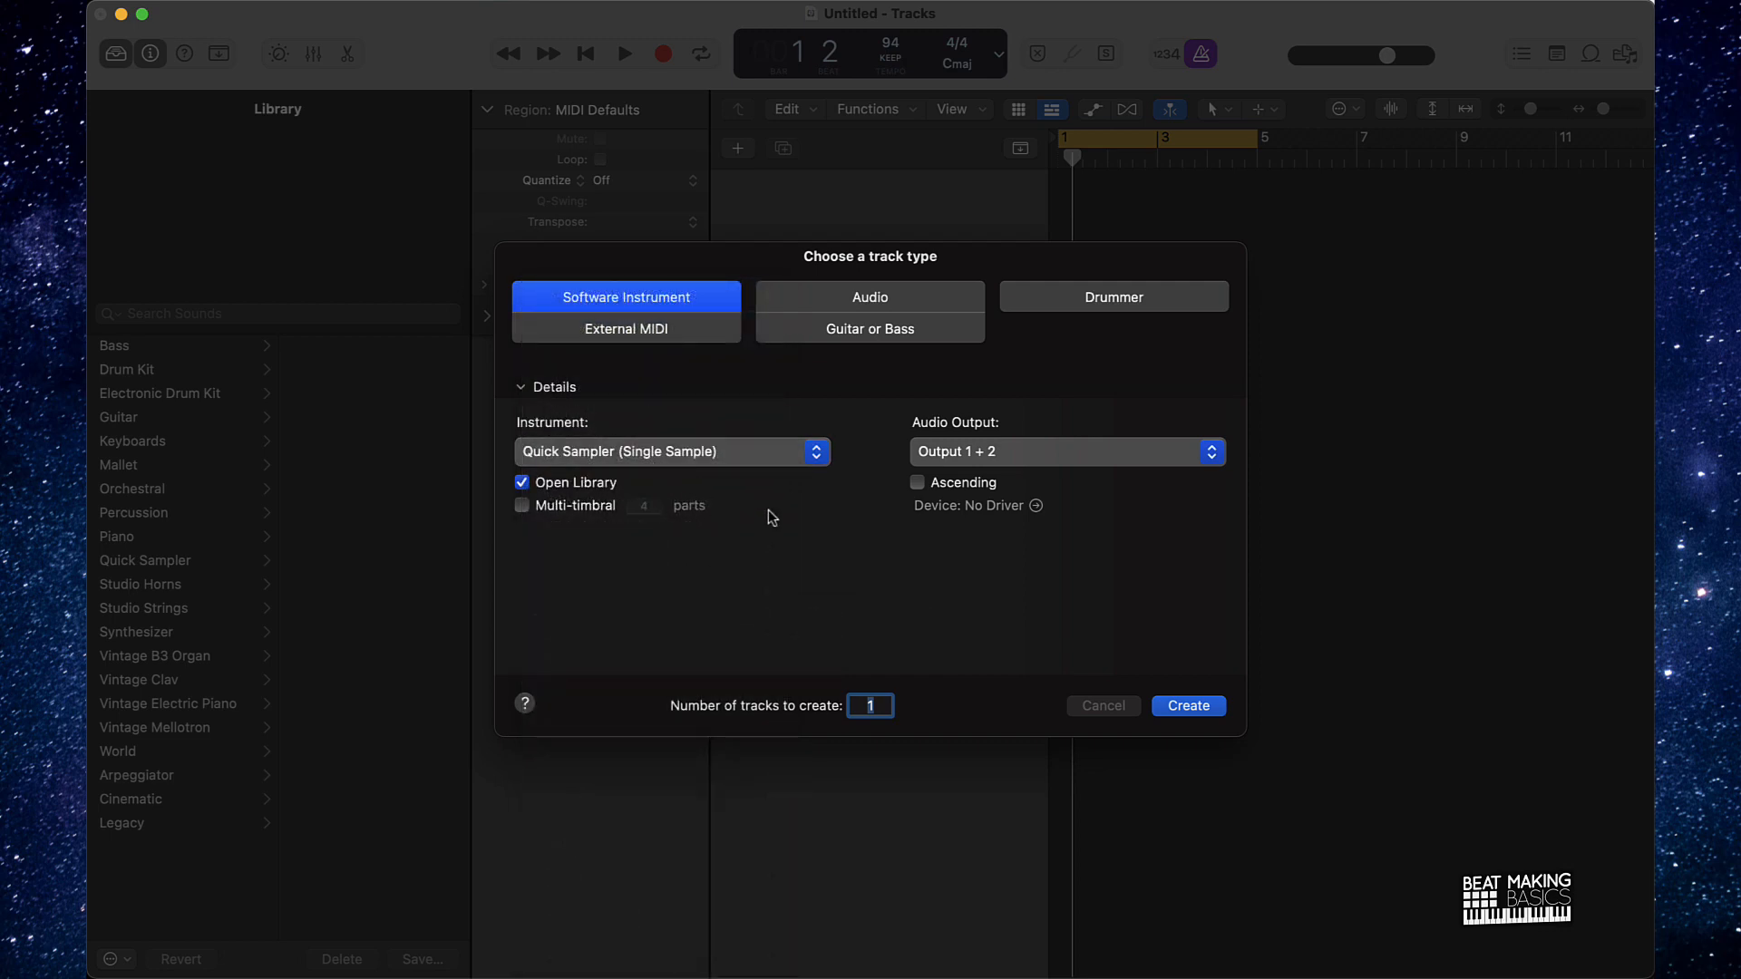
pyautogui.click(1189, 705)
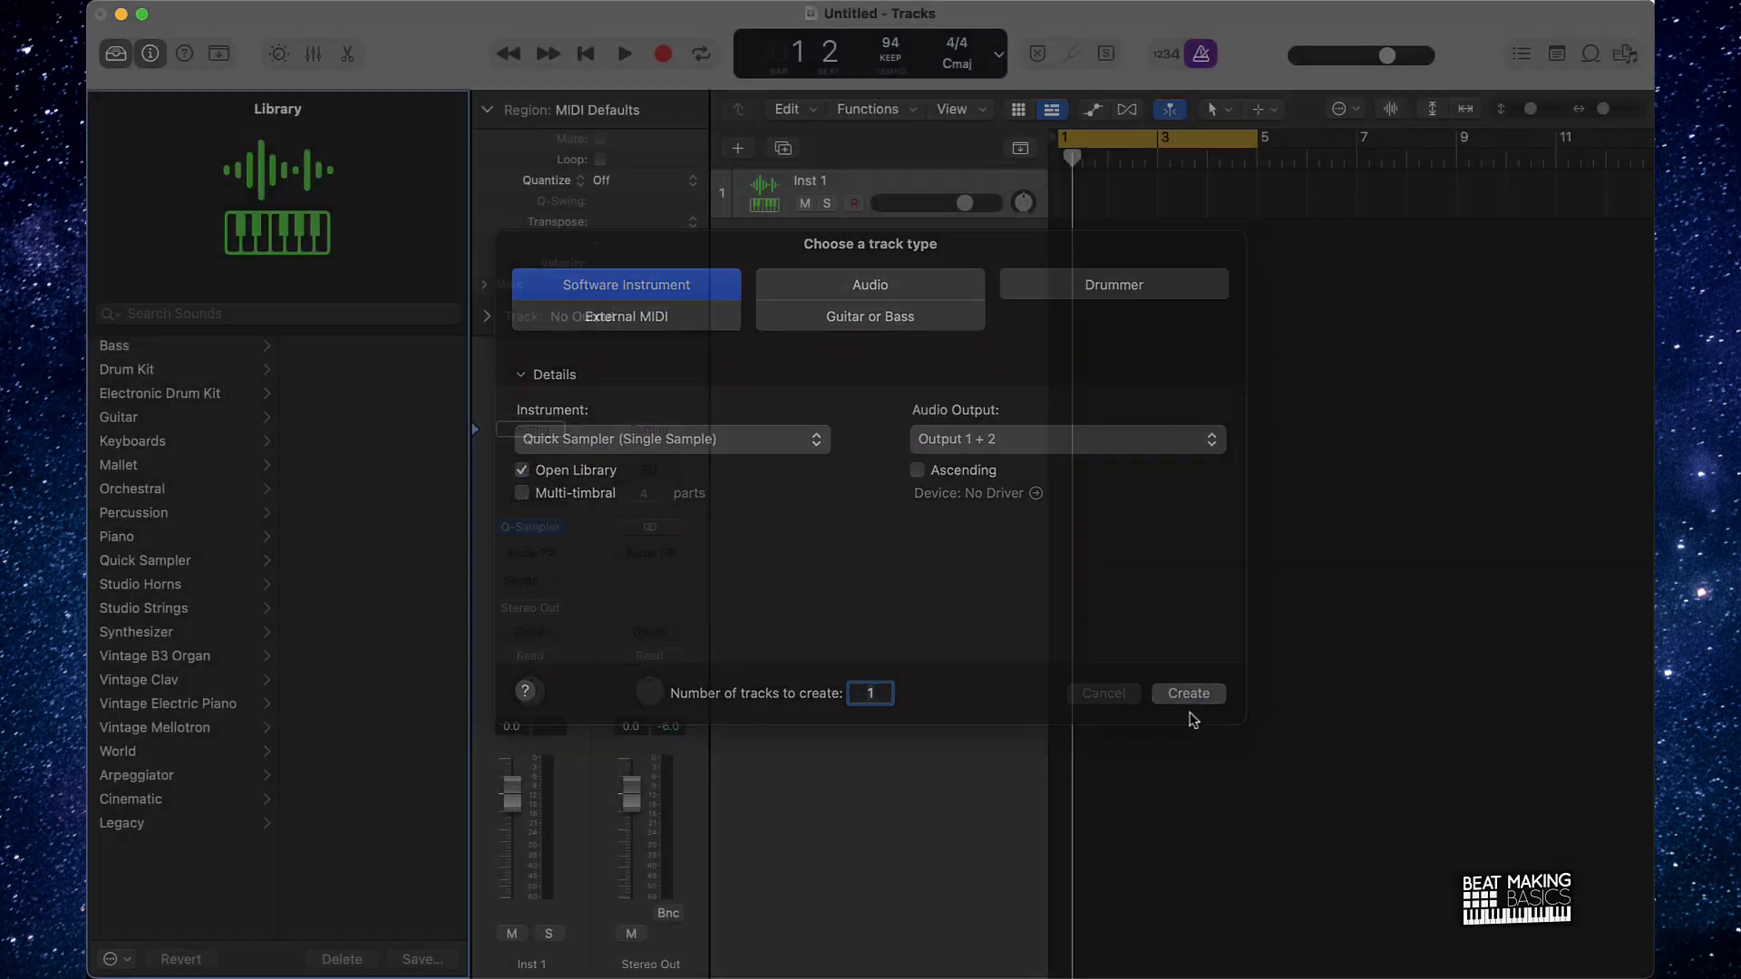
# - Create the Inst 1 track and browse to the Desktop folder in the file browser
pyautogui.click(1189, 694)
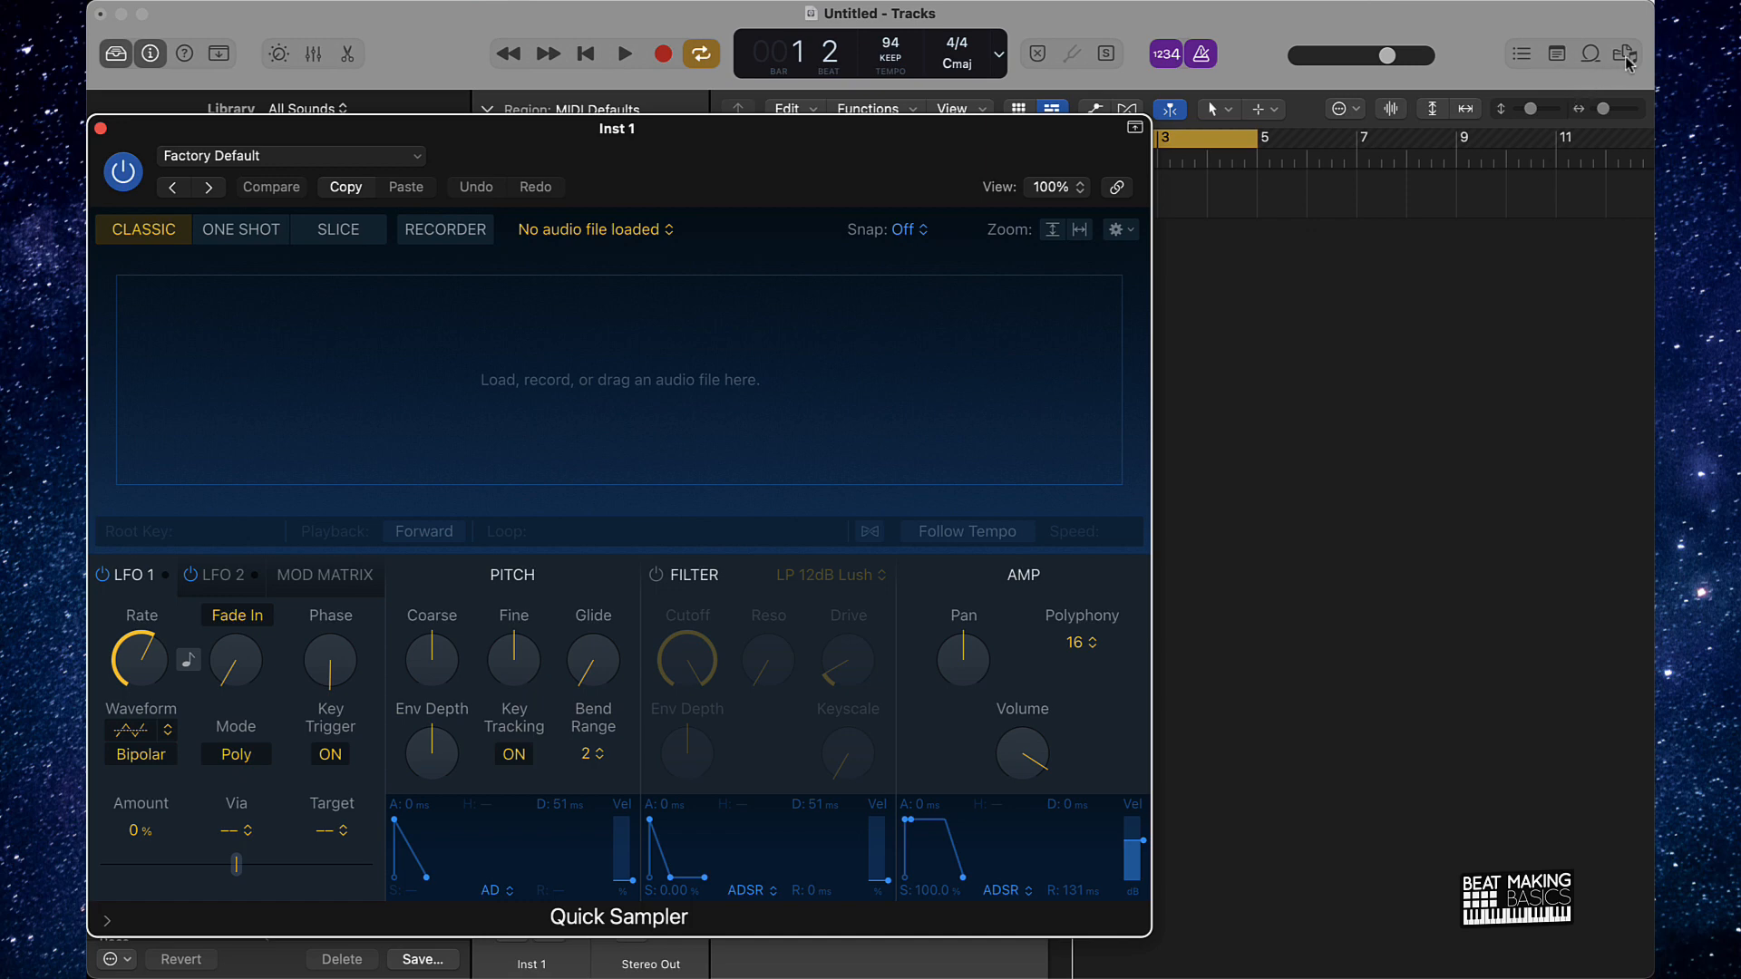
pyautogui.click(1626, 53)
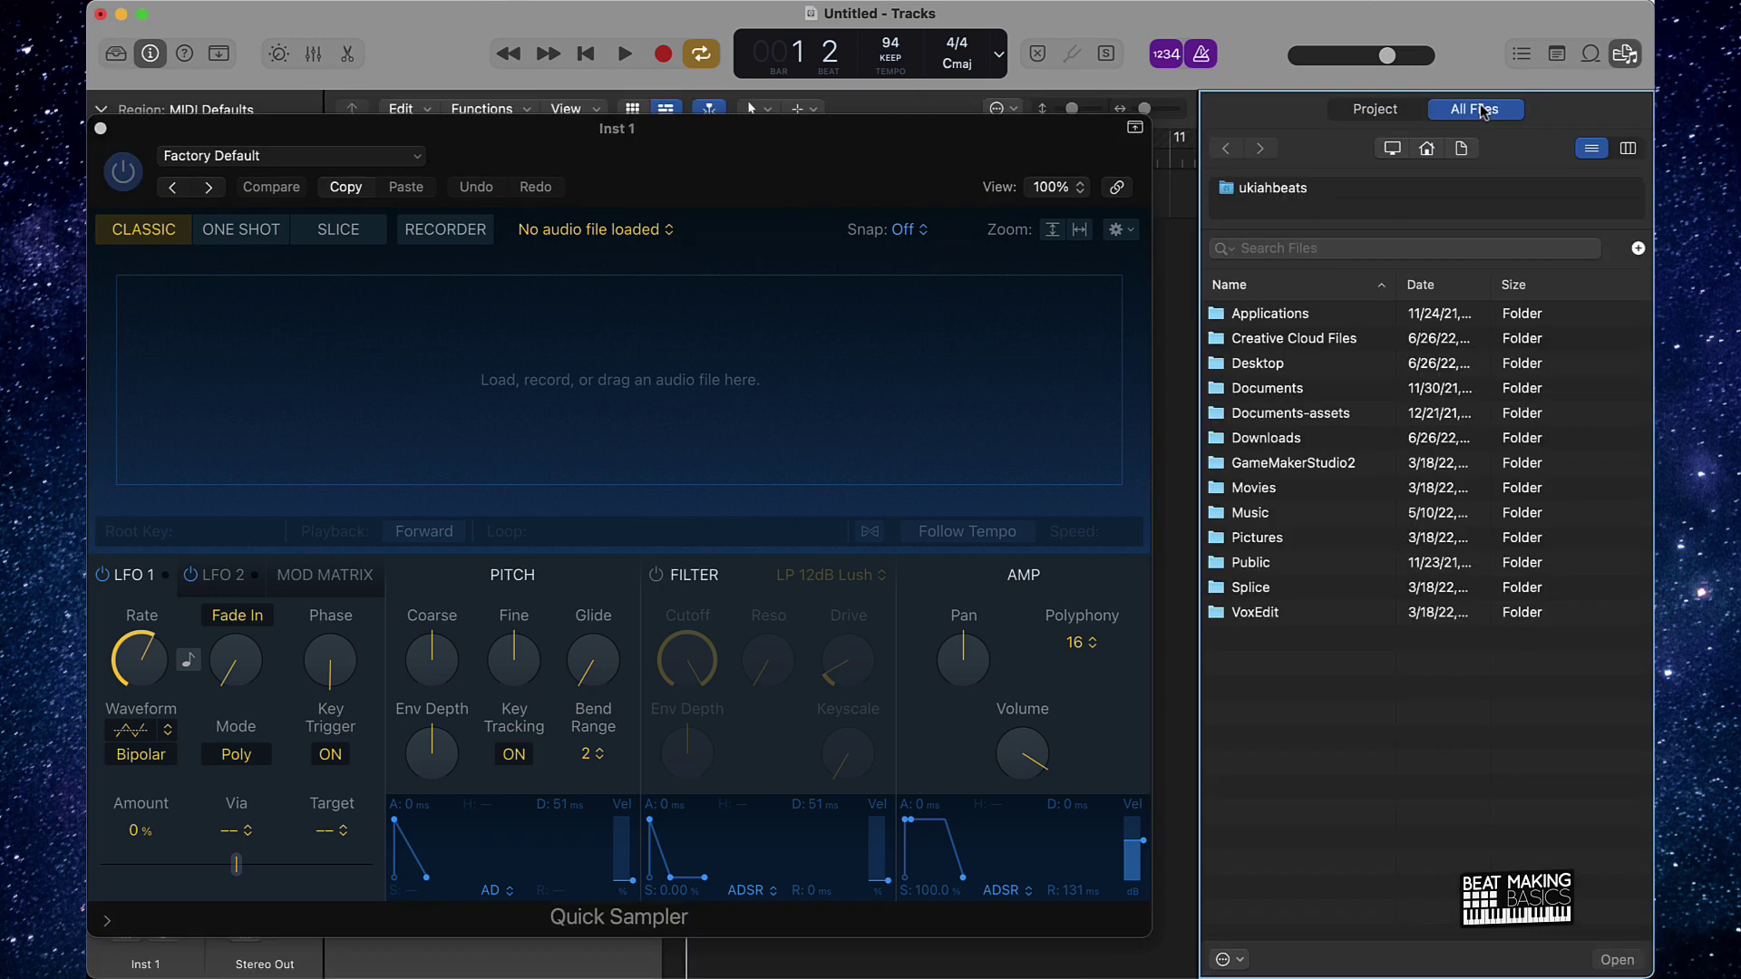
pyautogui.moveTo(1269, 389)
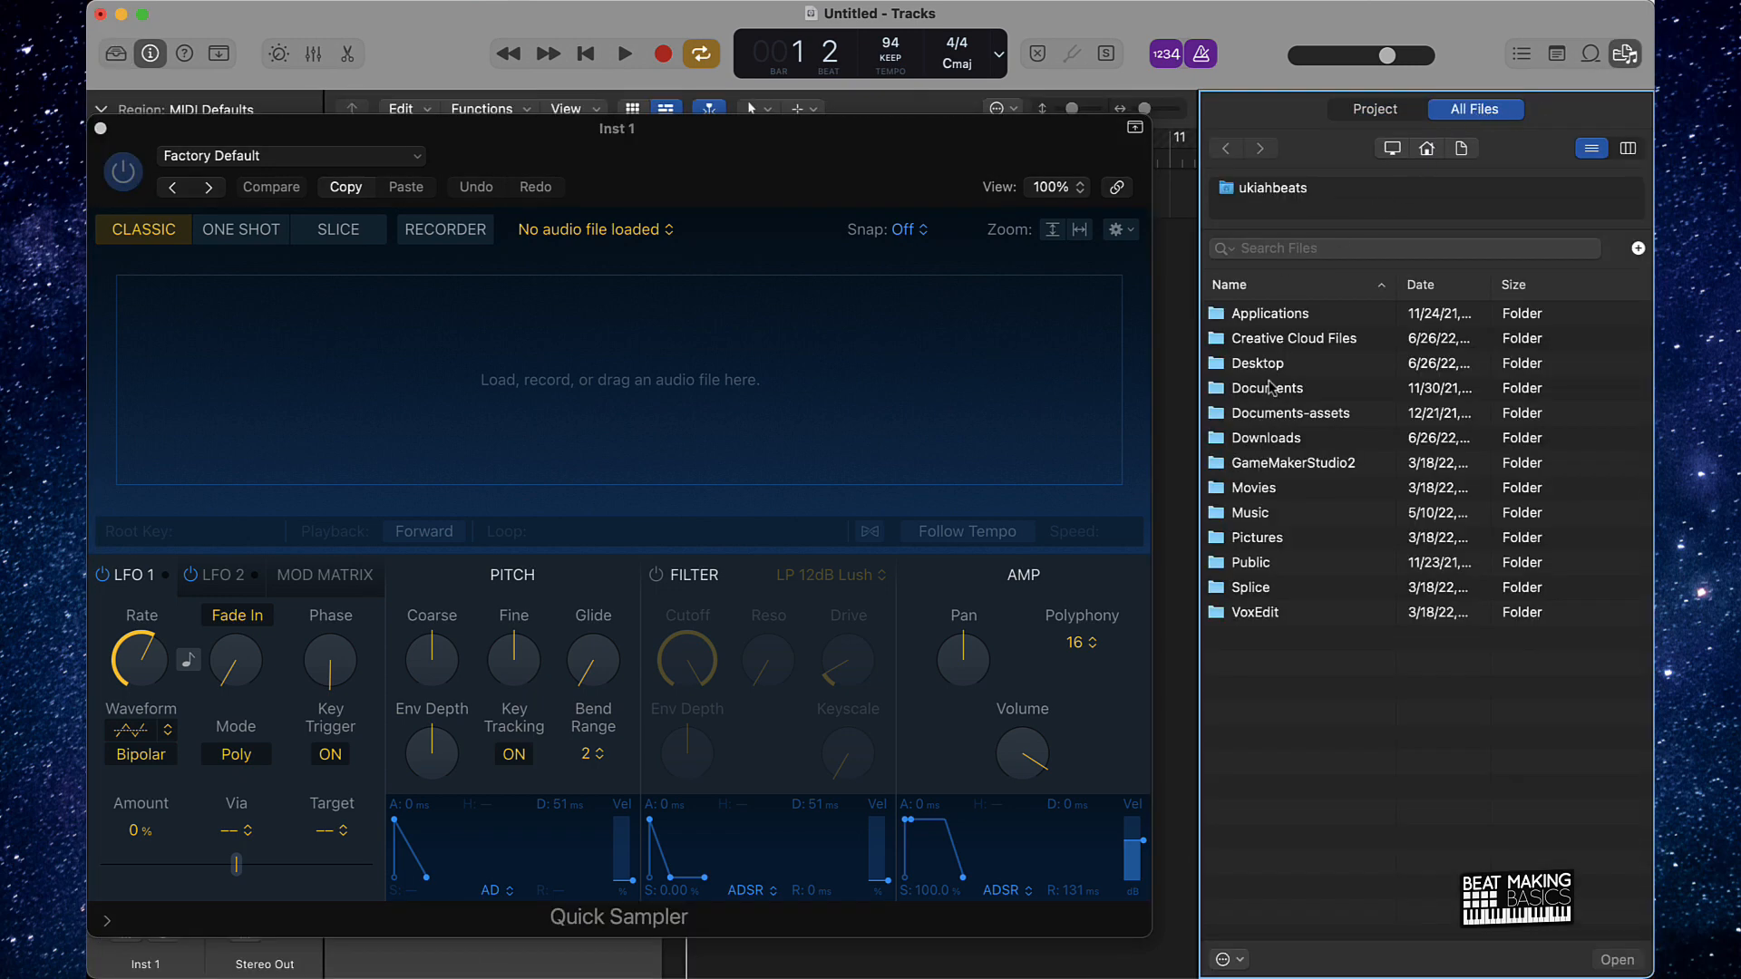
pyautogui.click(1257, 364)
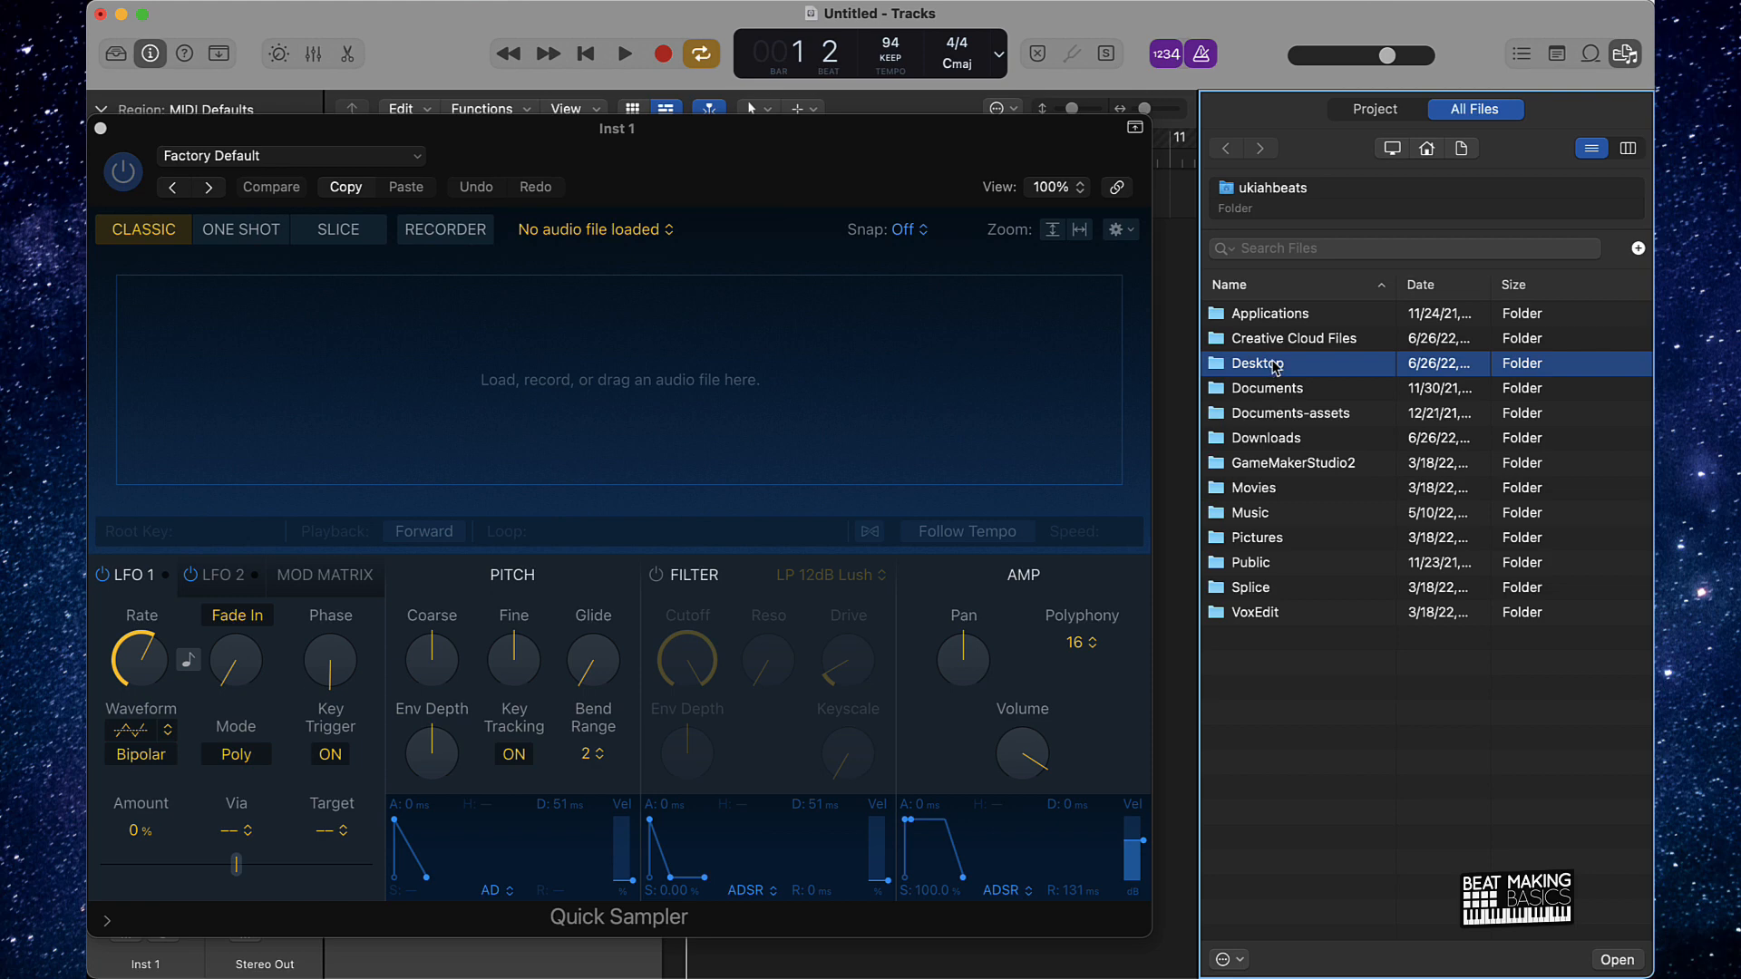
pyautogui.doubleClick(1257, 364)
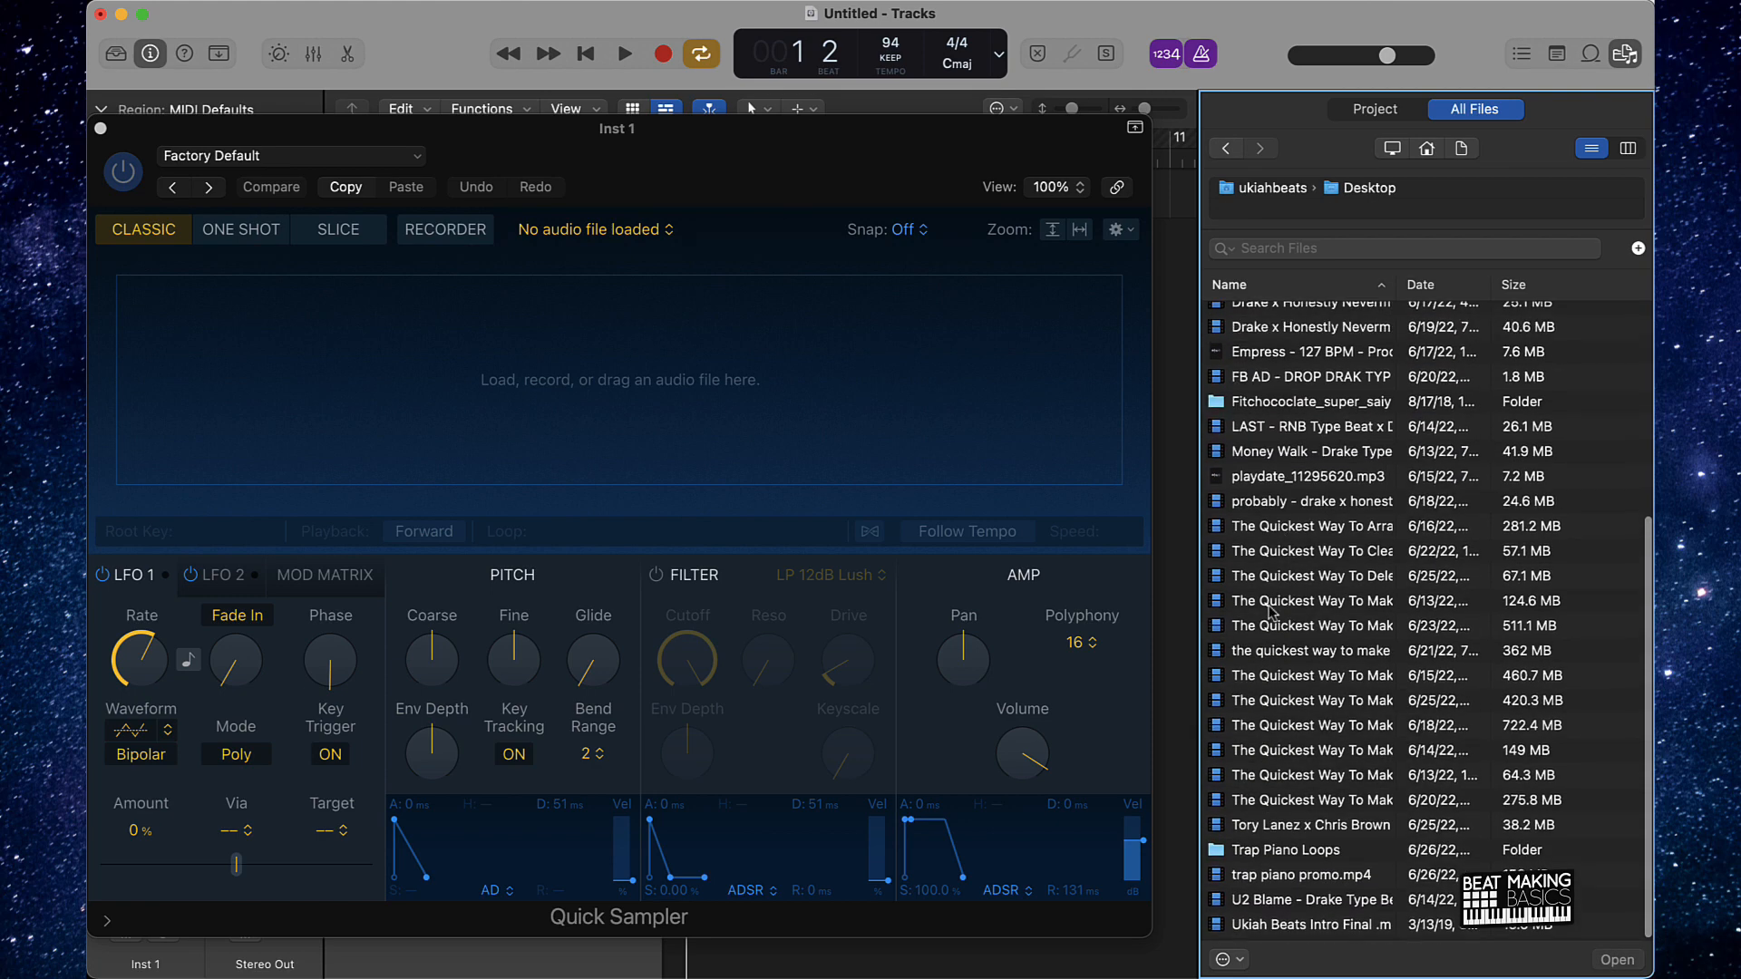
# - Navigate into Trap Piano Loops > 1. Trap Piano WAV to reach the piano samples
pyautogui.click(1286, 851)
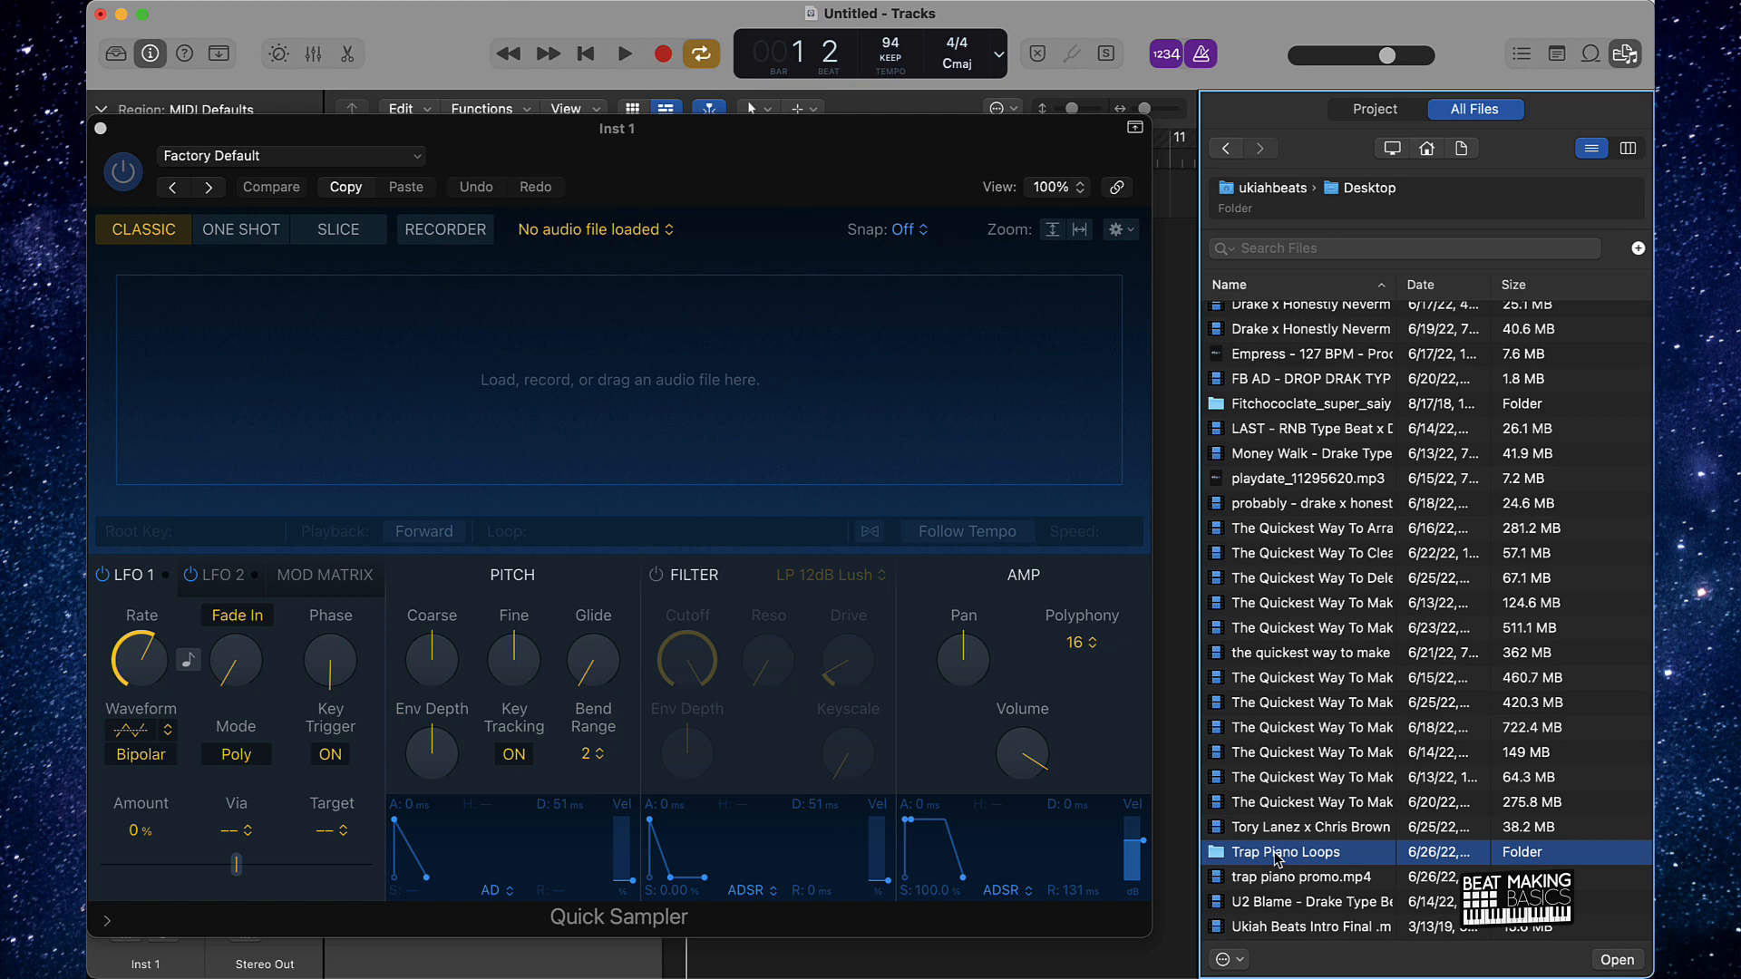
pyautogui.doubleClick(1285, 852)
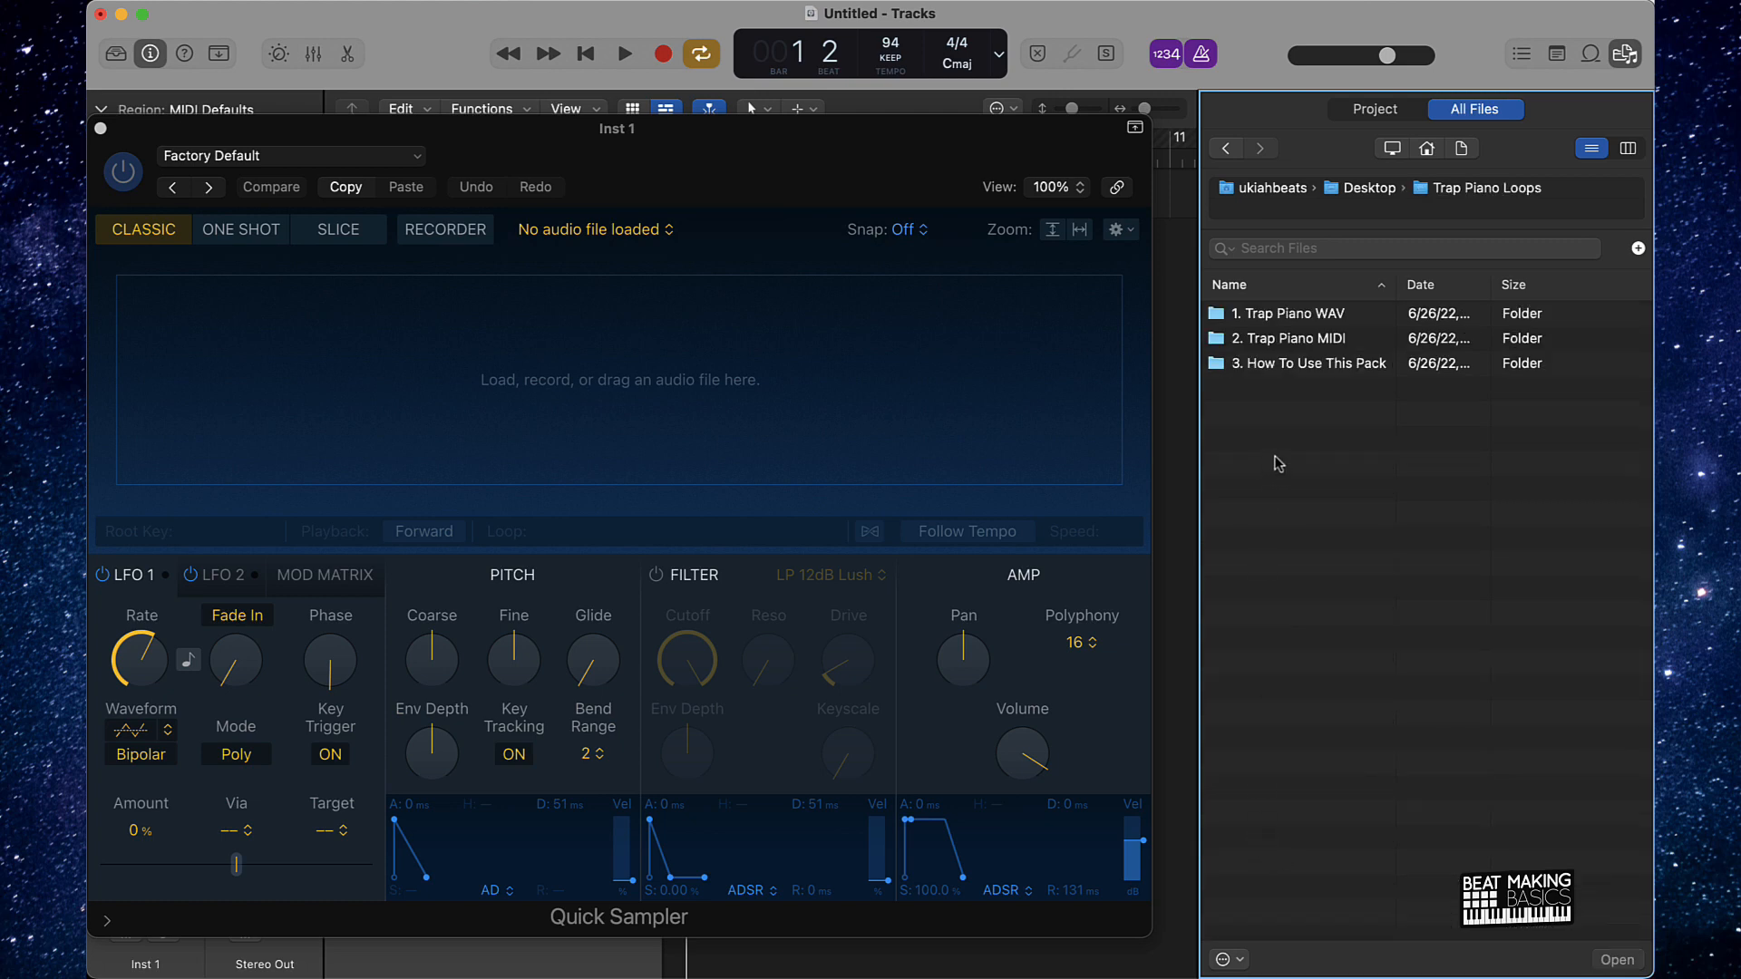
pyautogui.moveTo(1246, 324)
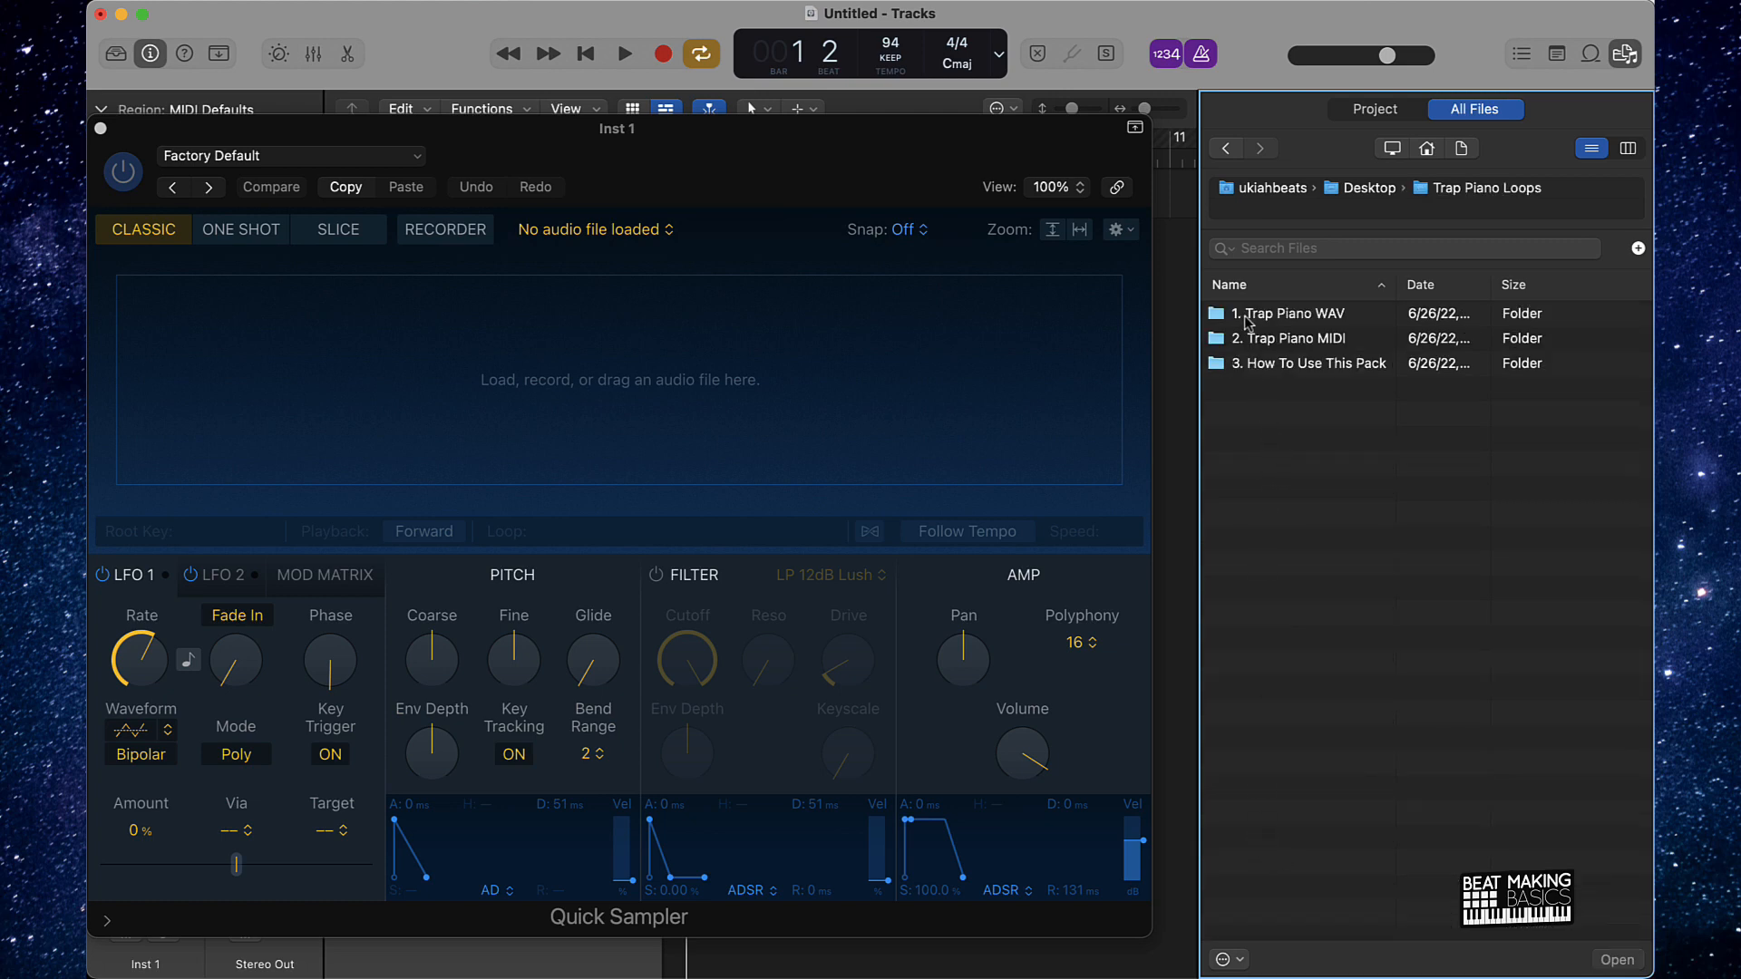
pyautogui.doubleClick(1292, 313)
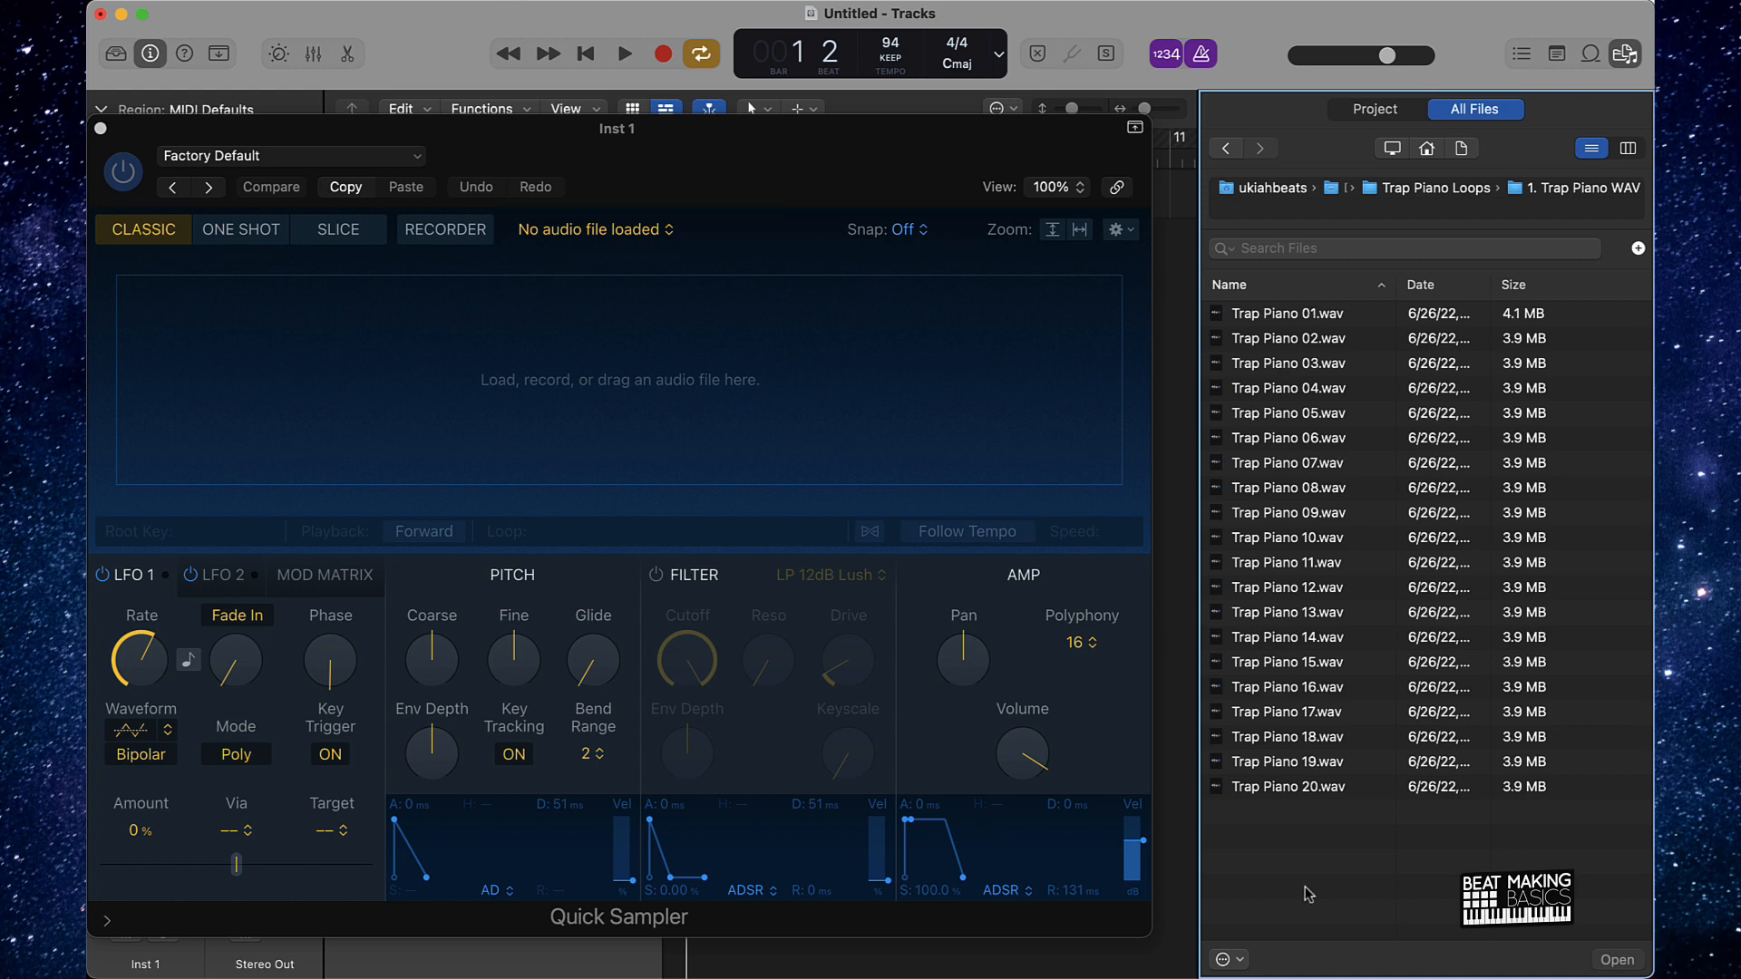
pyautogui.moveTo(1276, 812)
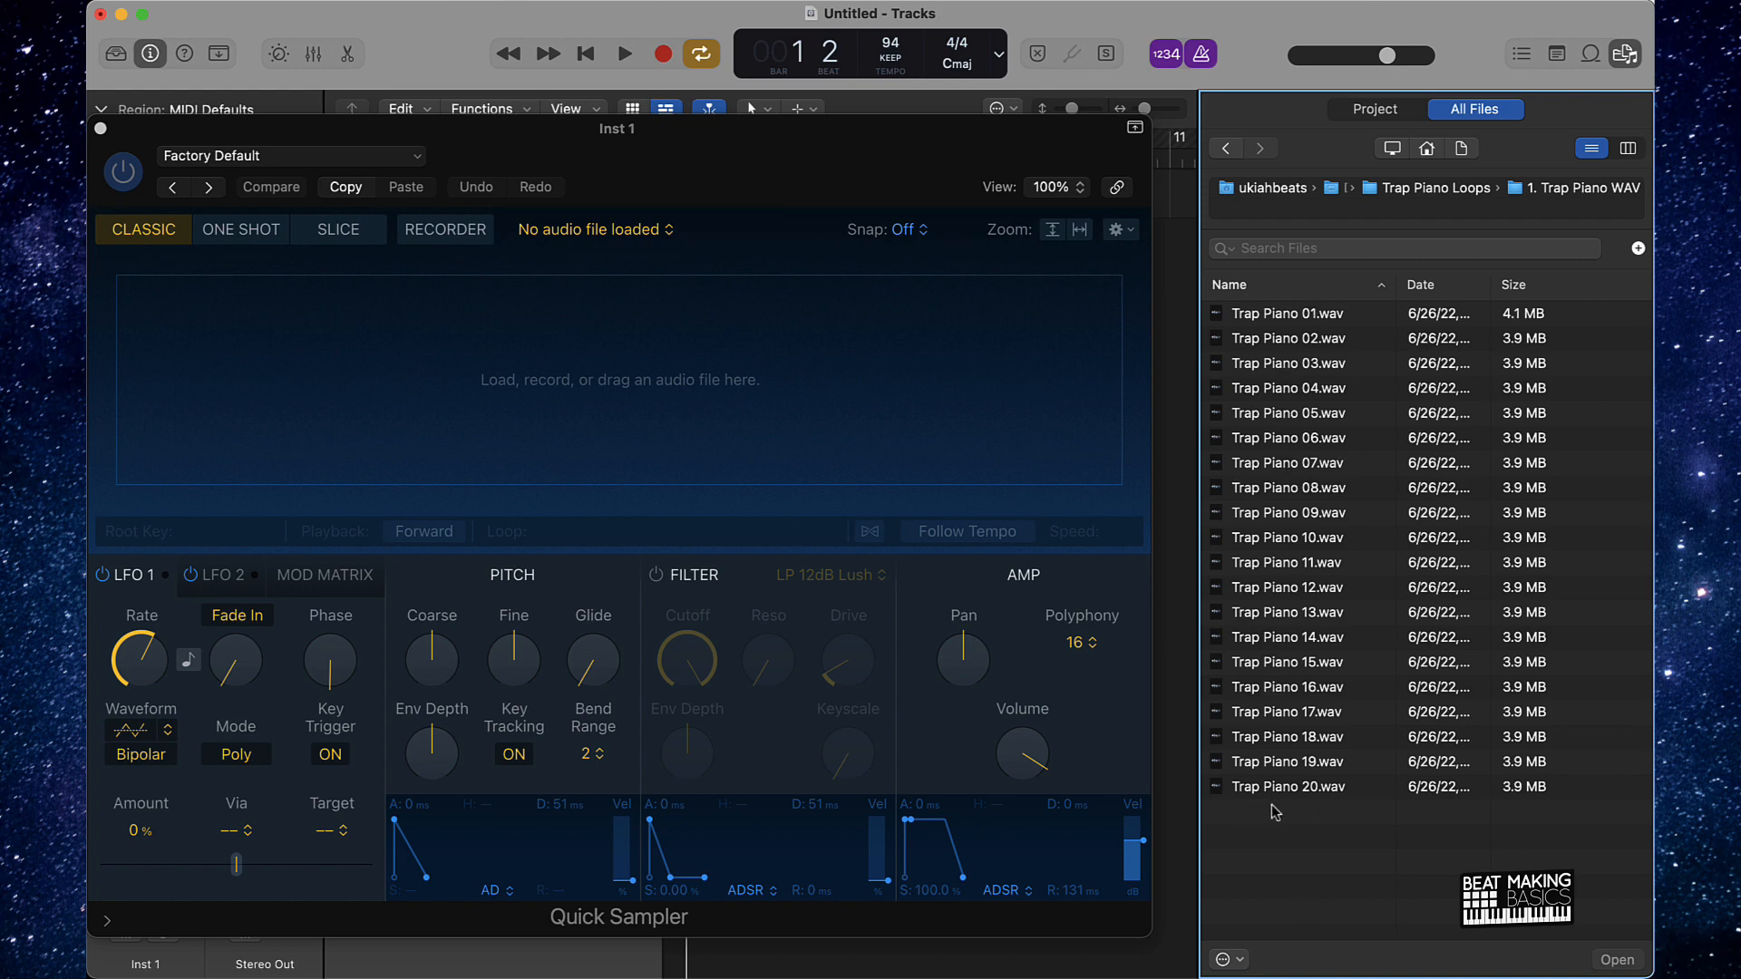
pyautogui.moveTo(1252, 513)
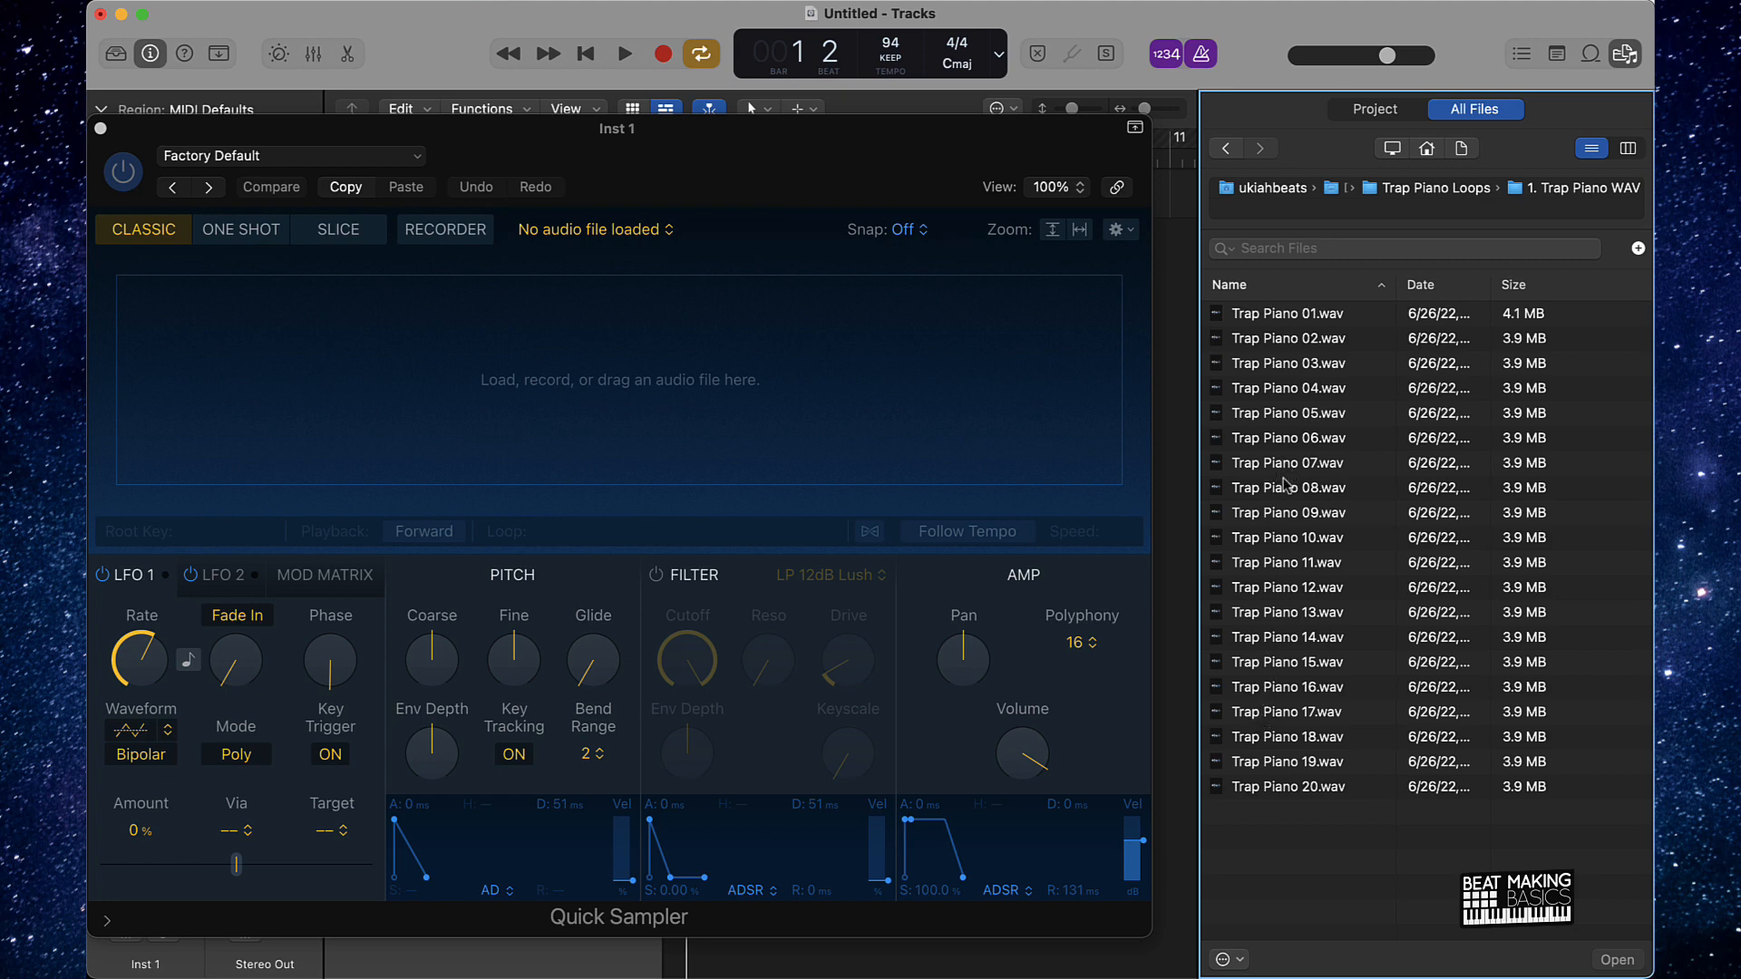
pyautogui.moveTo(1290, 457)
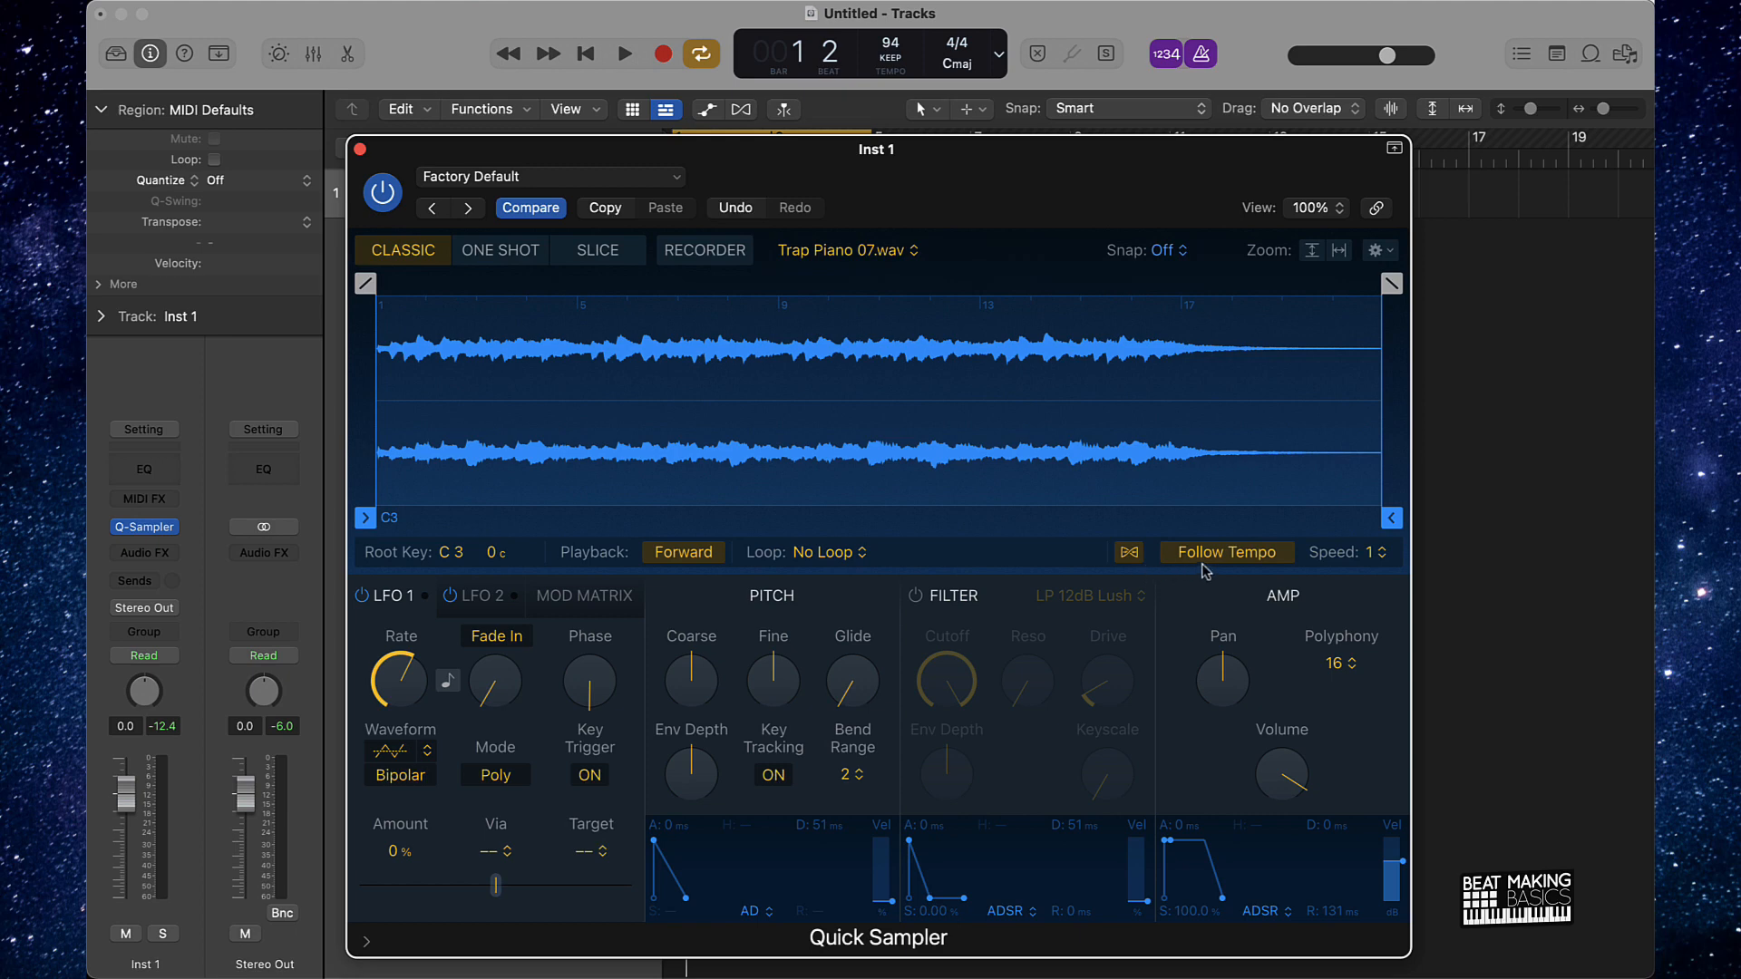
# - Reposition the Quick Sampler window and step through Classic and One Shot to Slice playback mode
pyautogui.moveTo(876, 148); pyautogui.dragTo(943, 339)
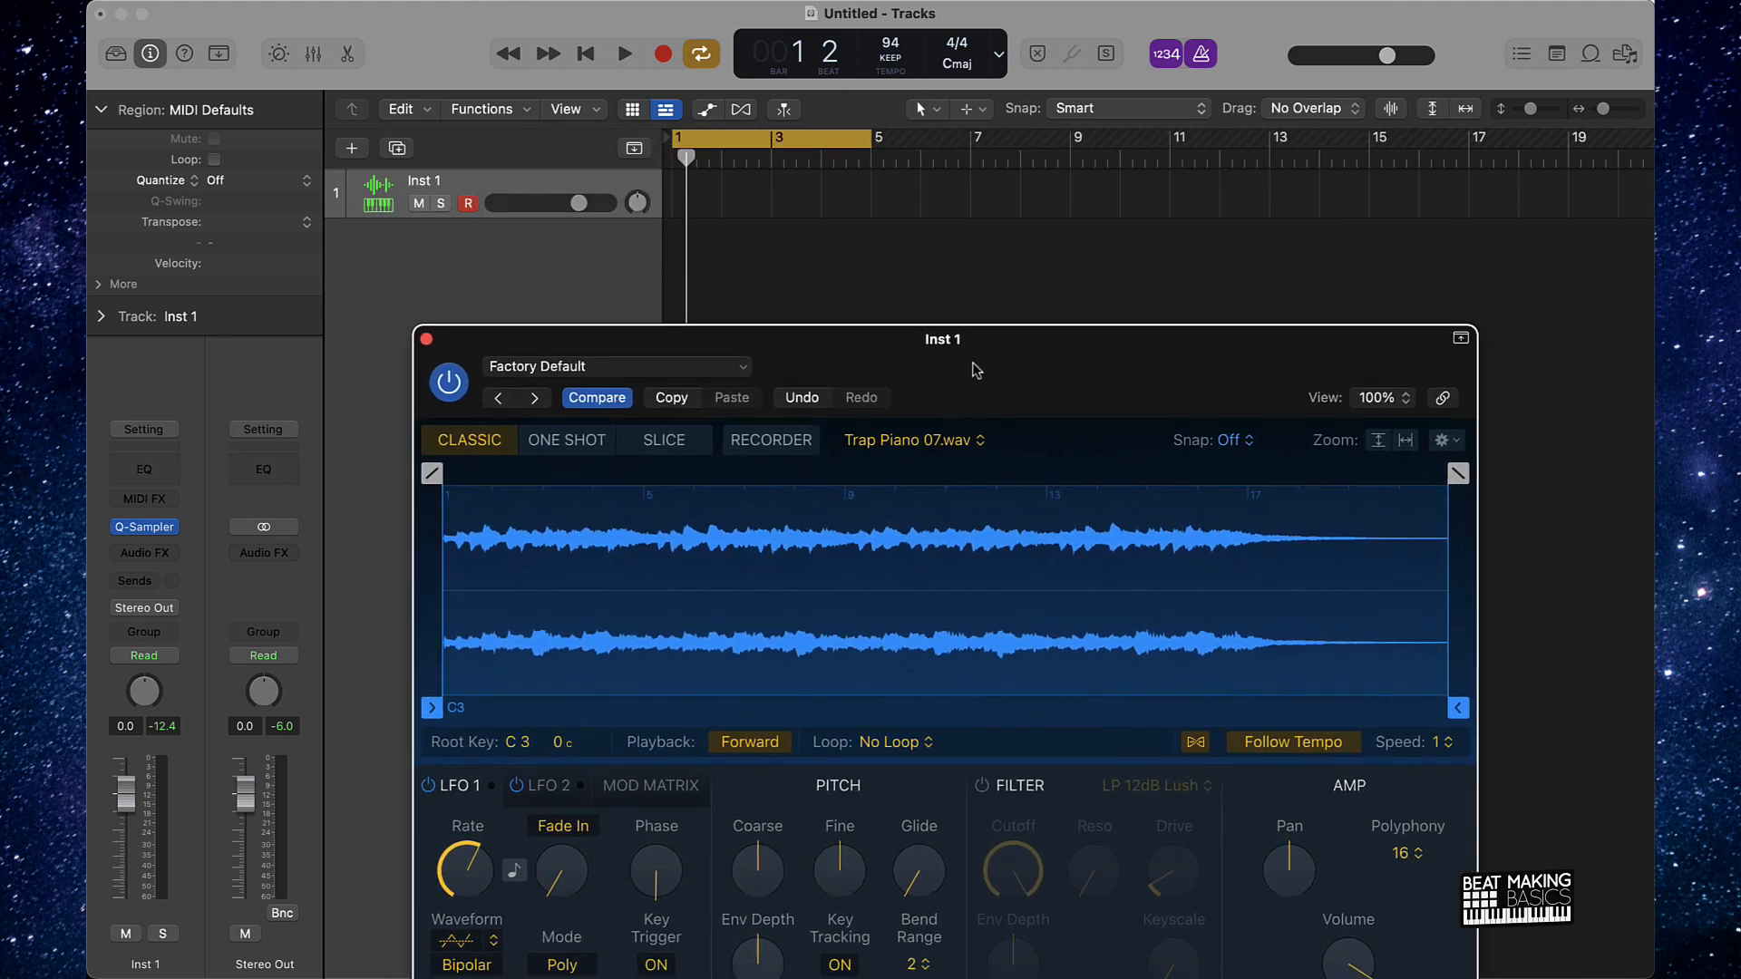
pyautogui.moveTo(943, 338); pyautogui.dragTo(914, 263)
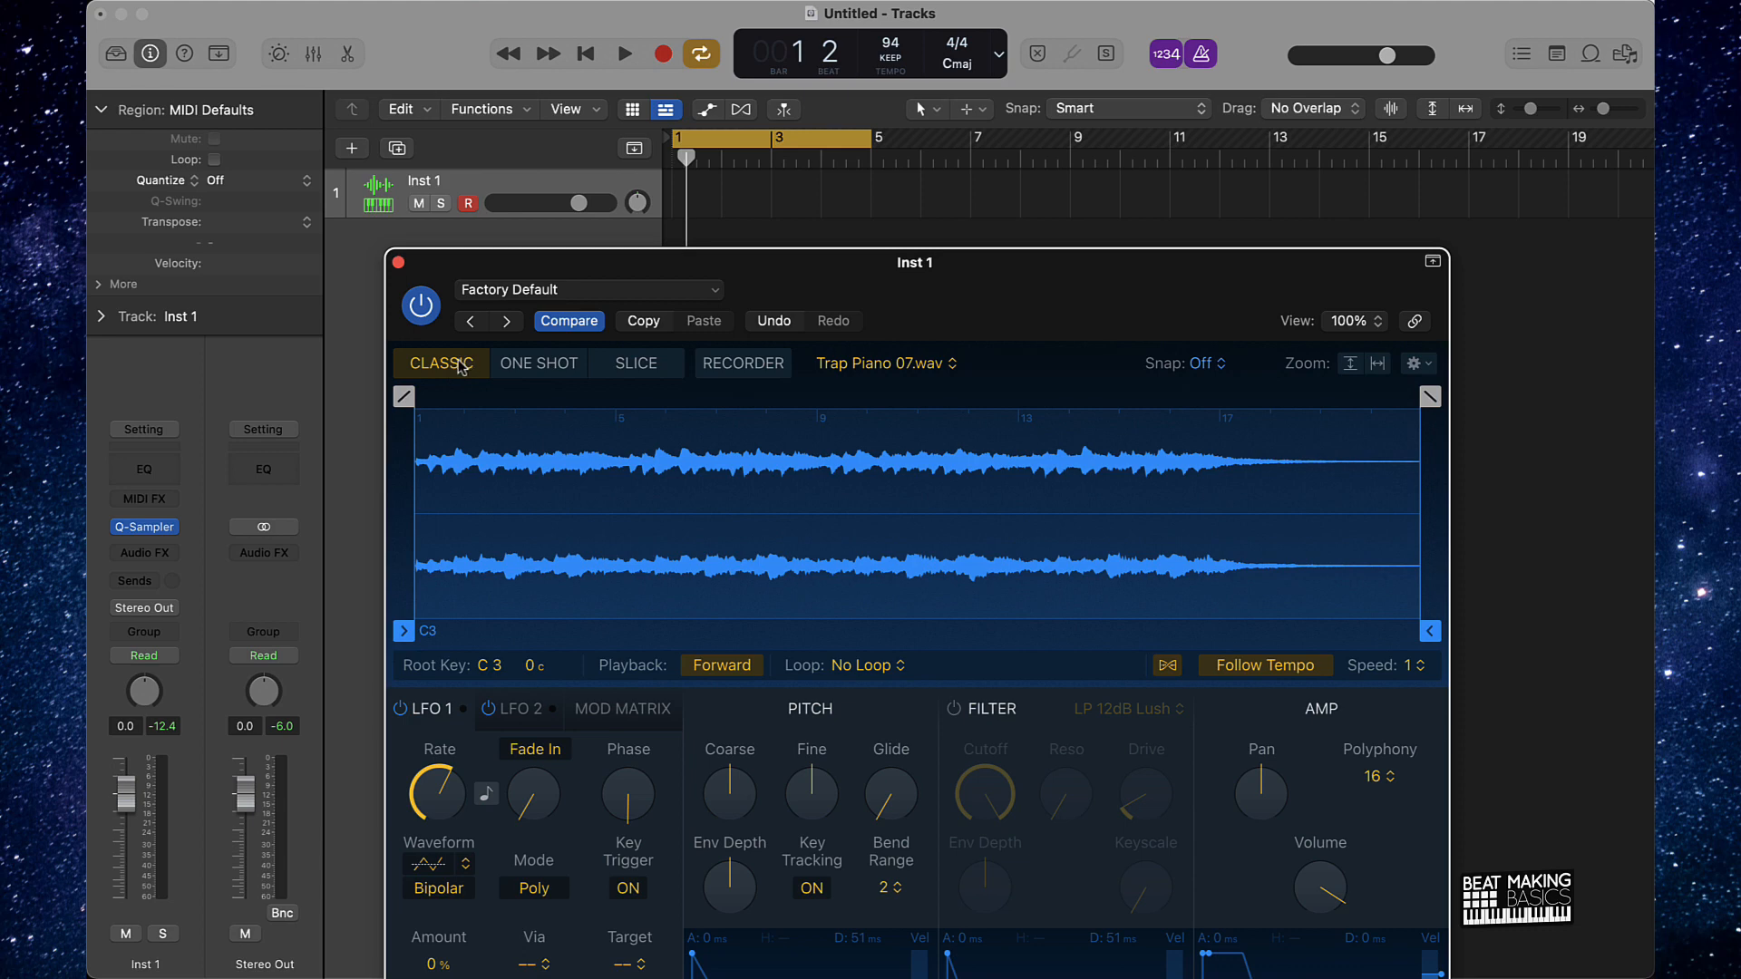
pyautogui.click(538, 364)
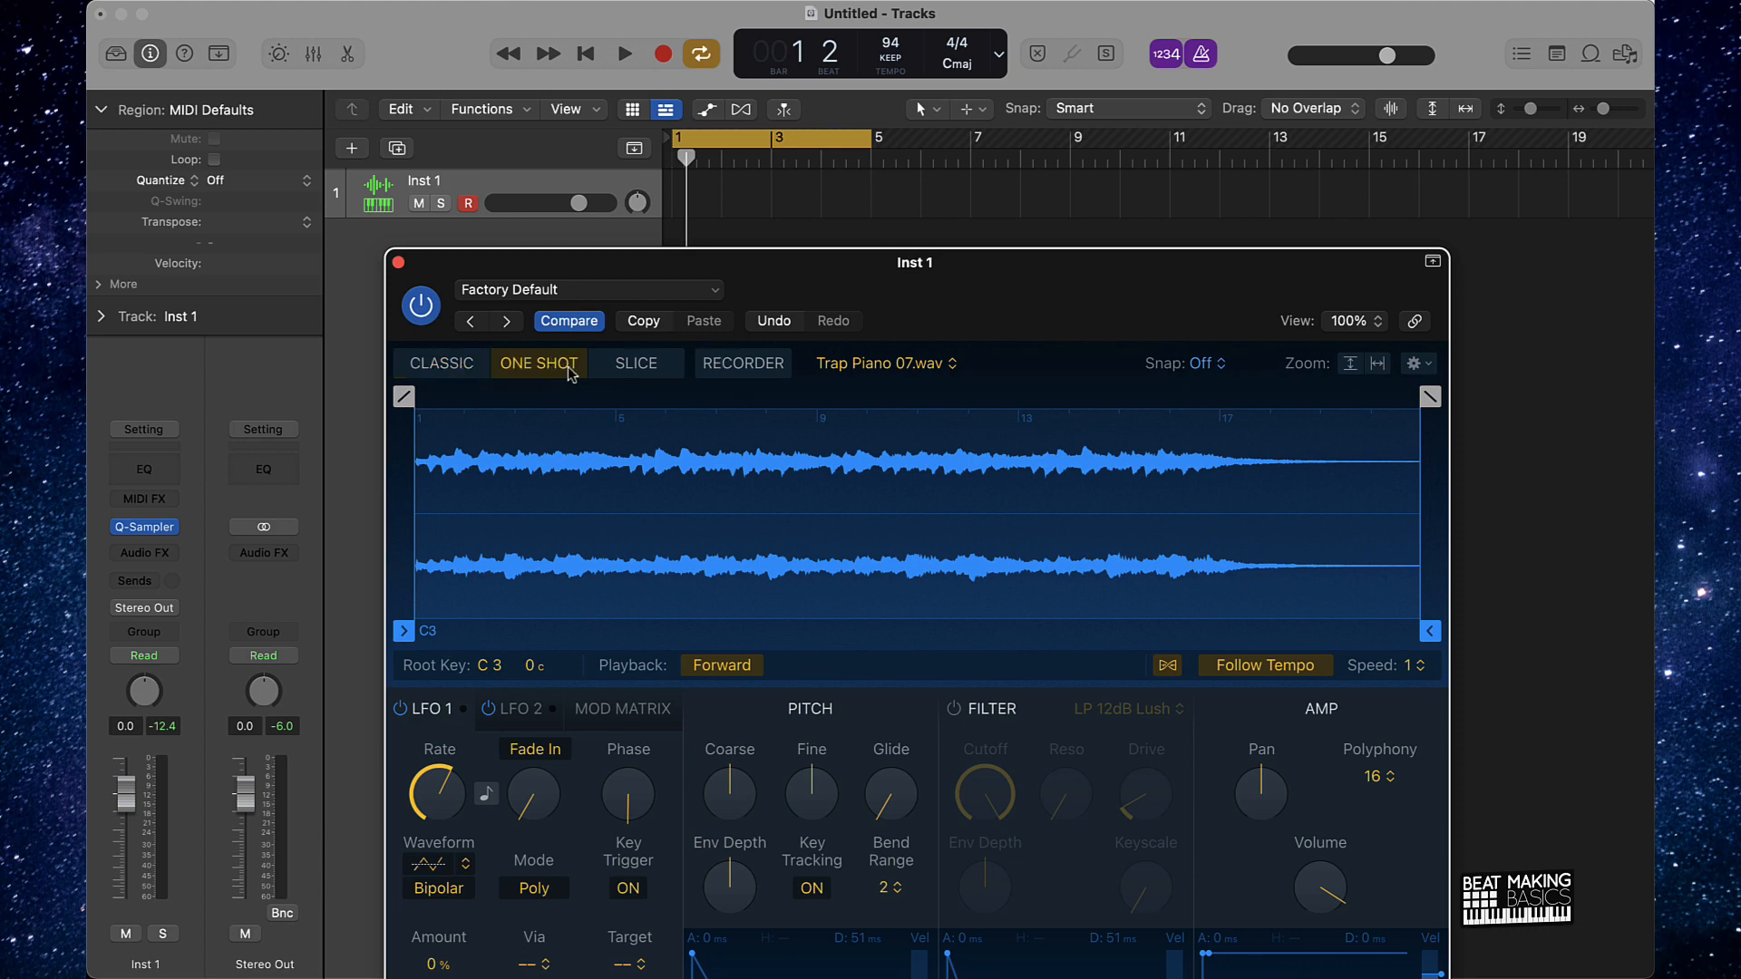
pyautogui.click(635, 363)
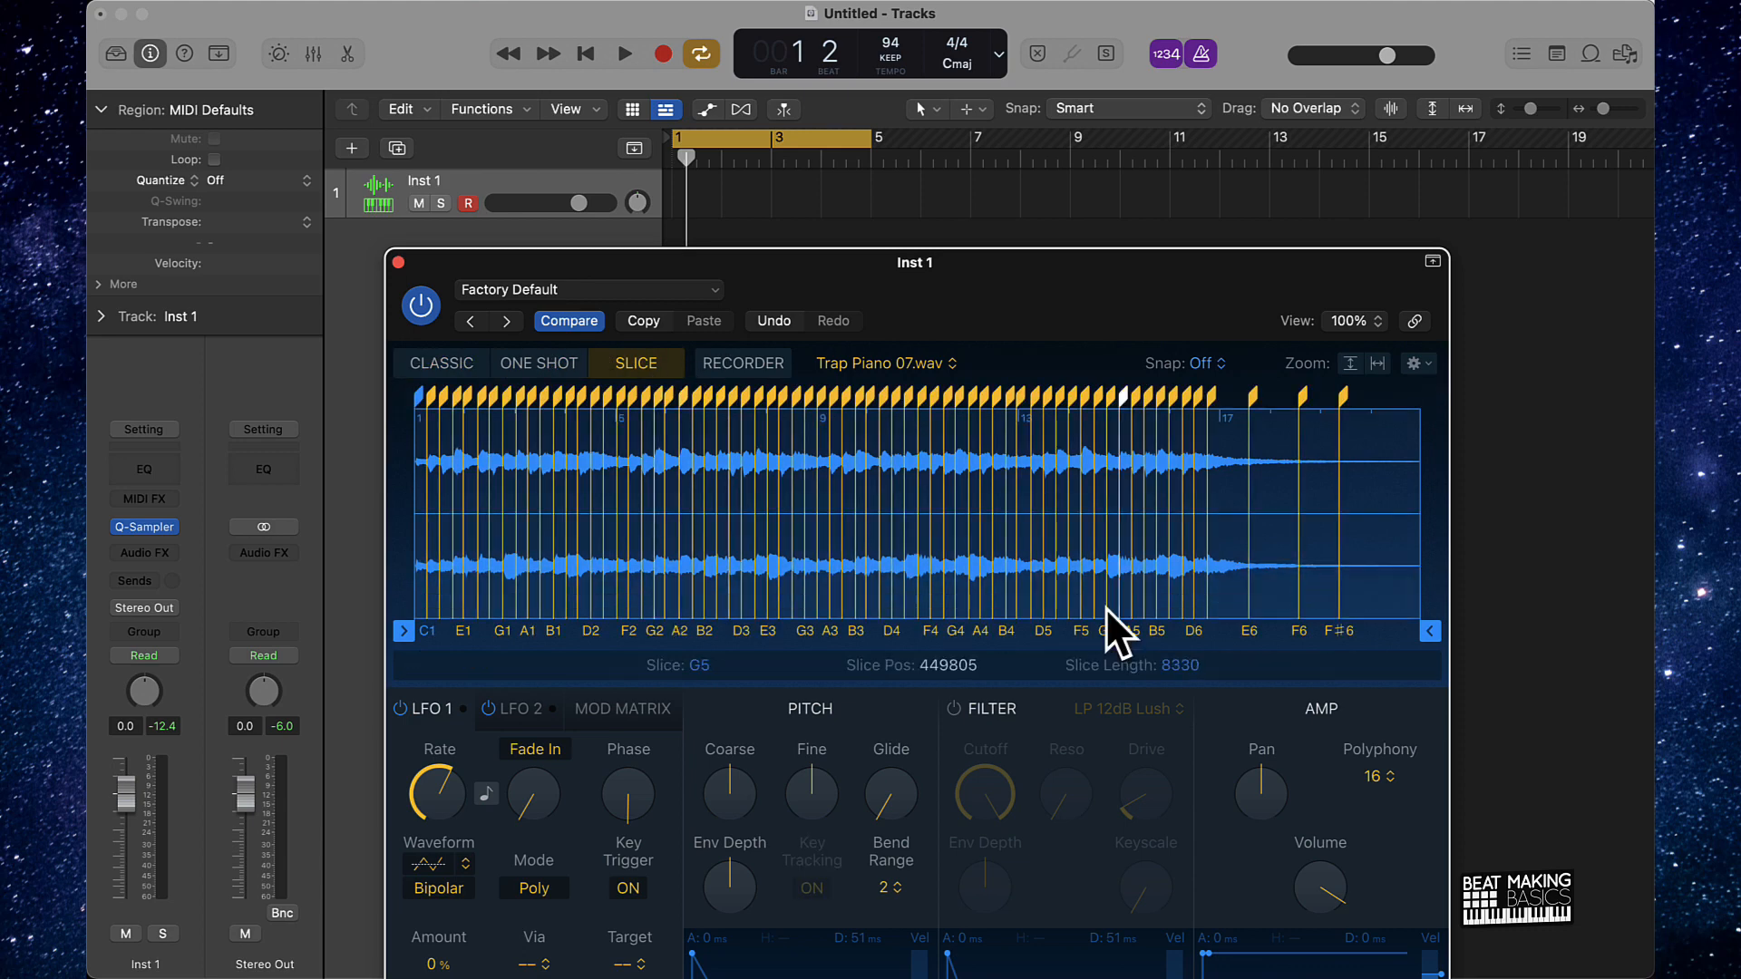
pyautogui.click(441, 363)
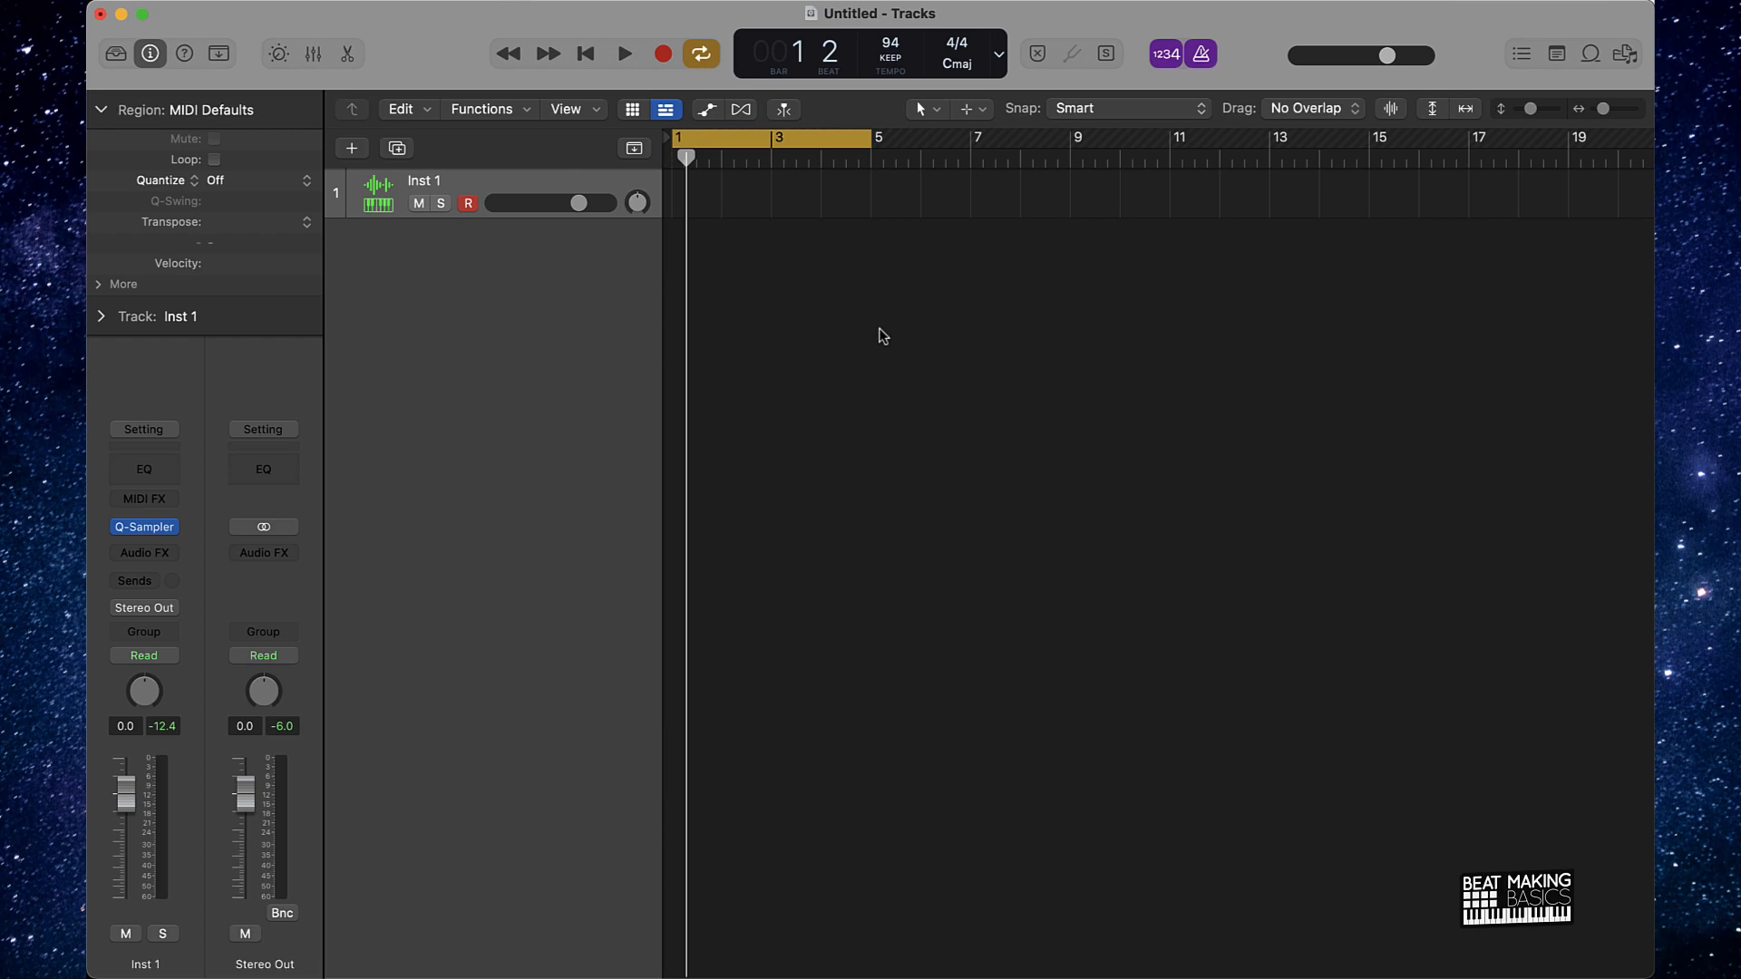
# - Bring up Musical Typing in keyboard view, move it aside and start recording on Inst 1
pyautogui.press('cmd+k')
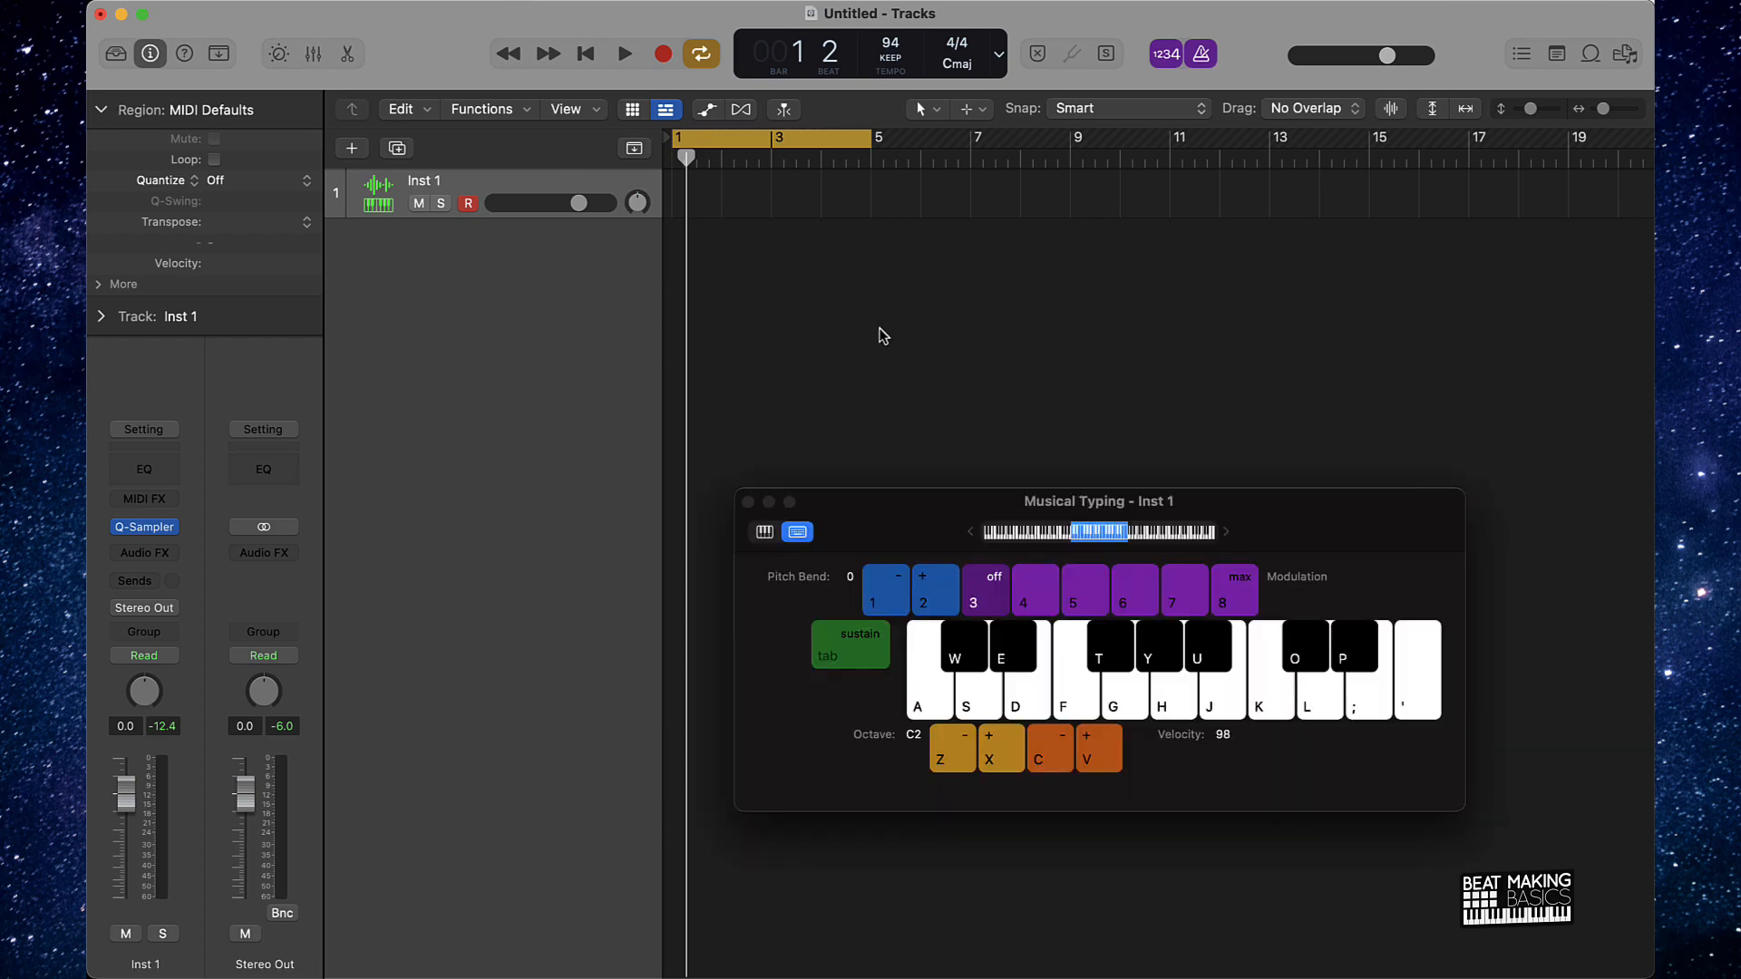
pyautogui.click(763, 532)
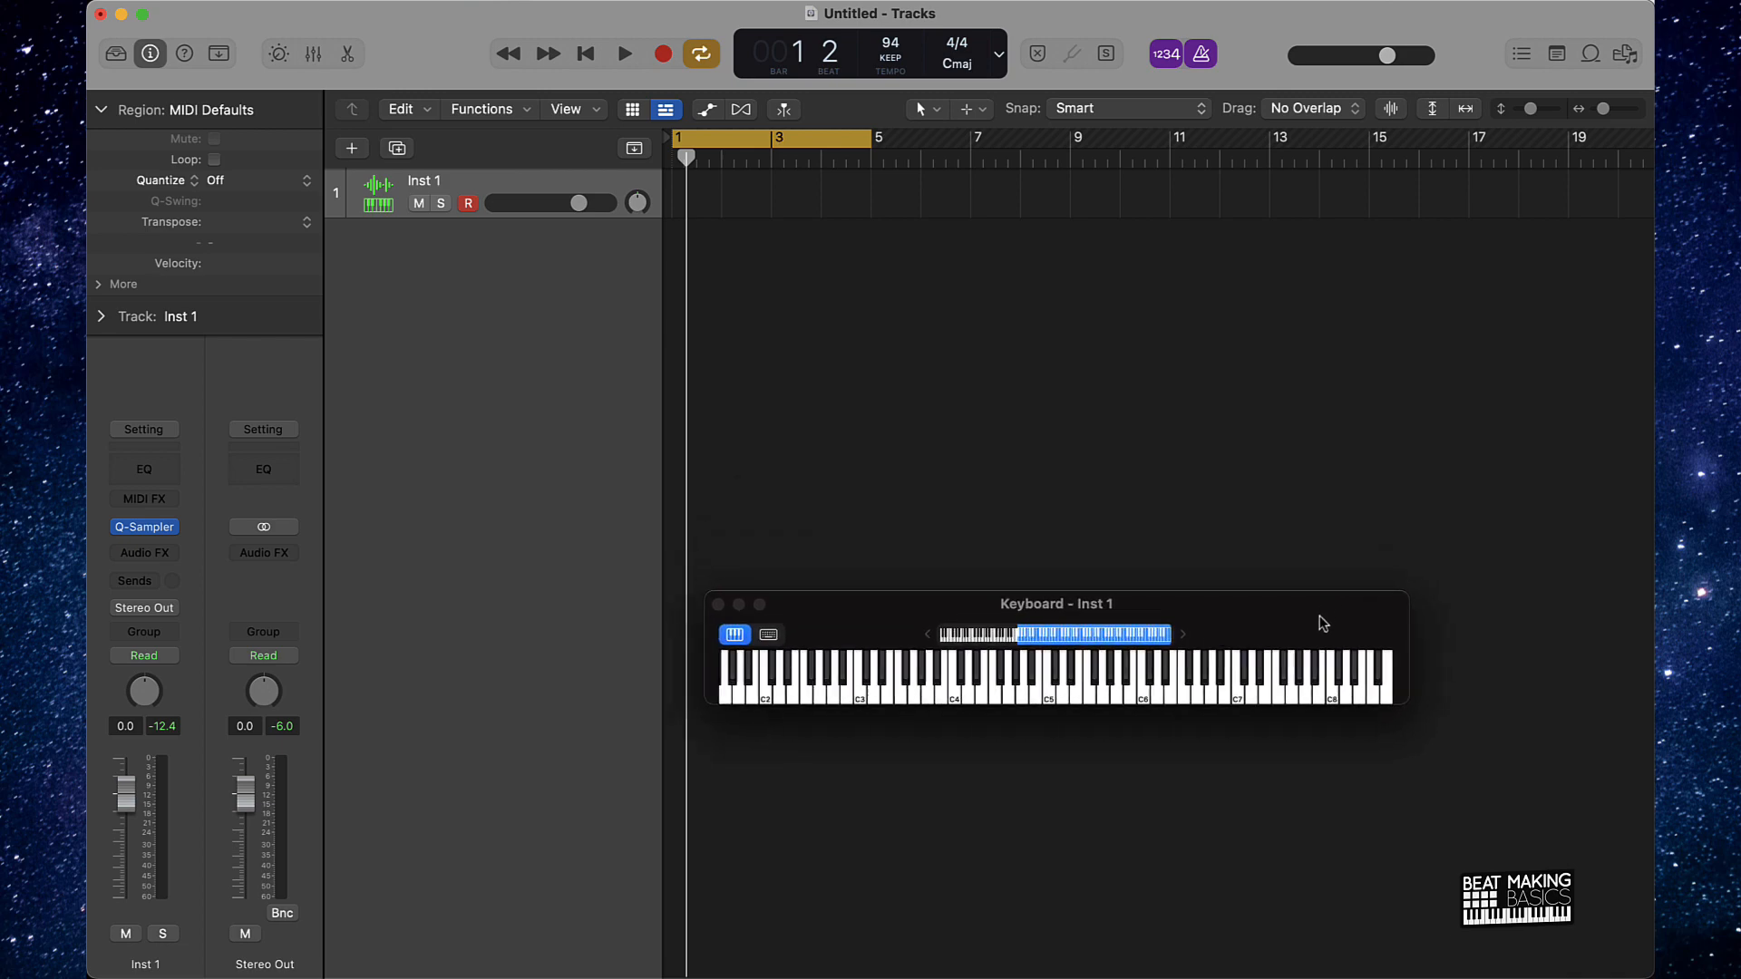
pyautogui.moveTo(1056, 603); pyautogui.dragTo(1016, 612)
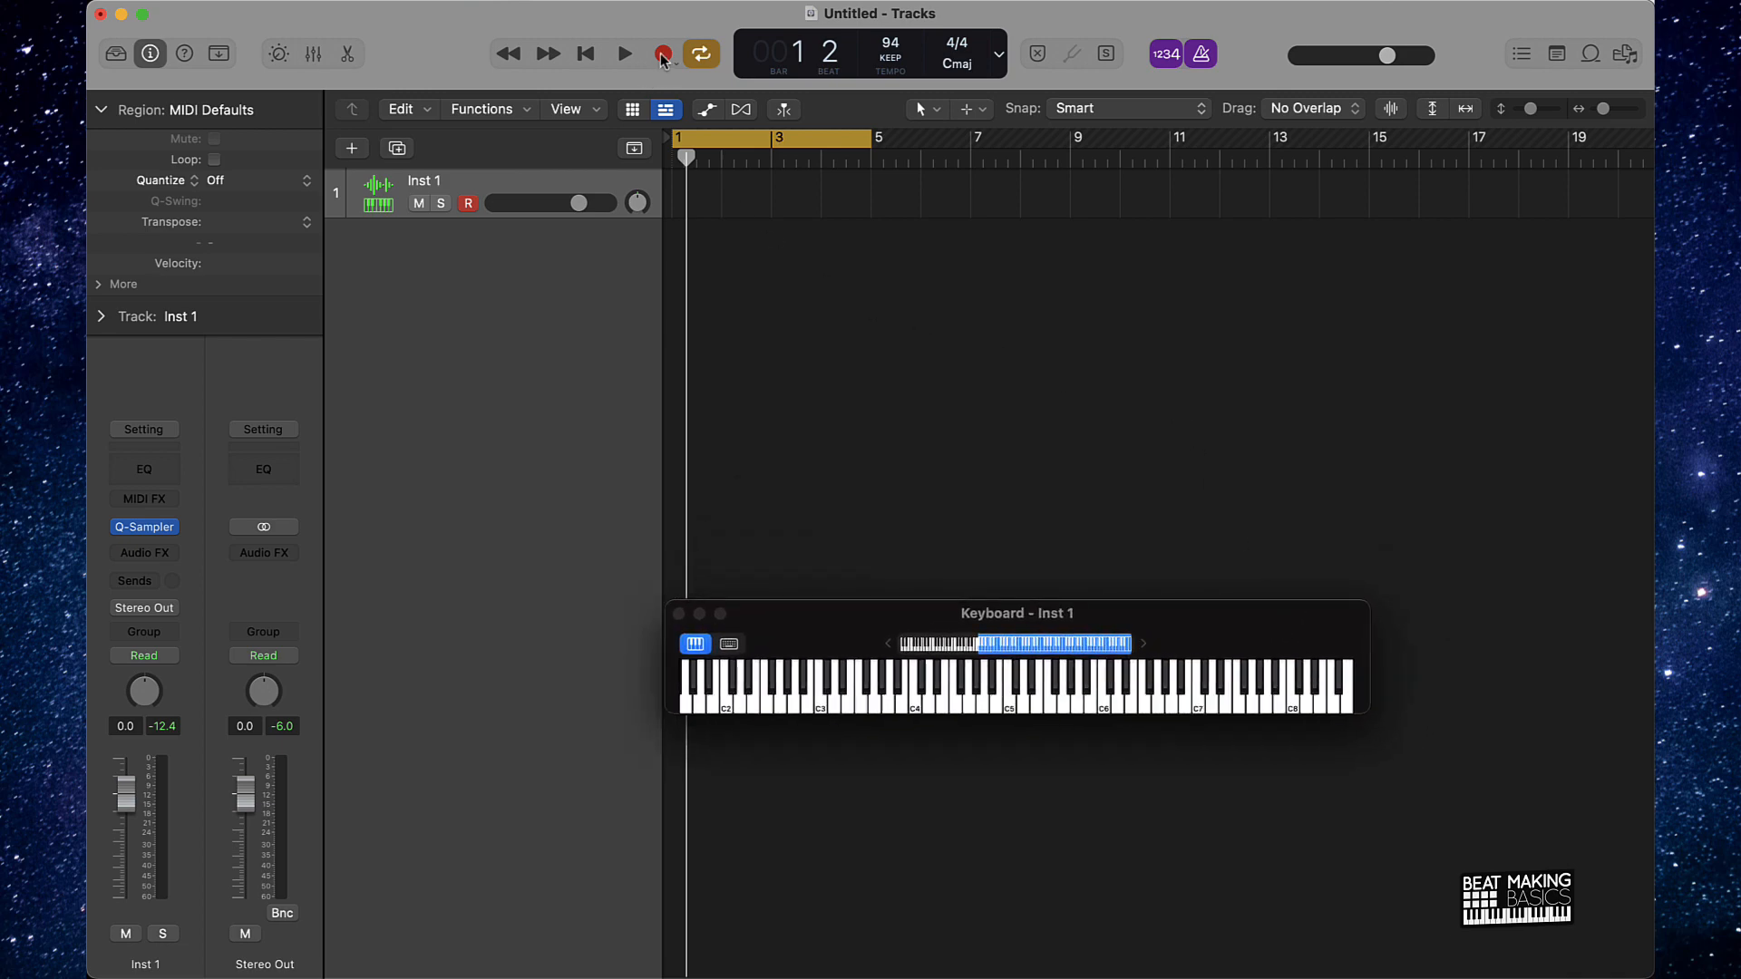
pyautogui.click(660, 51)
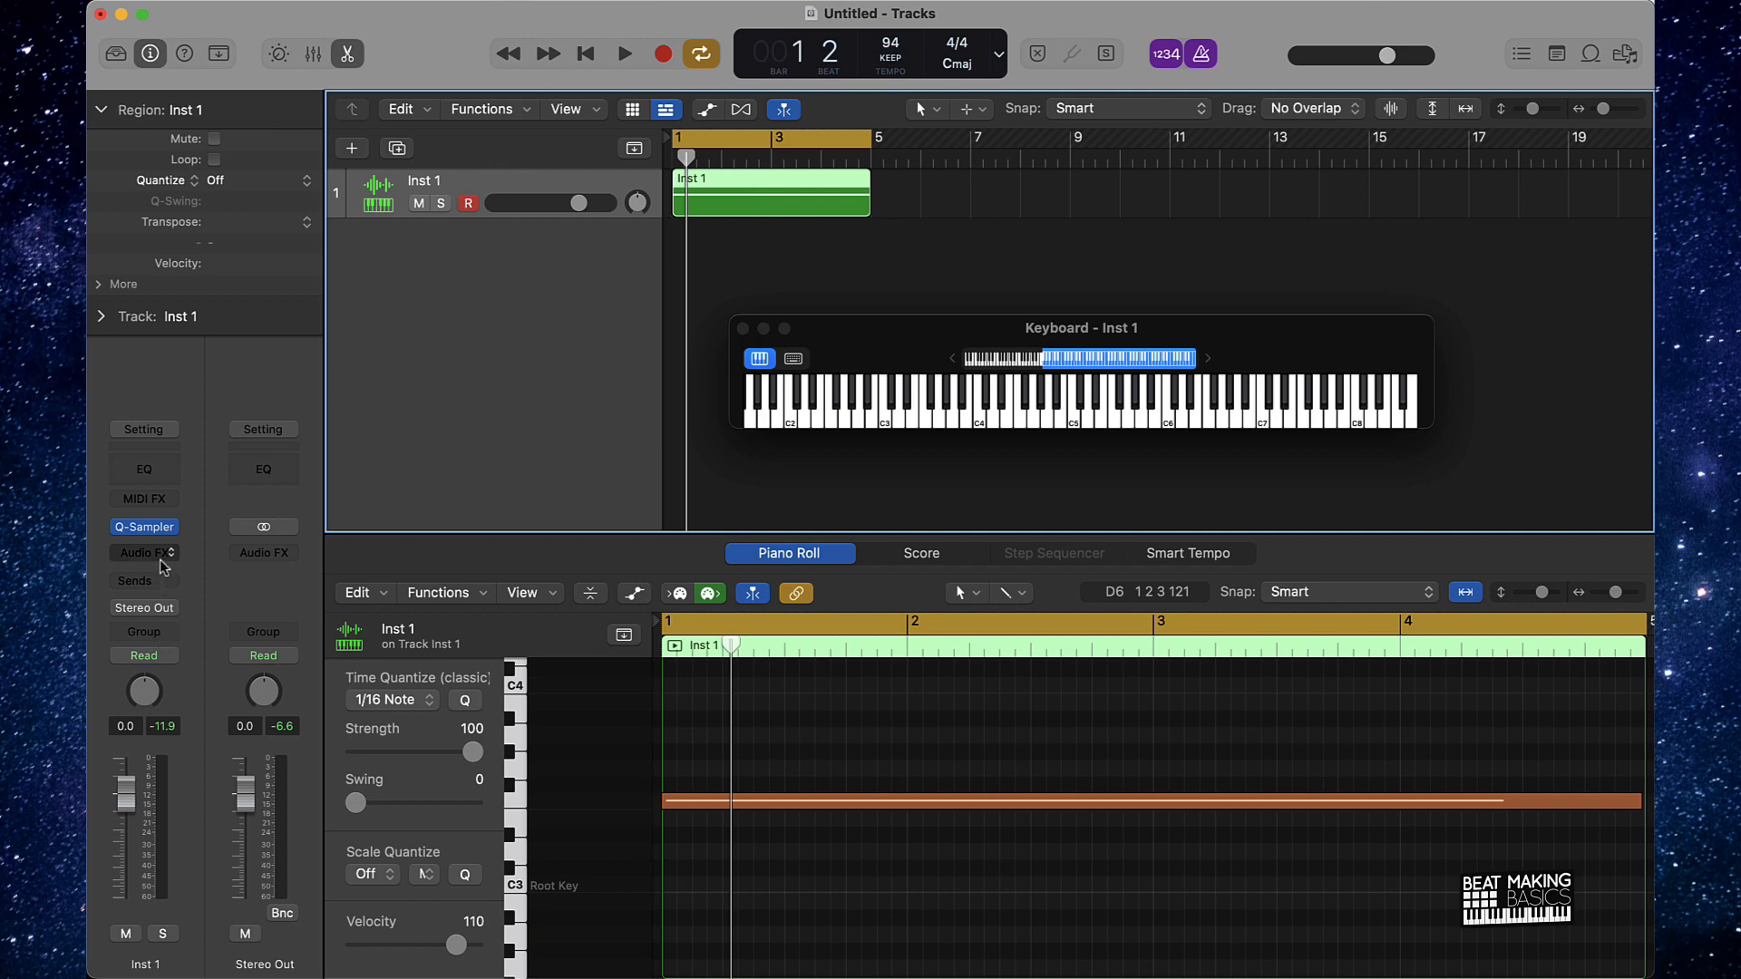
# - Insert iZotope Vinyl on Inst 1 with Dust at zero and the 2000 era character
pyautogui.click(141, 552)
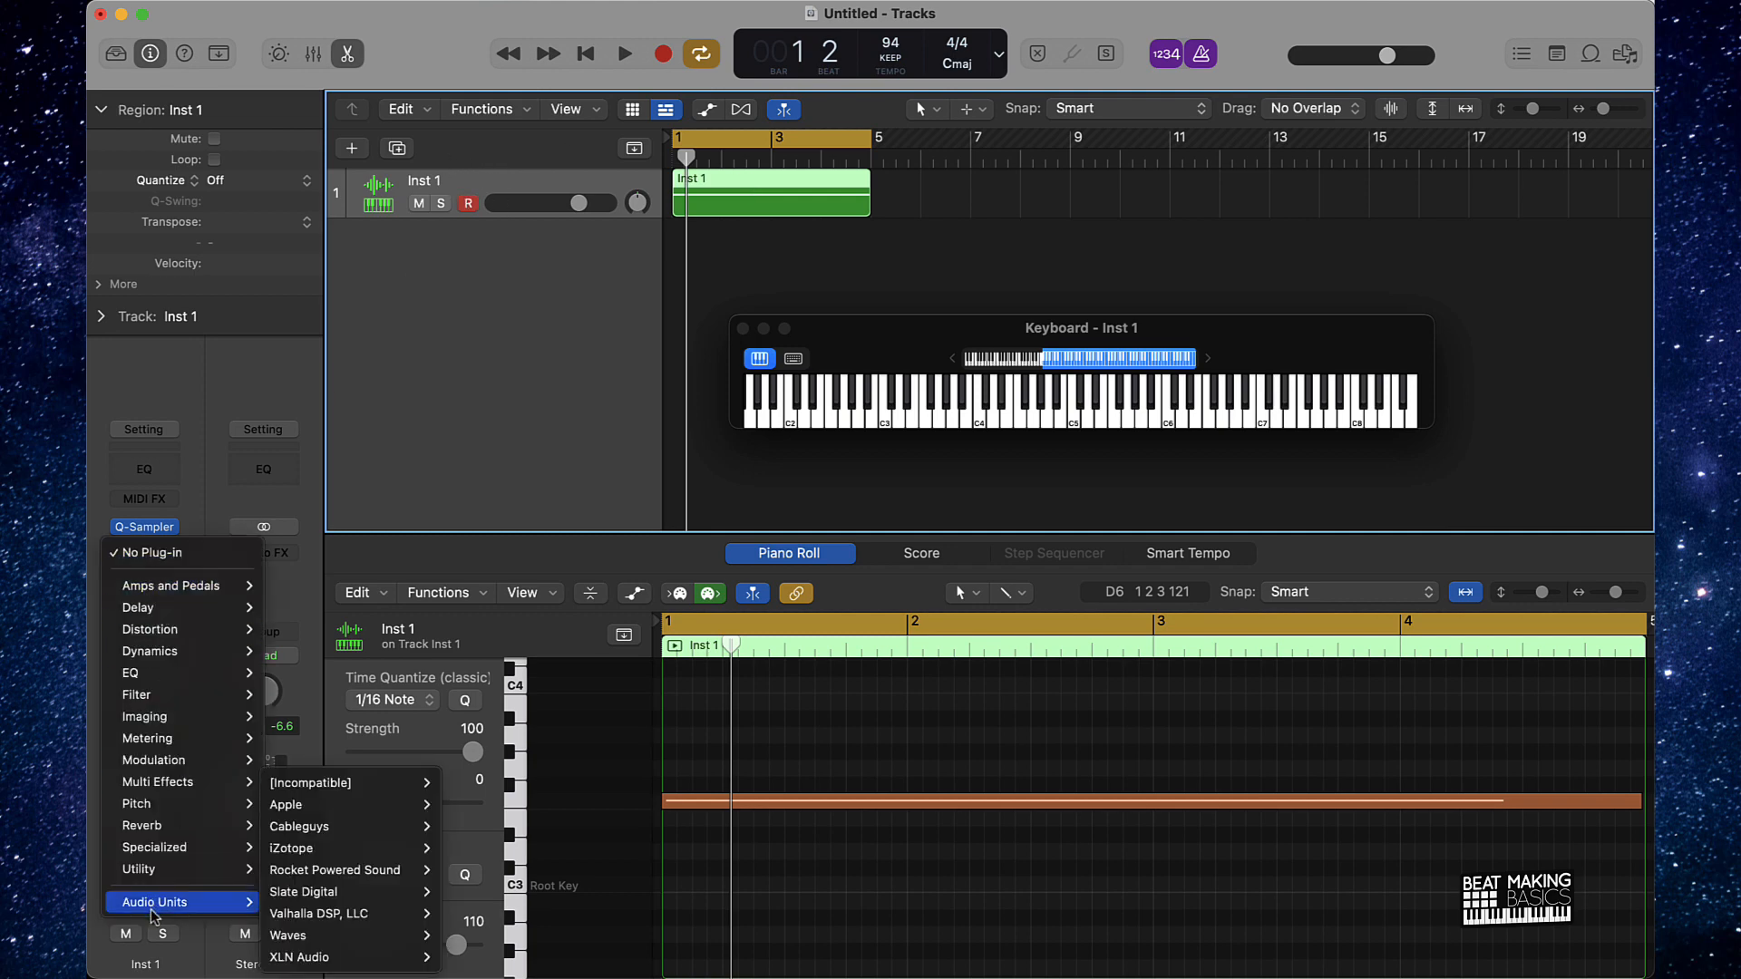
pyautogui.moveTo(337, 848)
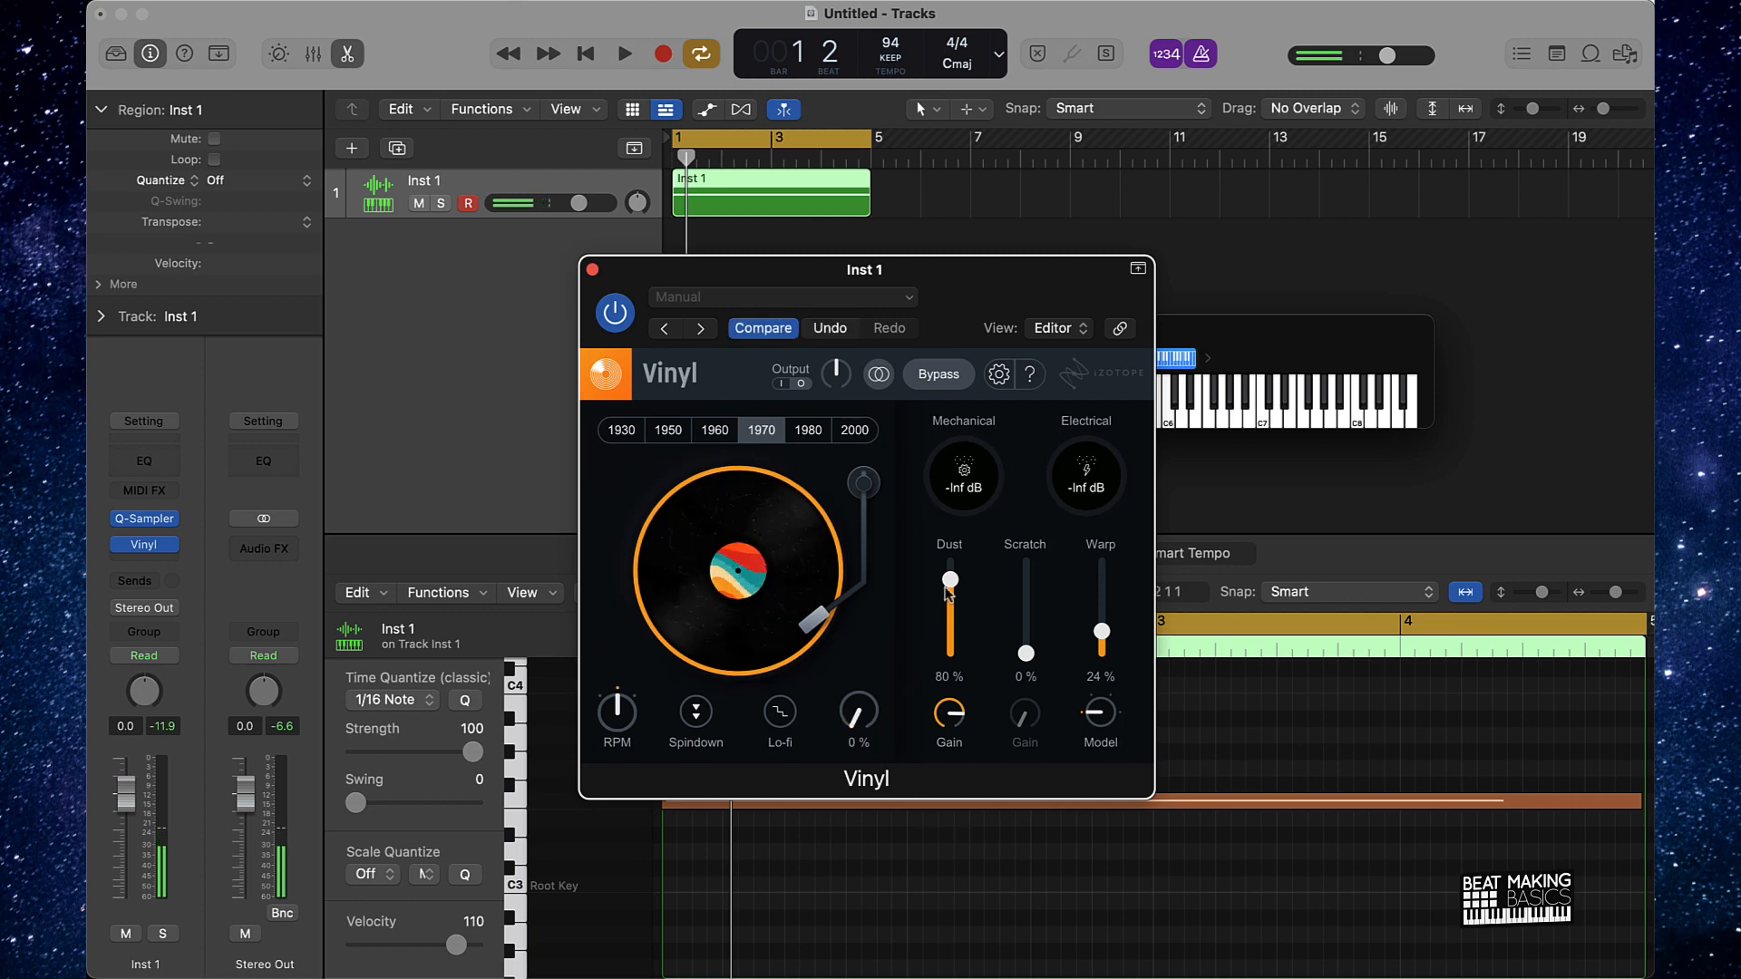
pyautogui.moveTo(949, 580); pyautogui.dragTo(950, 643)
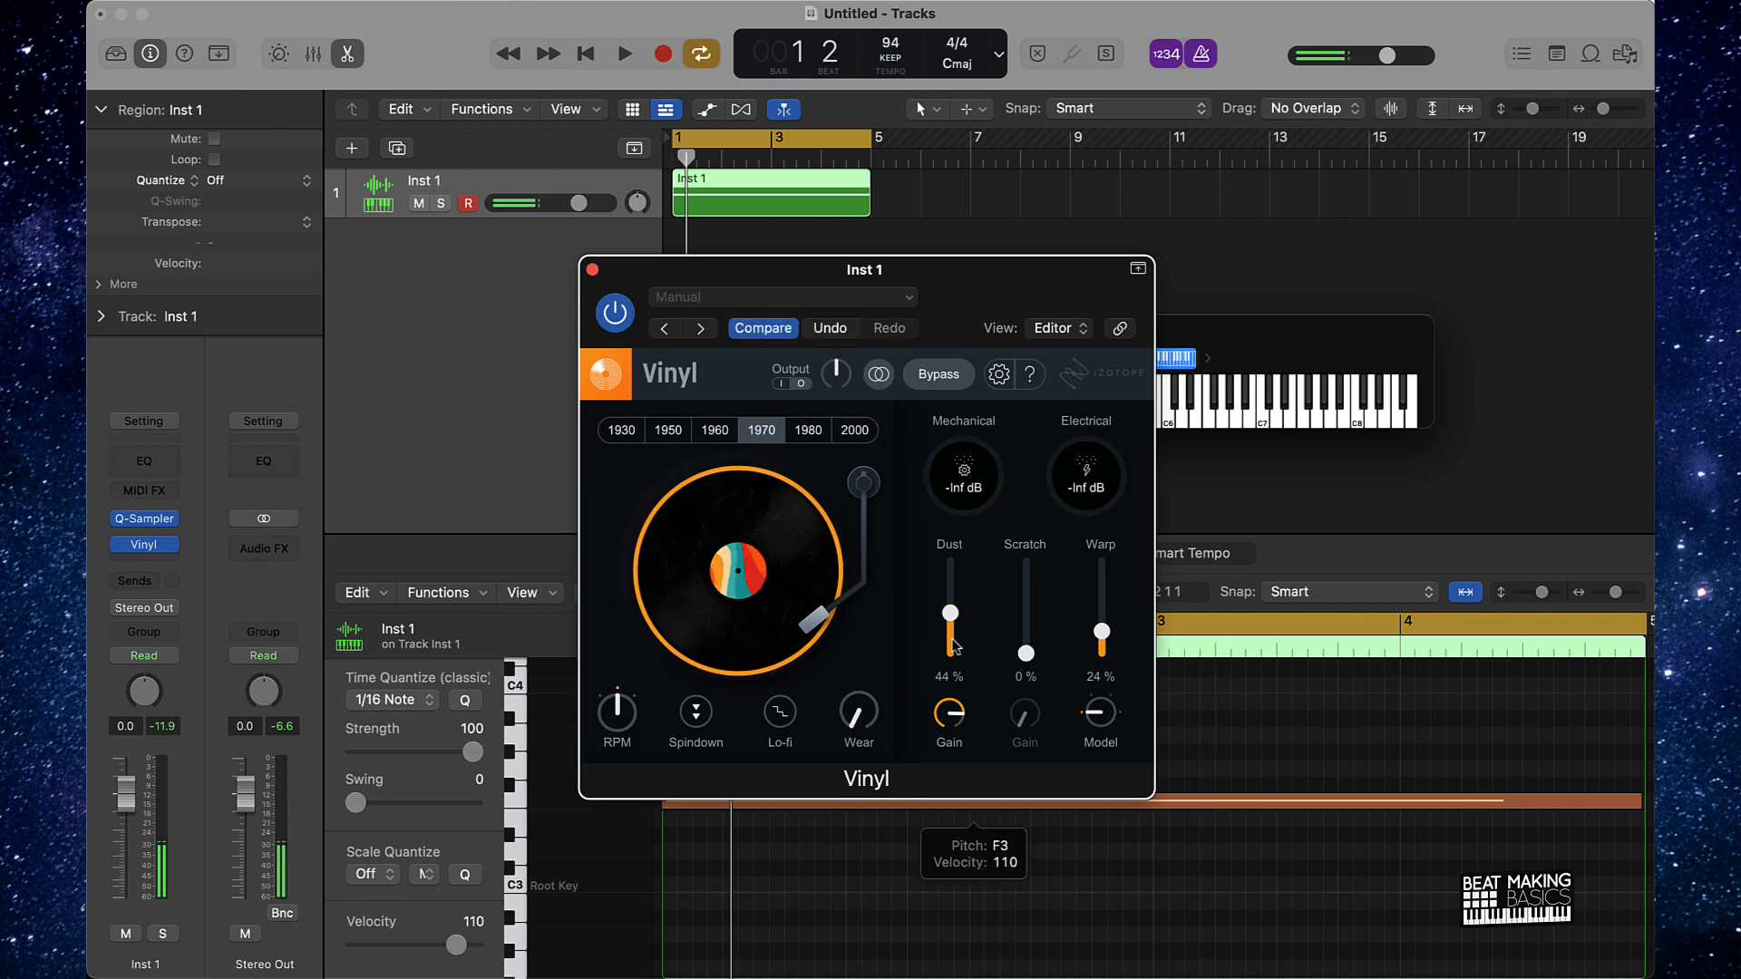
pyautogui.moveTo(949, 614); pyautogui.dragTo(949, 653)
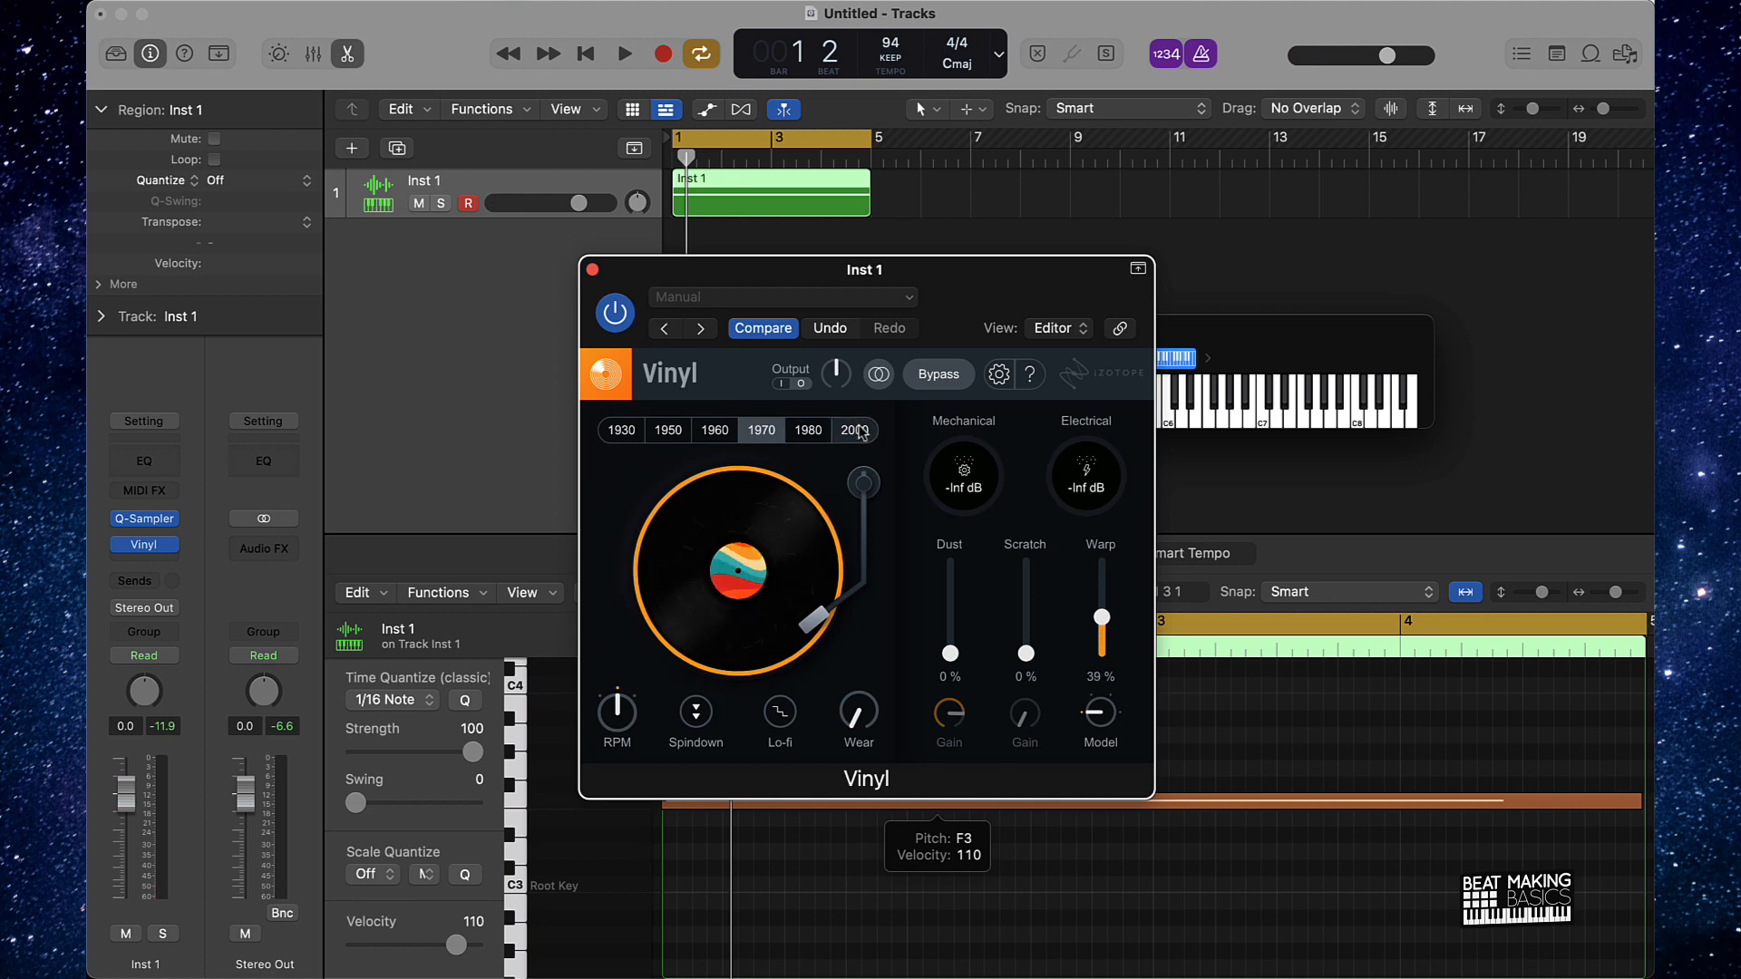
pyautogui.click(855, 430)
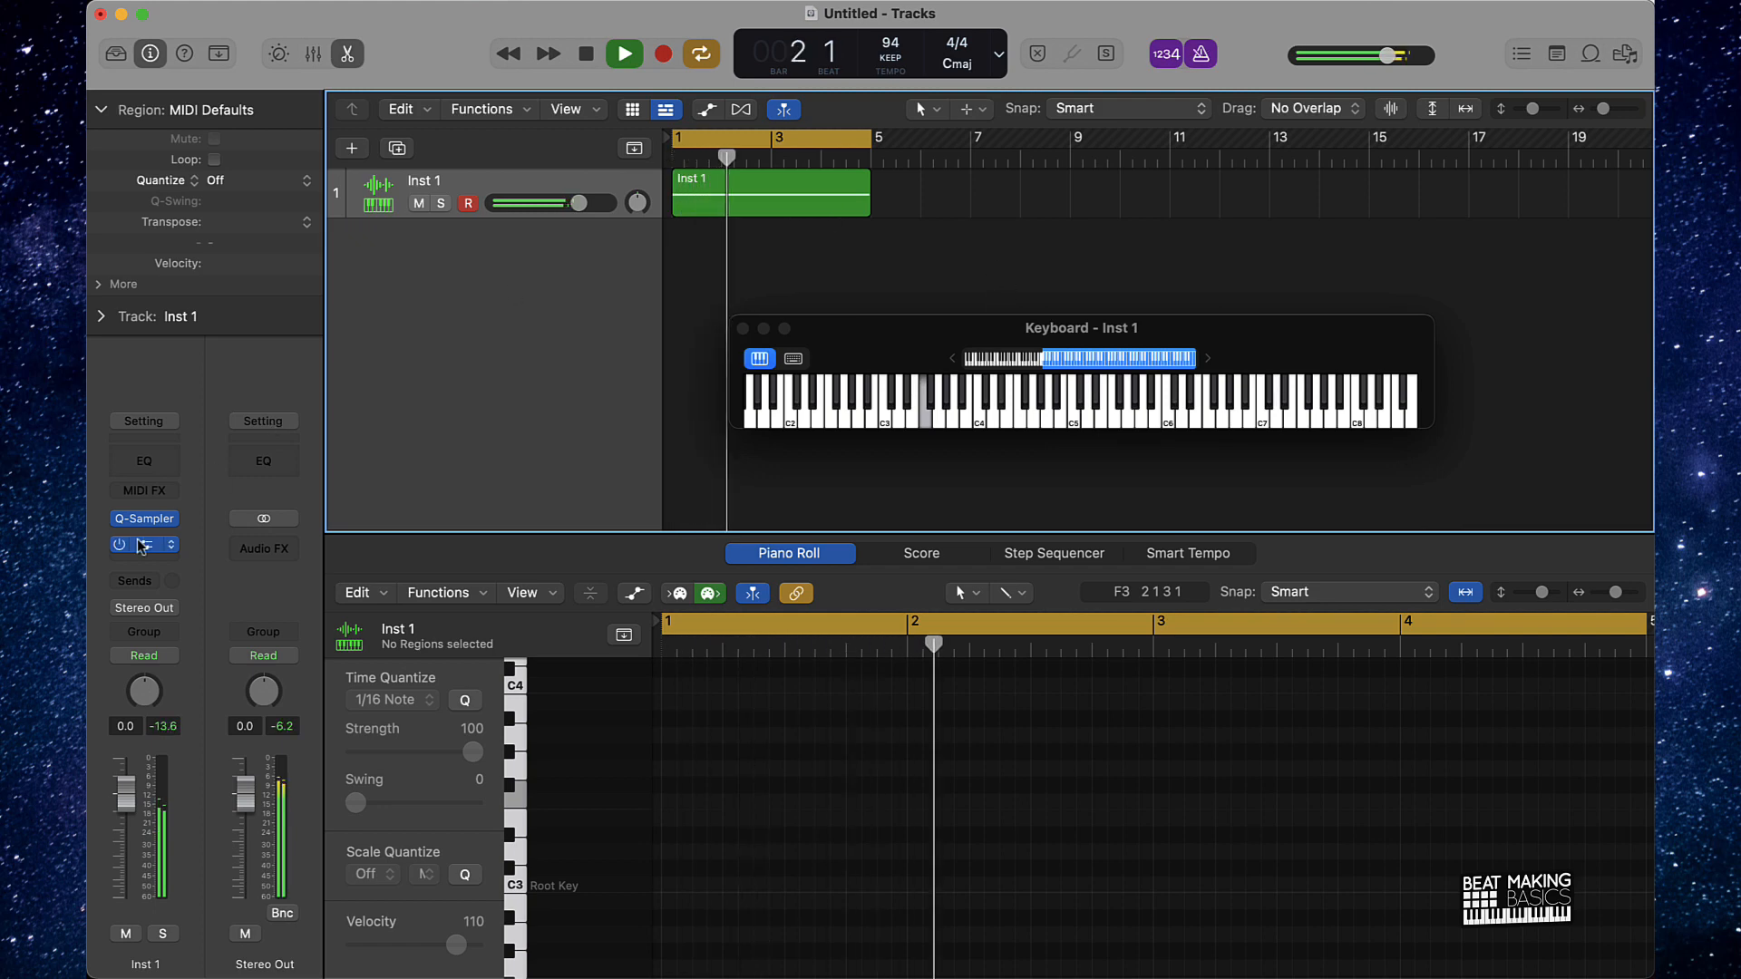
# - Lower the Vinyl pitch warp to about 27% on the piano track
pyautogui.click(143, 545)
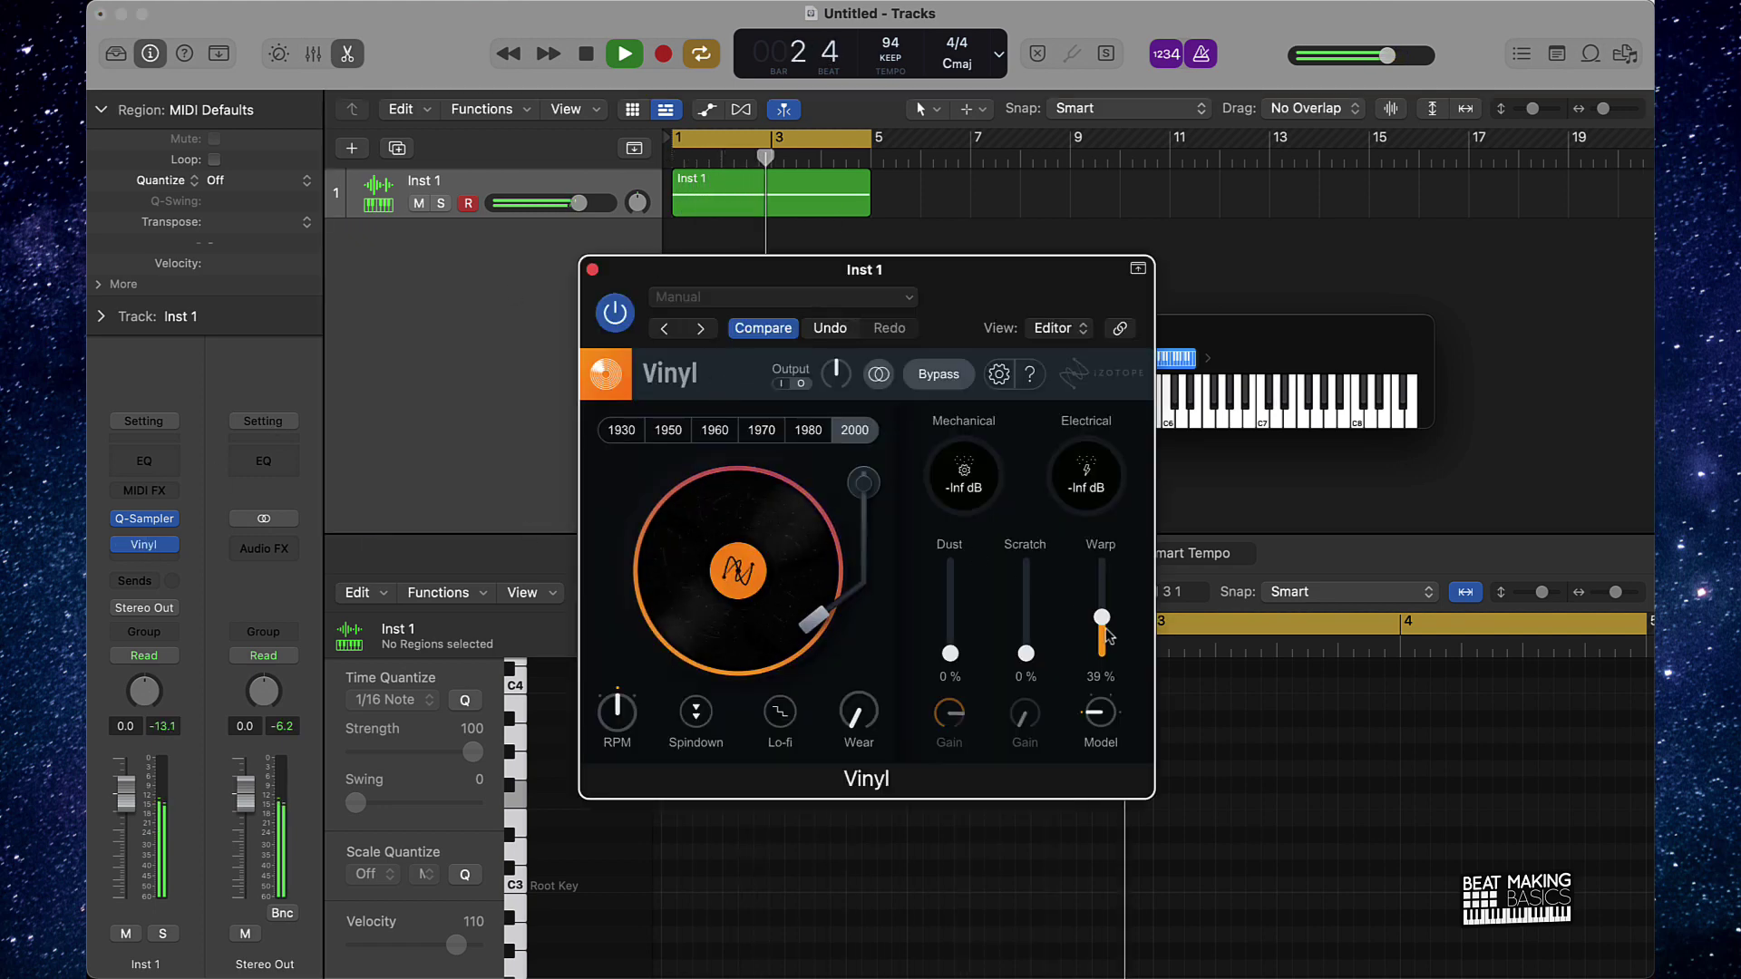
pyautogui.moveTo(1102, 616); pyautogui.dragTo(1102, 638)
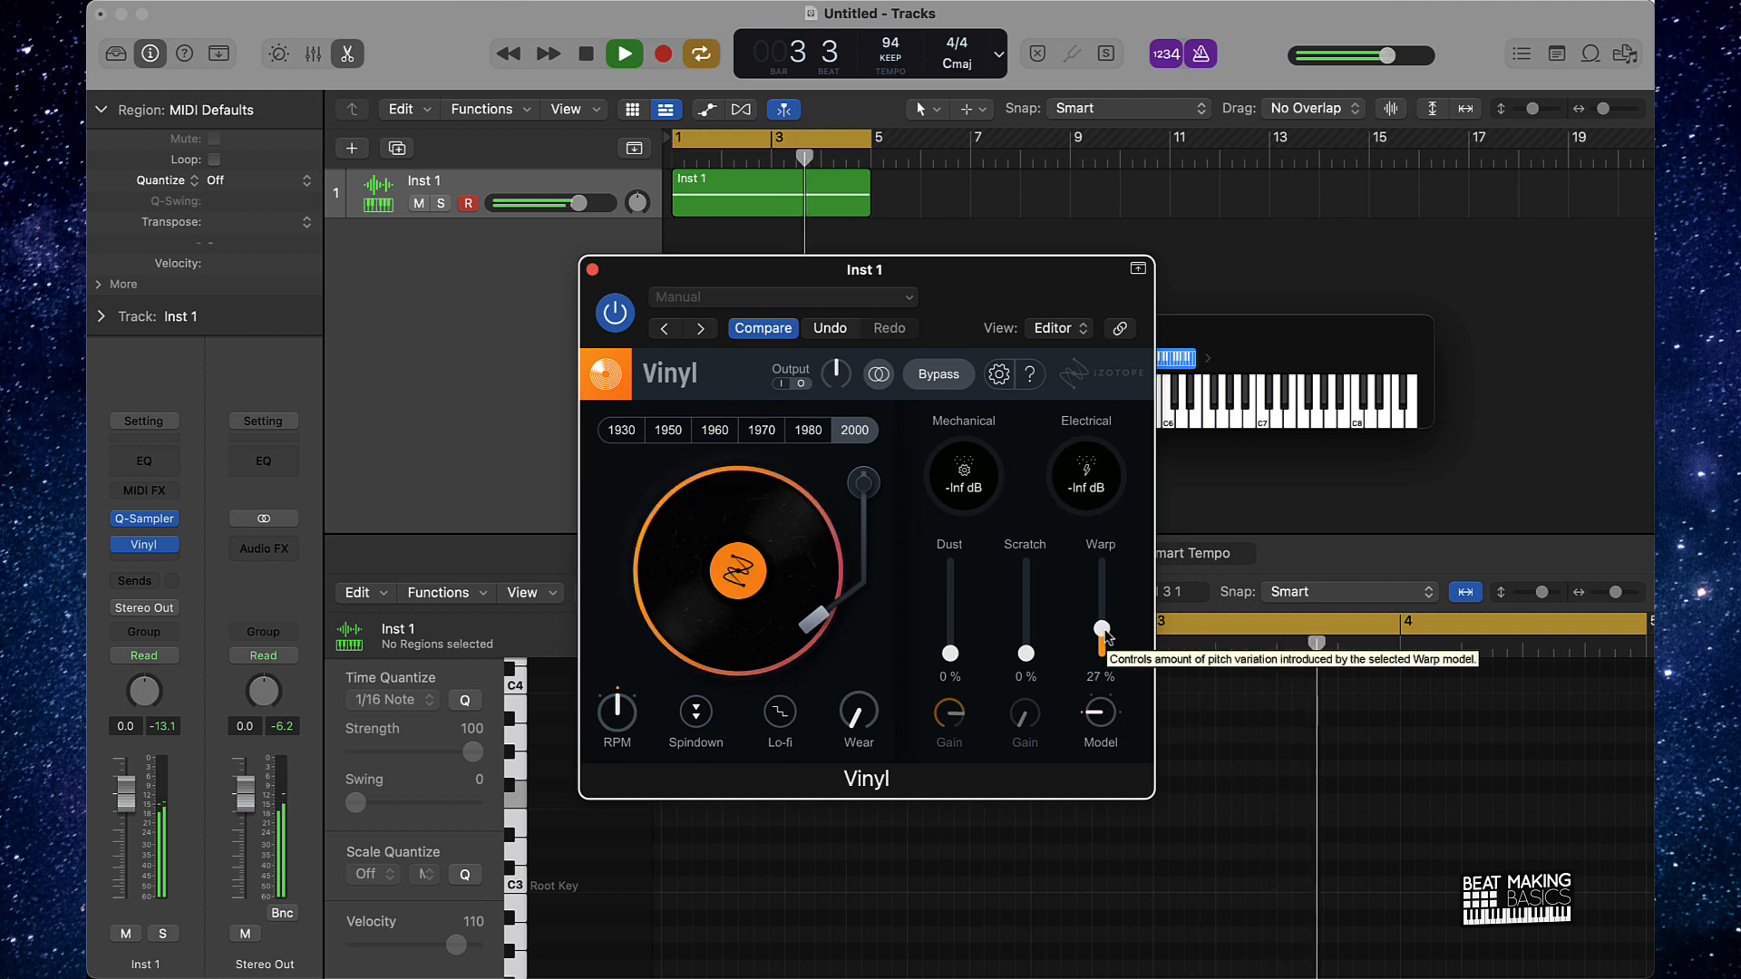
pyautogui.moveTo(1104, 628); pyautogui.dragTo(1104, 639)
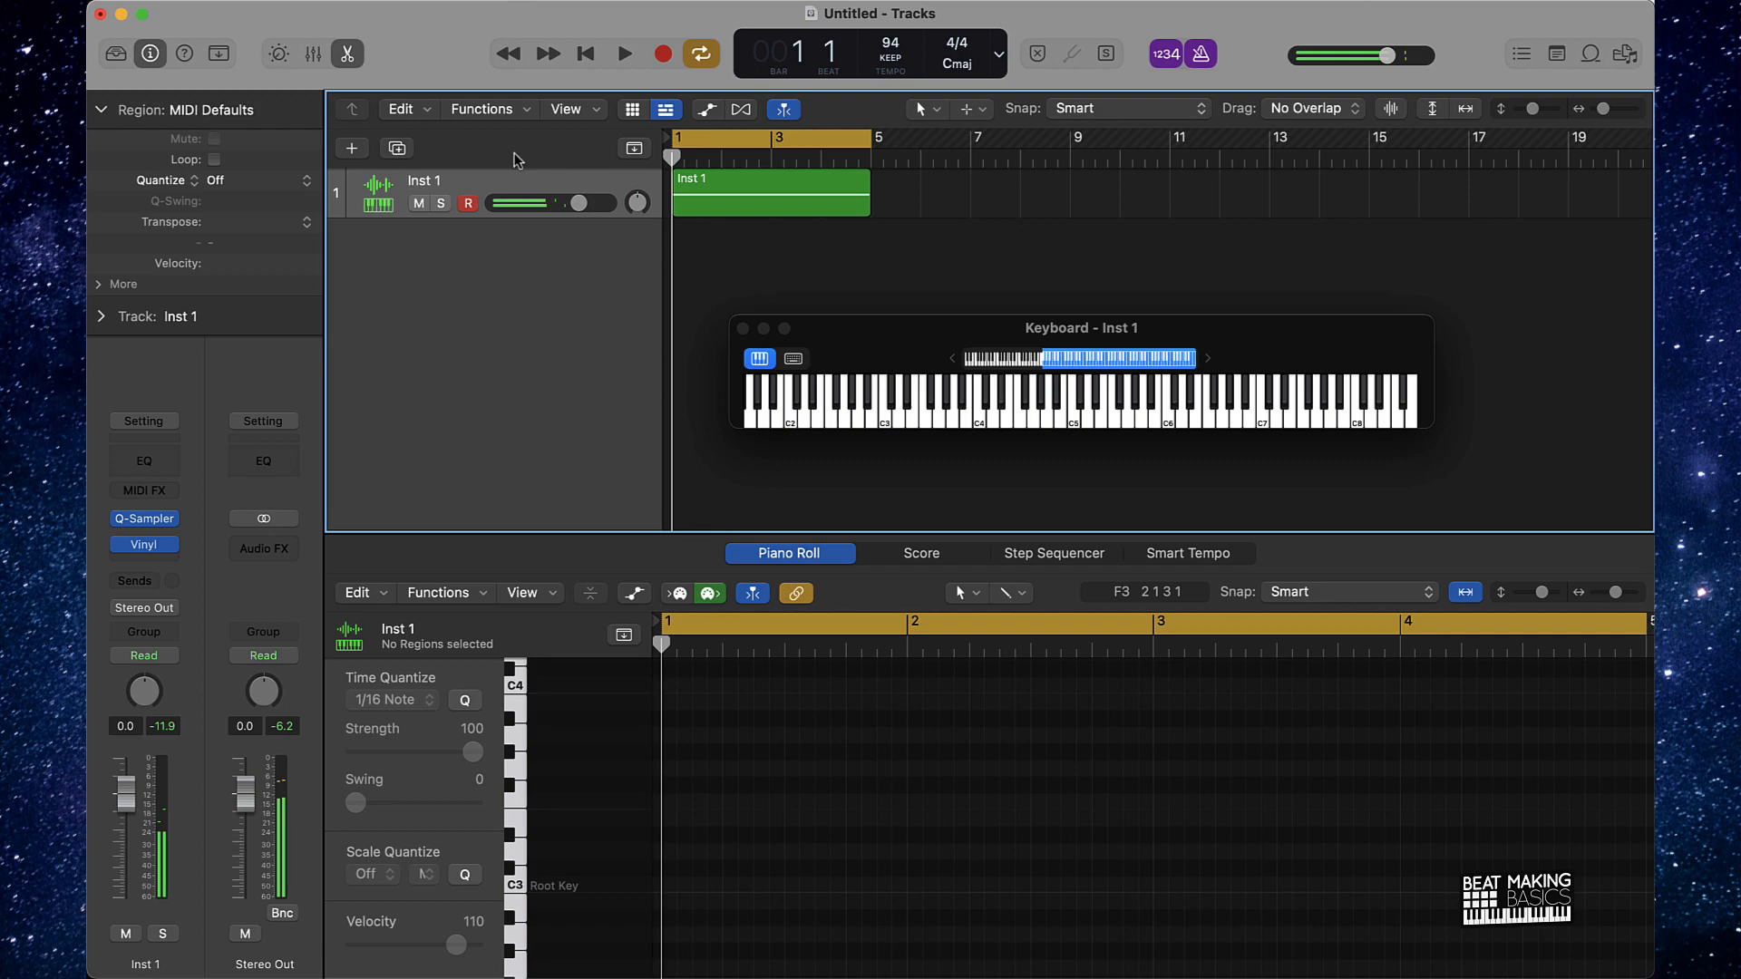
# - Add a second software instrument track, Inst 2, for the Clap Trap sound
pyautogui.click(351, 148)
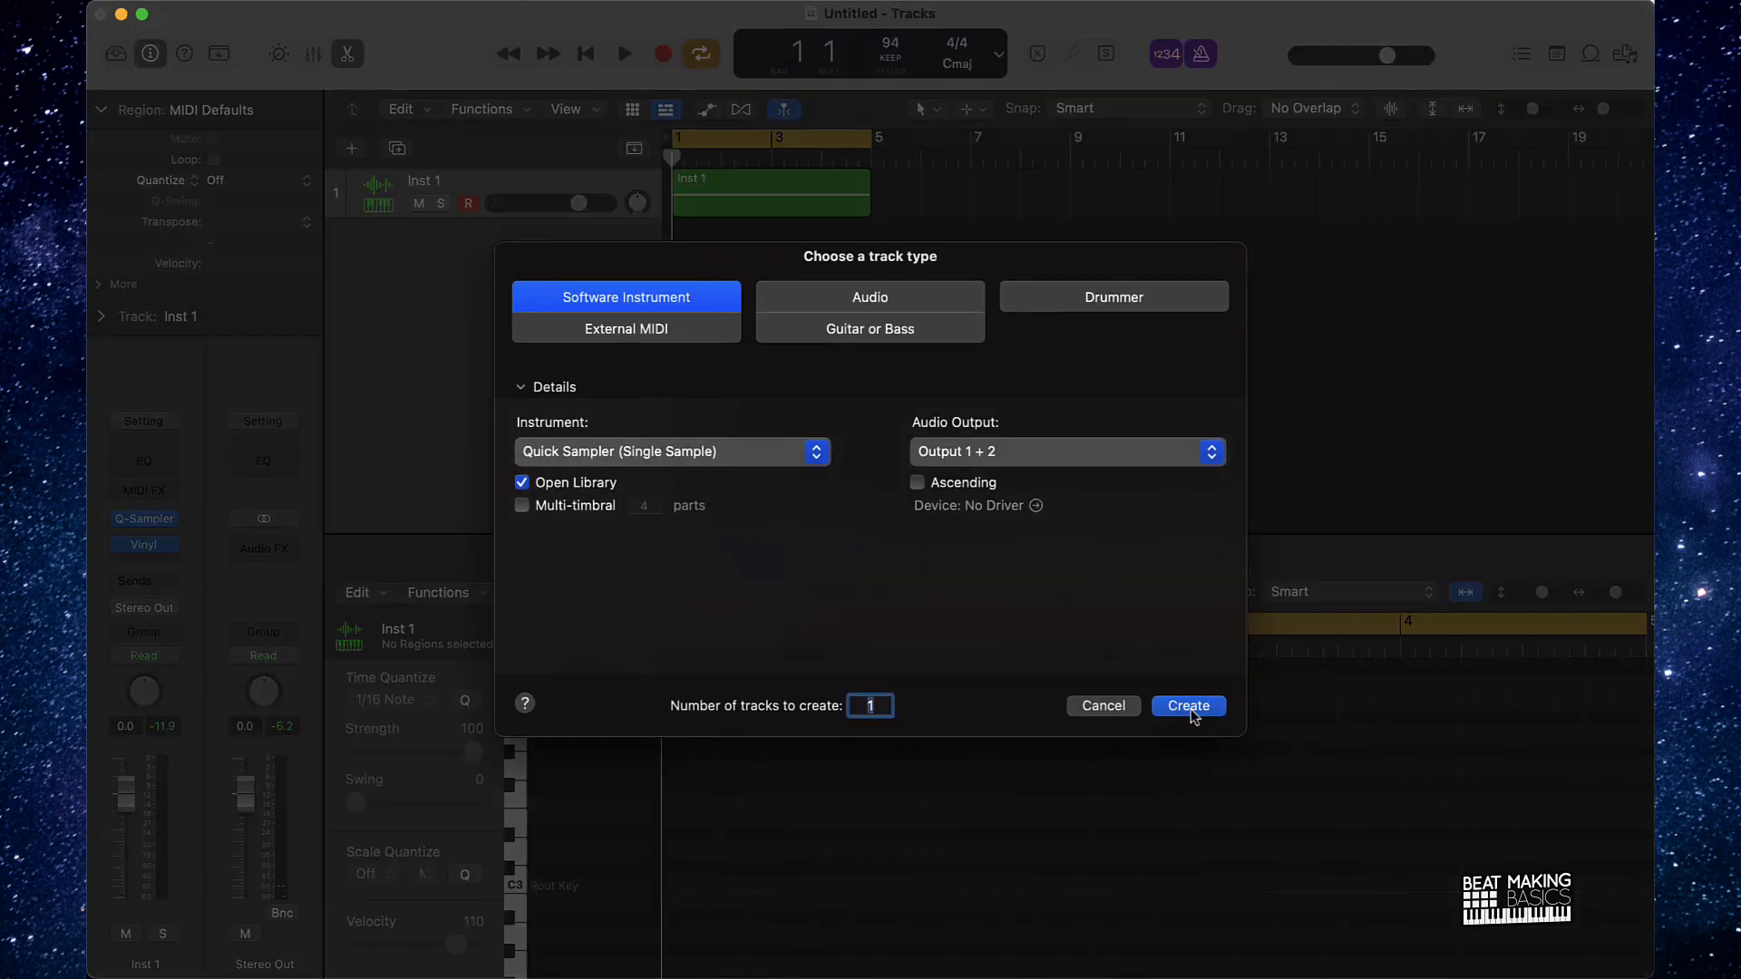
pyautogui.click(1189, 706)
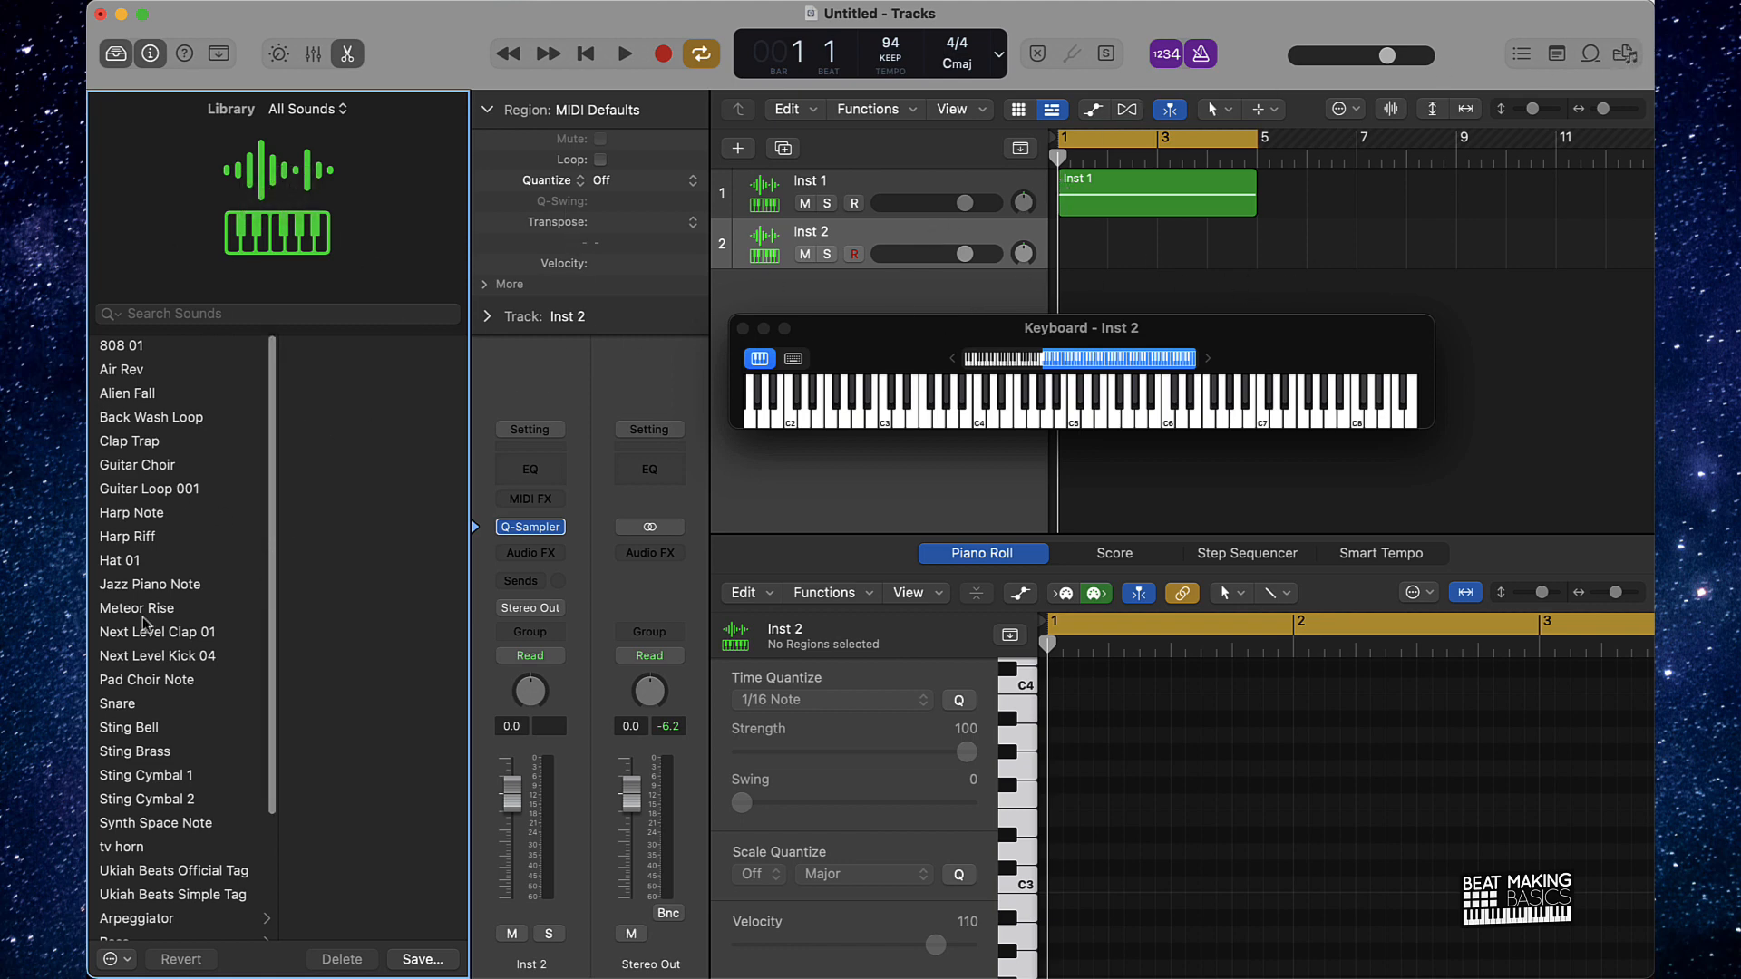
pyautogui.moveTo(182, 742)
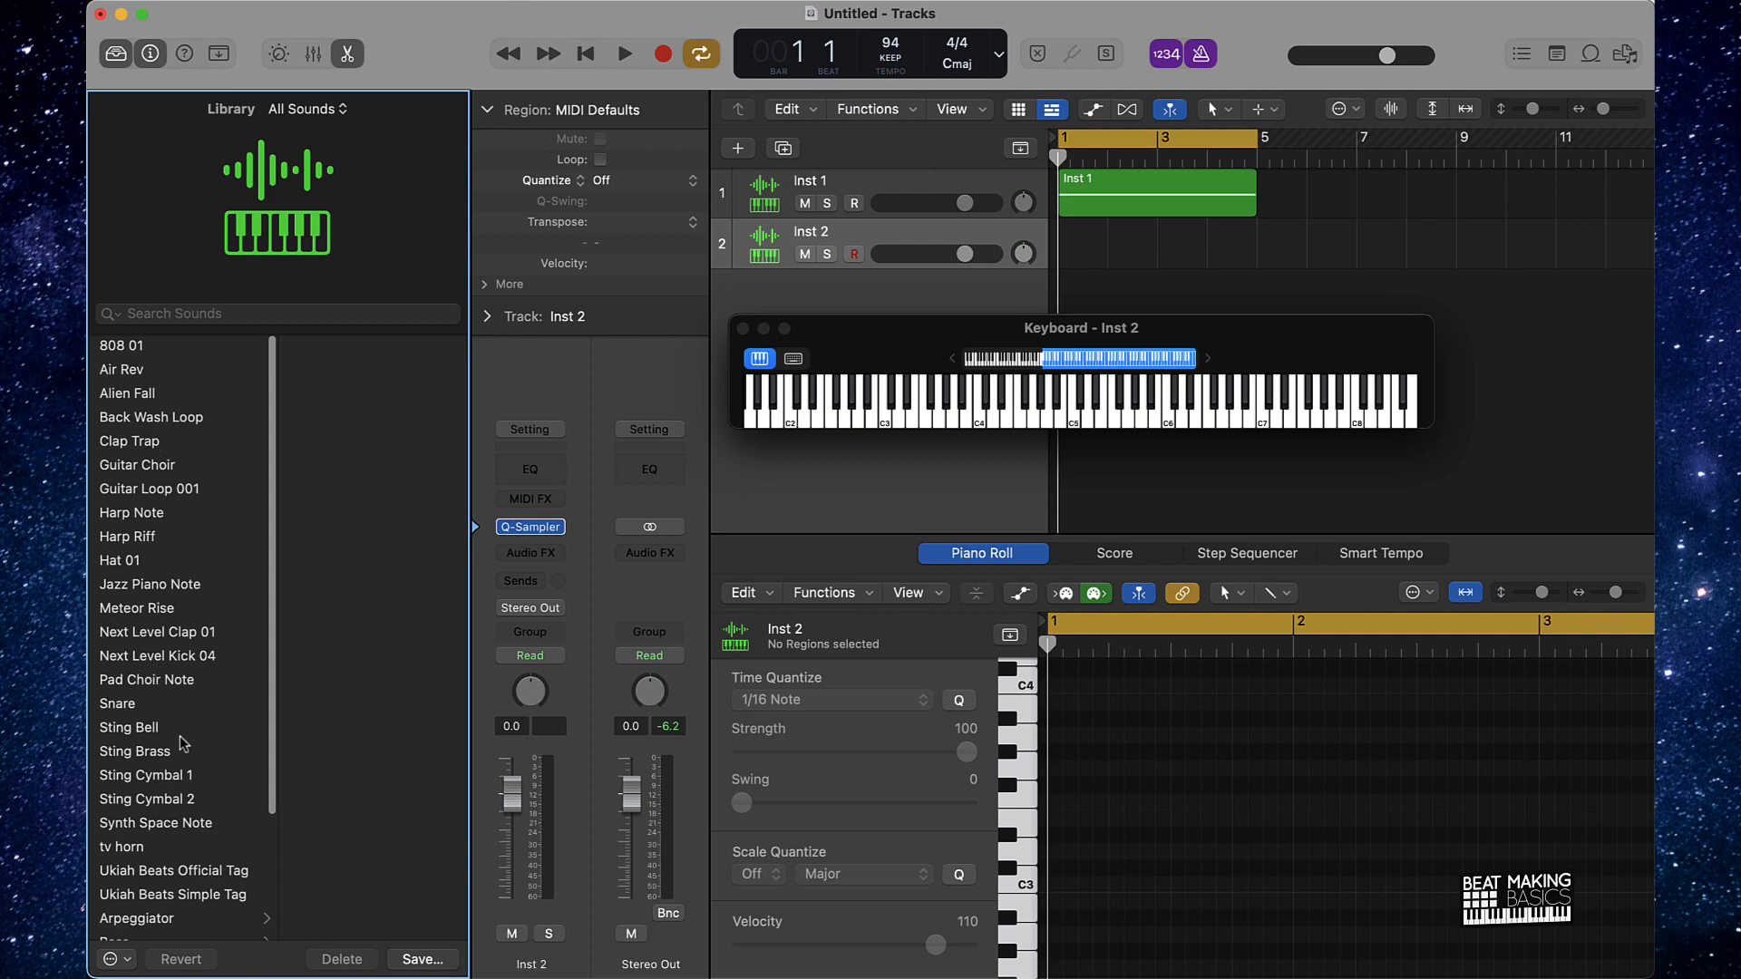
pyautogui.moveTo(457, 536)
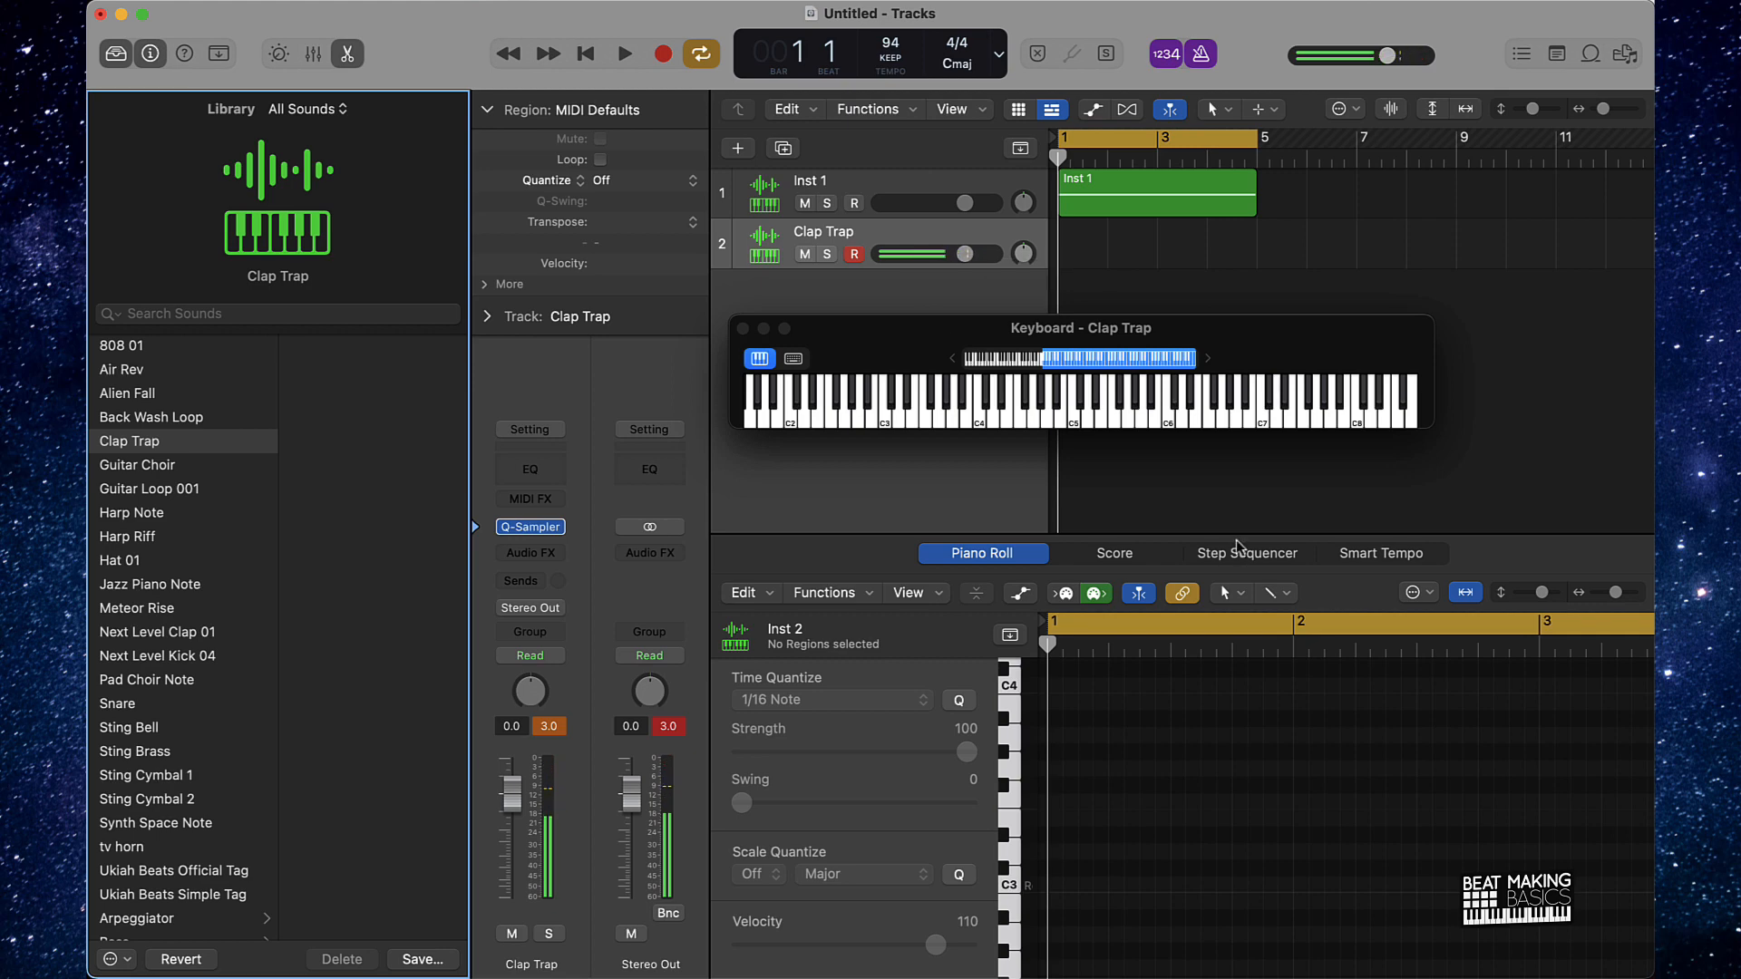
# - Create a step-sequencer pattern region on the Clap Trap track
pyautogui.click(1247, 553)
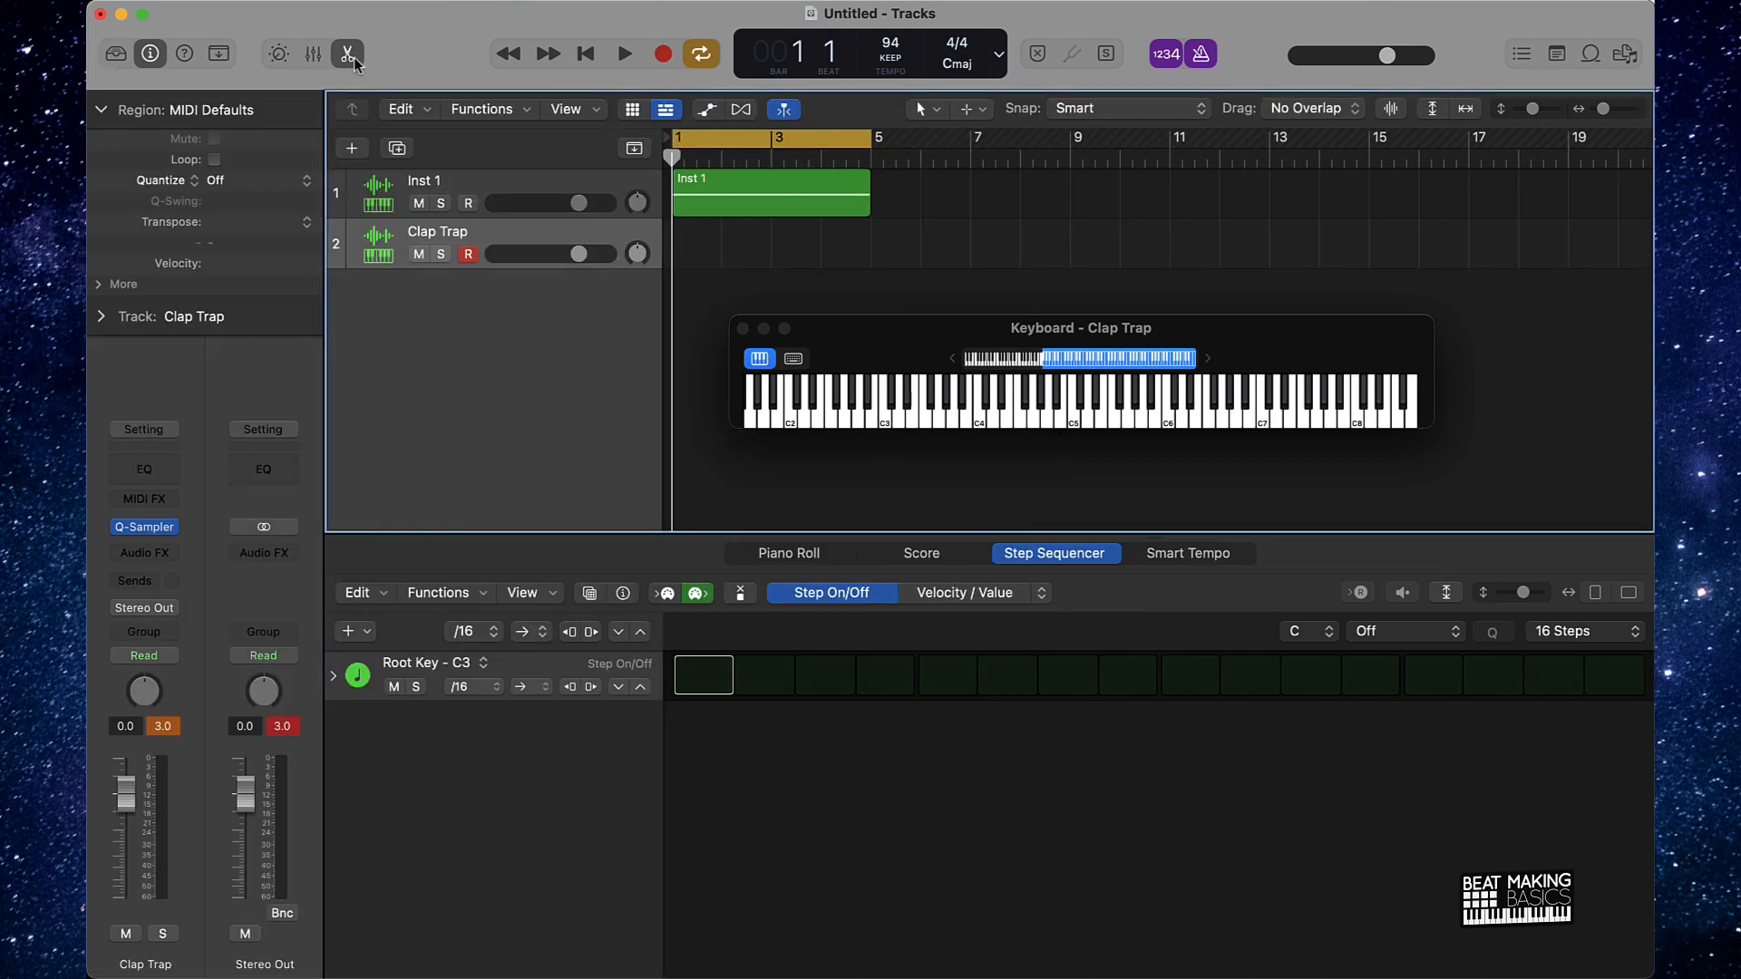
pyautogui.click(789, 553)
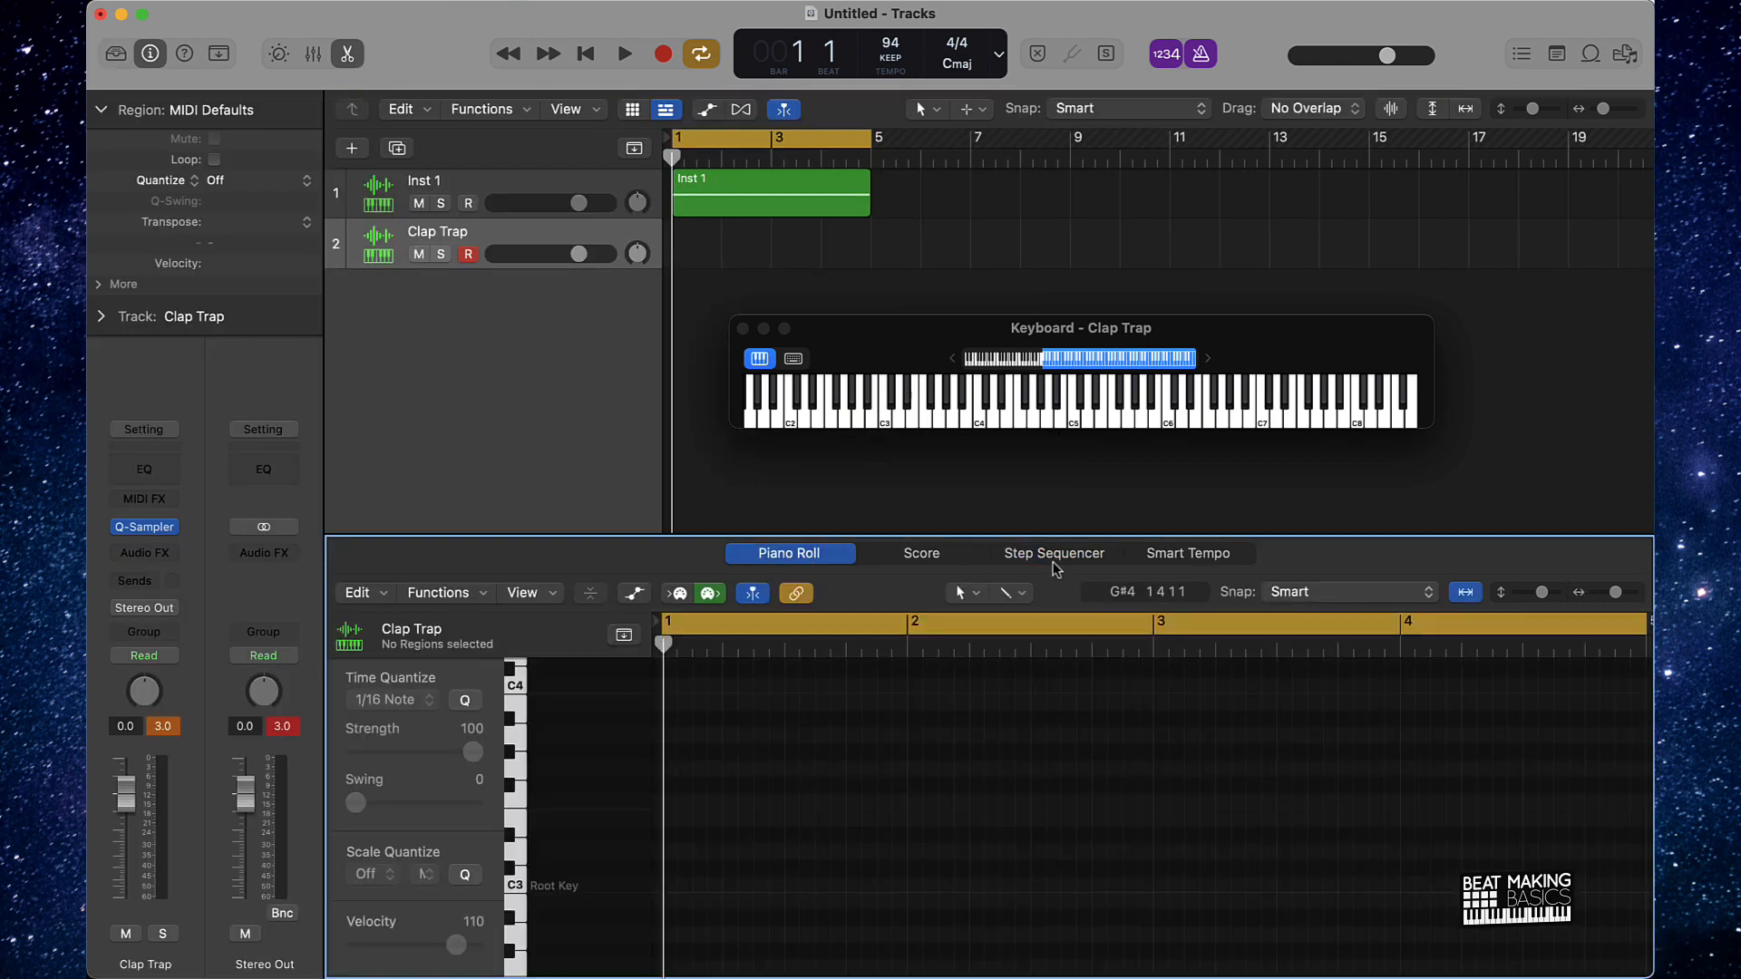
pyautogui.click(1053, 553)
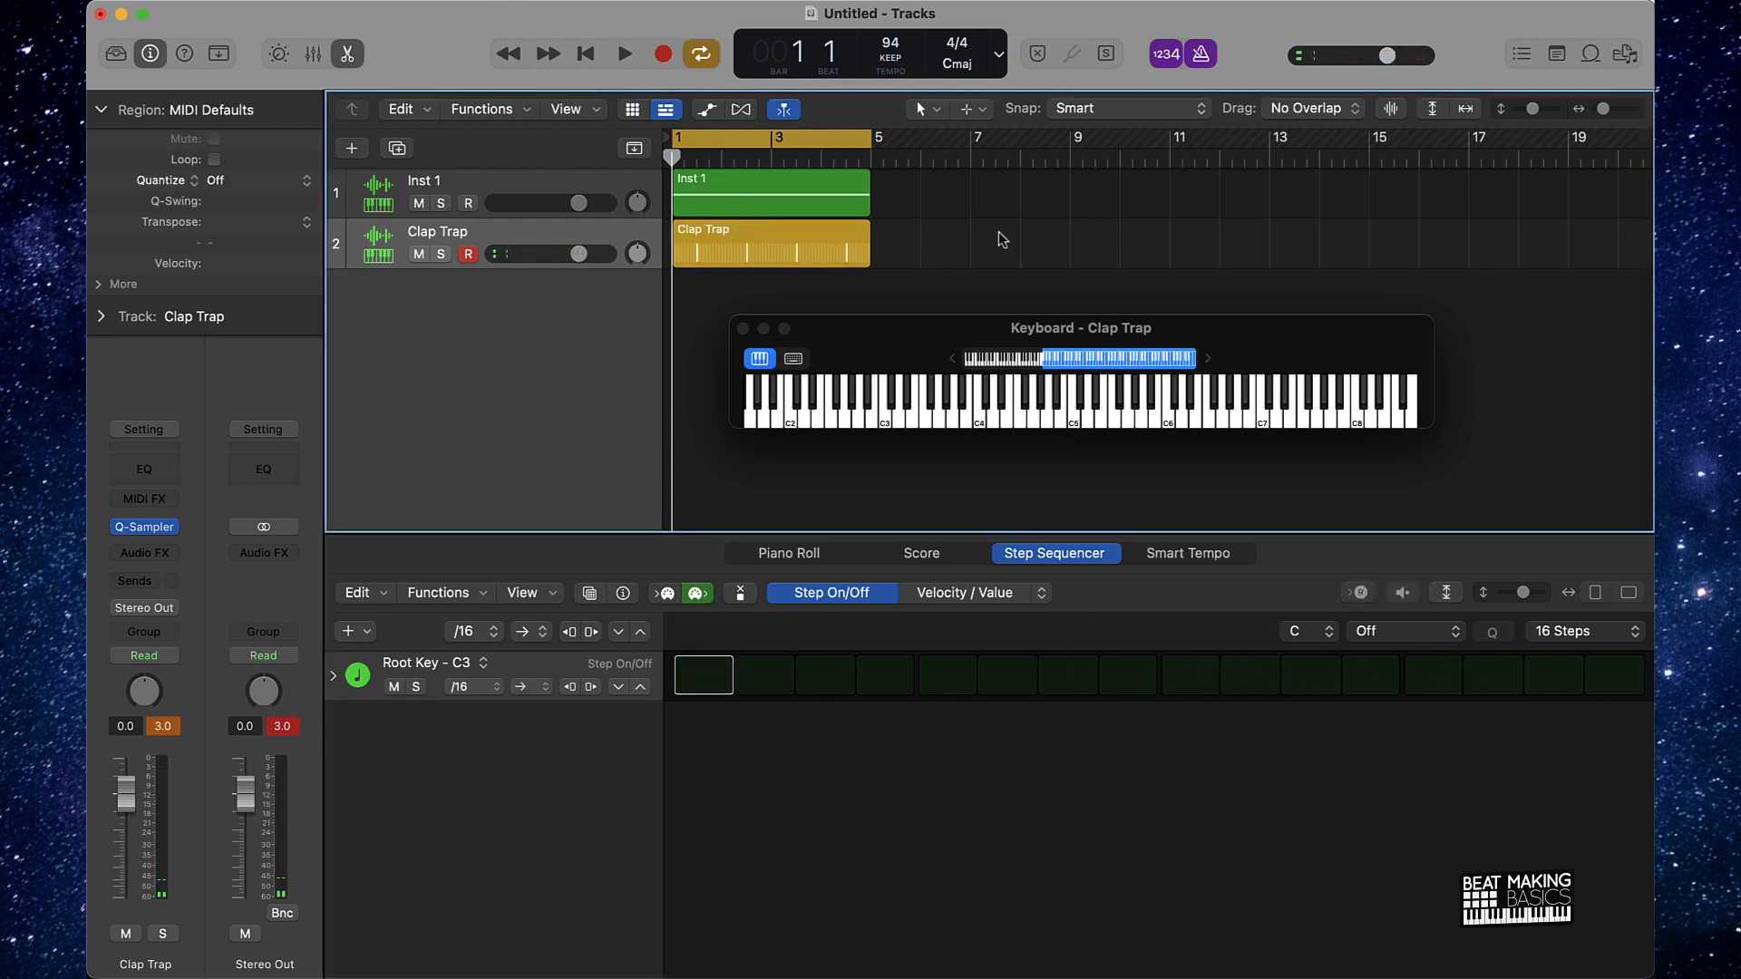
# - Enter the four-bar clap hits and play the pattern back against the piano
pyautogui.click(621, 53)
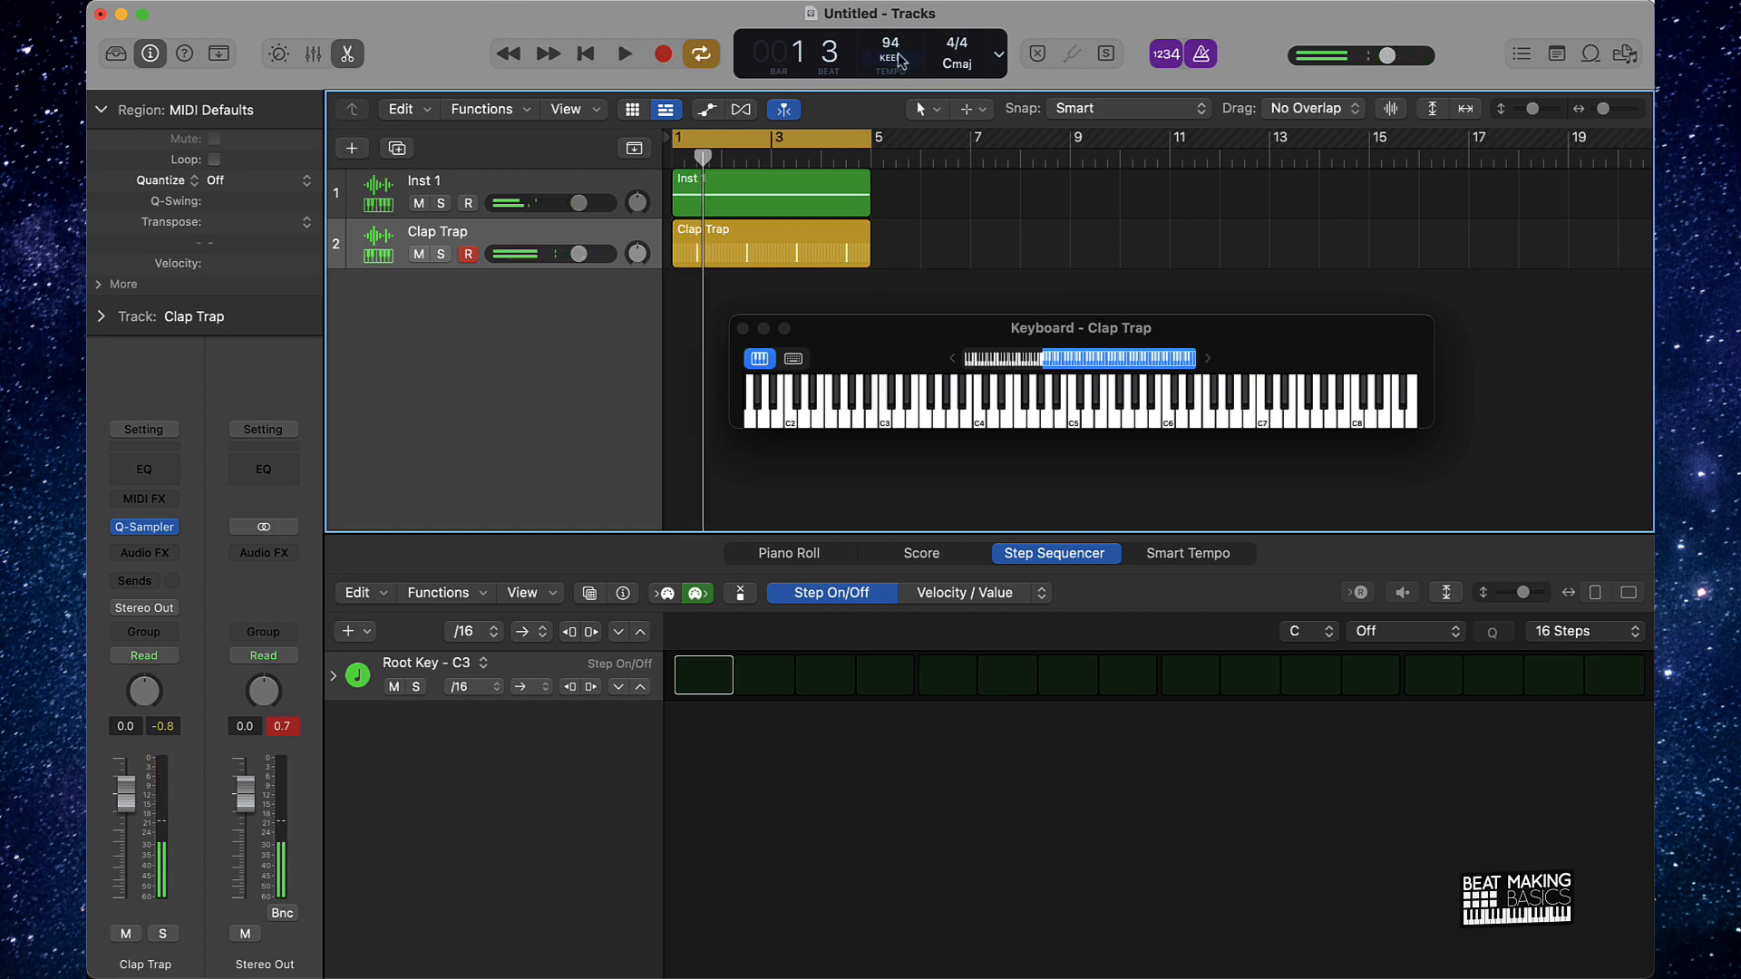
pyautogui.click(1190, 674)
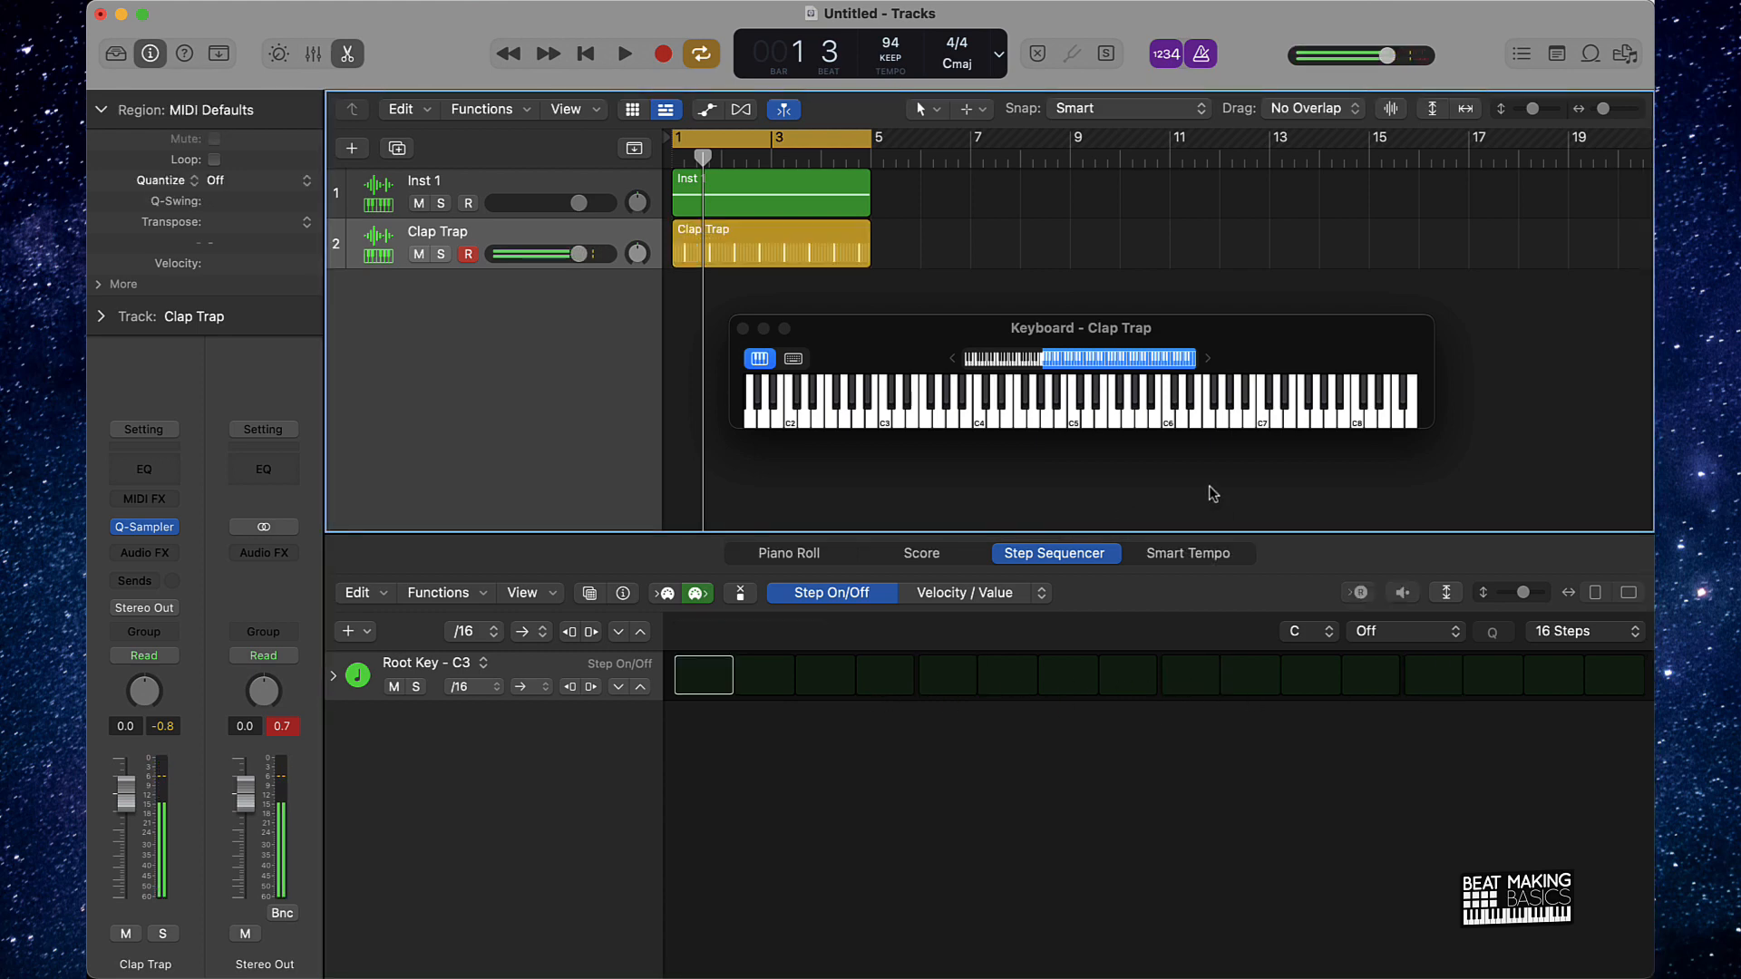
pyautogui.click(625, 53)
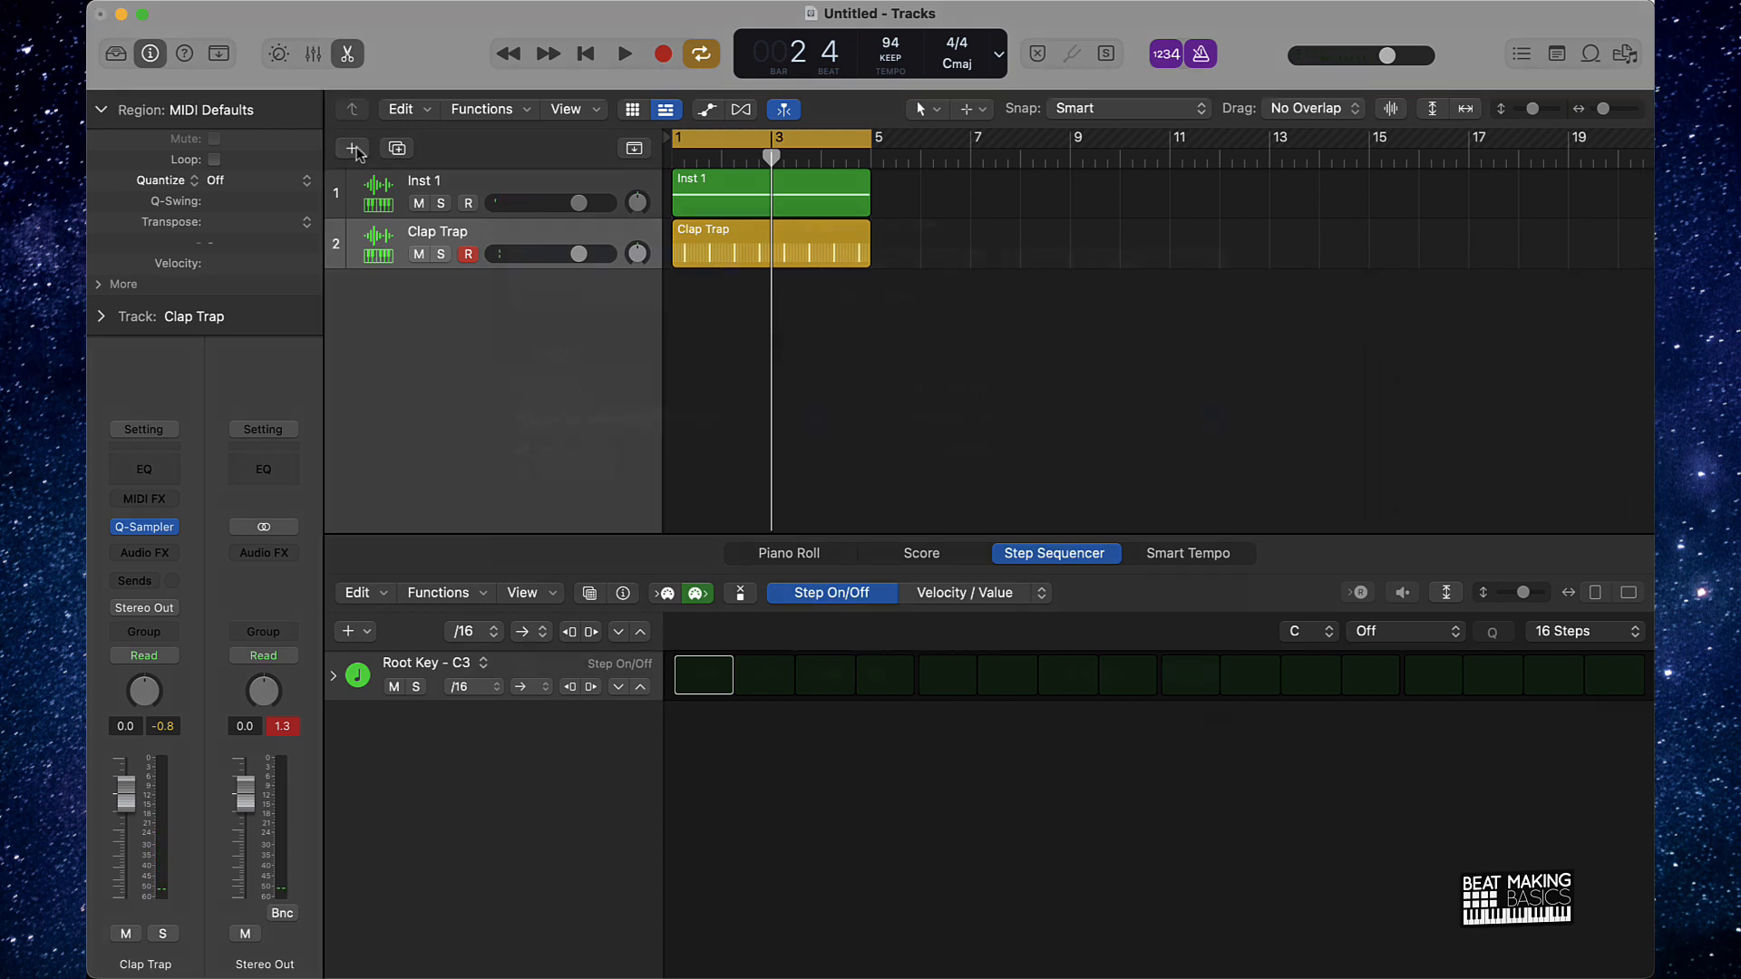
# - Add a third software instrument track for Hat 01 and close the Library
pyautogui.click(350, 148)
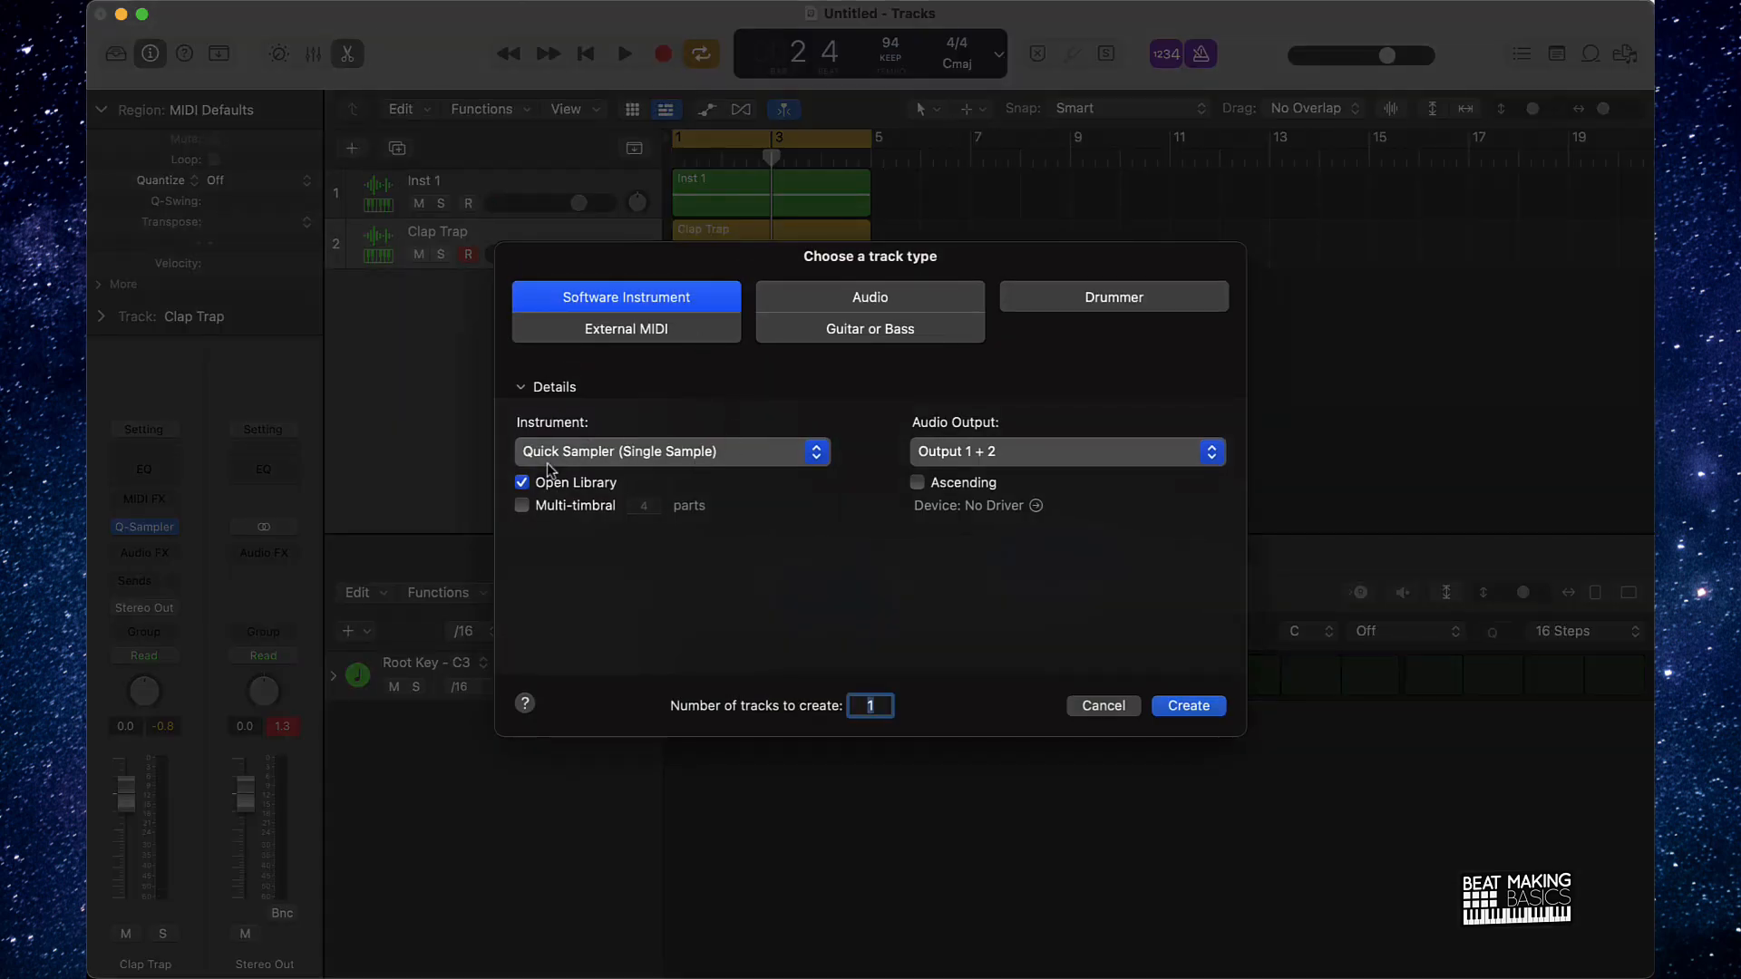
pyautogui.click(1188, 706)
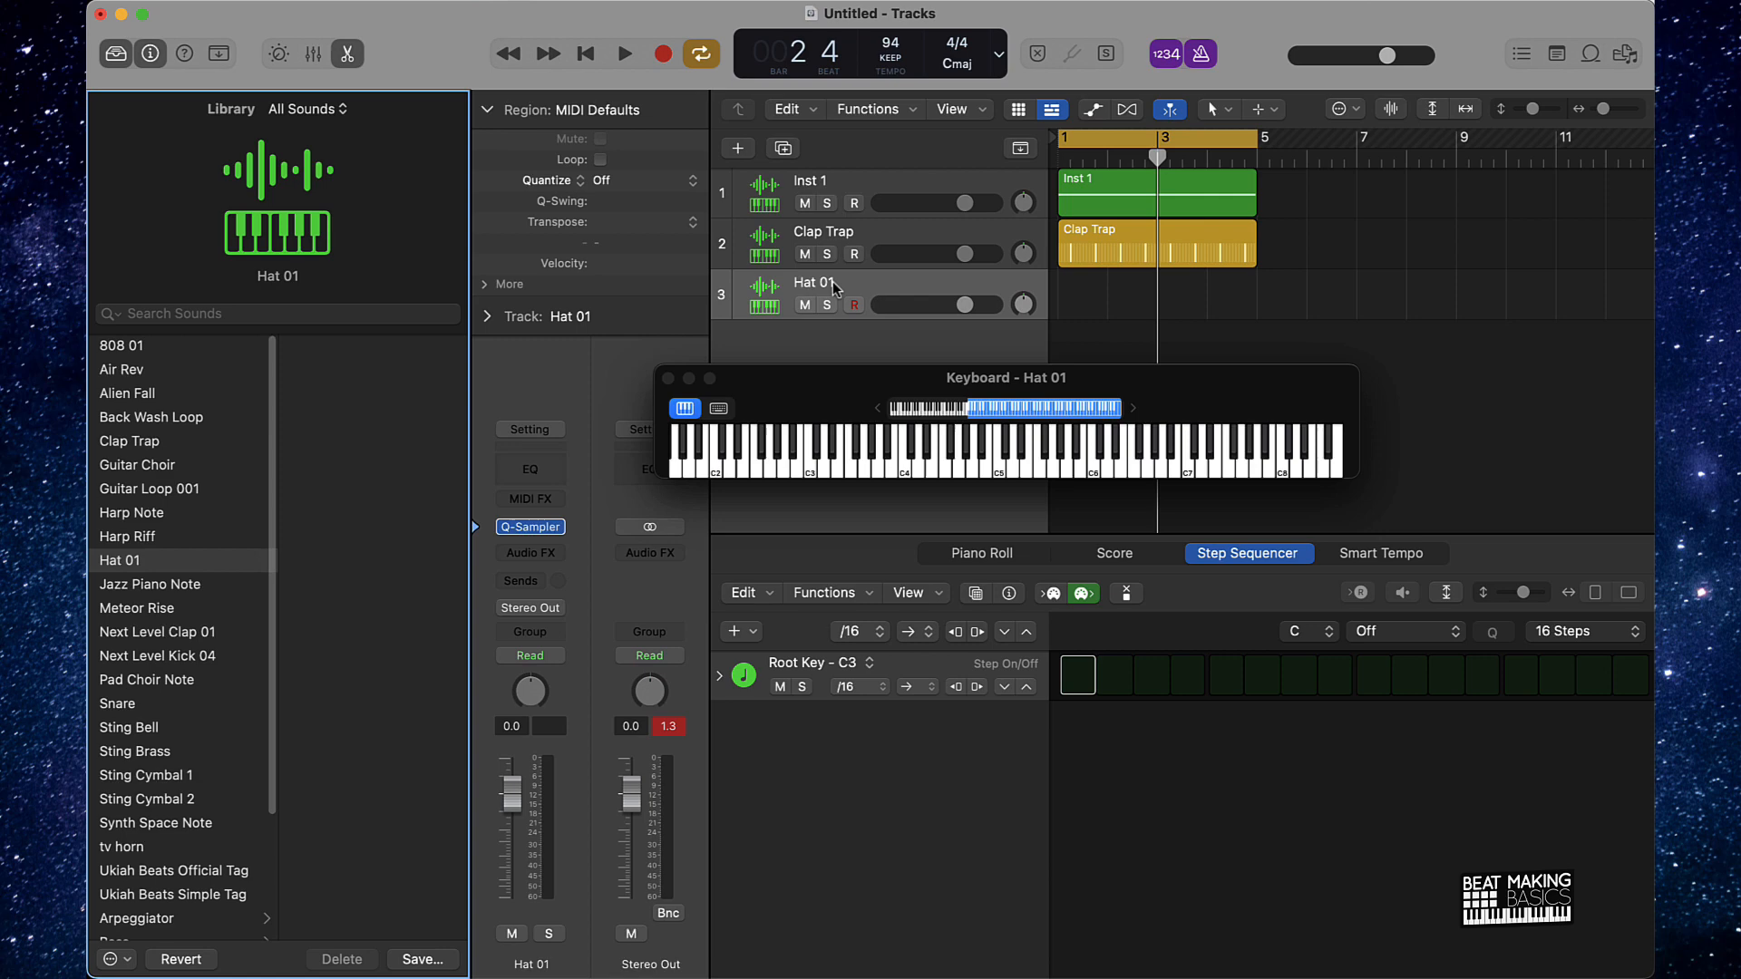
pyautogui.click(149, 53)
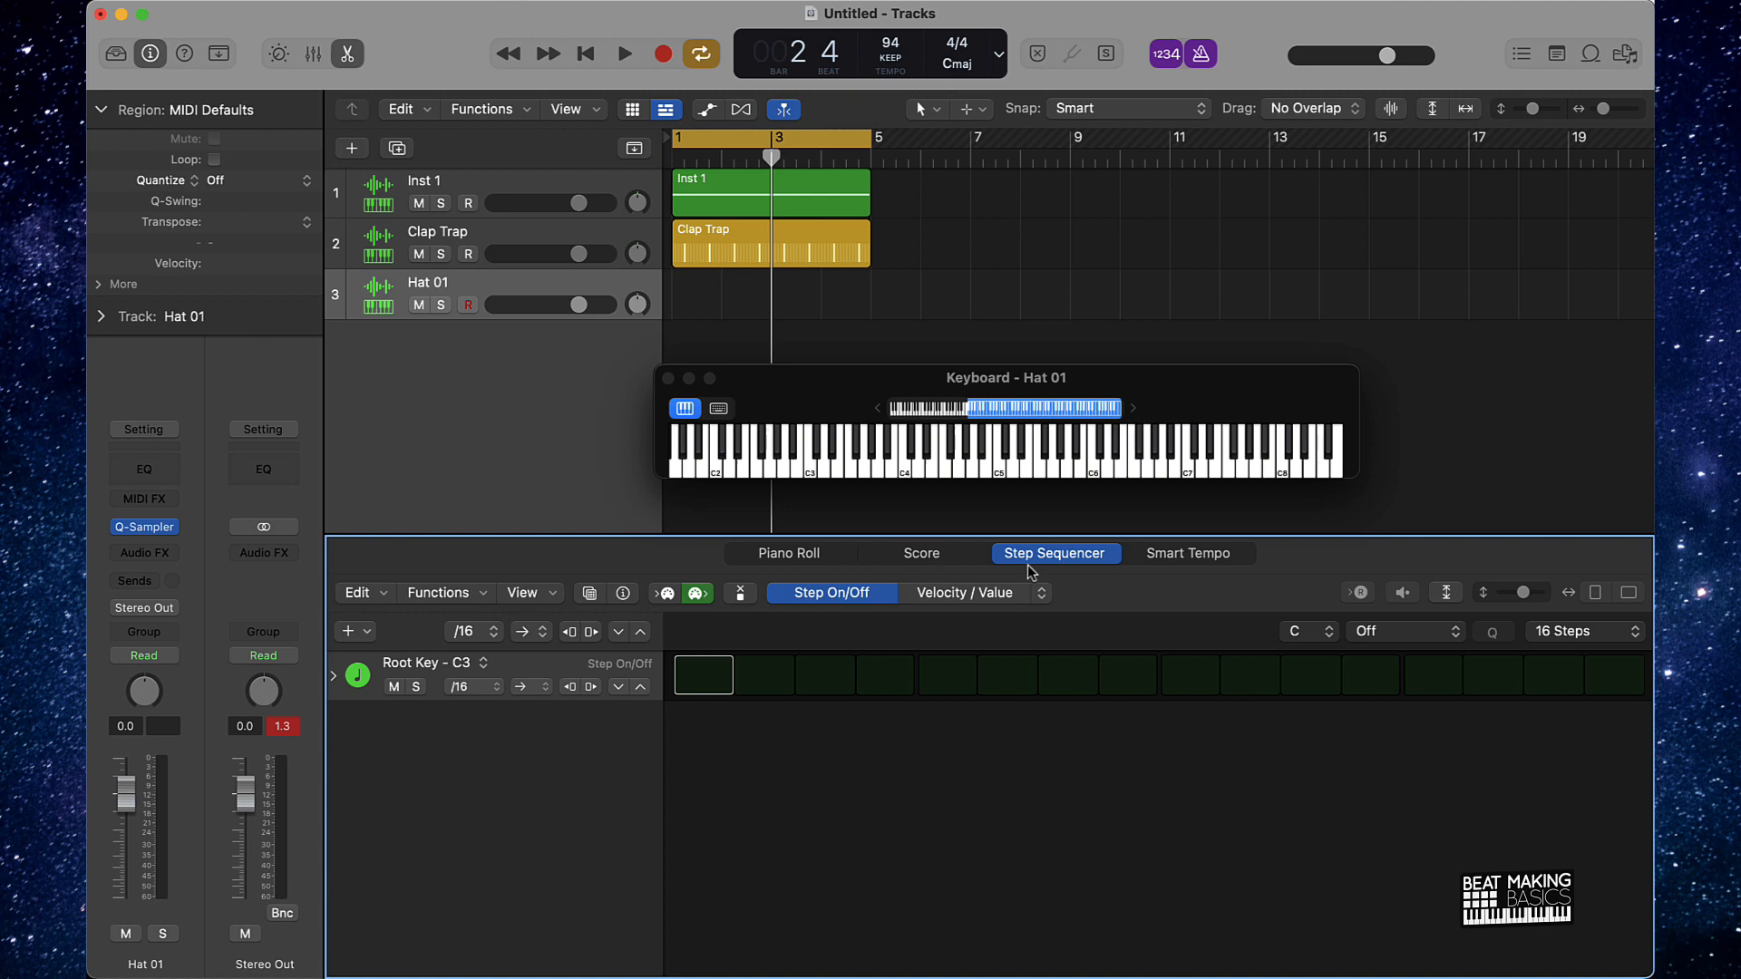
pyautogui.moveTo(1108, 576)
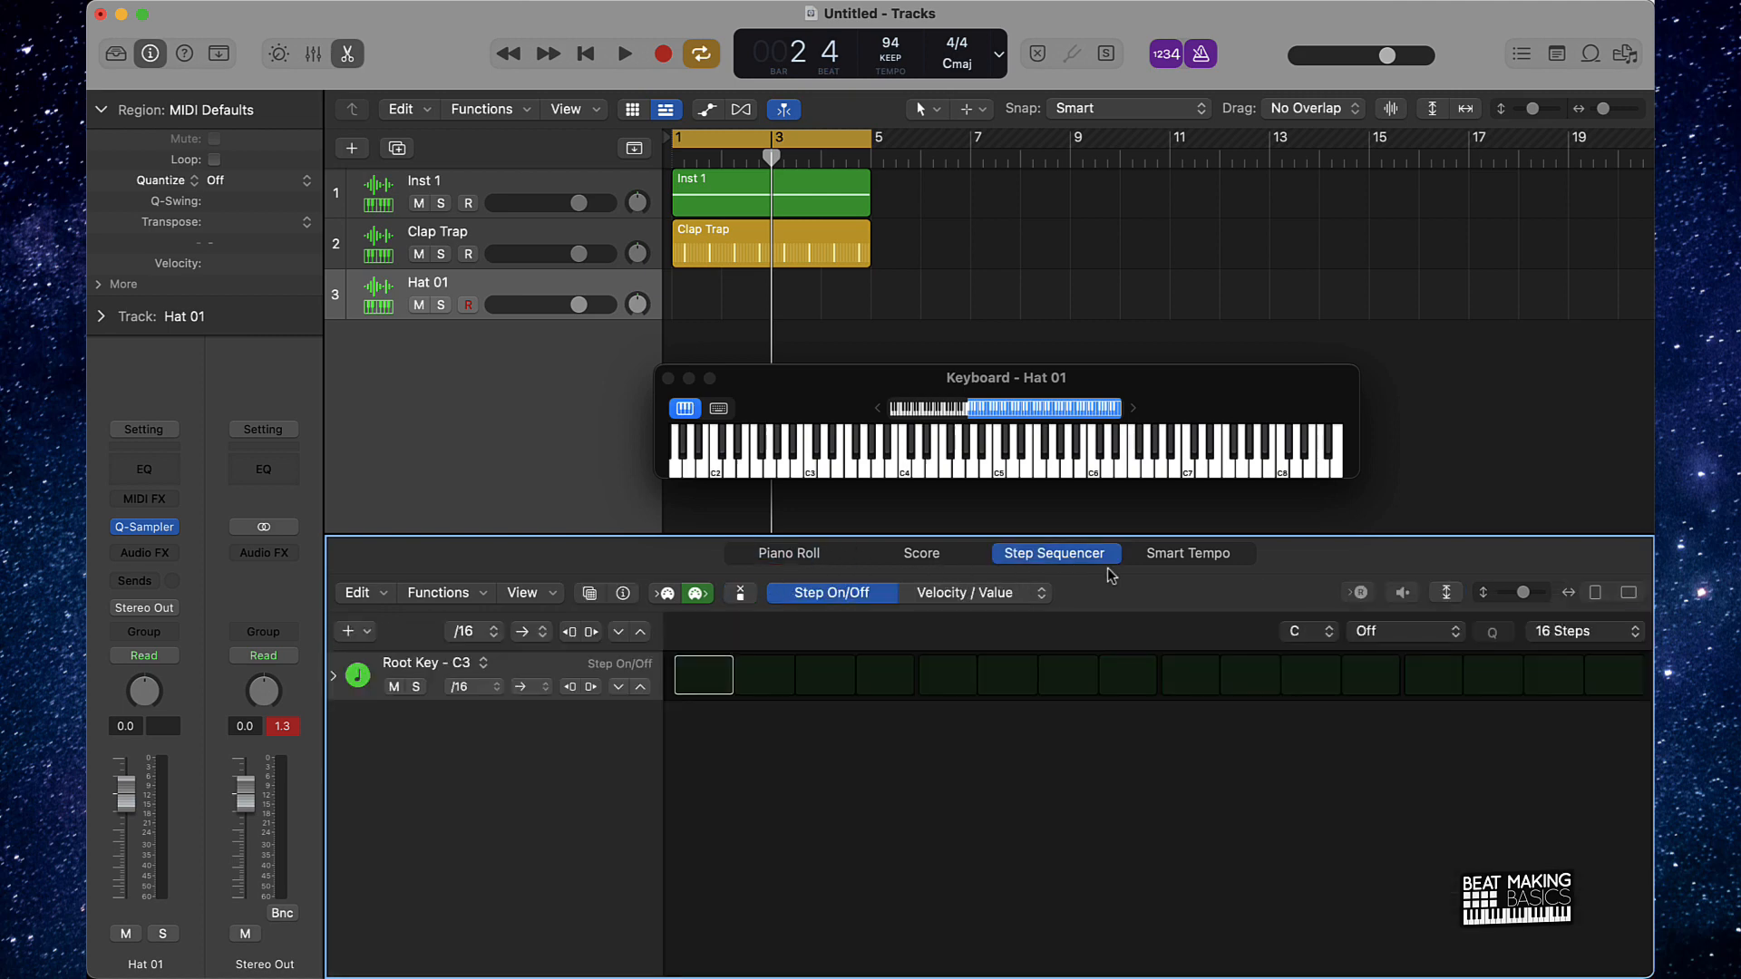
# - Set the Hat 01 pattern region length to 32 steps
pyautogui.click(1584, 631)
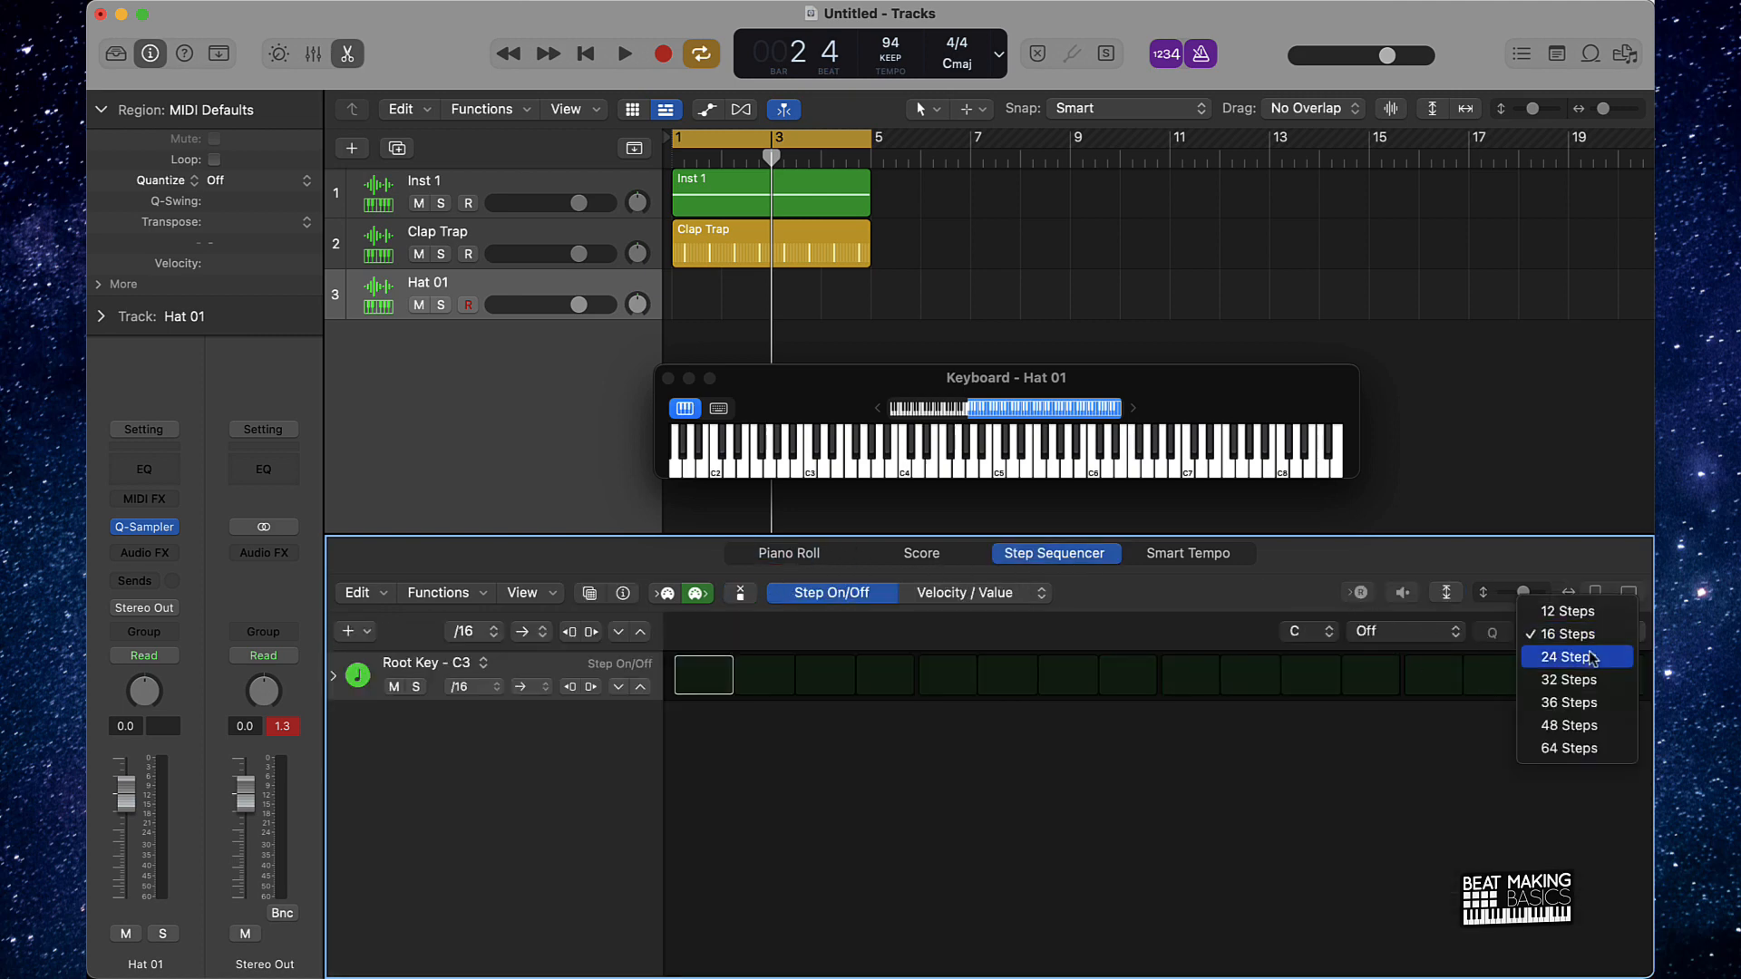
pyautogui.moveTo(1576, 679)
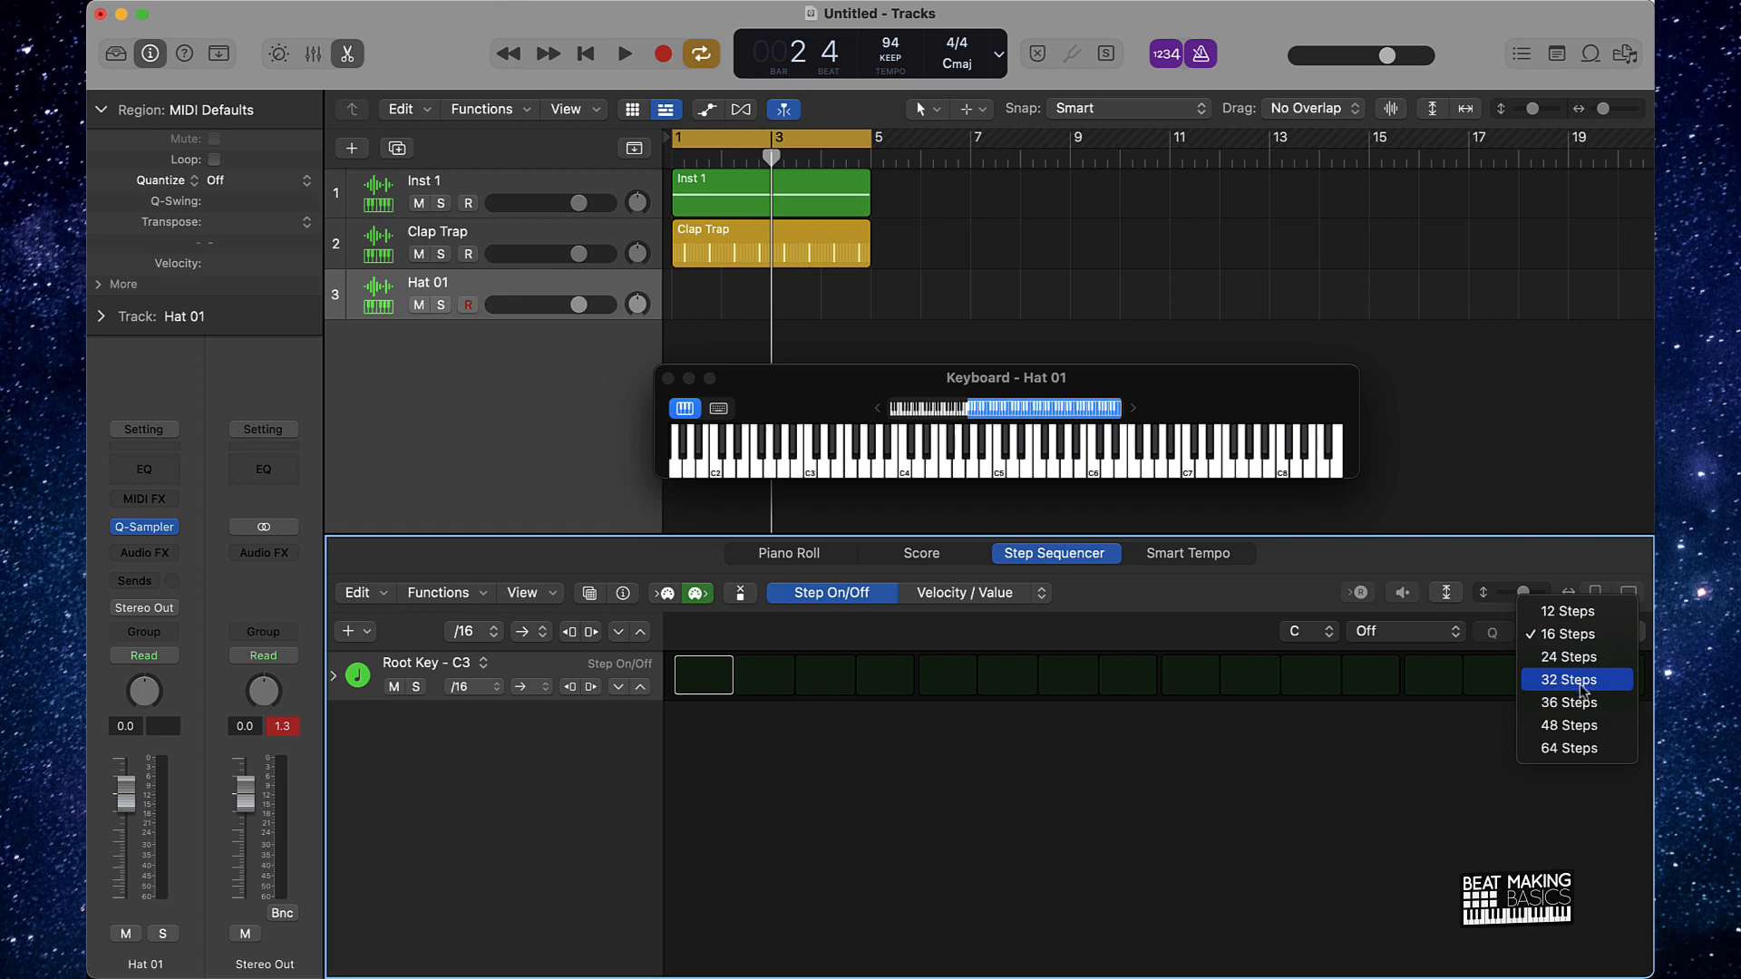
pyautogui.click(1569, 680)
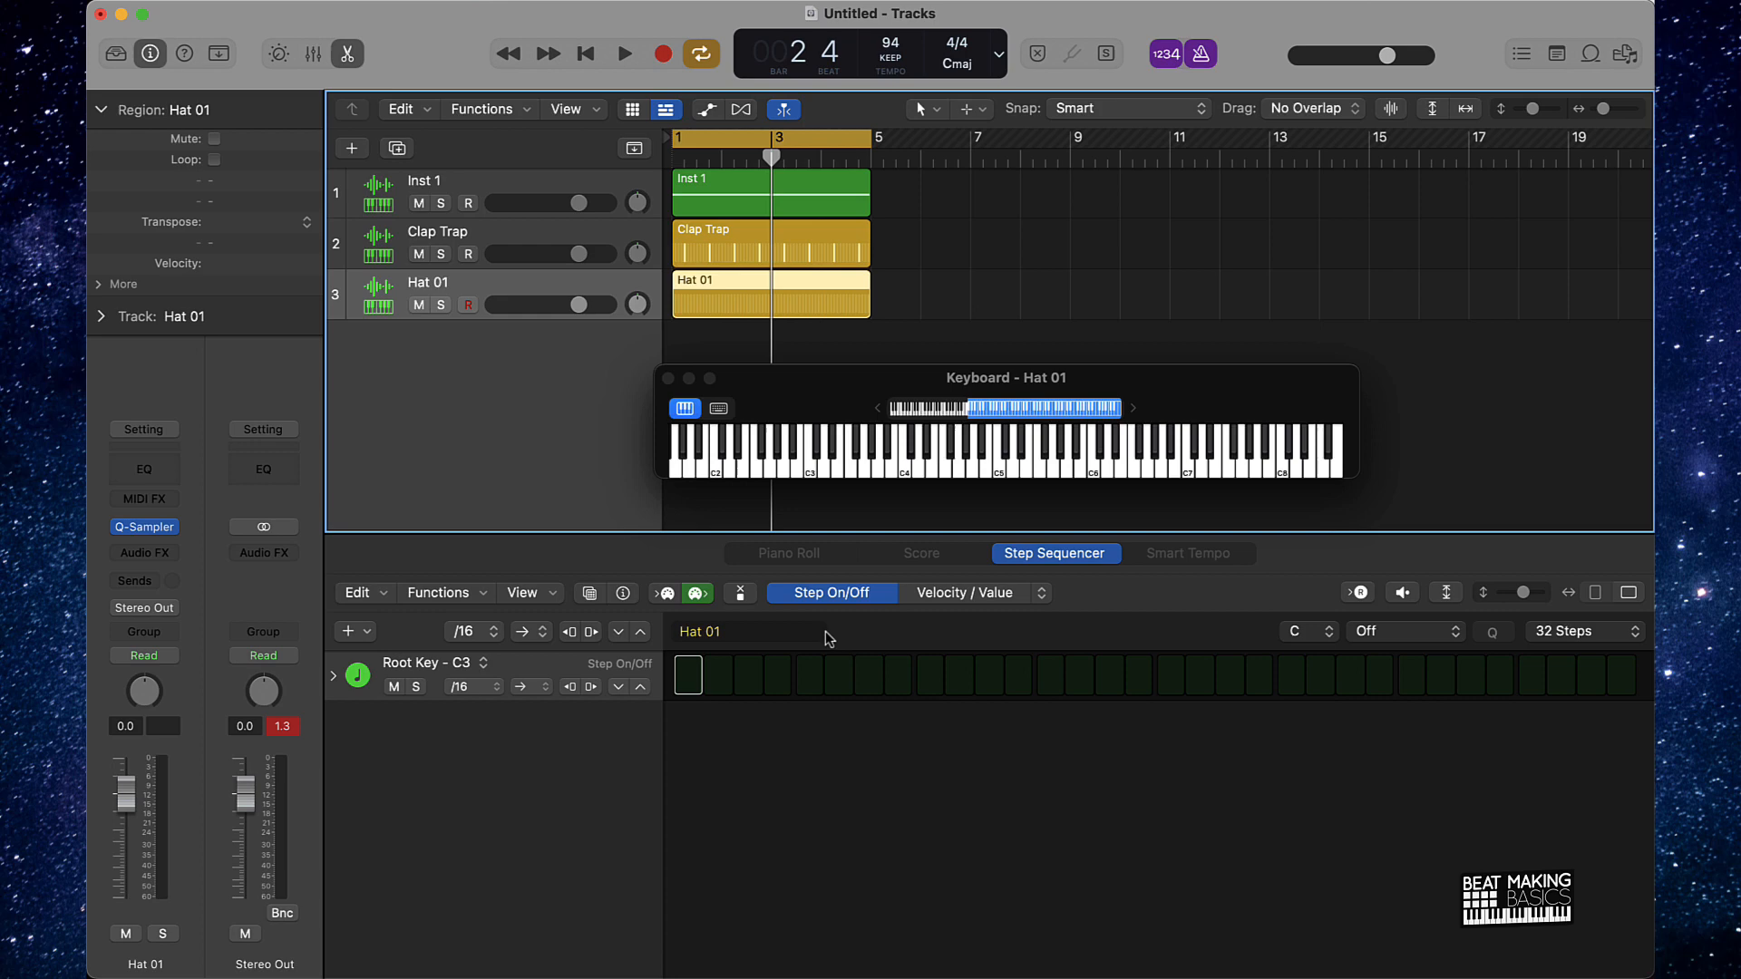
pyautogui.moveTo(804, 733)
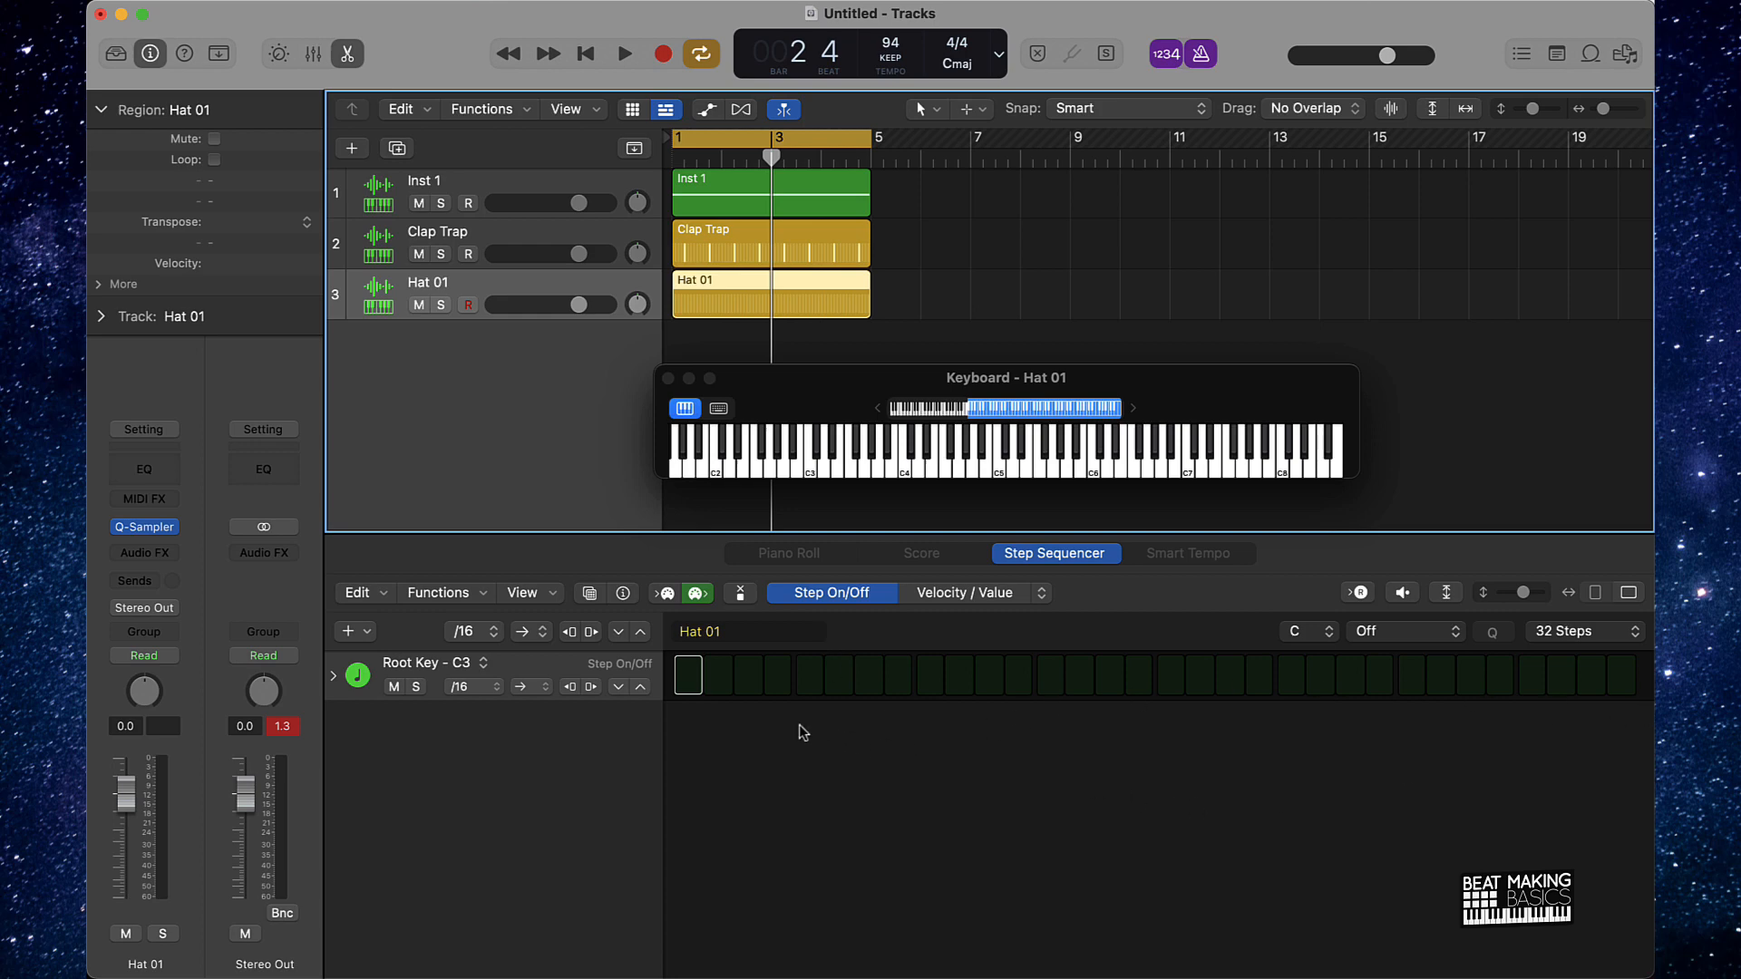
pyautogui.moveTo(1611, 690)
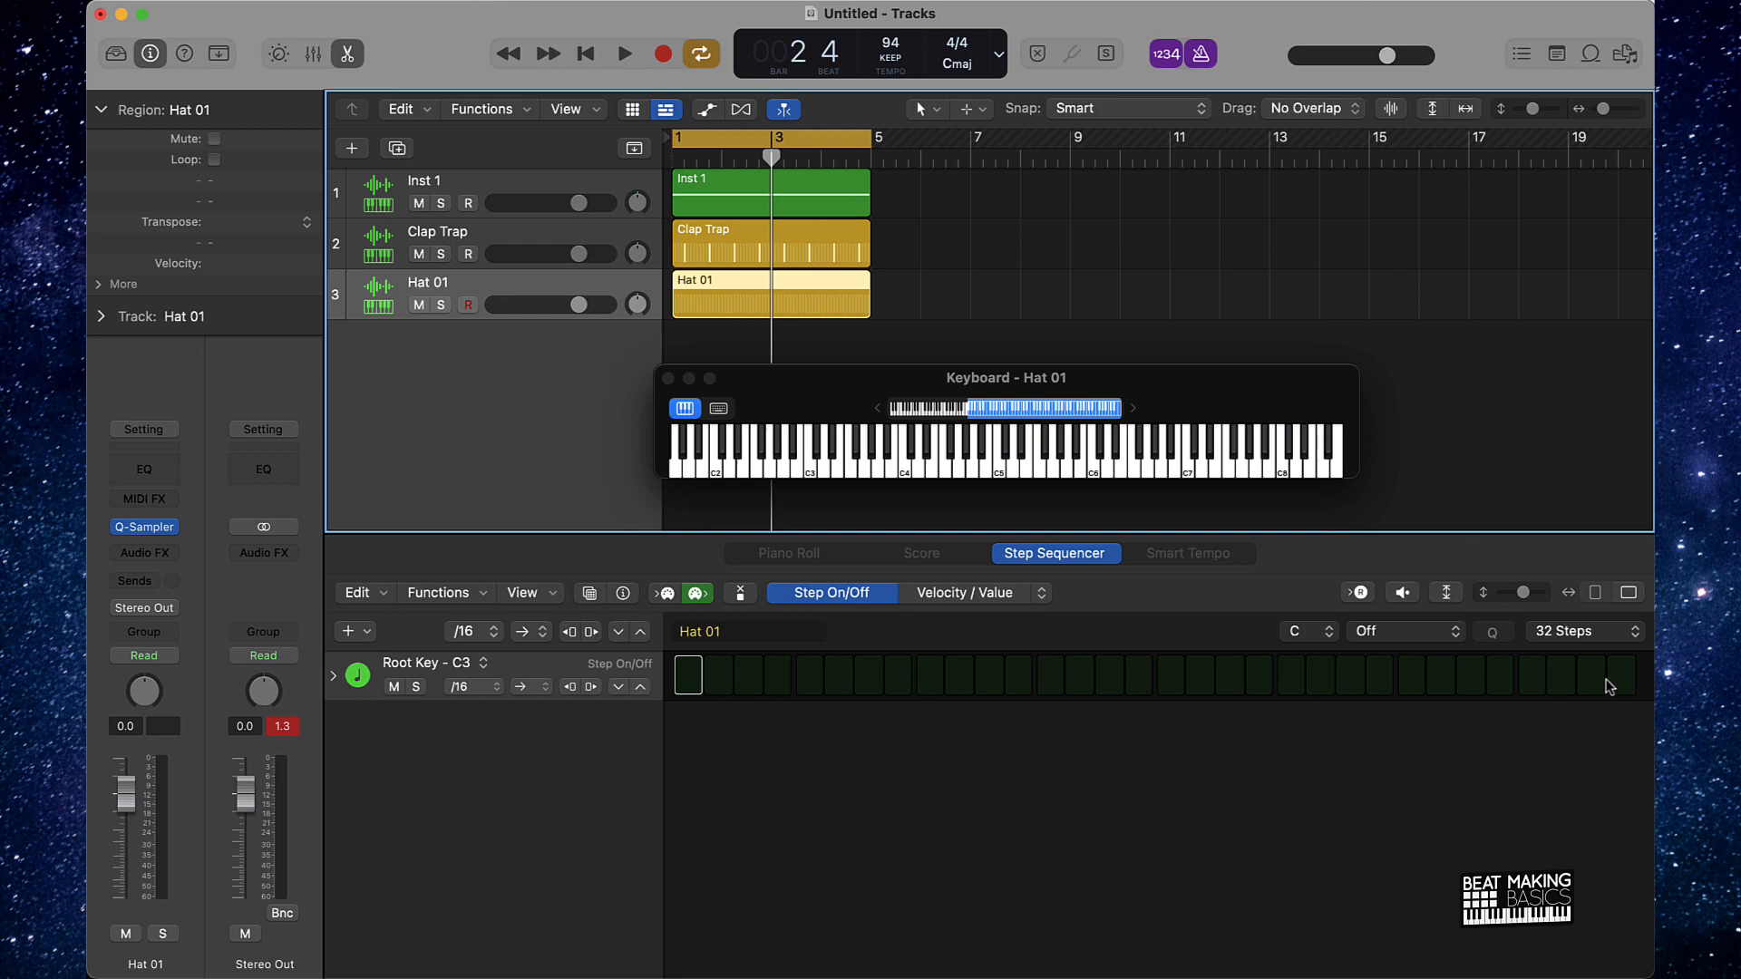
pyautogui.moveTo(1311, 655)
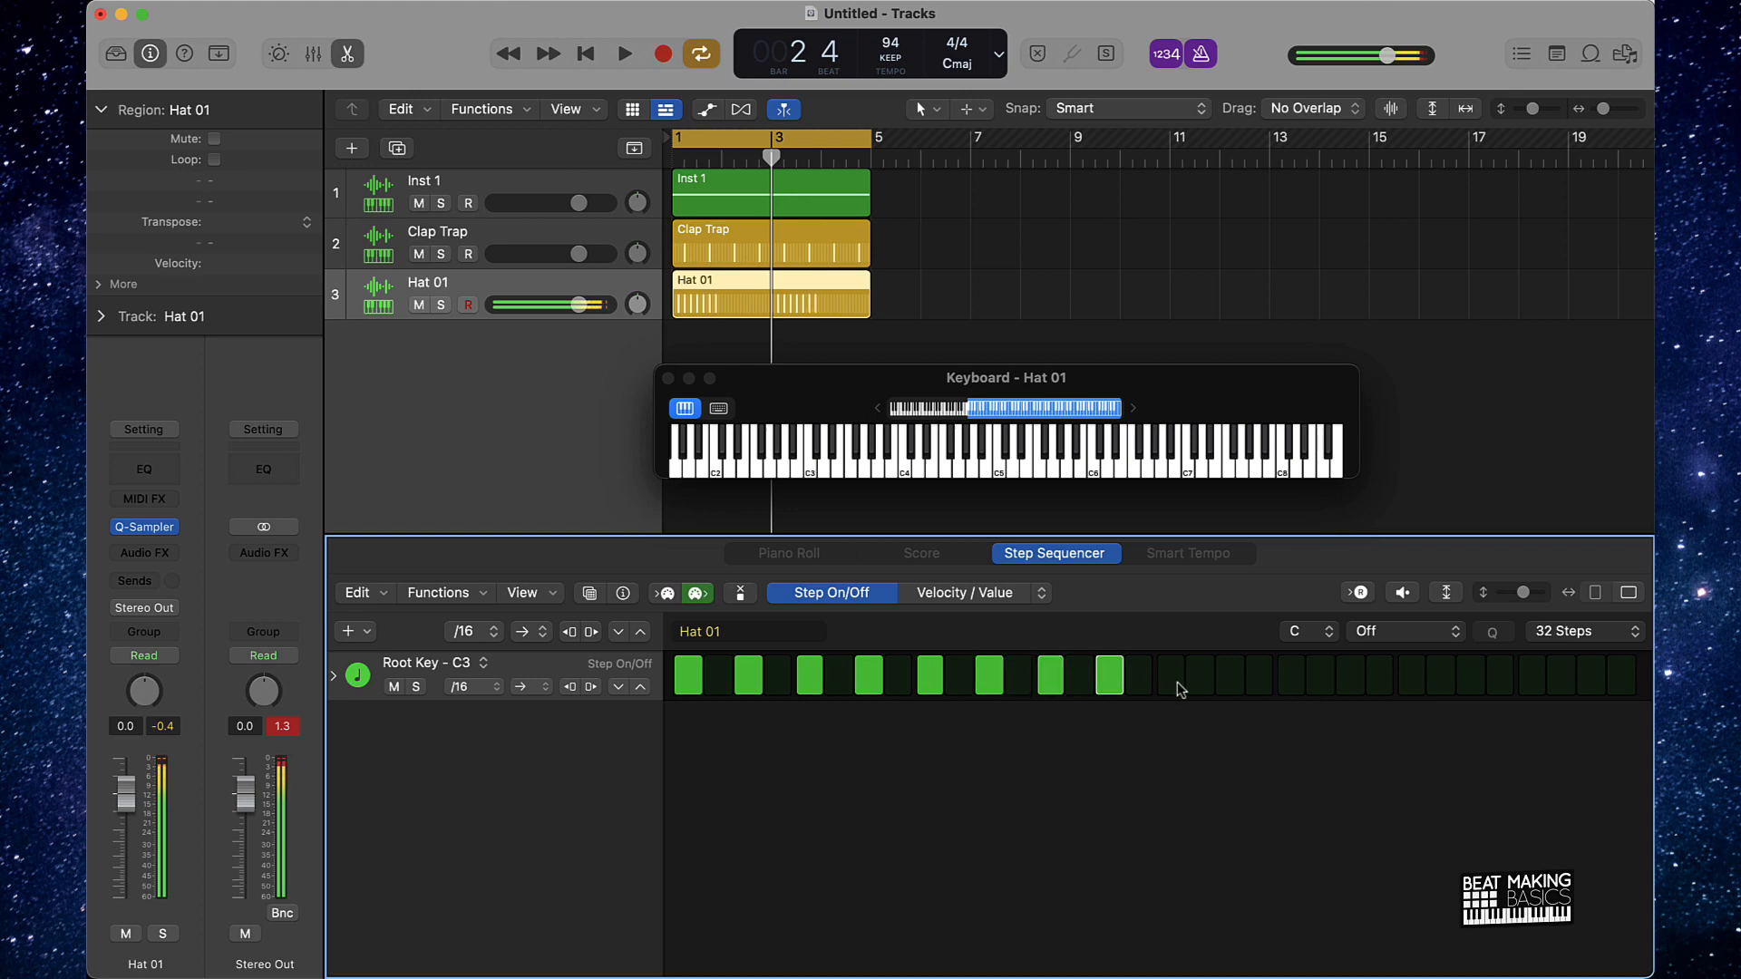
# - Turn on every Hat 01 step for a continuous roll and play it back
pyautogui.click(1229, 676)
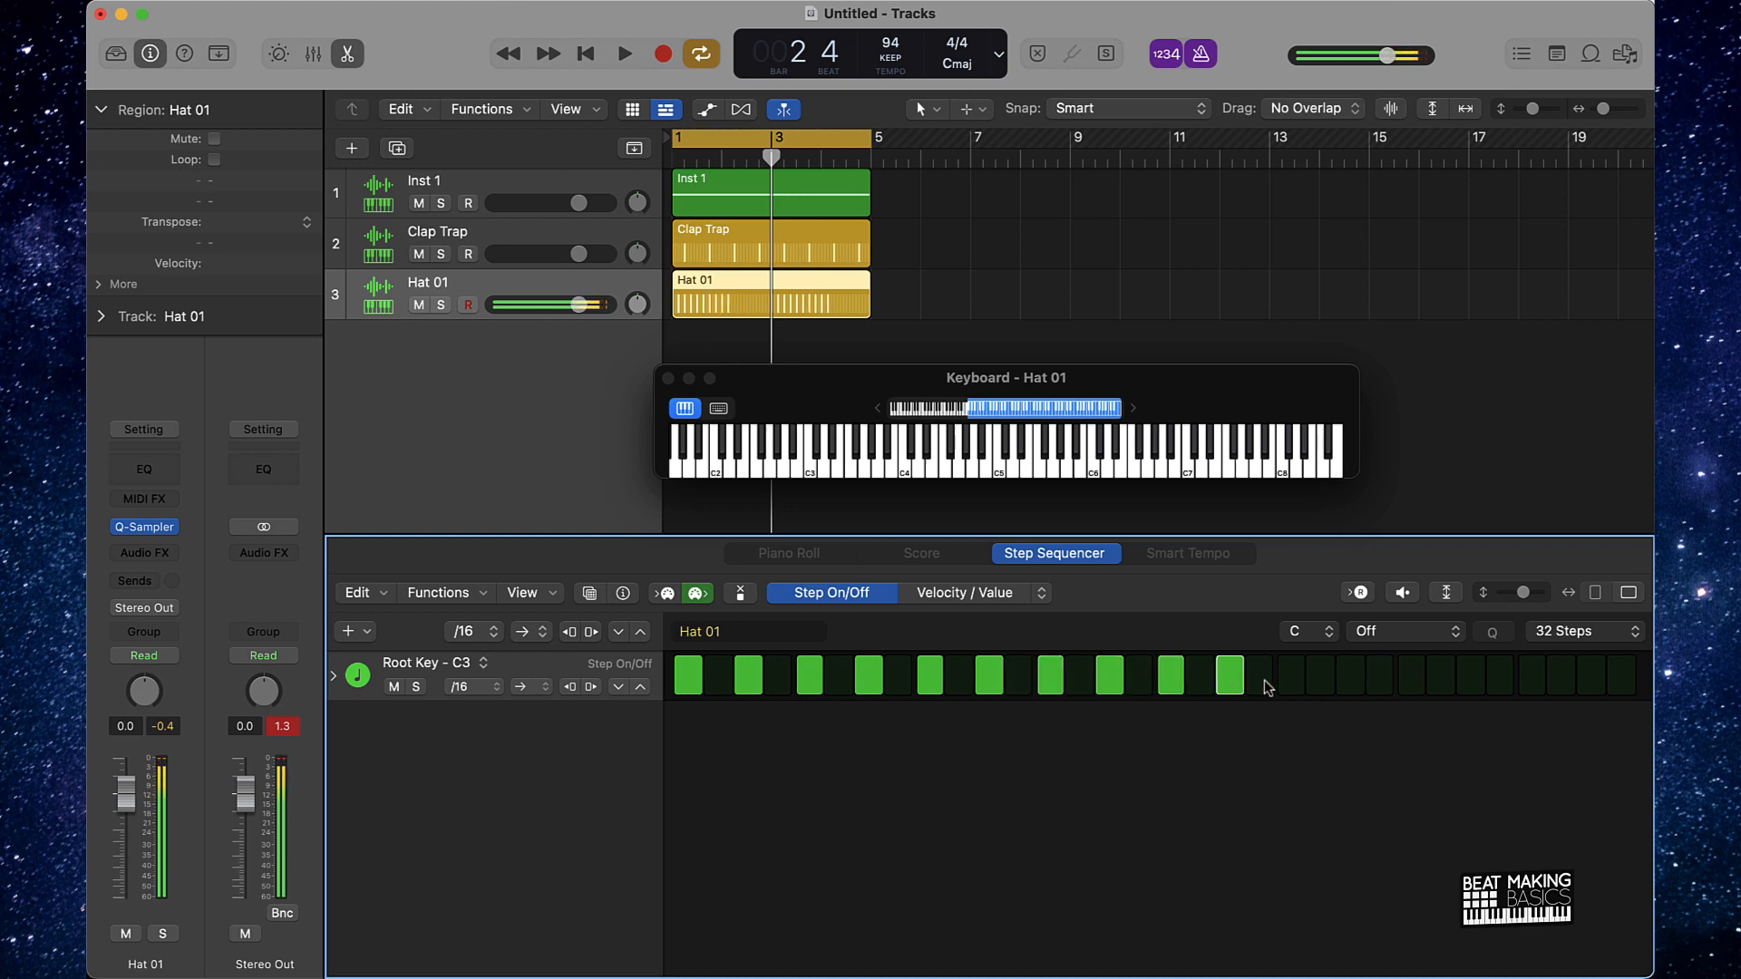
pyautogui.moveTo(1266, 674); pyautogui.dragTo(1349, 675)
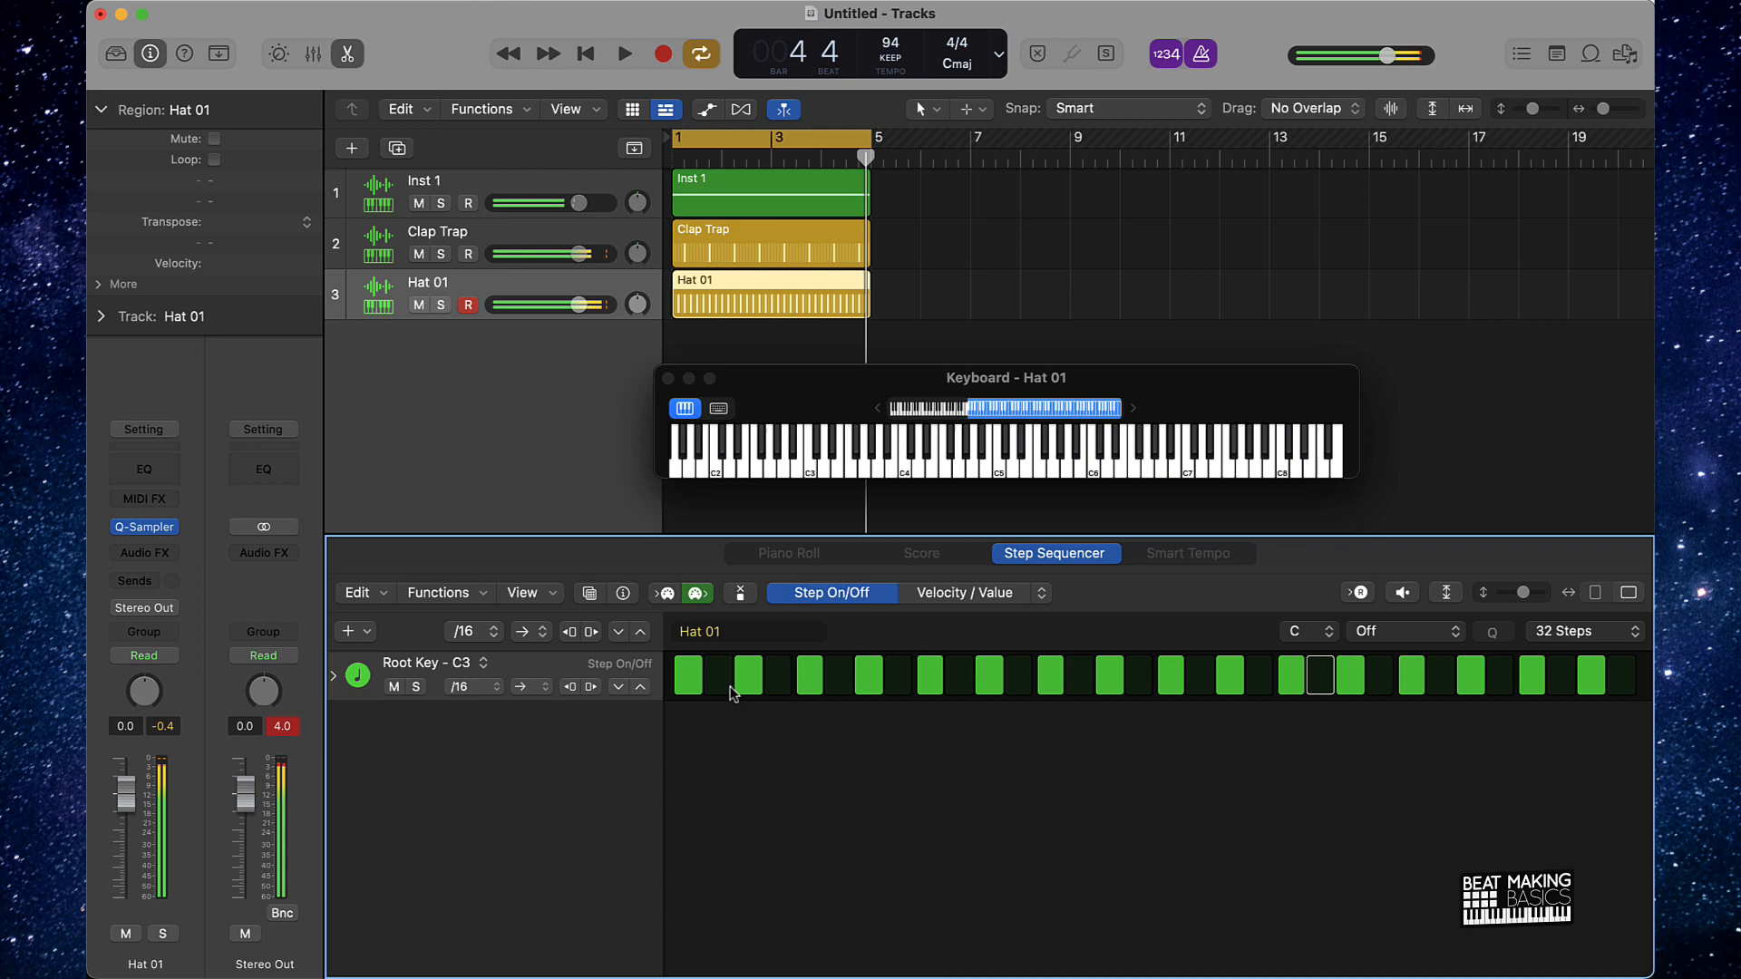
pyautogui.click(624, 53)
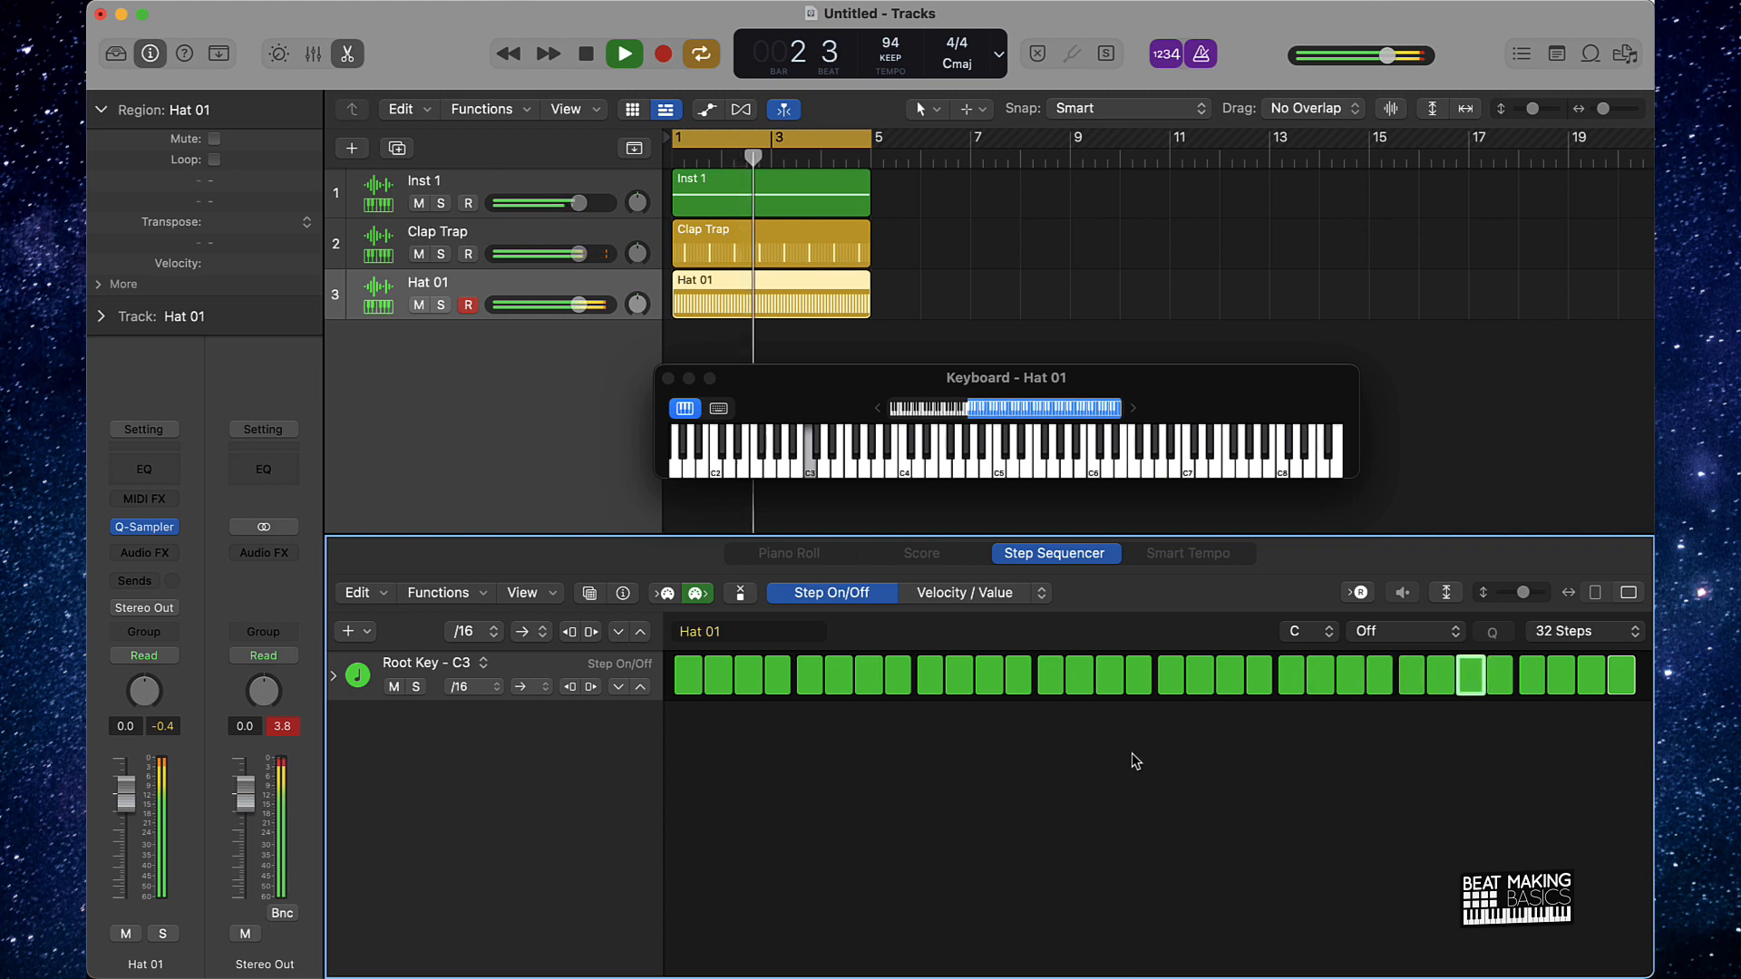
pyautogui.click(625, 53)
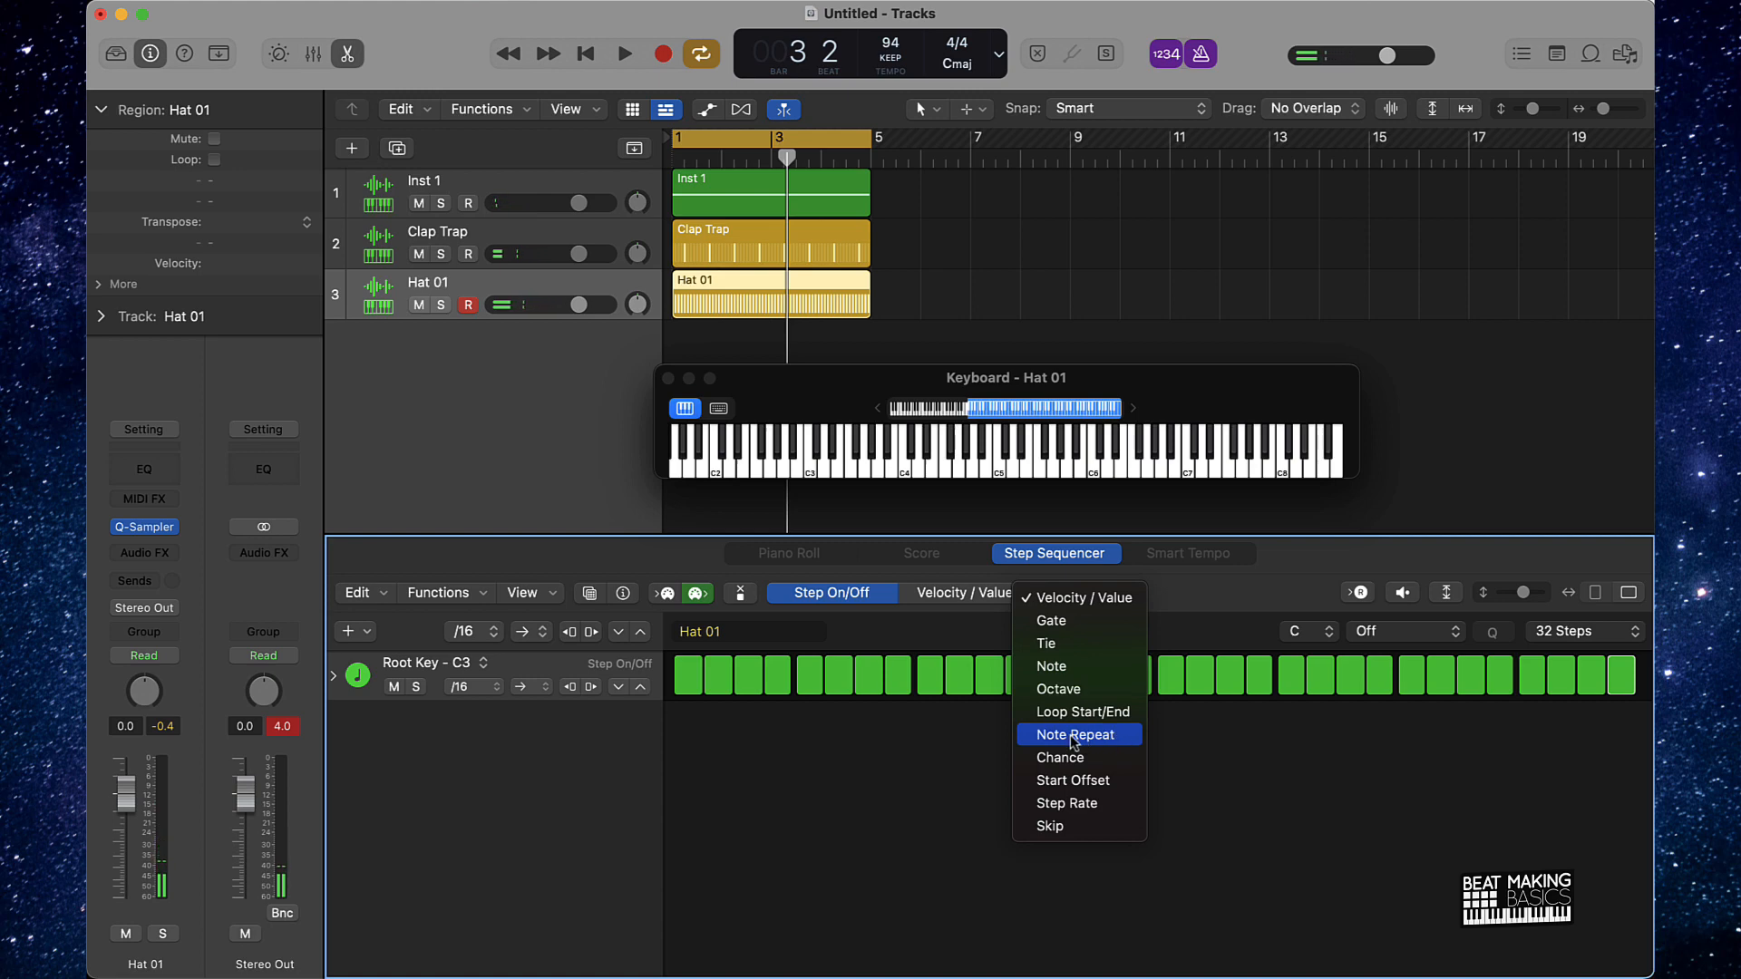
# - In Note Repeat edit mode, give hi-hat steps repeat rolls of 2, 3 or 6 hits
pyautogui.click(1075, 735)
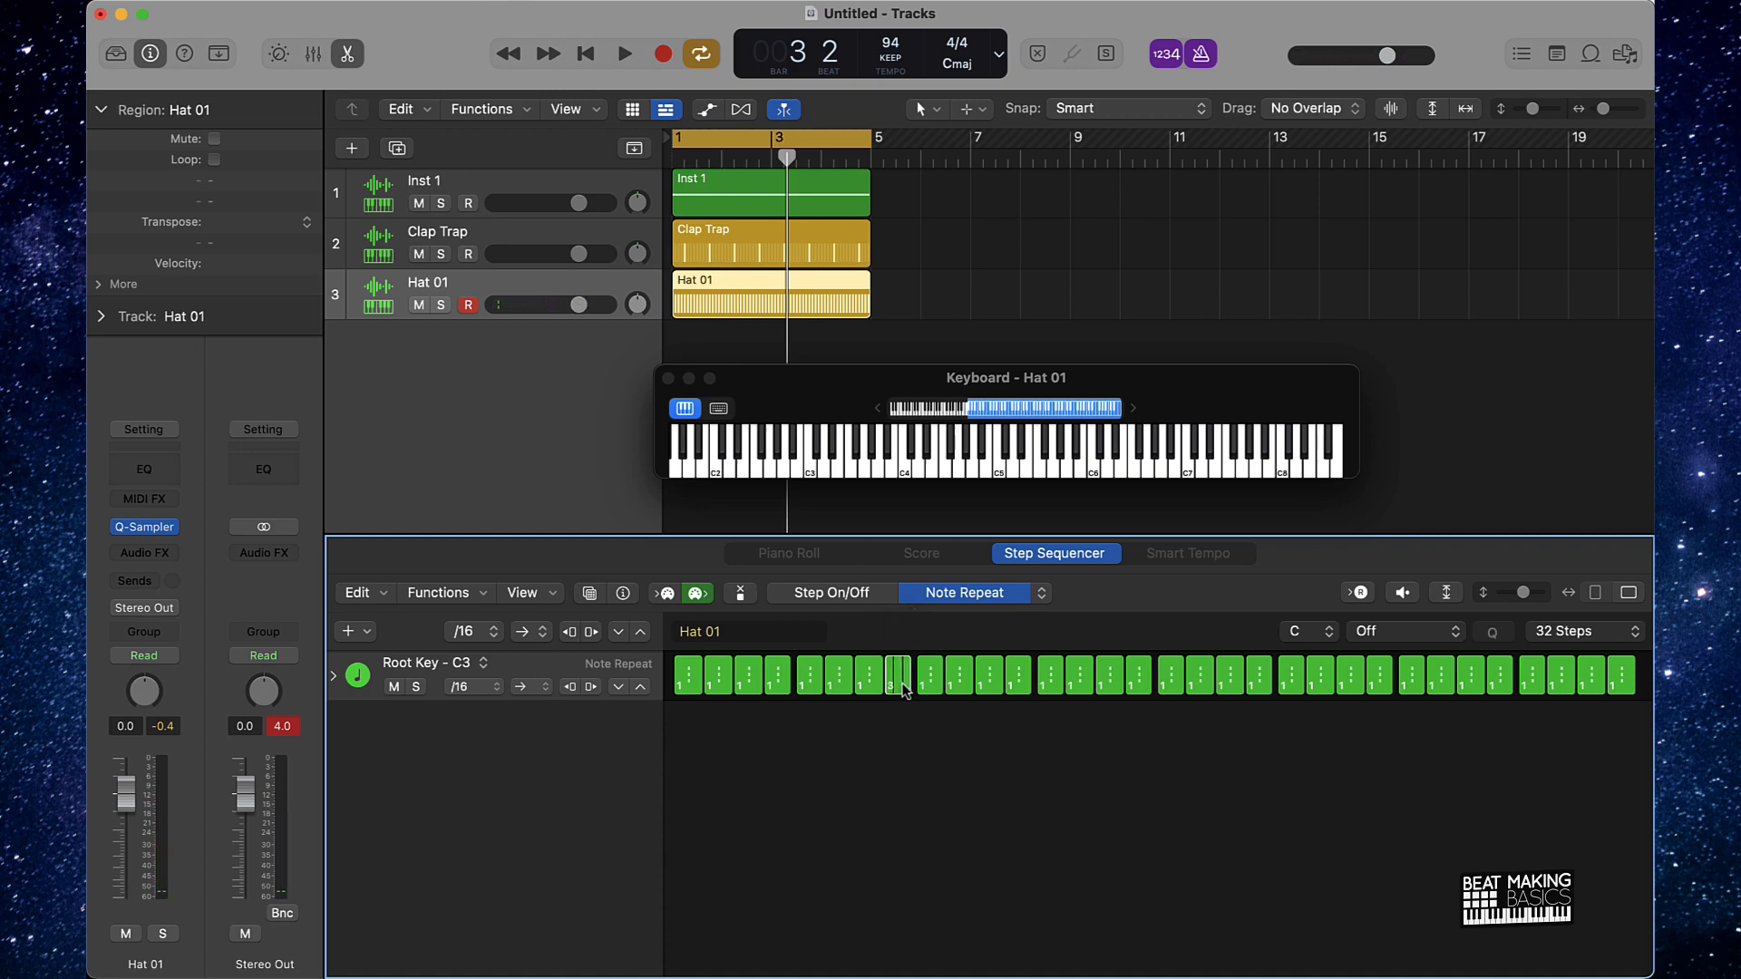
pyautogui.click(624, 52)
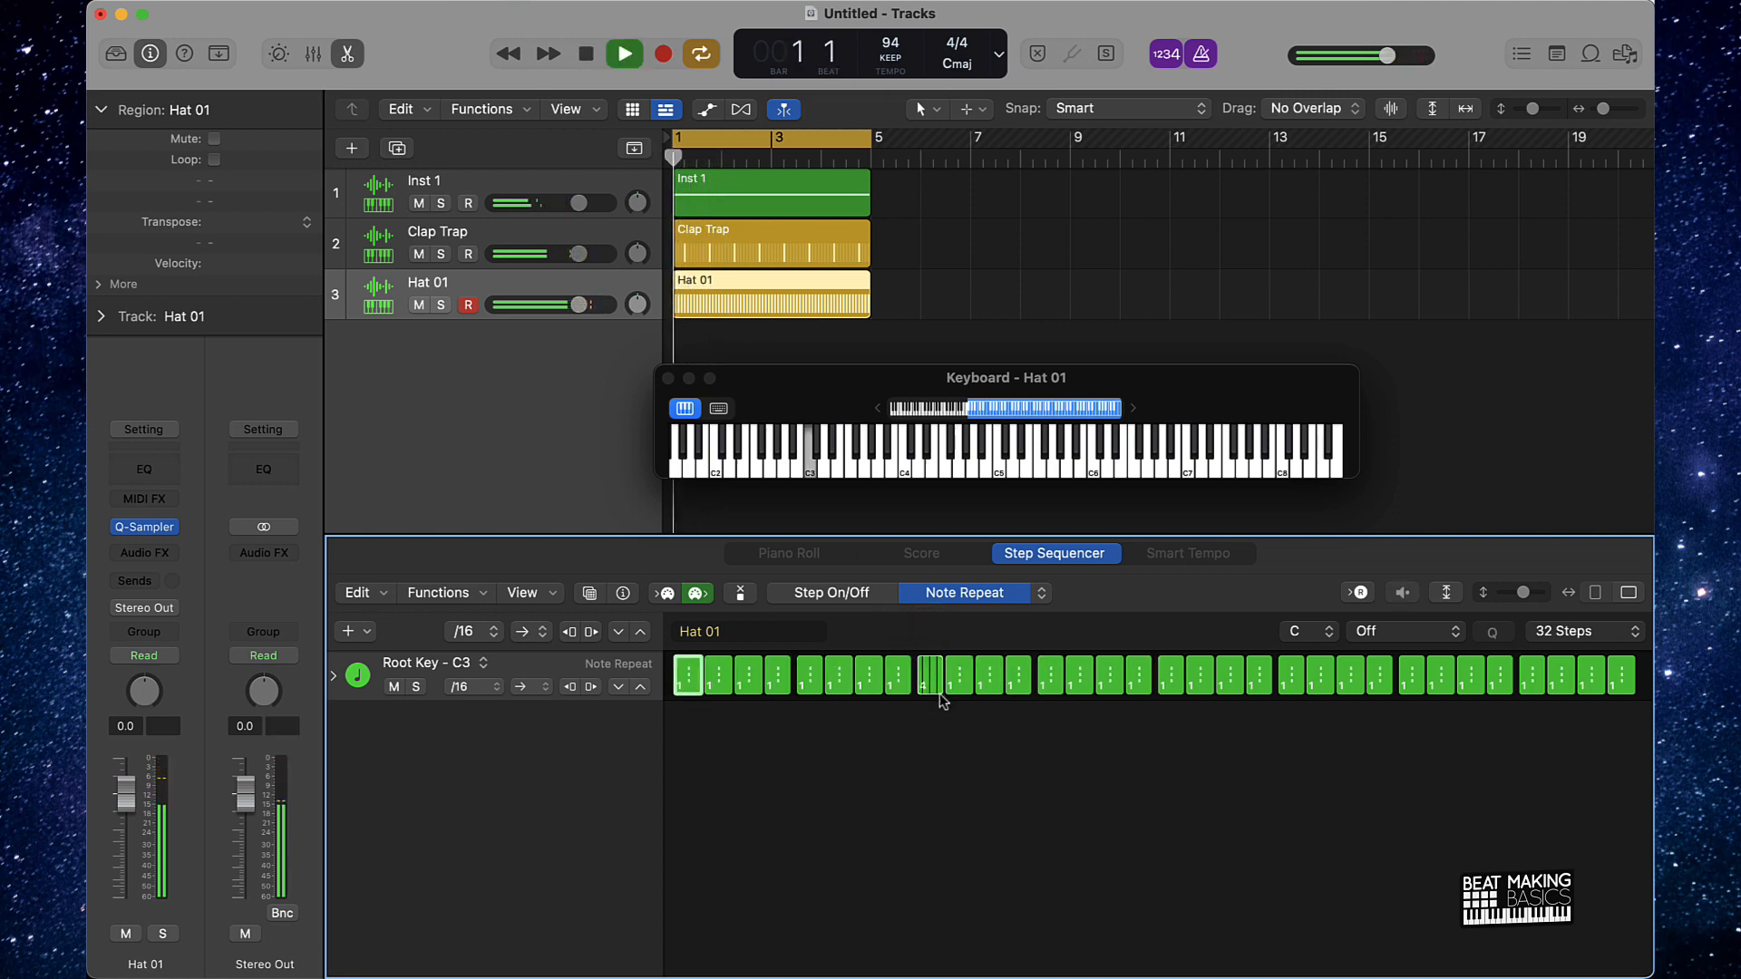
pyautogui.click(625, 53)
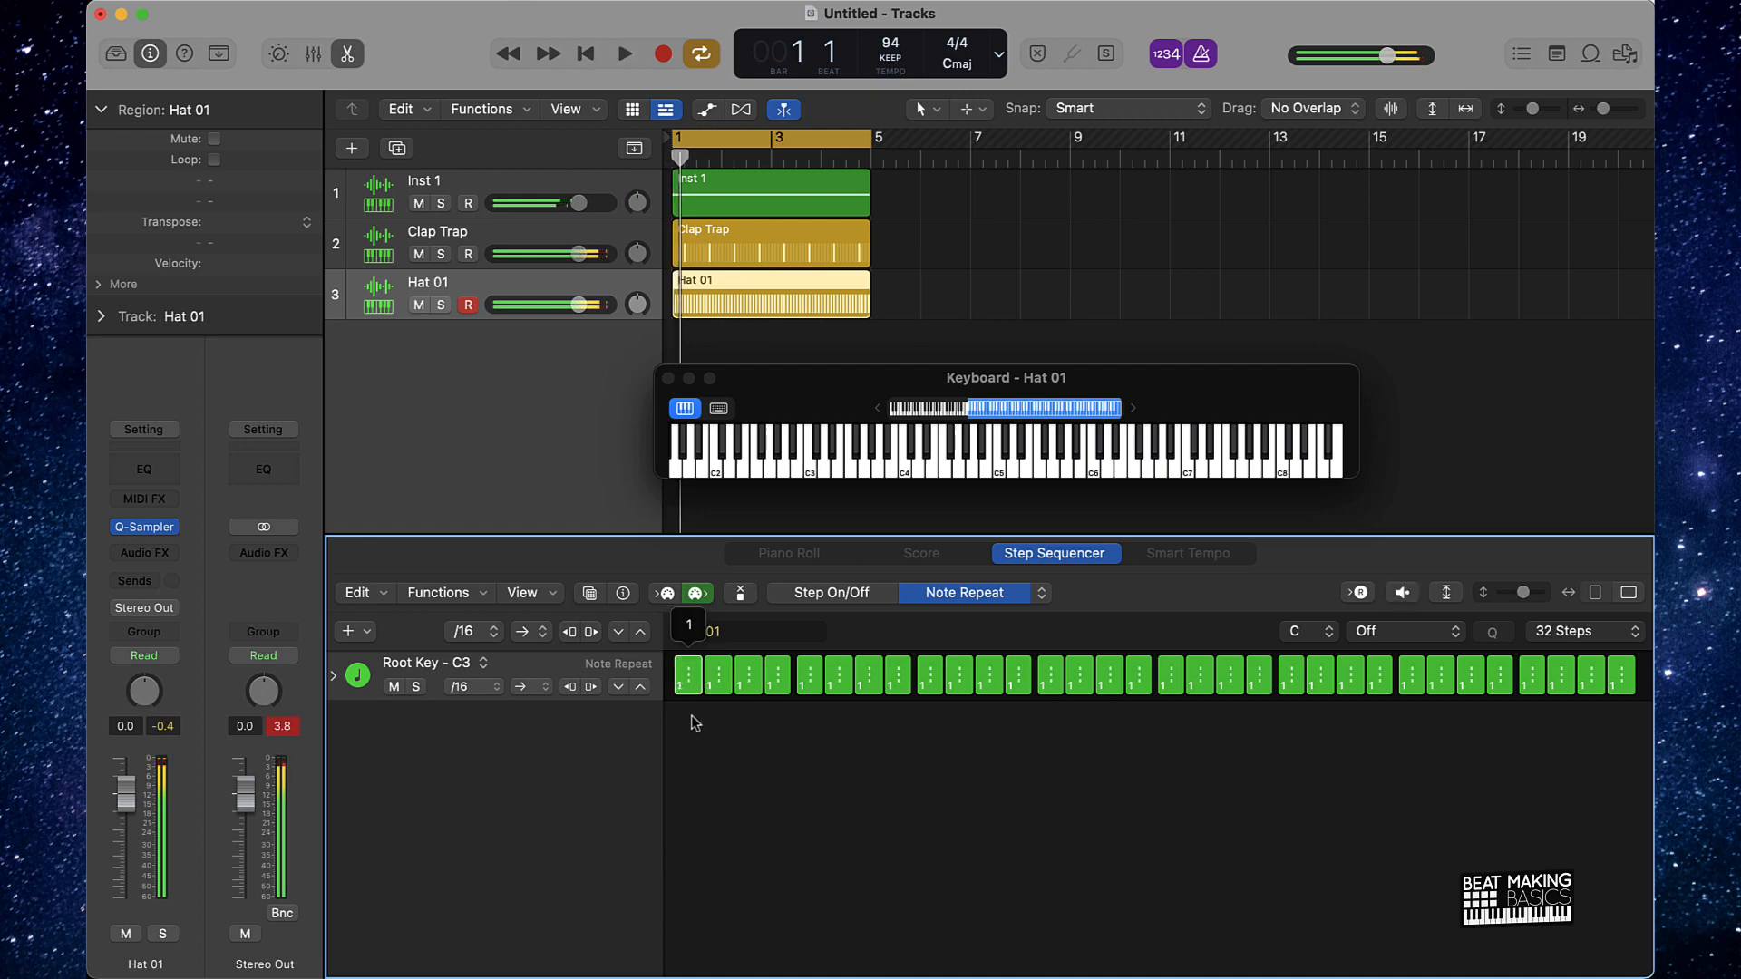
pyautogui.click(623, 53)
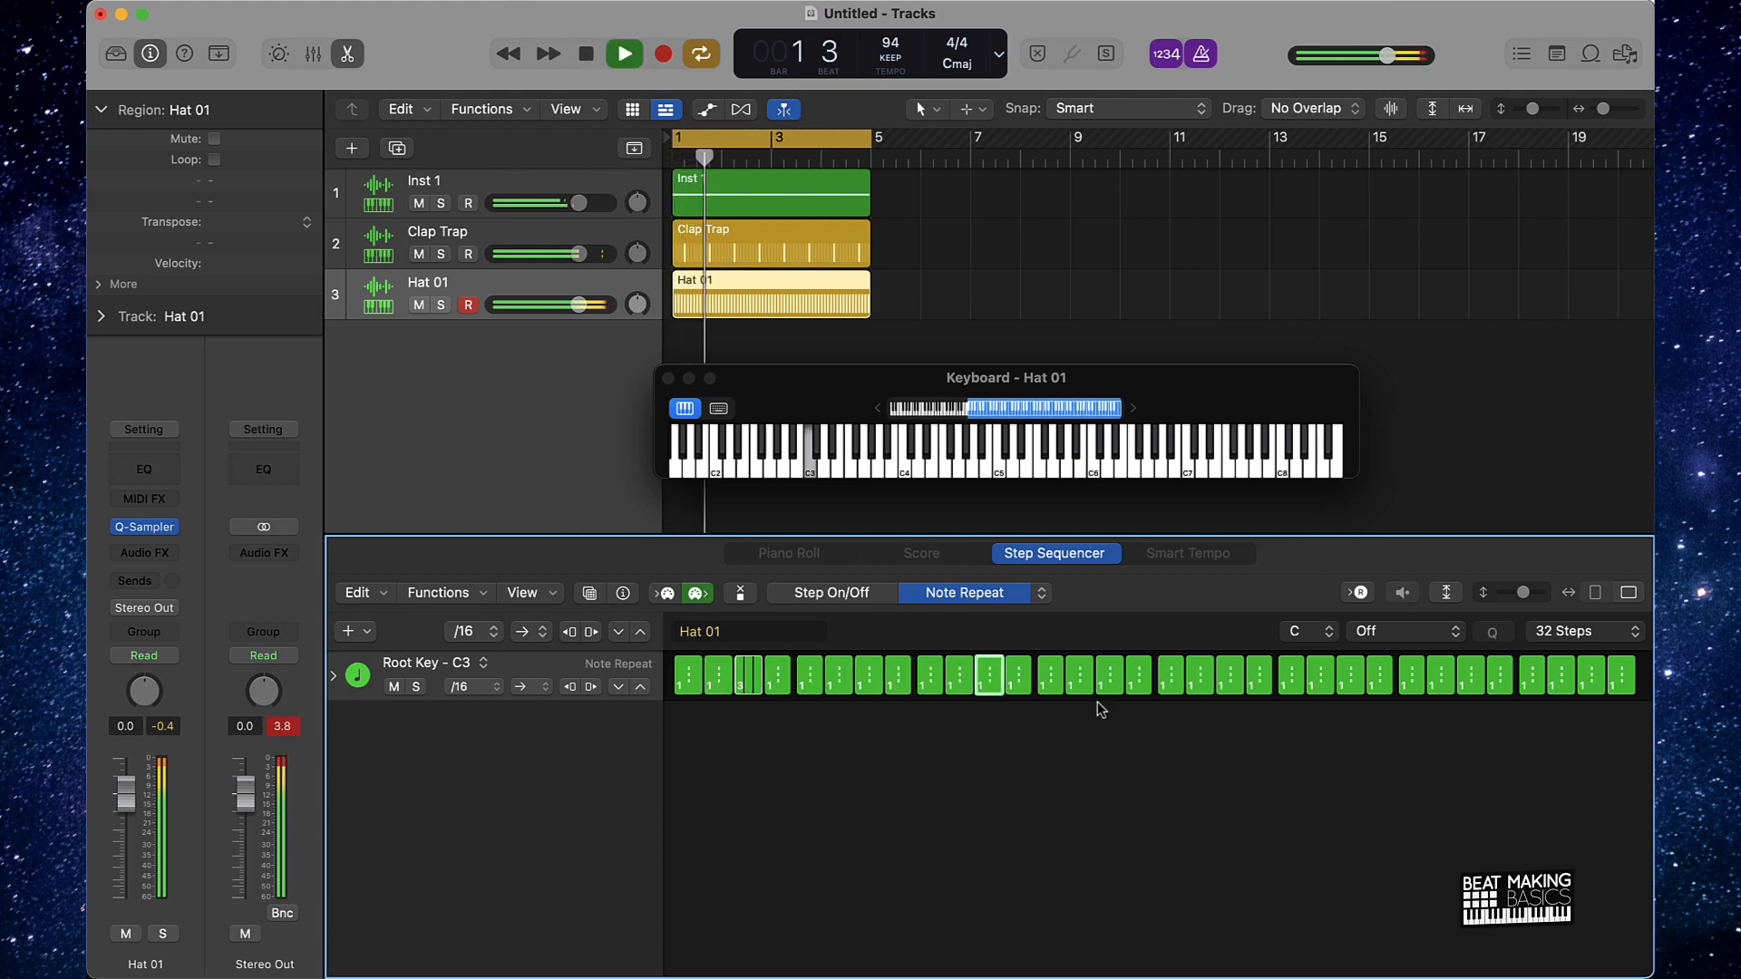
# - Add double repeats to further hat steps, audition the loop and stop playback
pyautogui.click(624, 53)
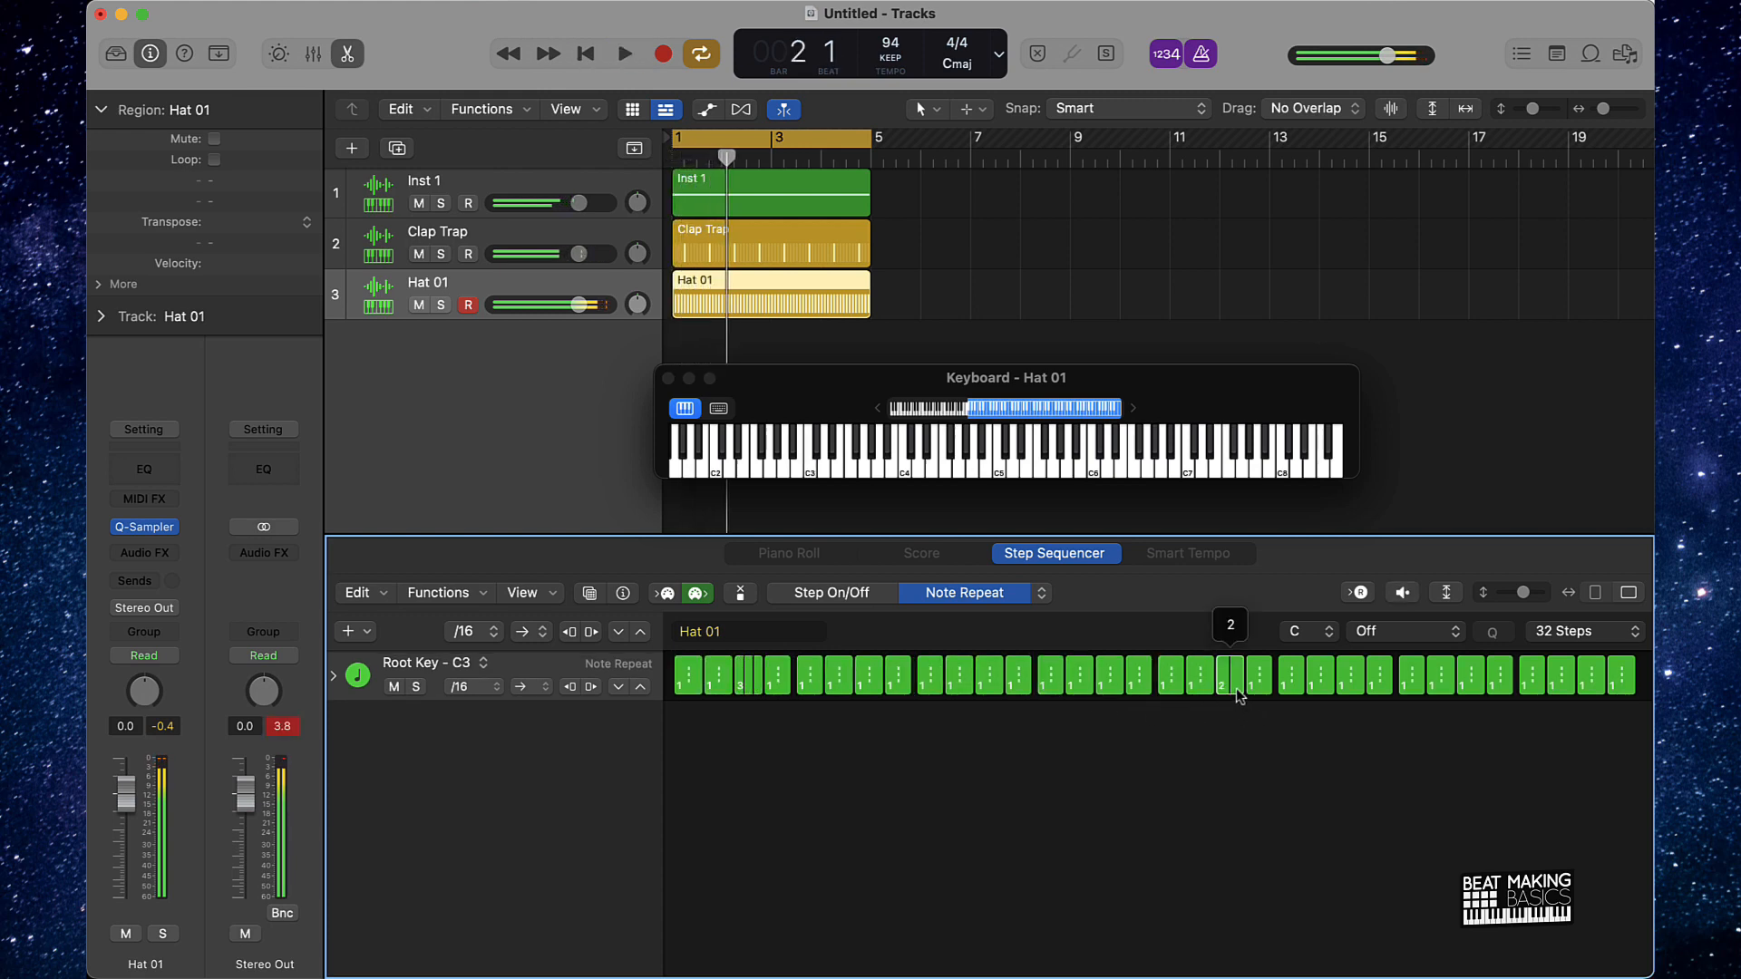
pyautogui.click(620, 52)
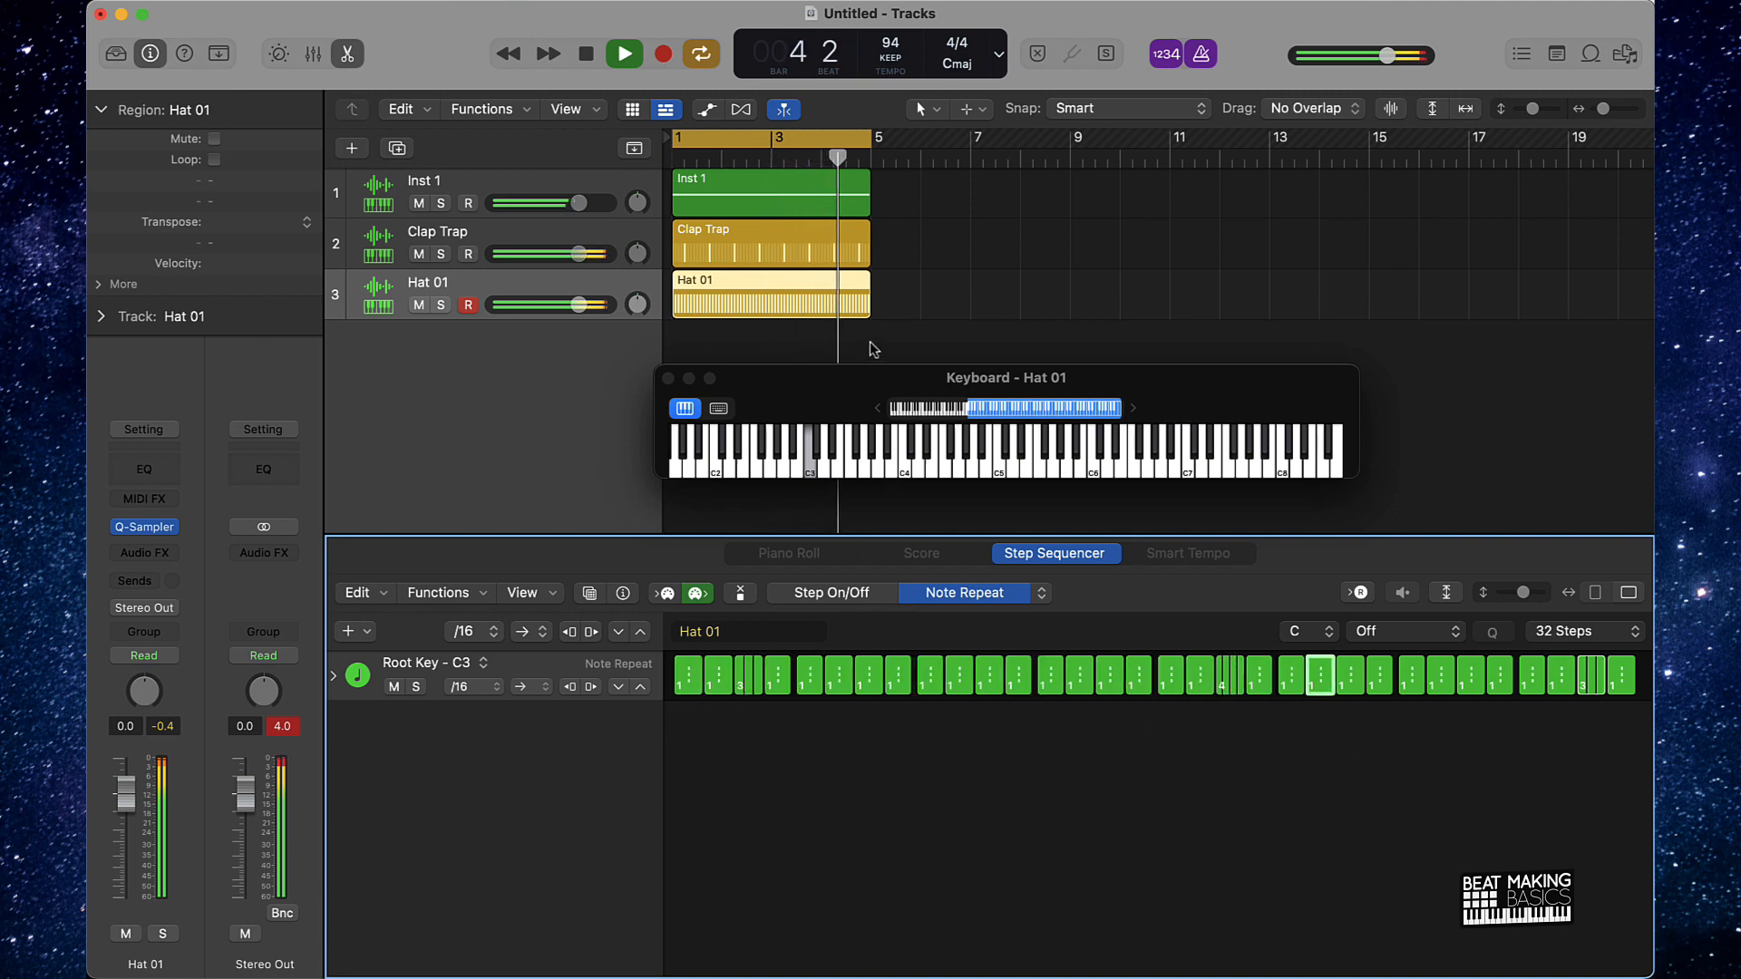
pyautogui.click(624, 52)
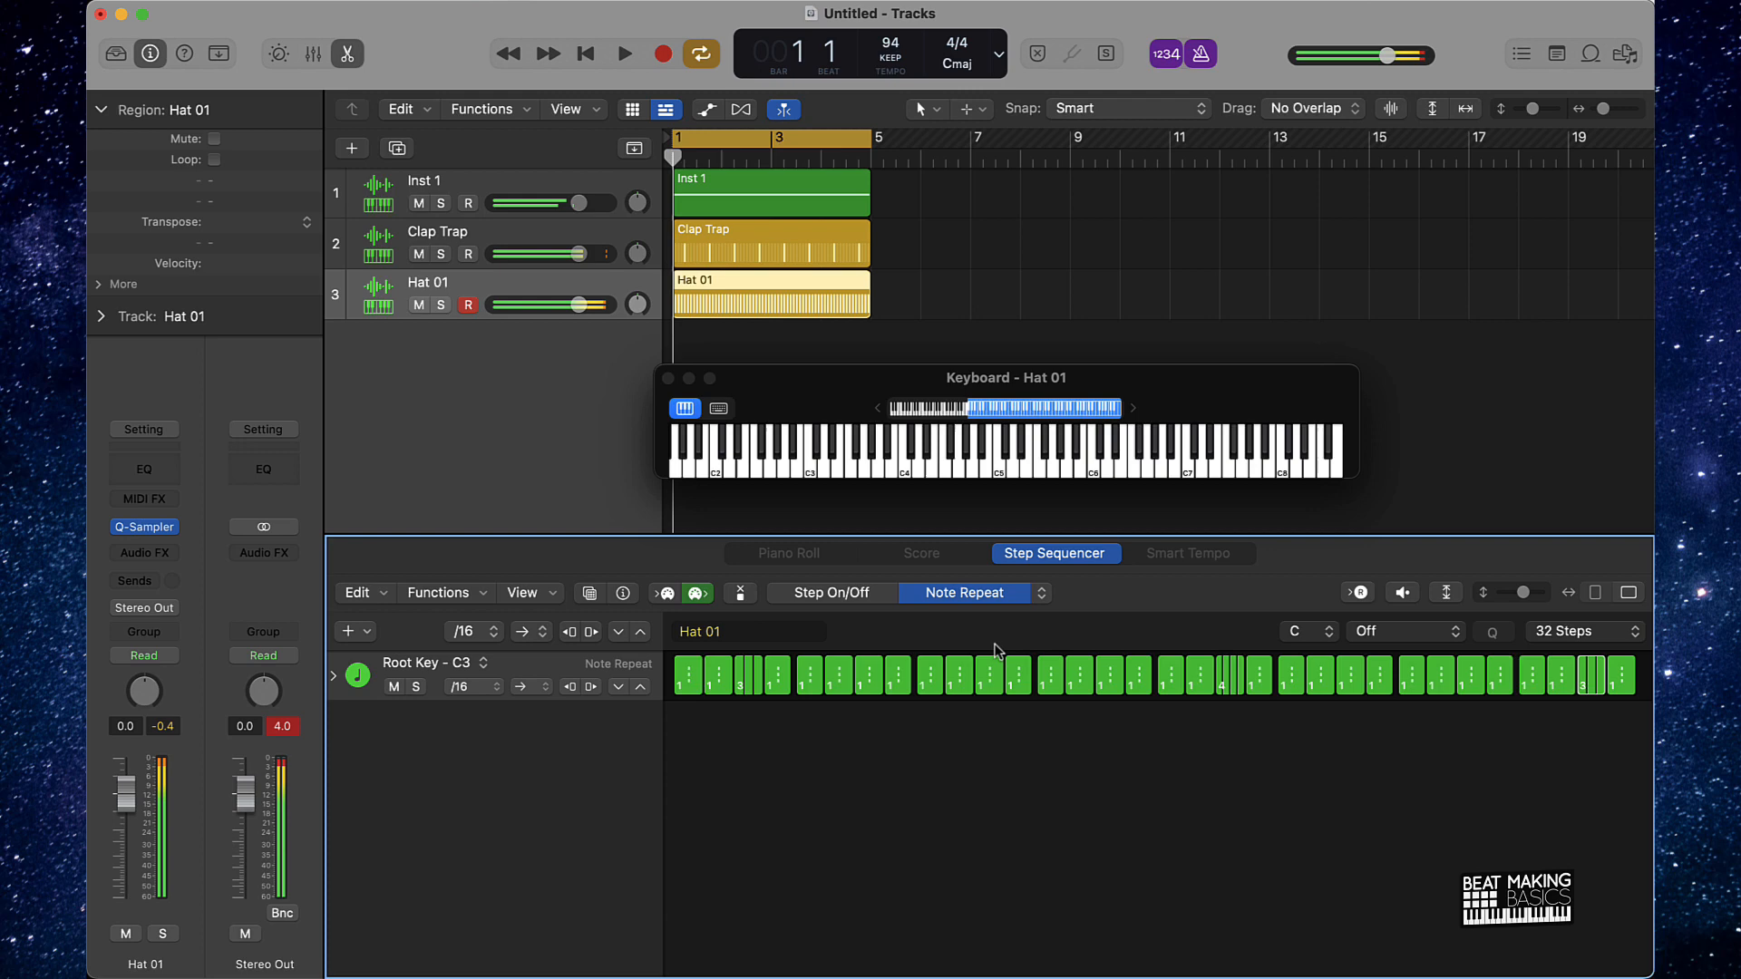
pyautogui.click(1040, 593)
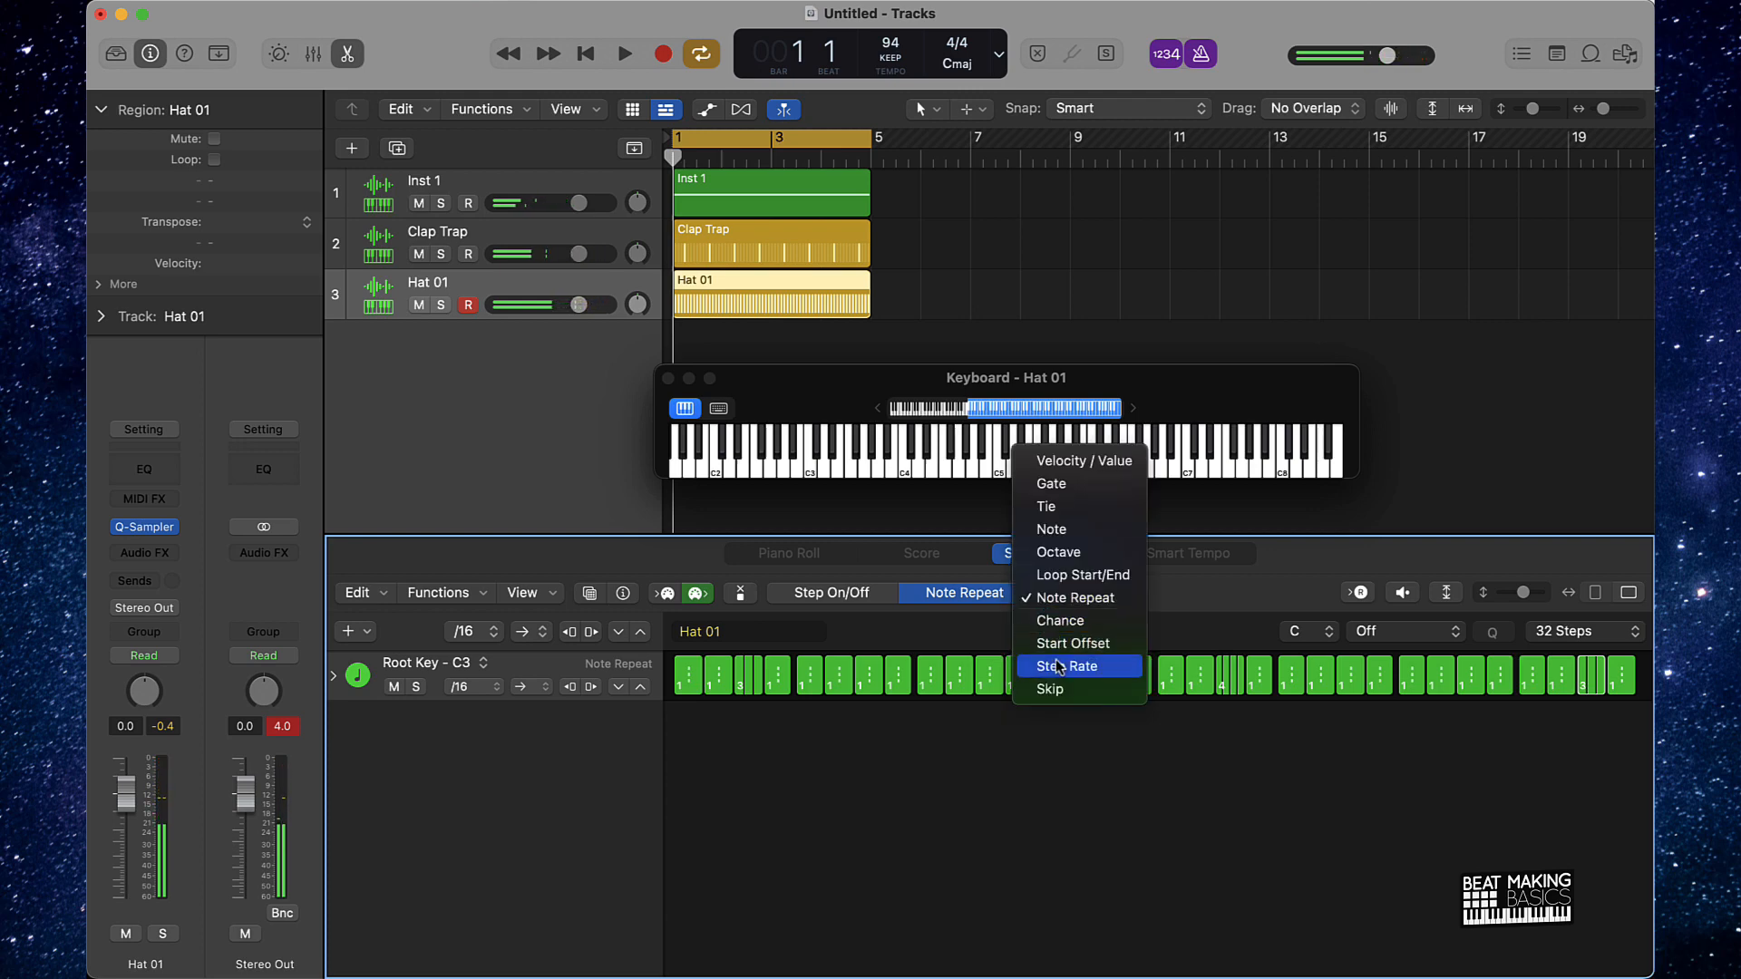
pyautogui.moveTo(1059, 551)
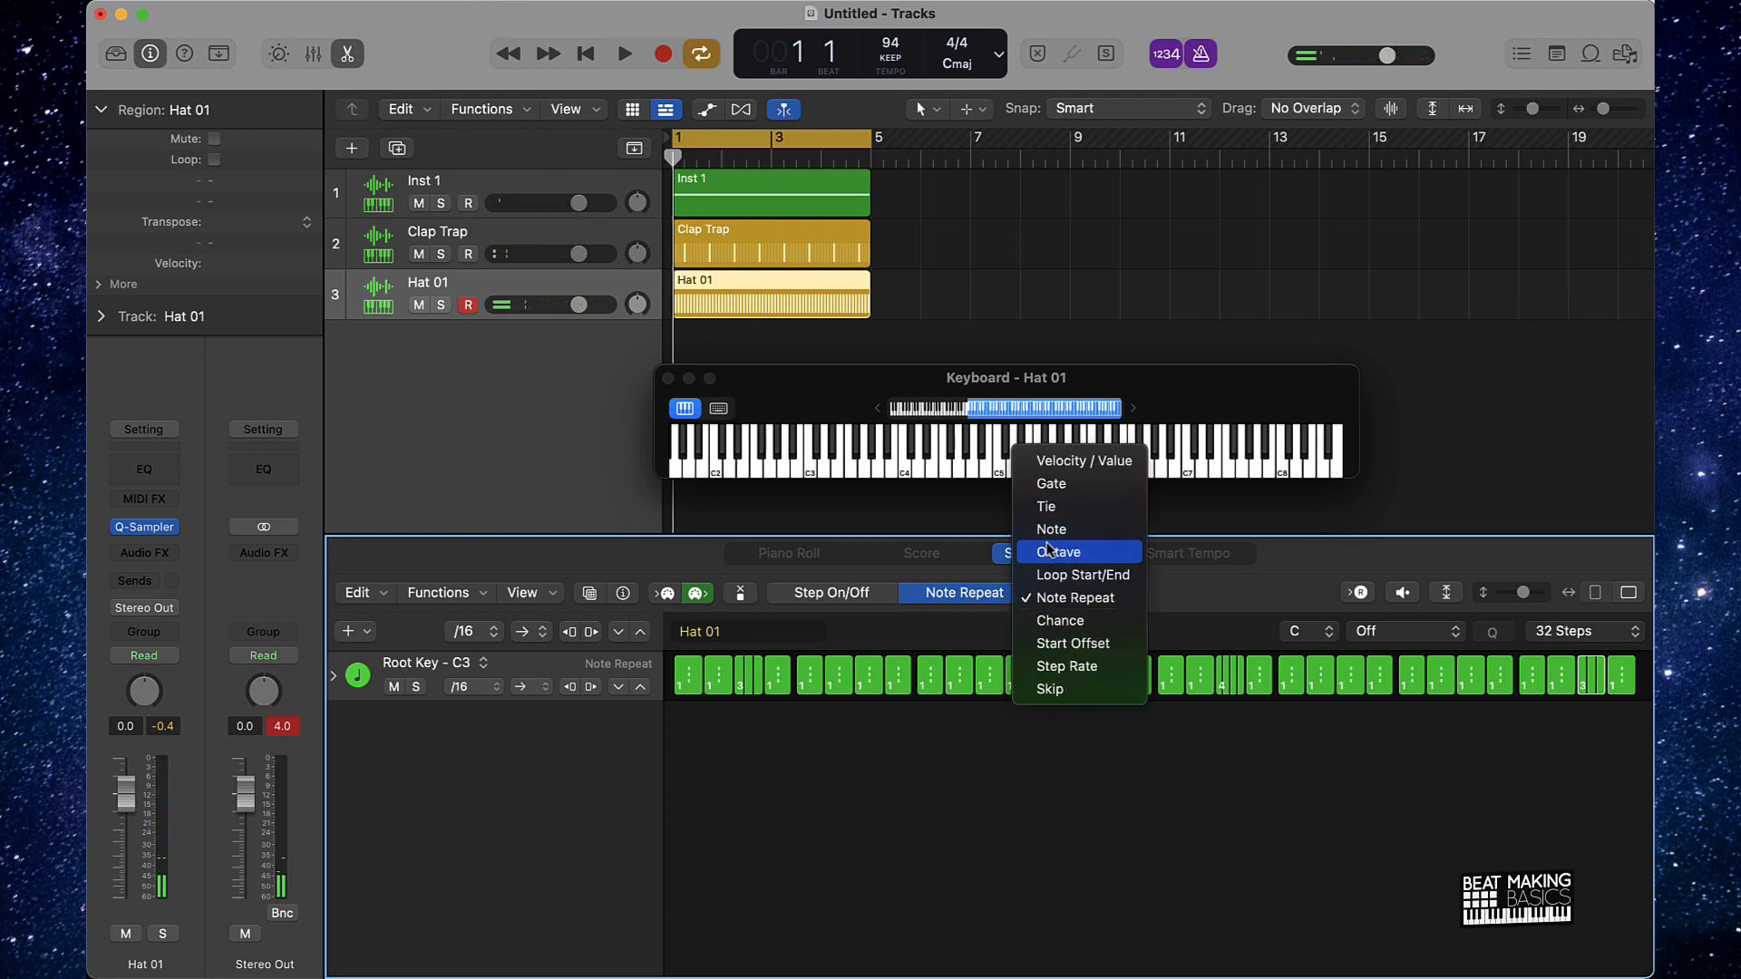
# - Switch step editing to Note and lower several Hat 01 steps to B2, A2 and A#2
pyautogui.click(1051, 529)
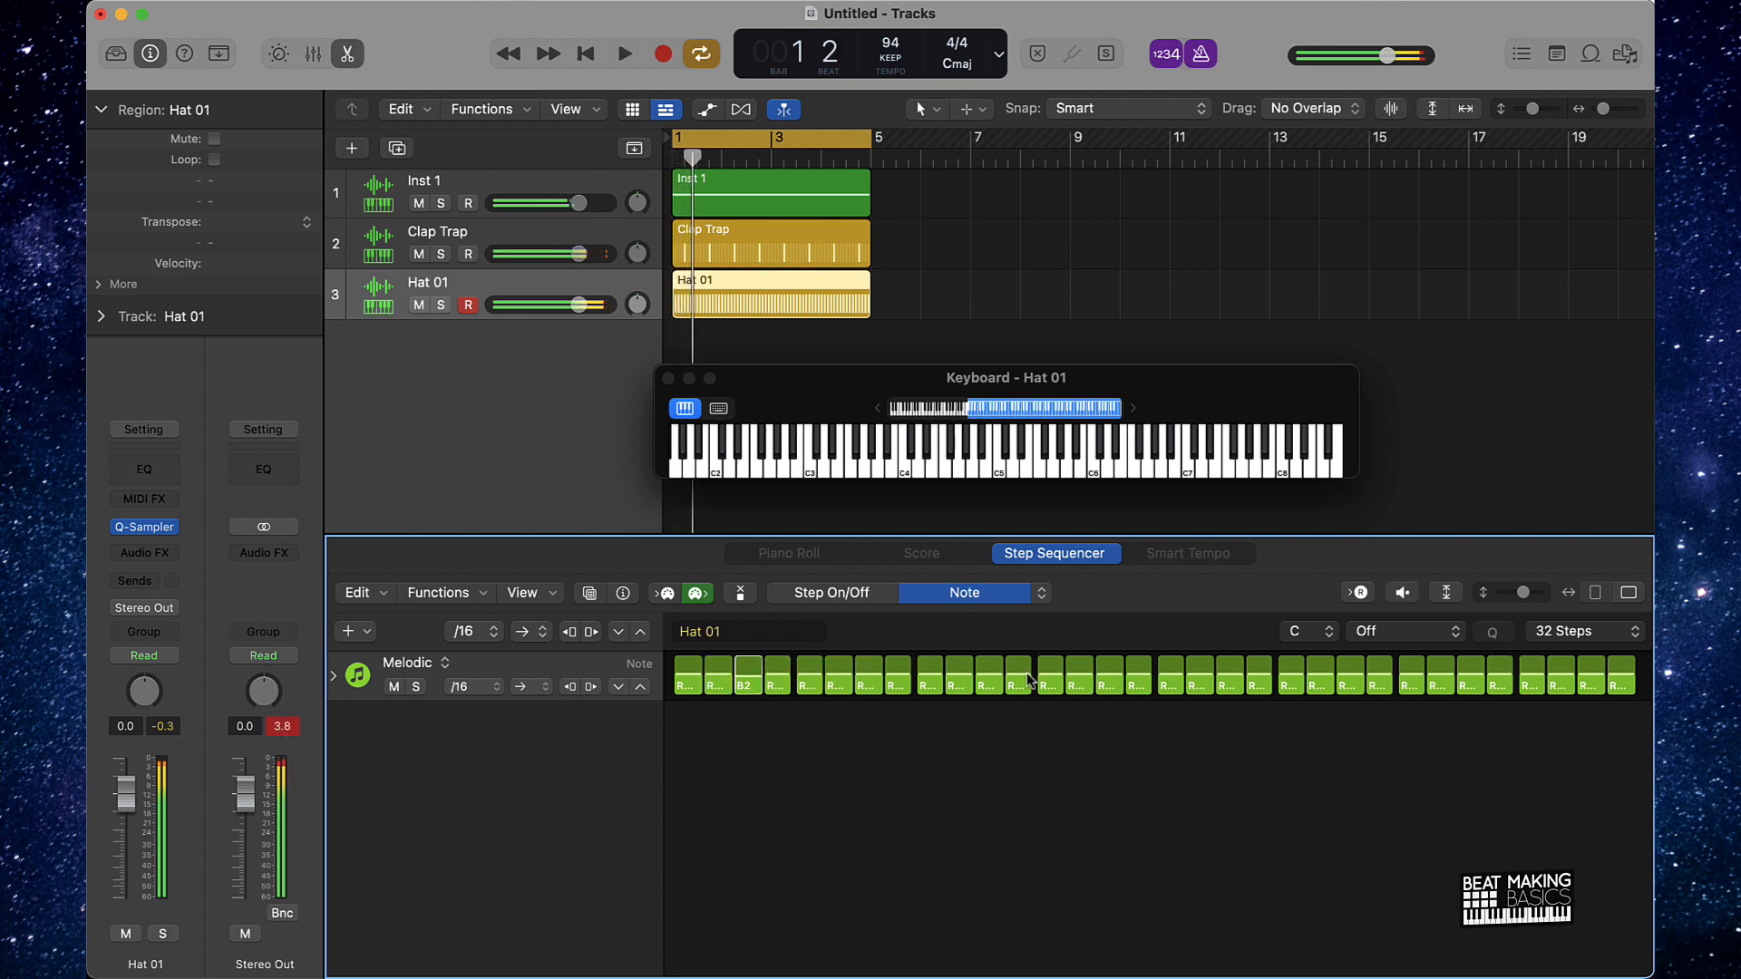
pyautogui.click(624, 53)
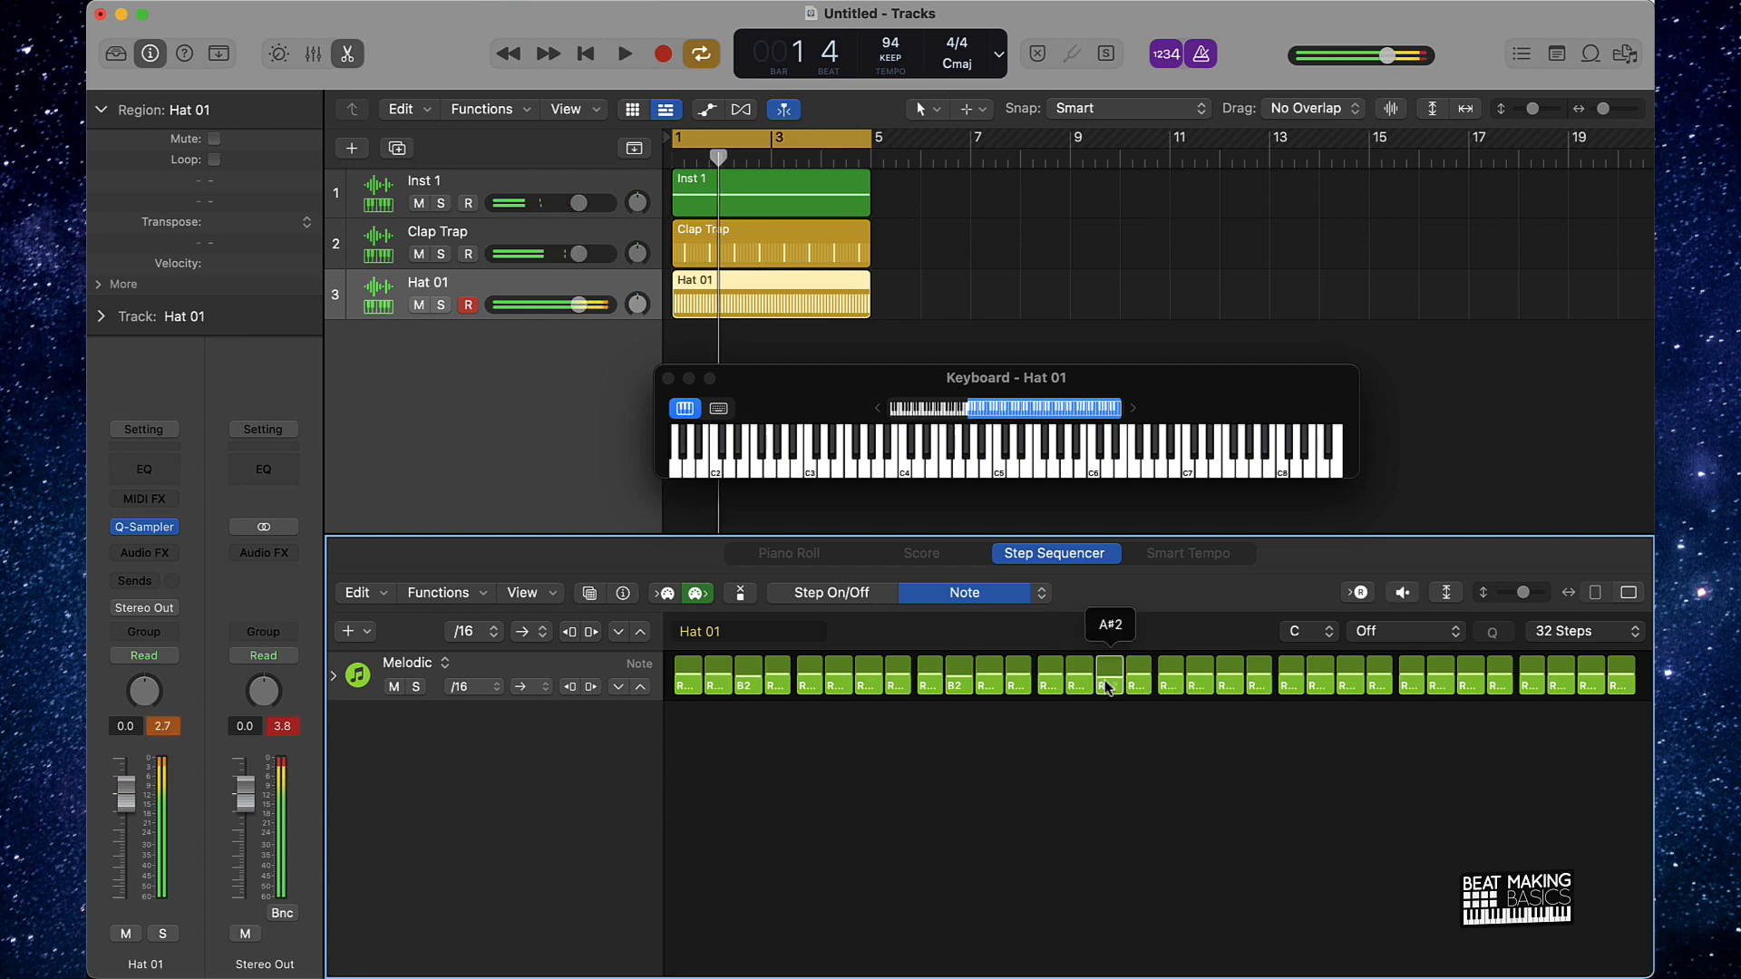
pyautogui.click(624, 53)
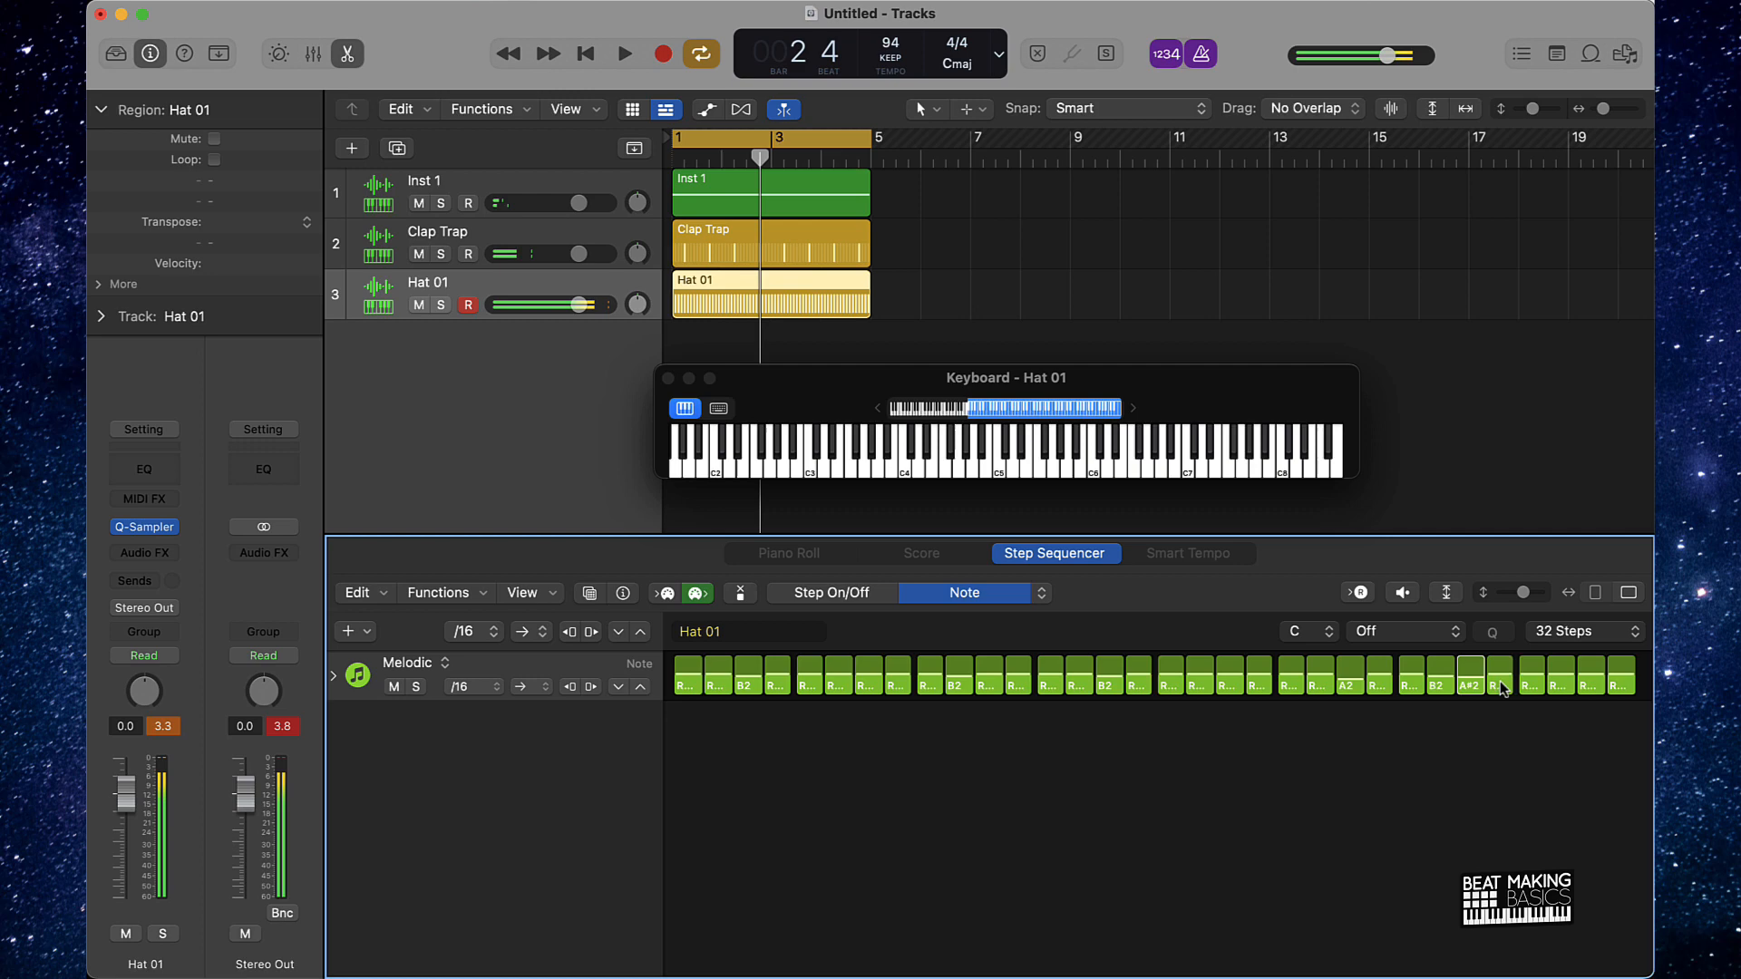
pyautogui.click(625, 52)
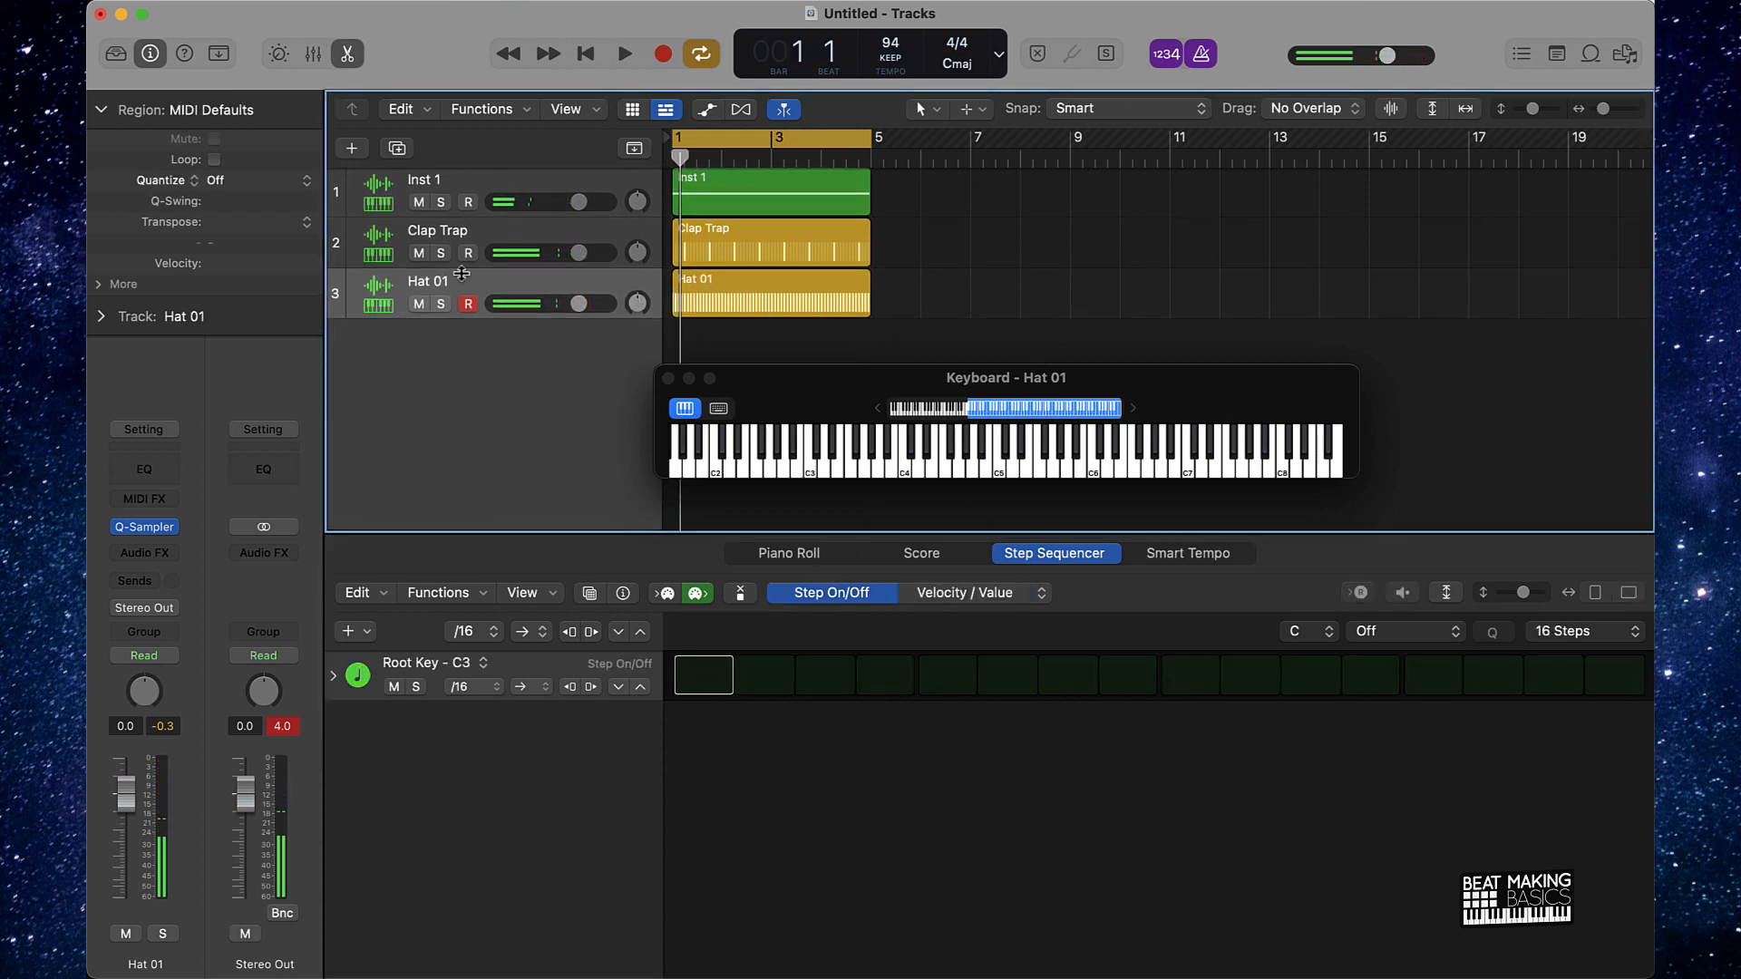
# - Rename the Hat 01 track to Hat and the Clap Trap track to Clap
pyautogui.doubleClick(427, 281)
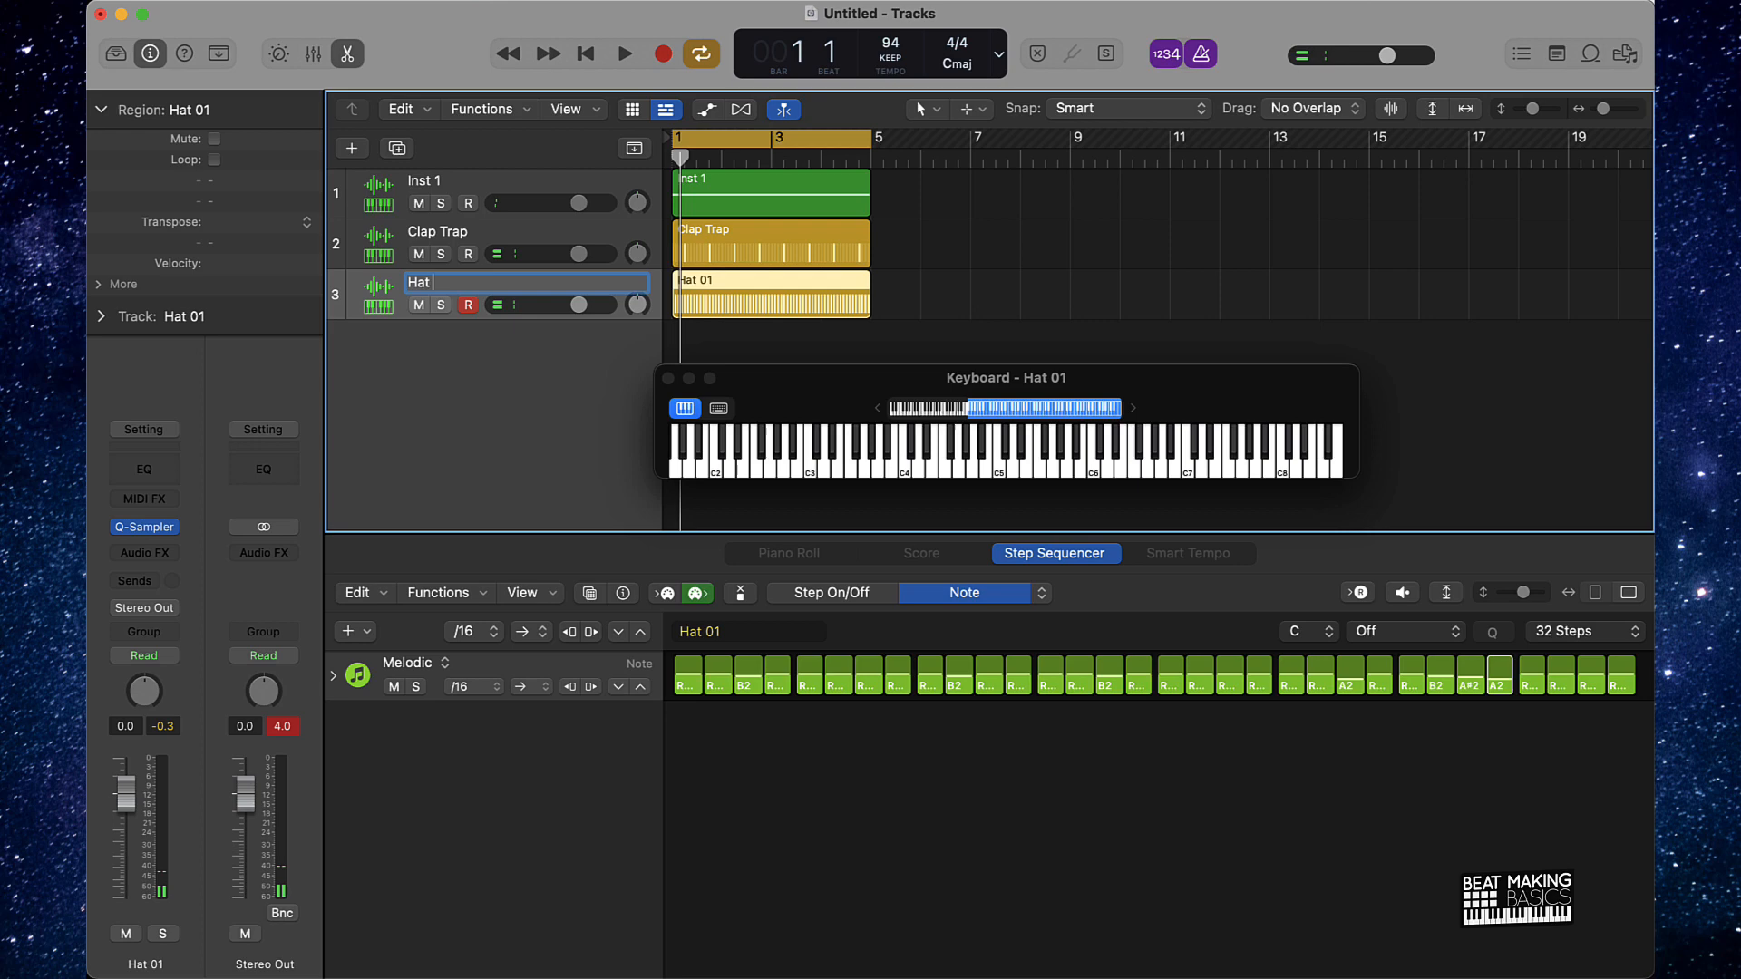
pyautogui.click(437, 231)
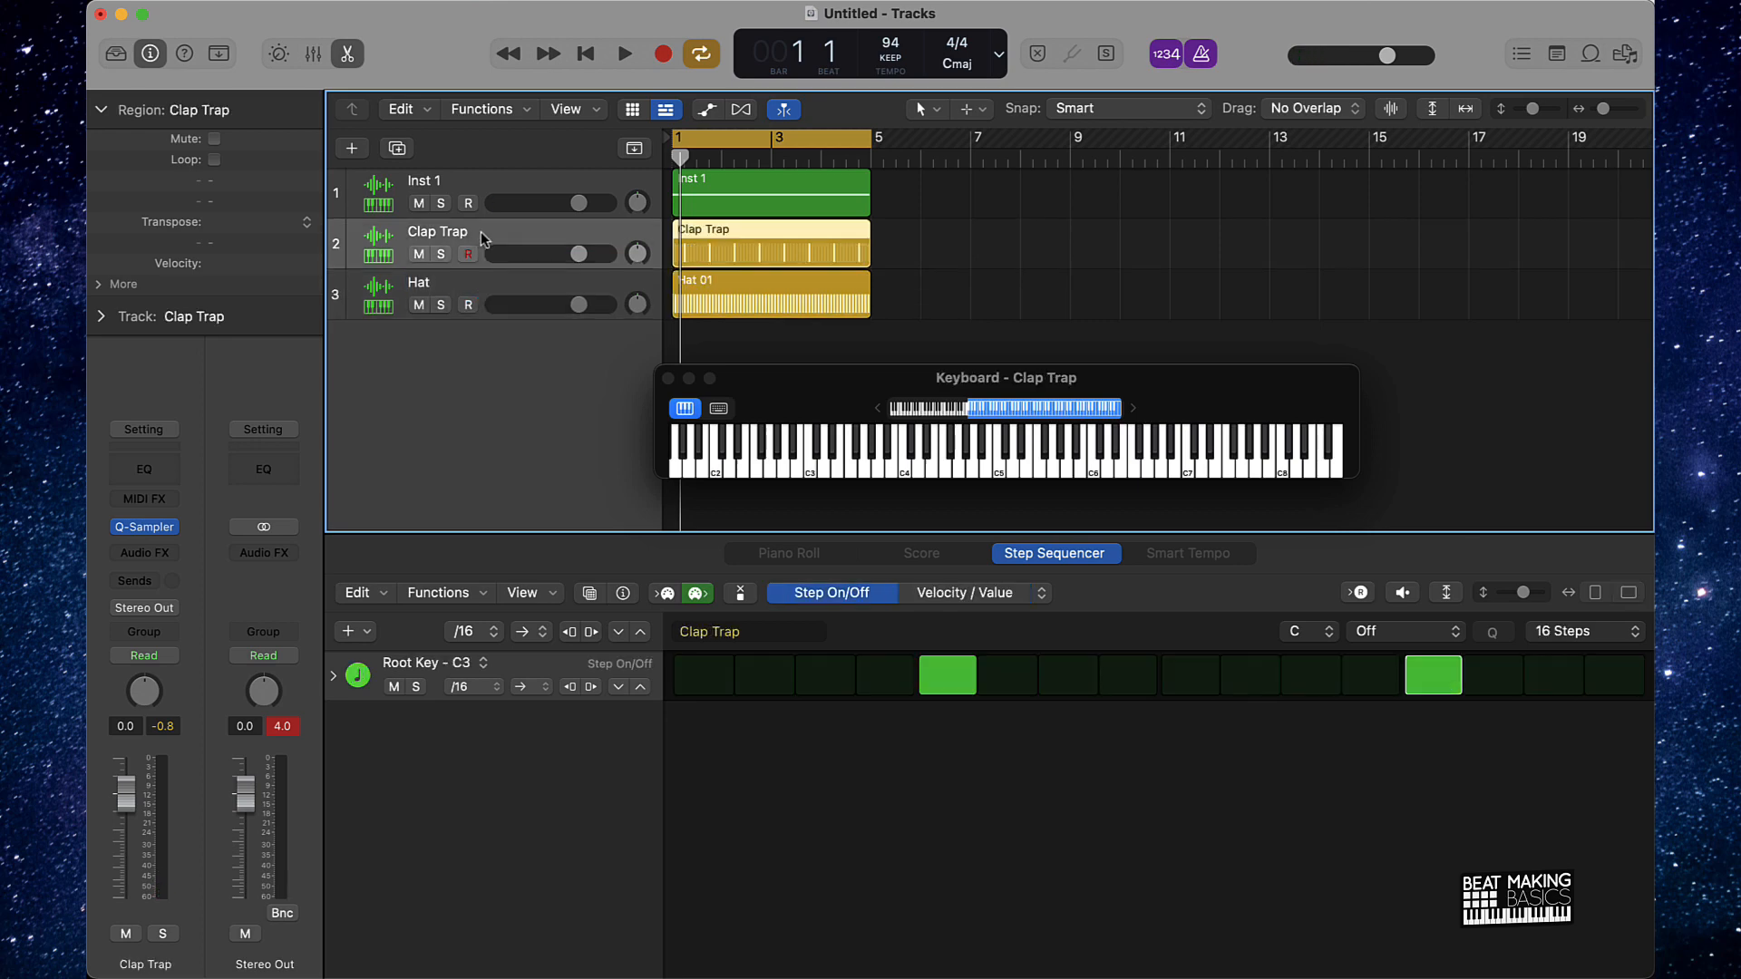
pyautogui.doubleClick(437, 232)
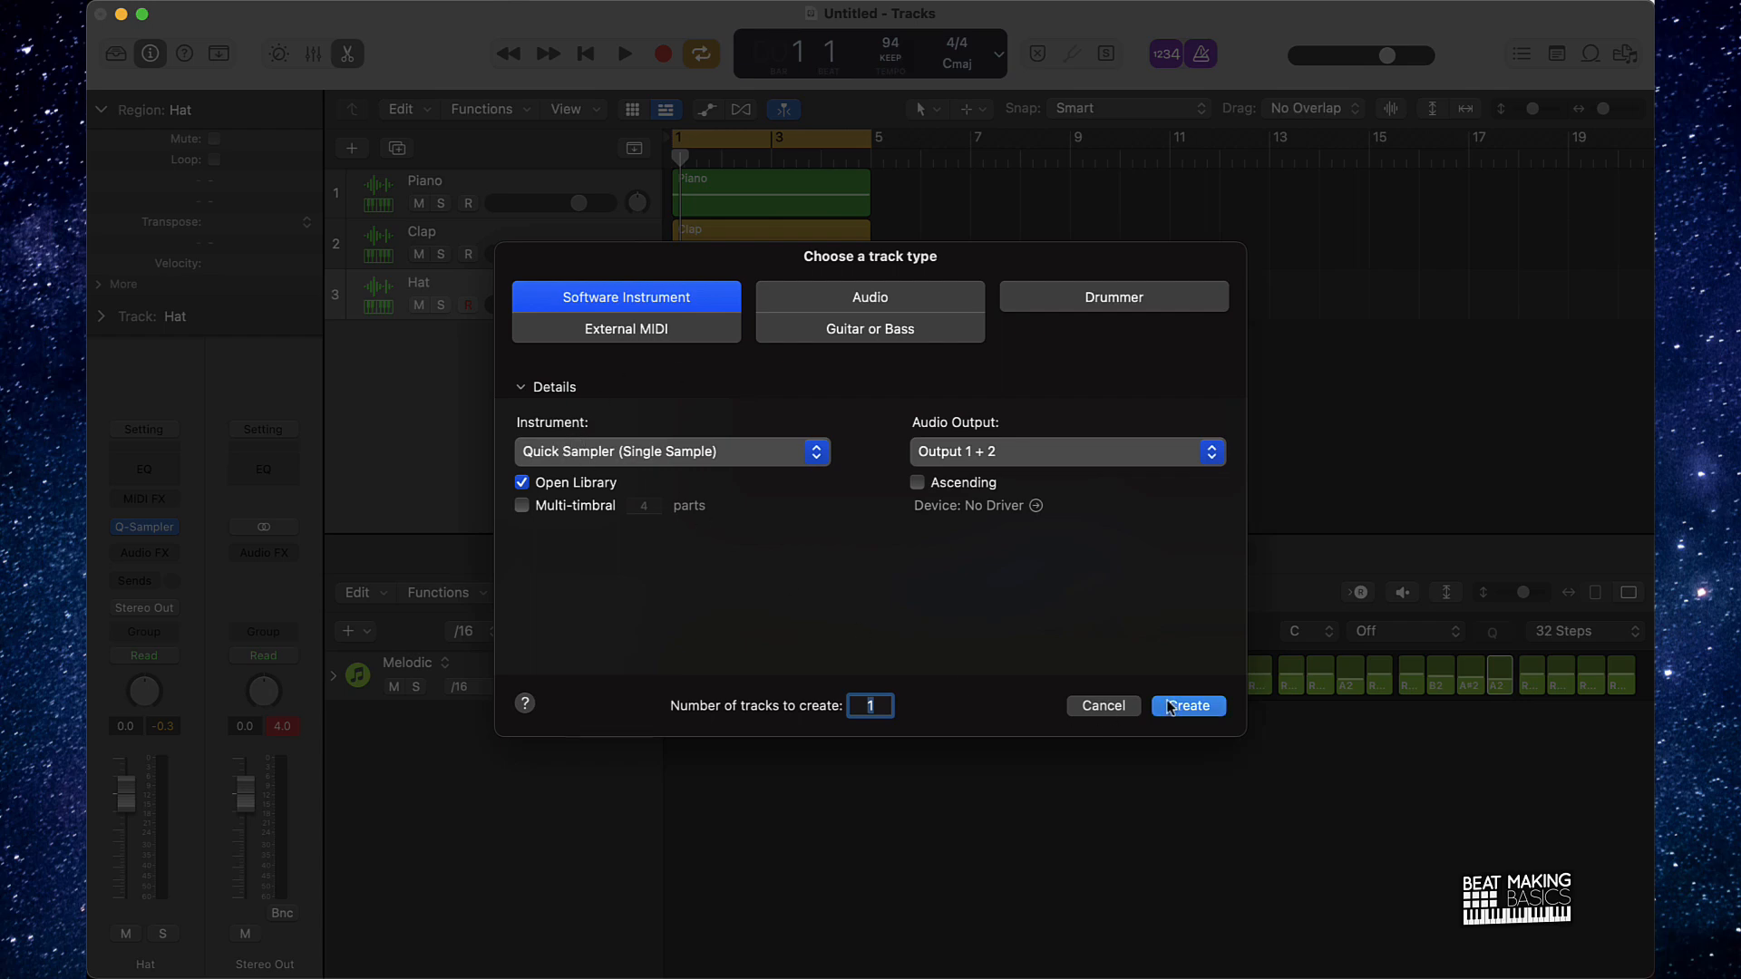
# - Create a Quick Sampler software instrument track and load the 808 01 sound from the Library
pyautogui.click(1188, 706)
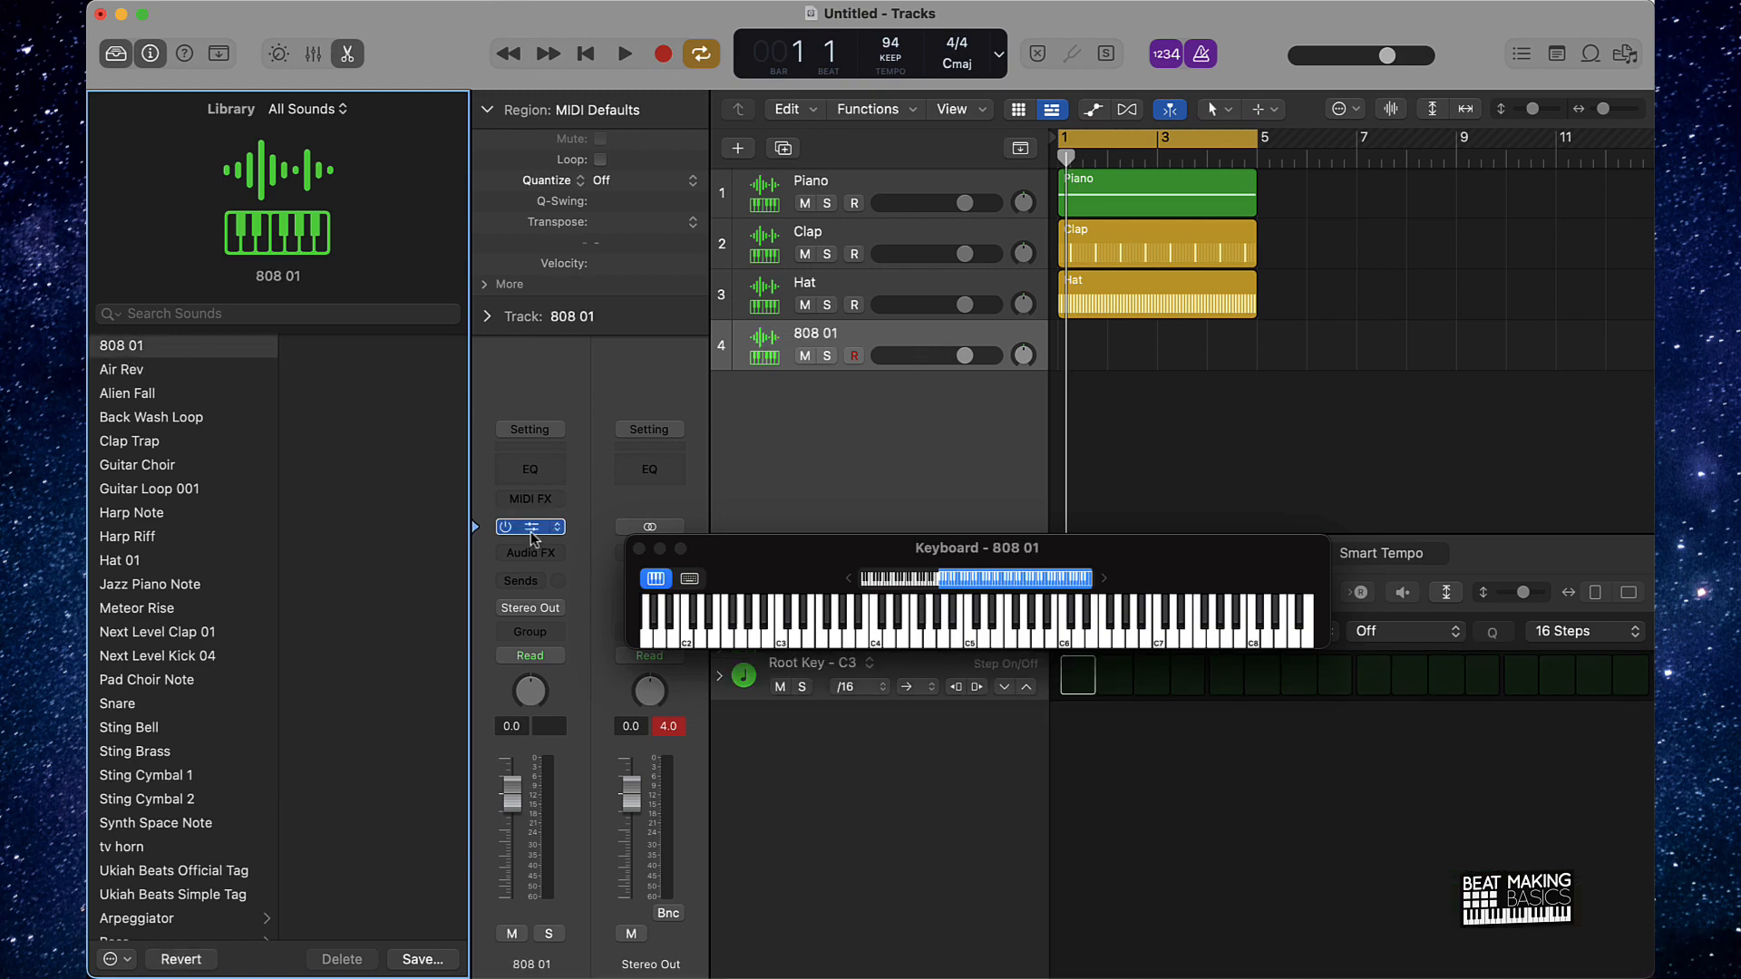
pyautogui.click(536, 527)
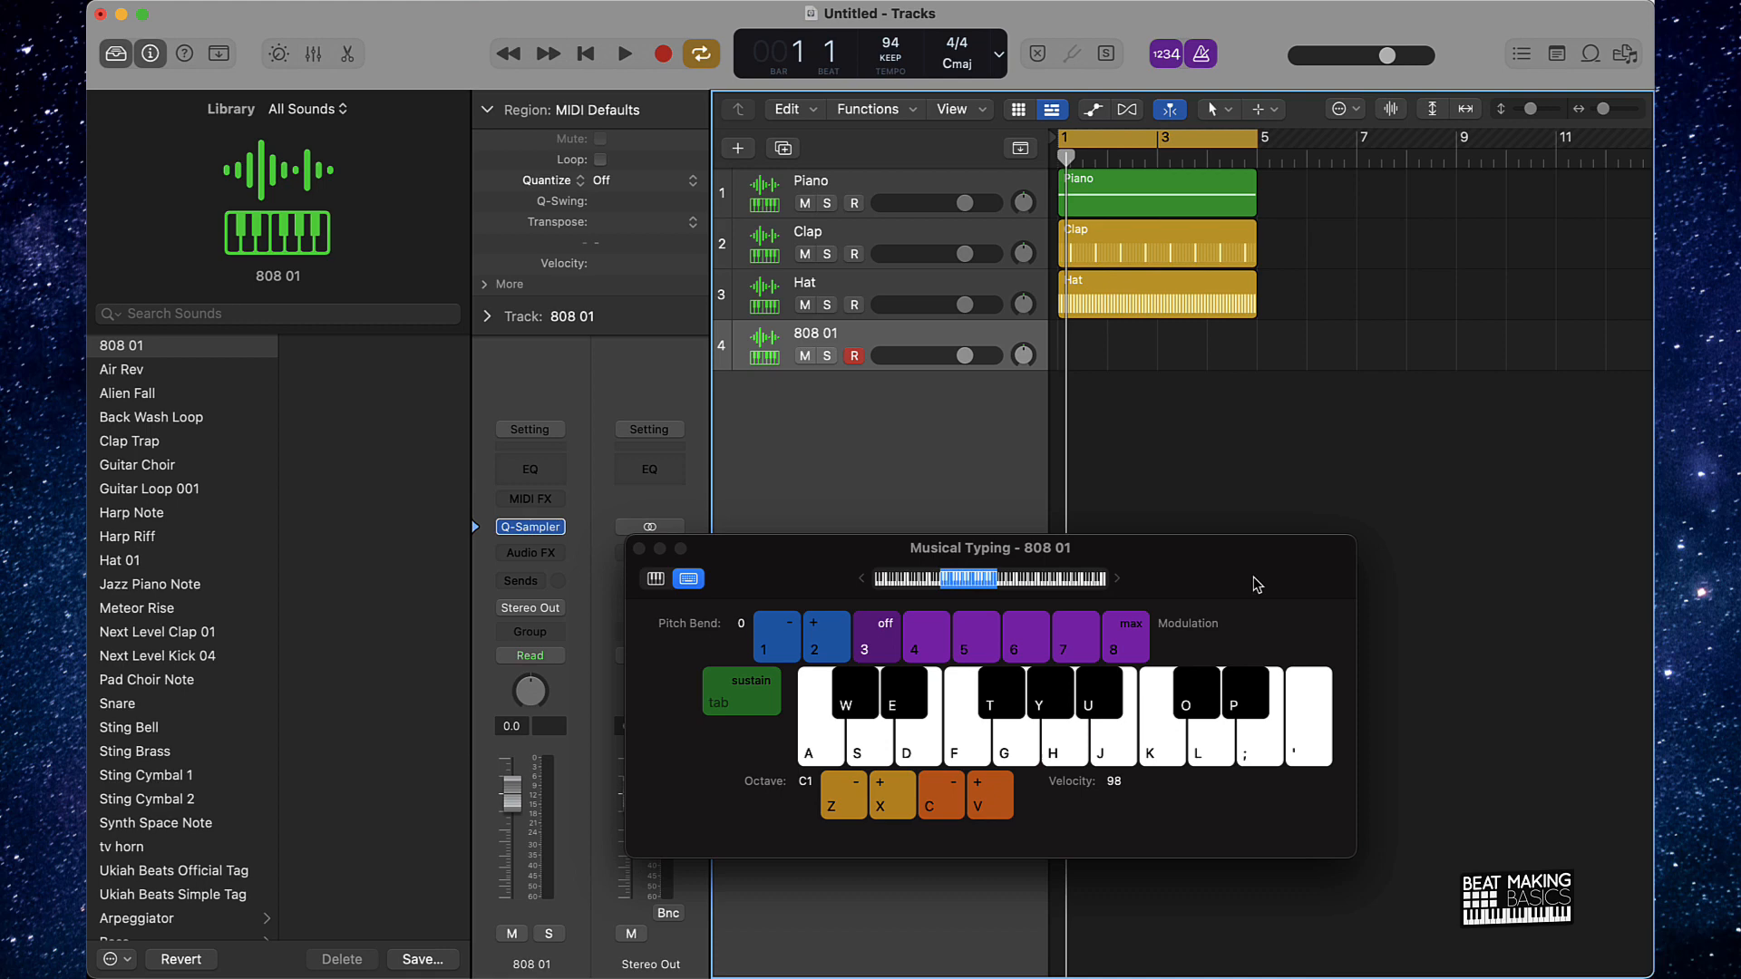
# - Bring back the on-screen keyboard and audition the beat with playback
pyautogui.click(655, 578)
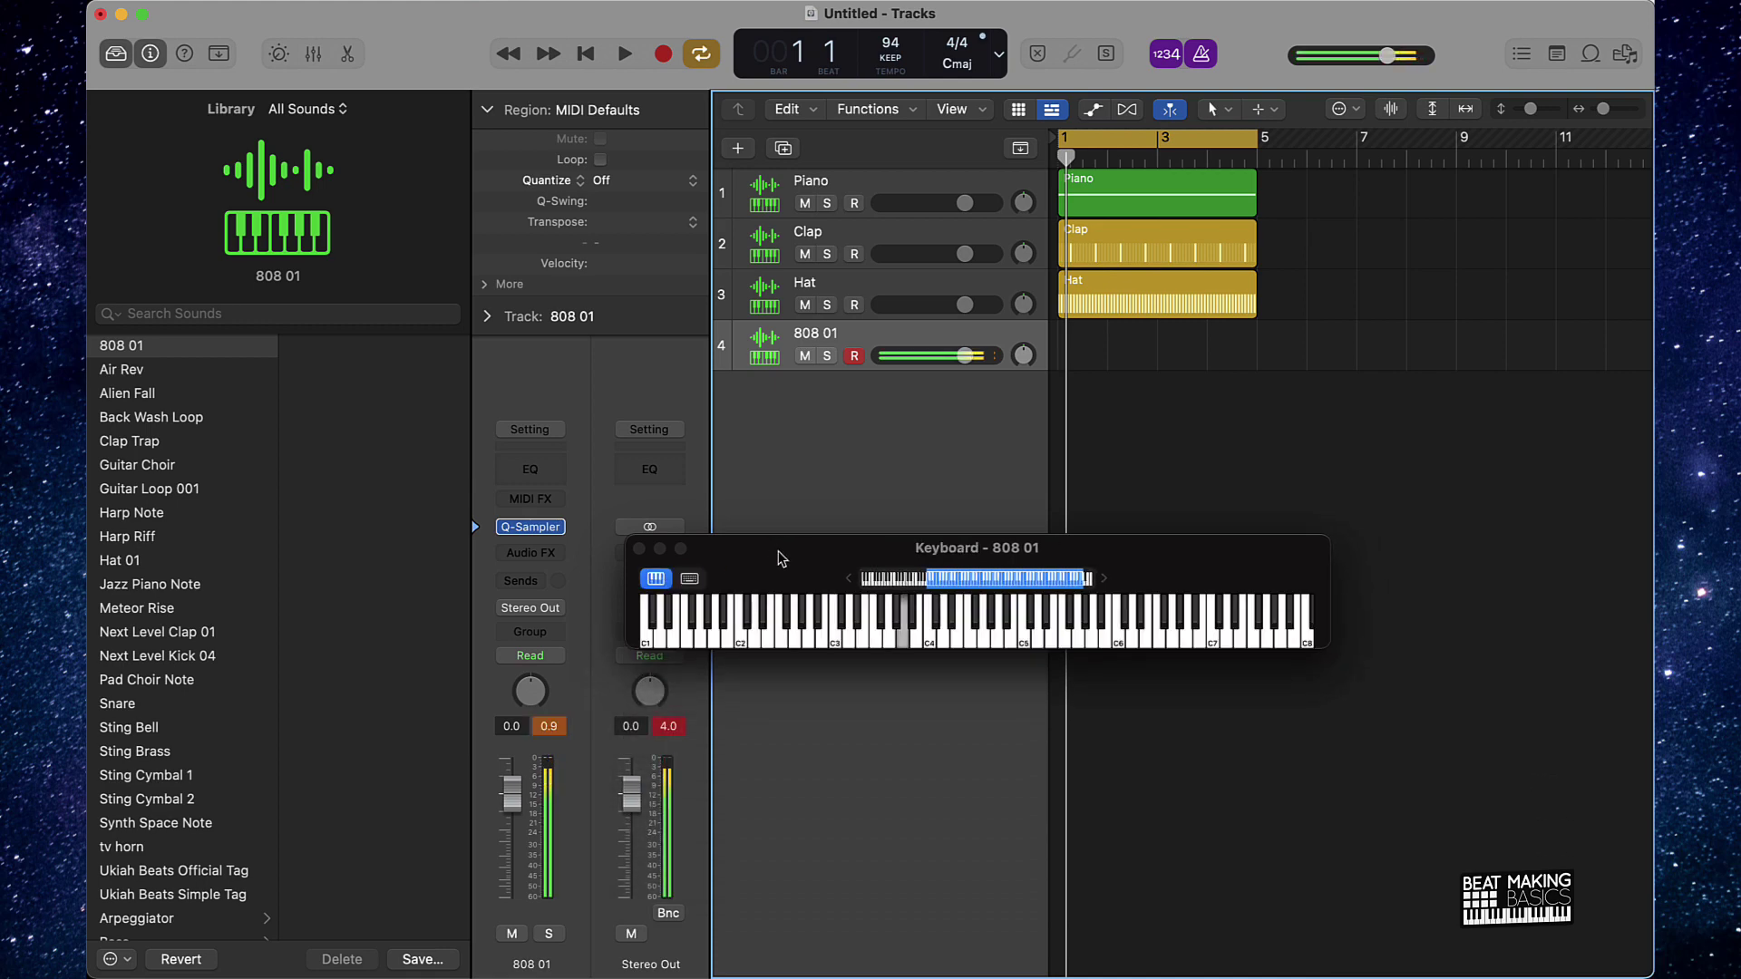
pyautogui.click(625, 52)
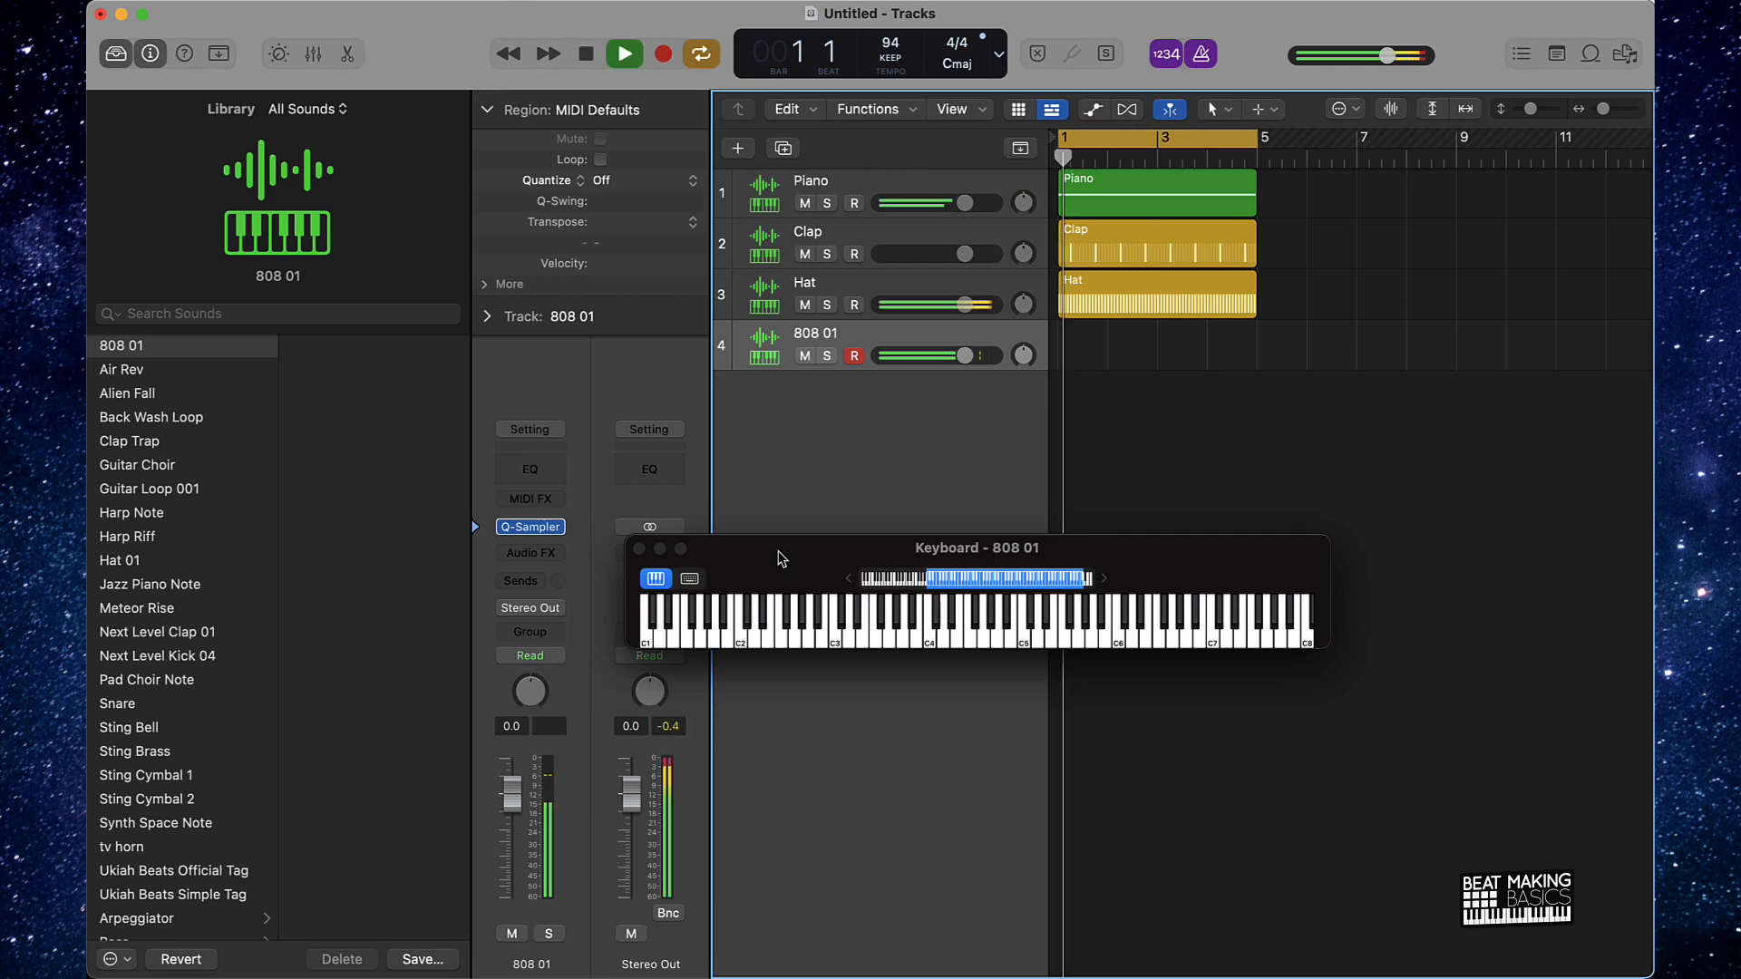
pyautogui.click(624, 52)
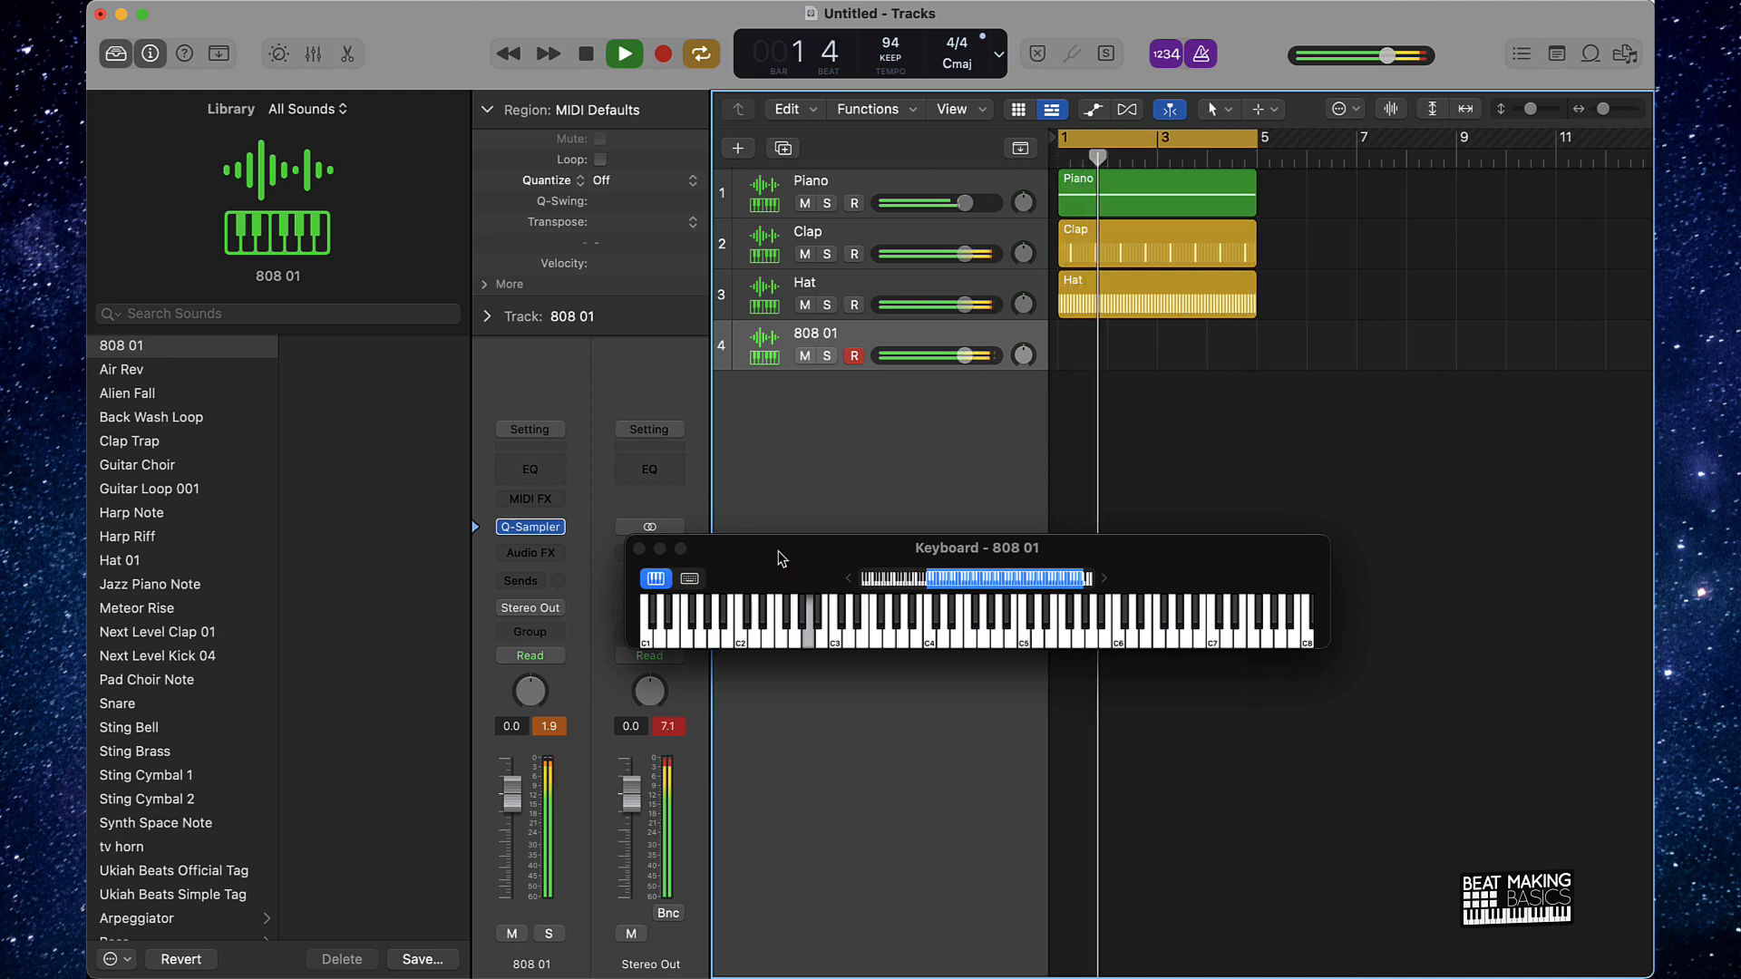
pyautogui.click(624, 53)
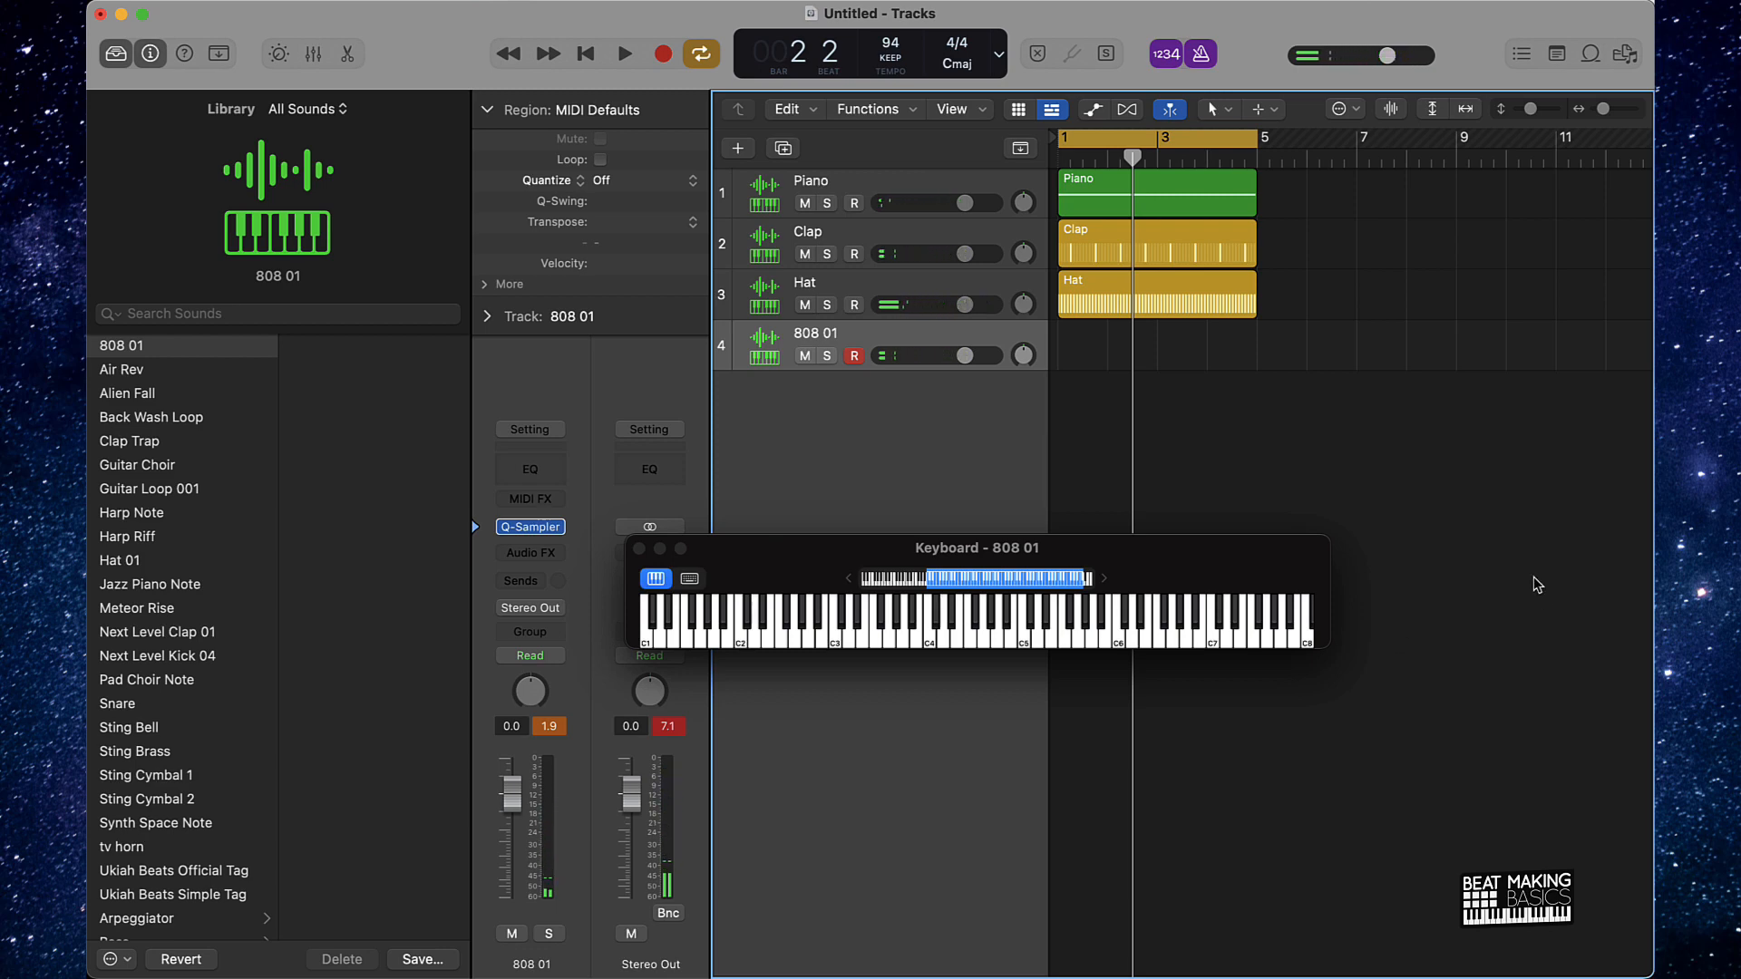
# - Record a four-bar 808 bassline take onto the 808 01 track
pyautogui.click(622, 53)
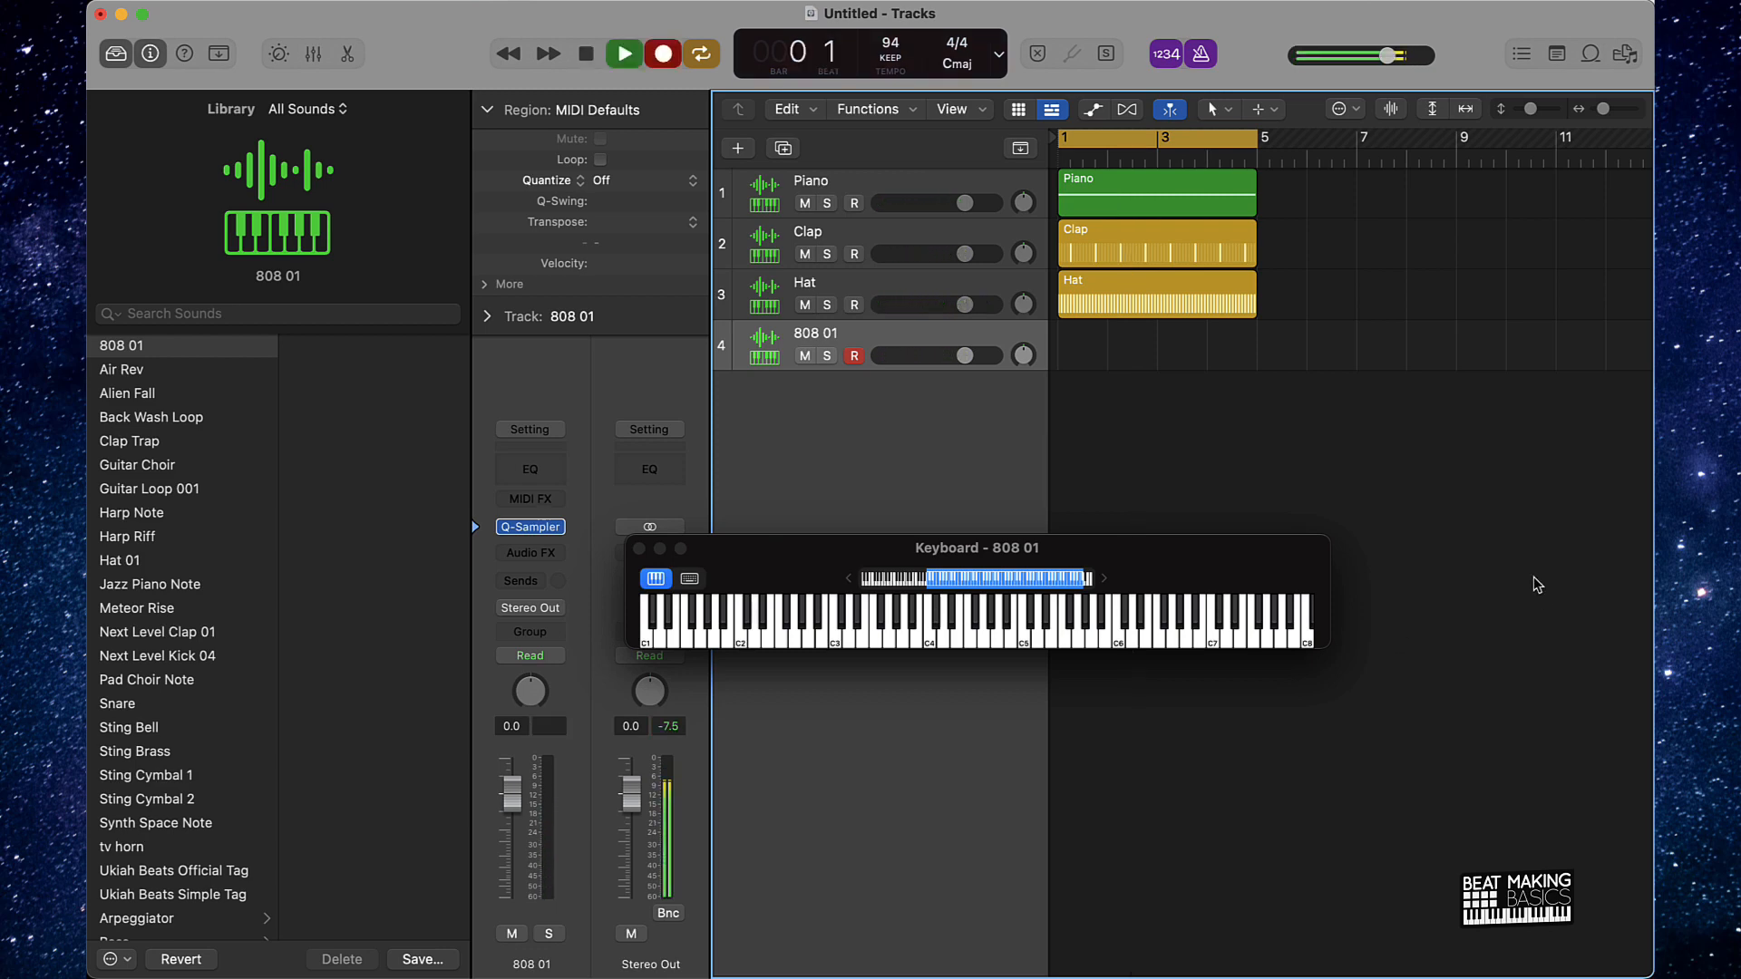
pyautogui.click(623, 53)
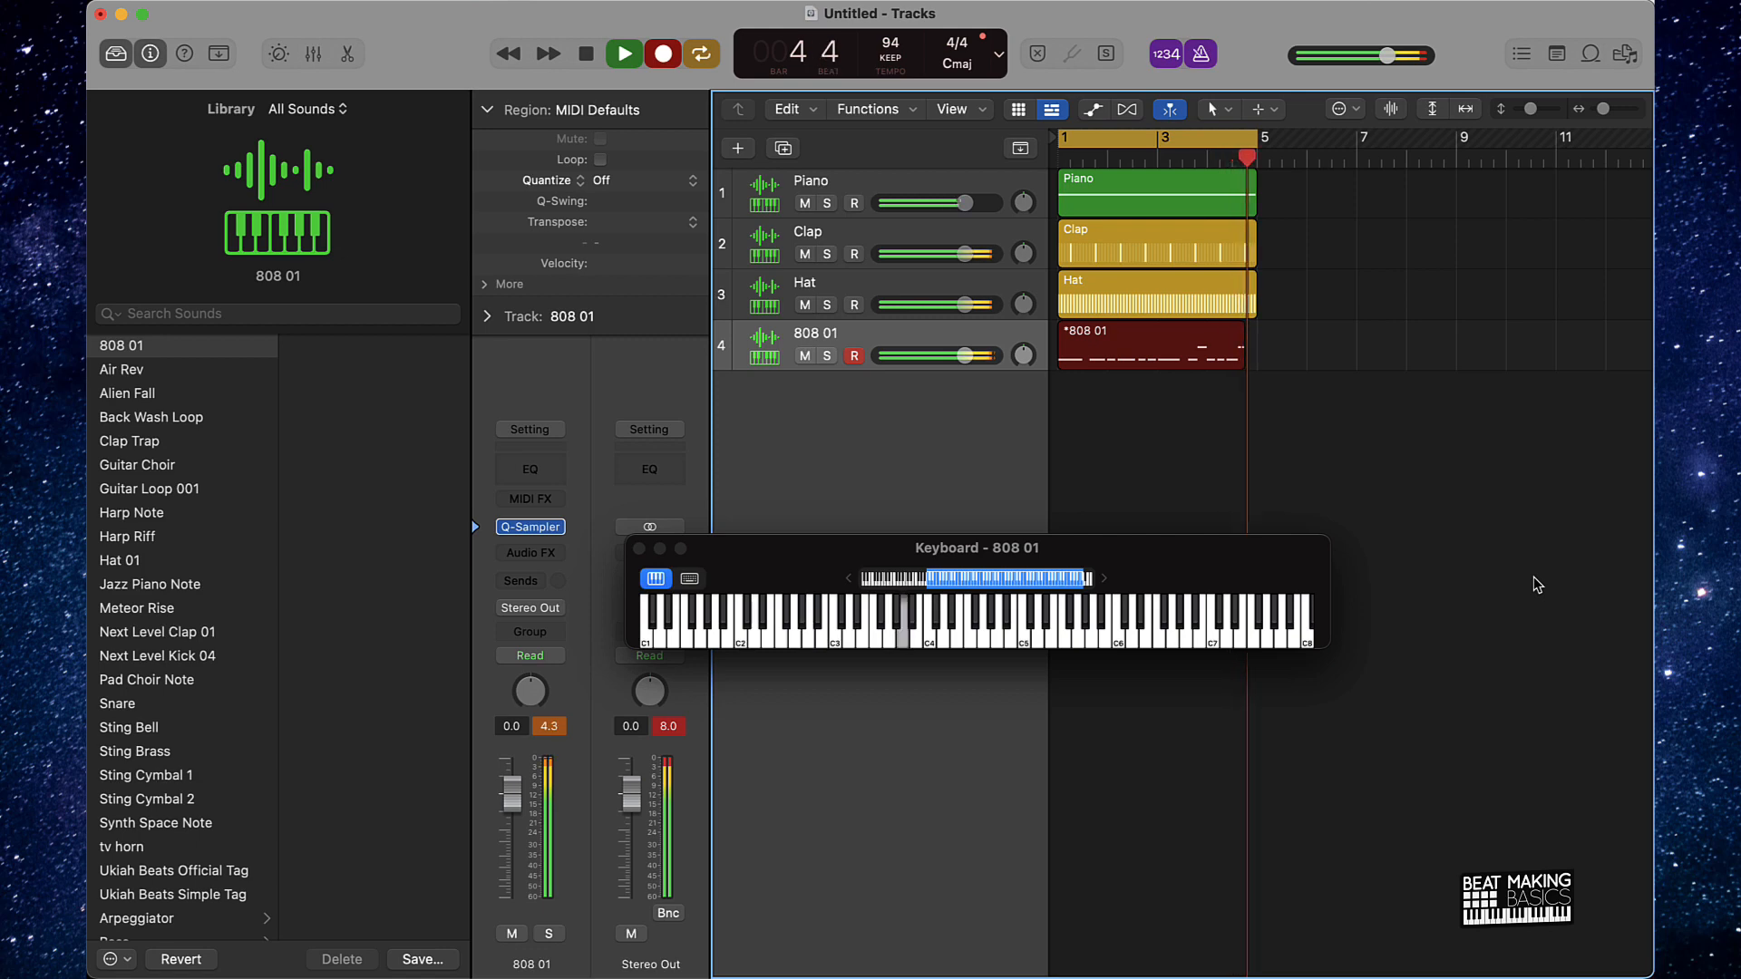
pyautogui.click(624, 53)
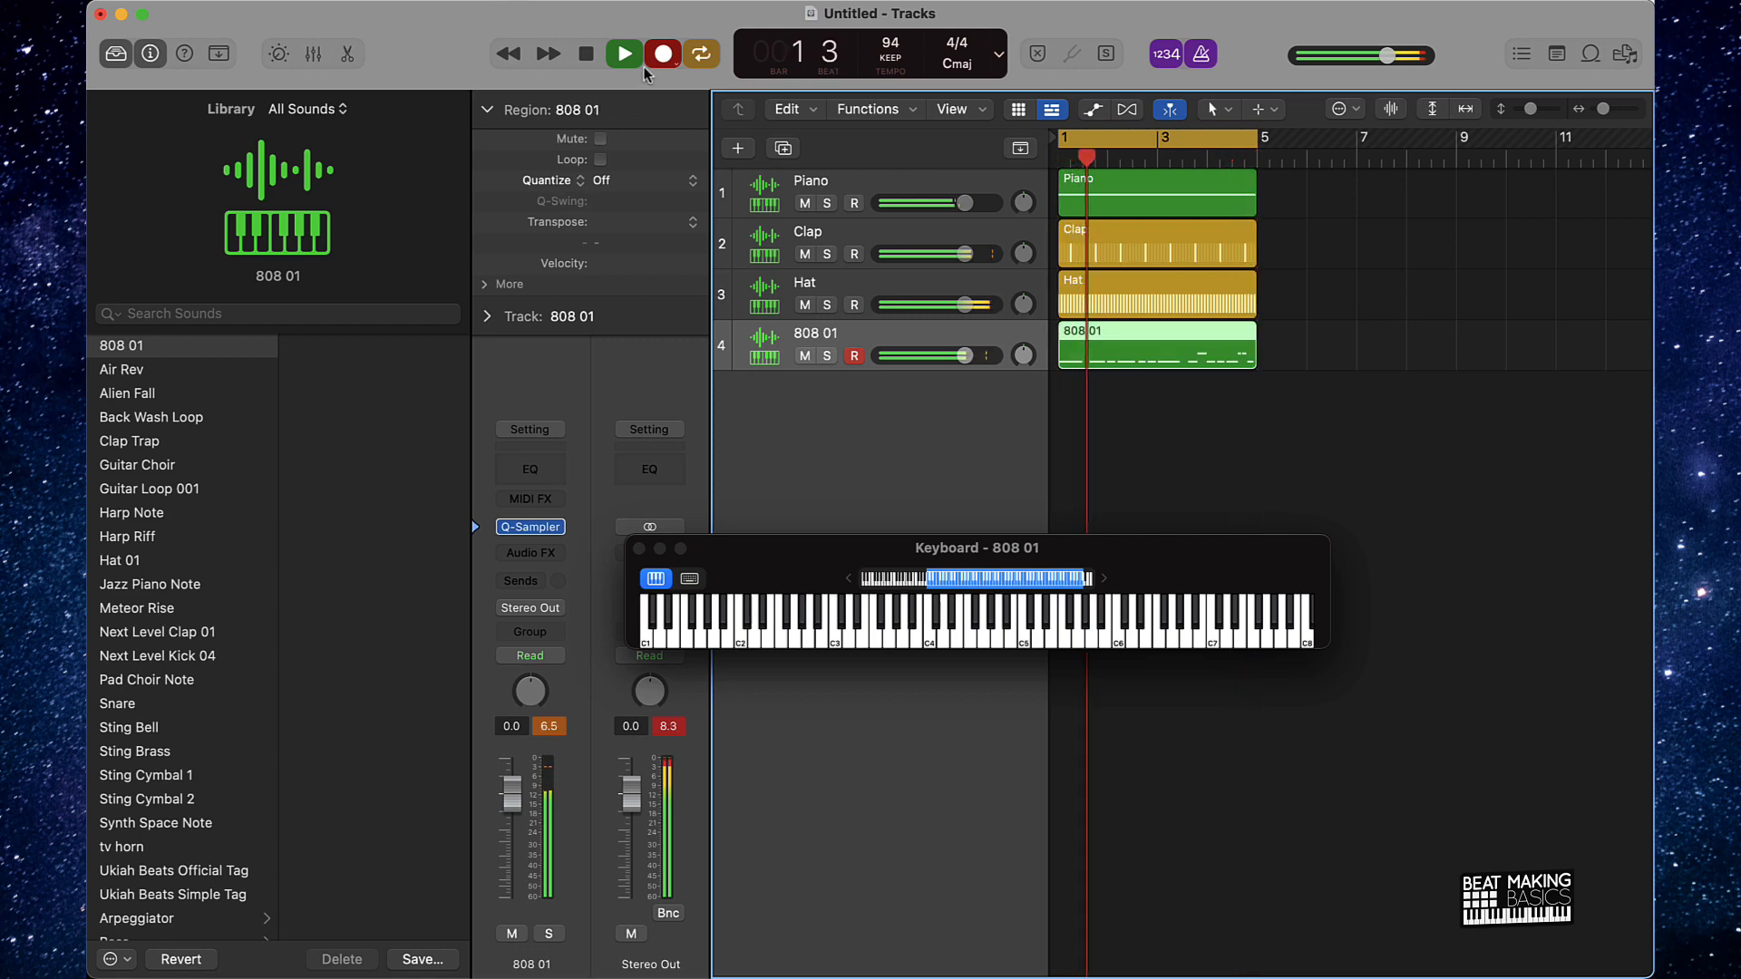
pyautogui.click(623, 53)
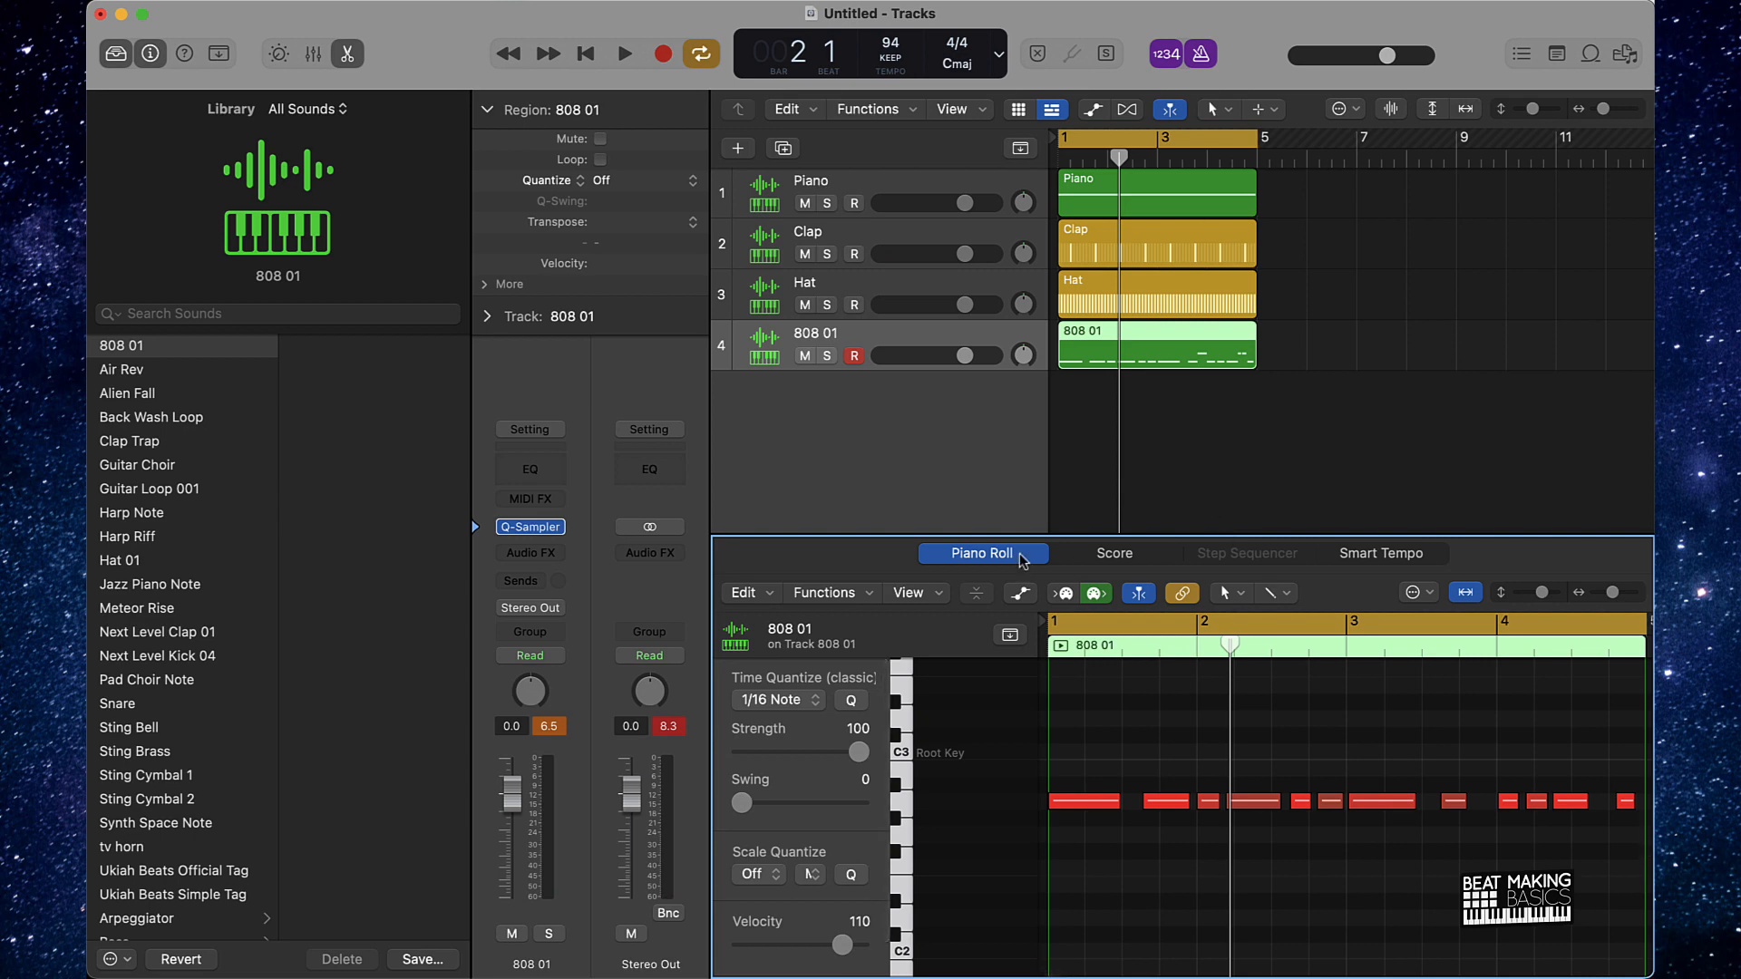
# - Quantize all 808 notes to 1/16 Swing and show the Note Velocity lane
pyautogui.click(118, 53)
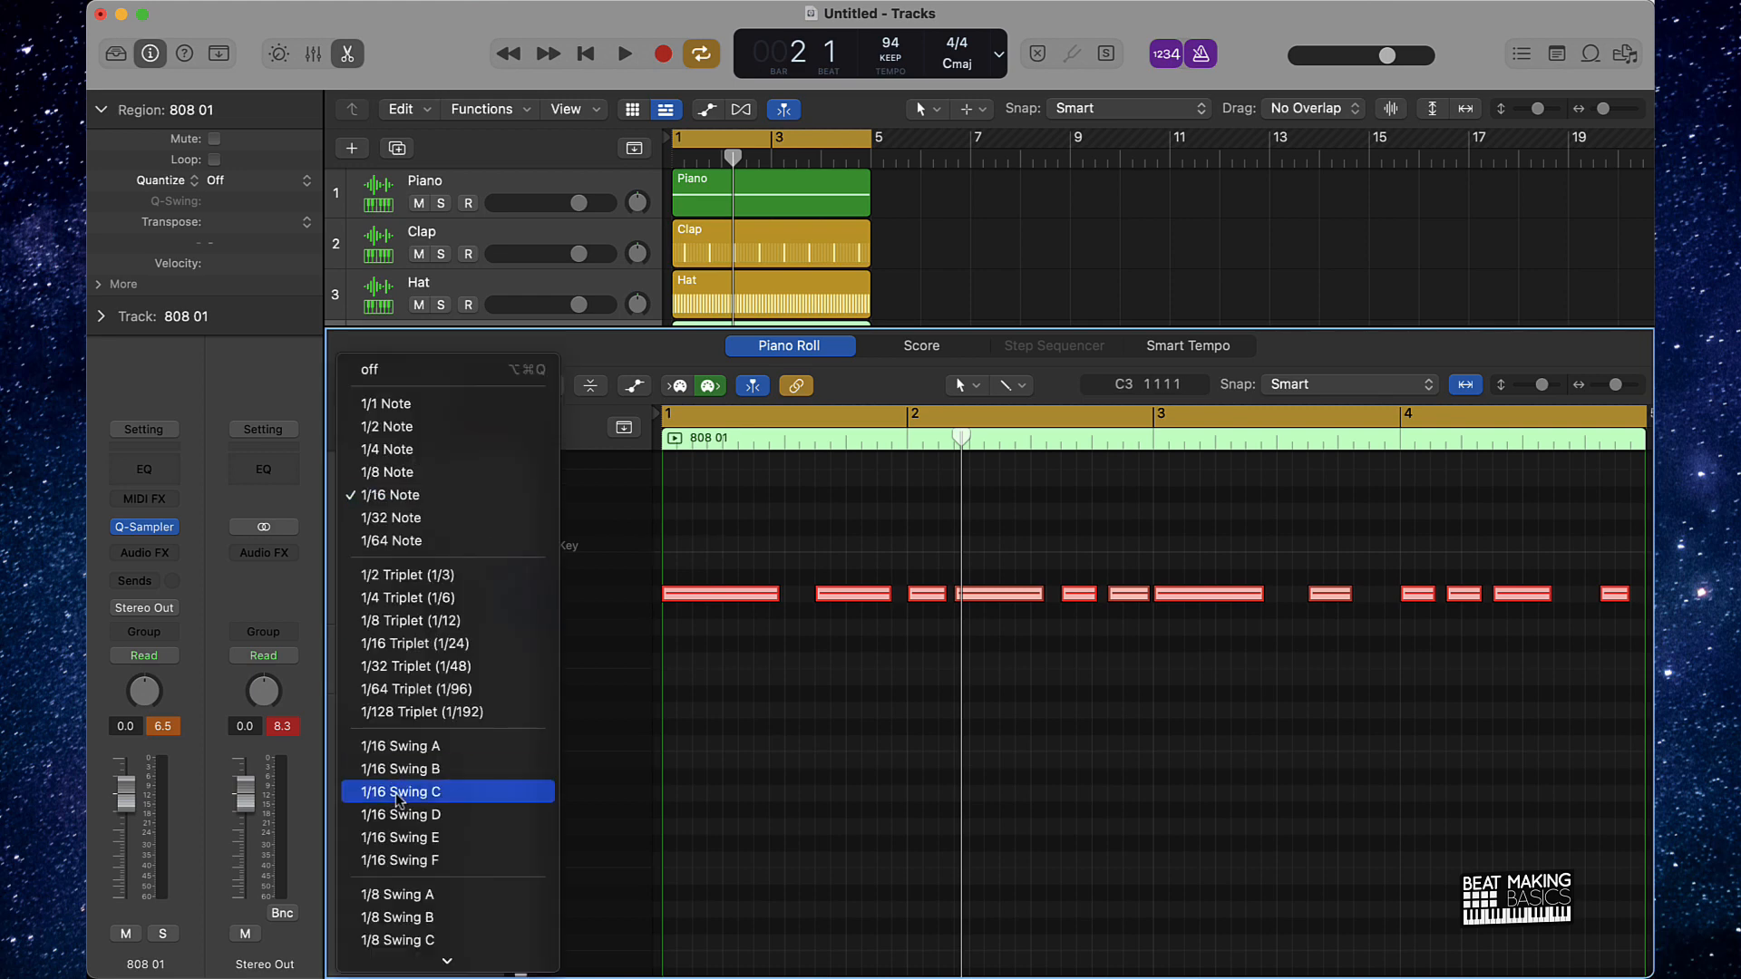
pyautogui.click(400, 792)
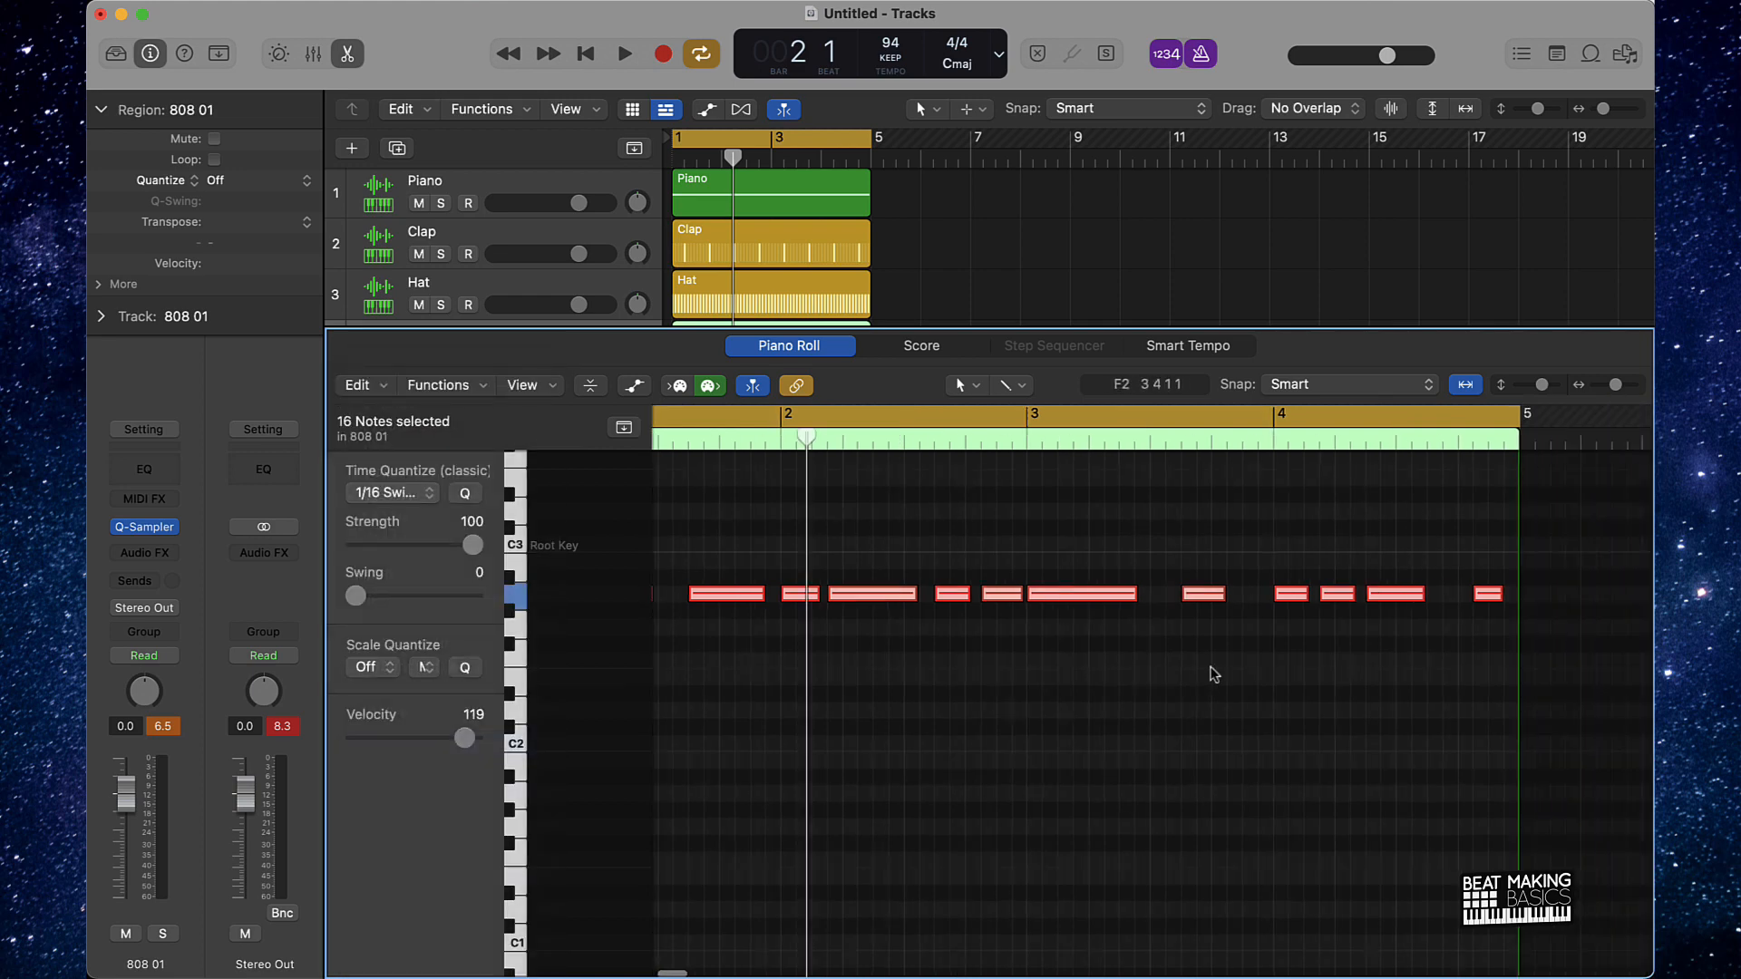
pyautogui.click(624, 52)
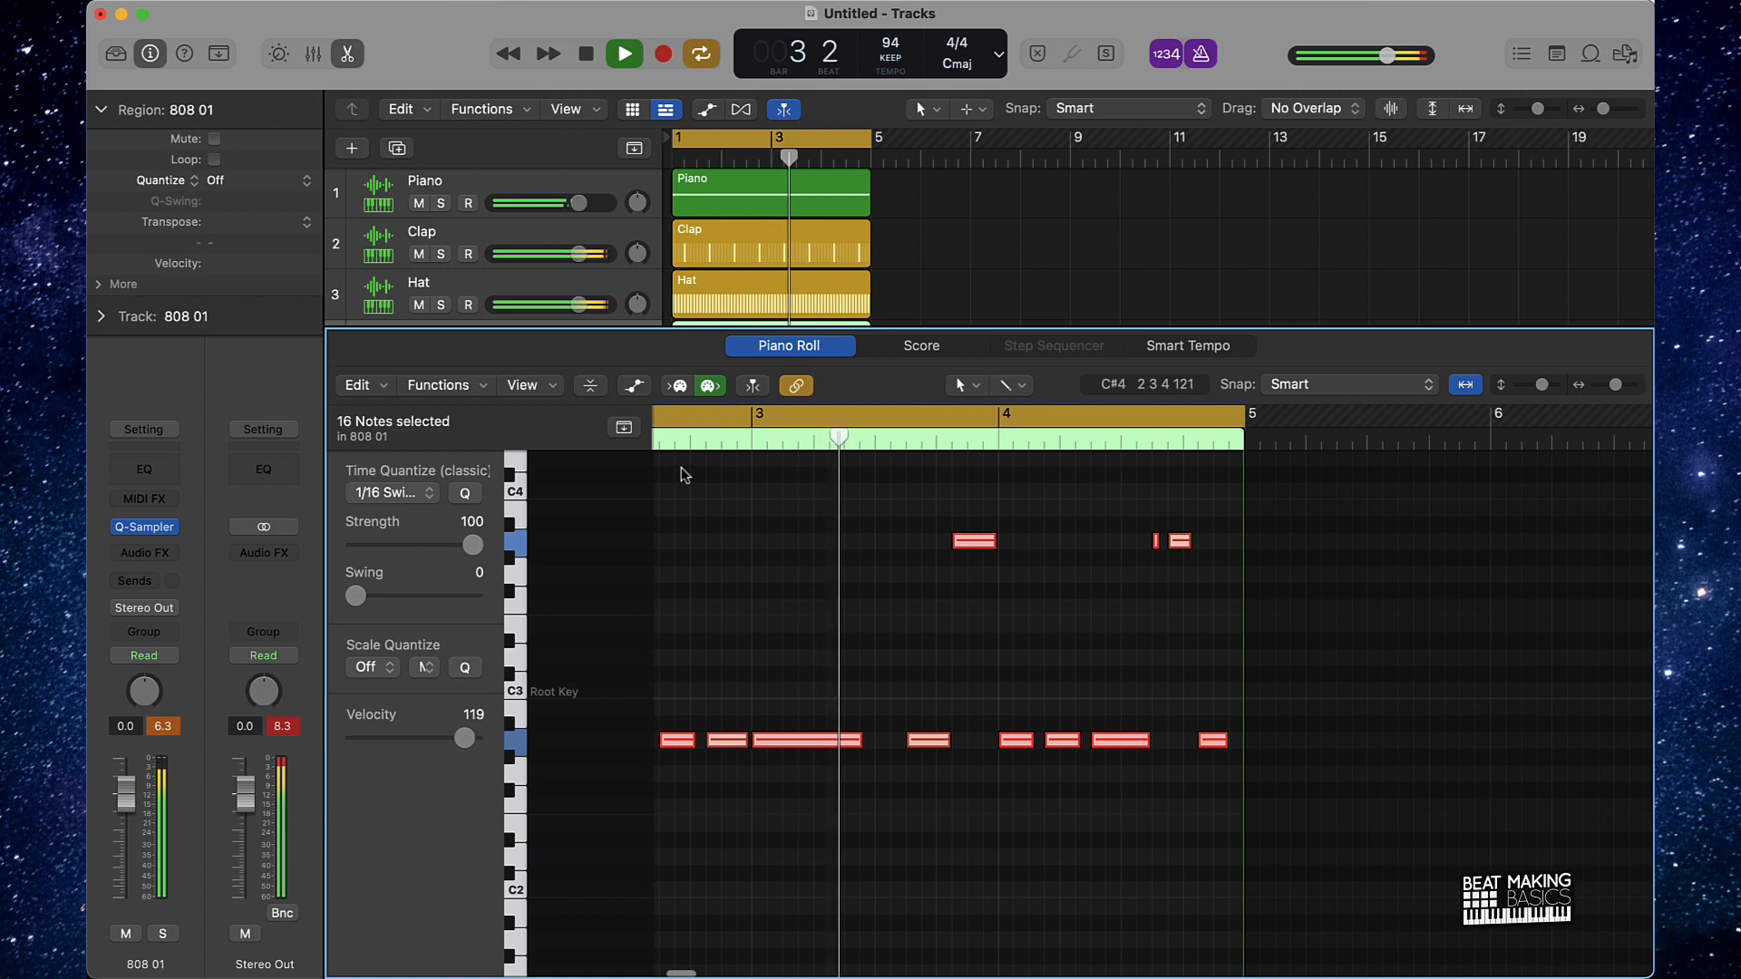
pyautogui.click(634, 386)
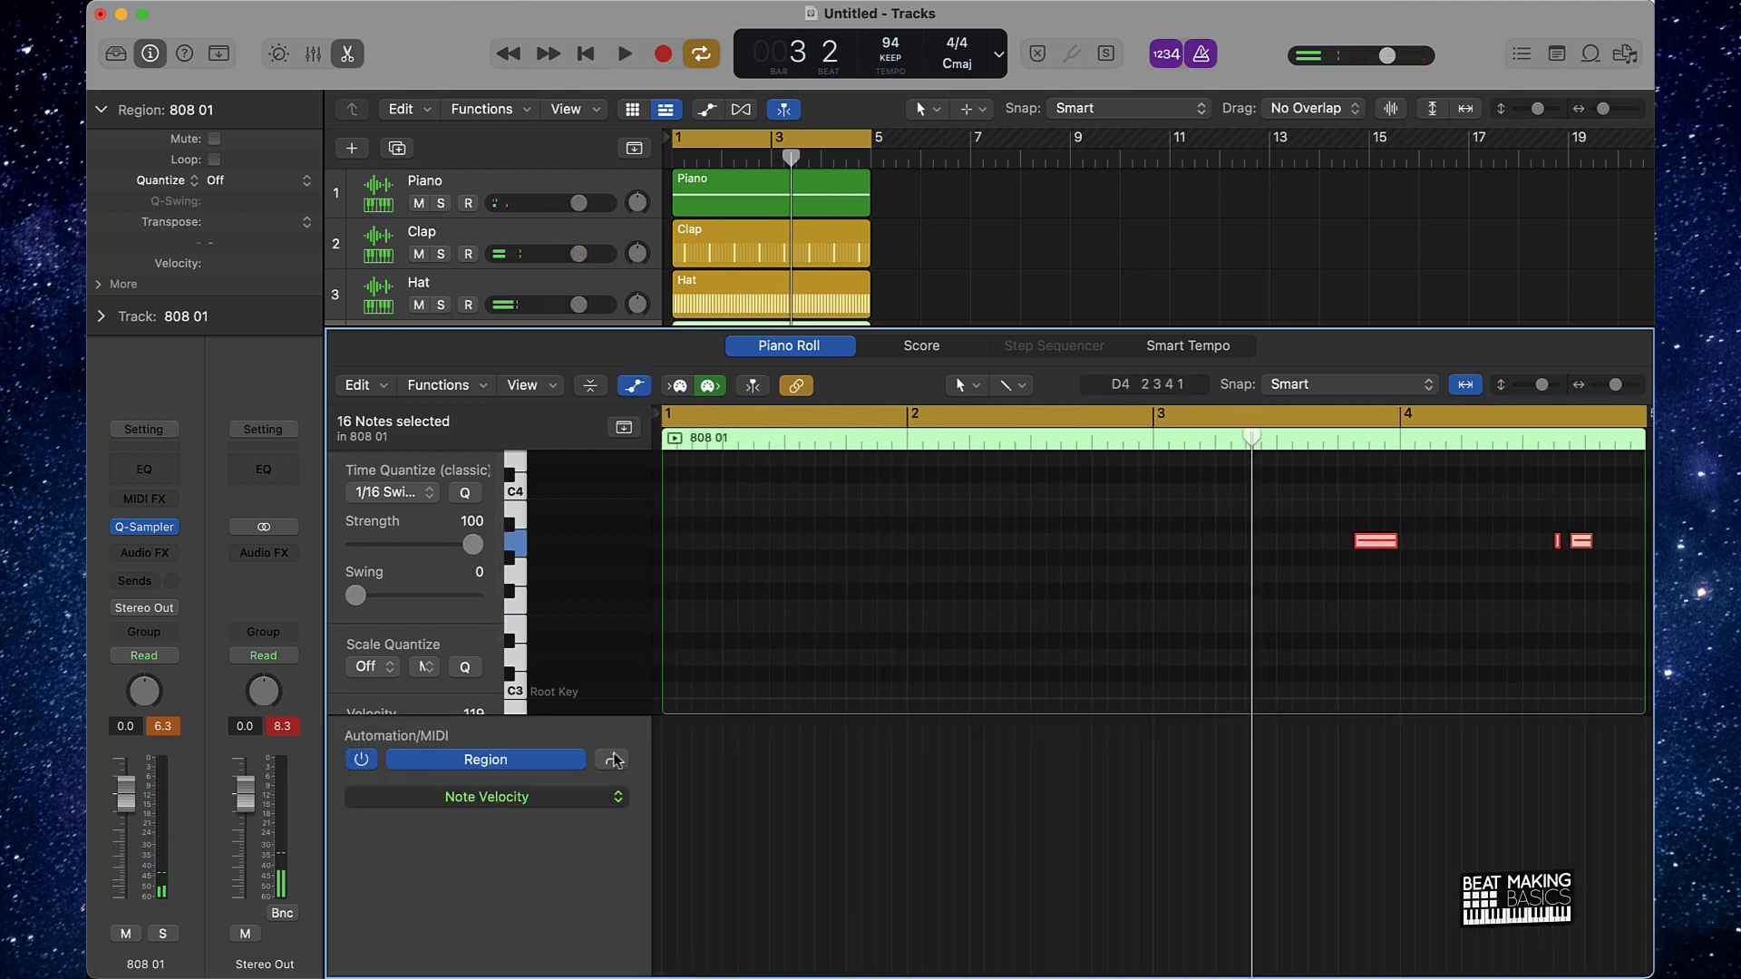
# - Raise the 808 notes' velocities and close the editor, leaving four four-bar regions
pyautogui.click(612, 759)
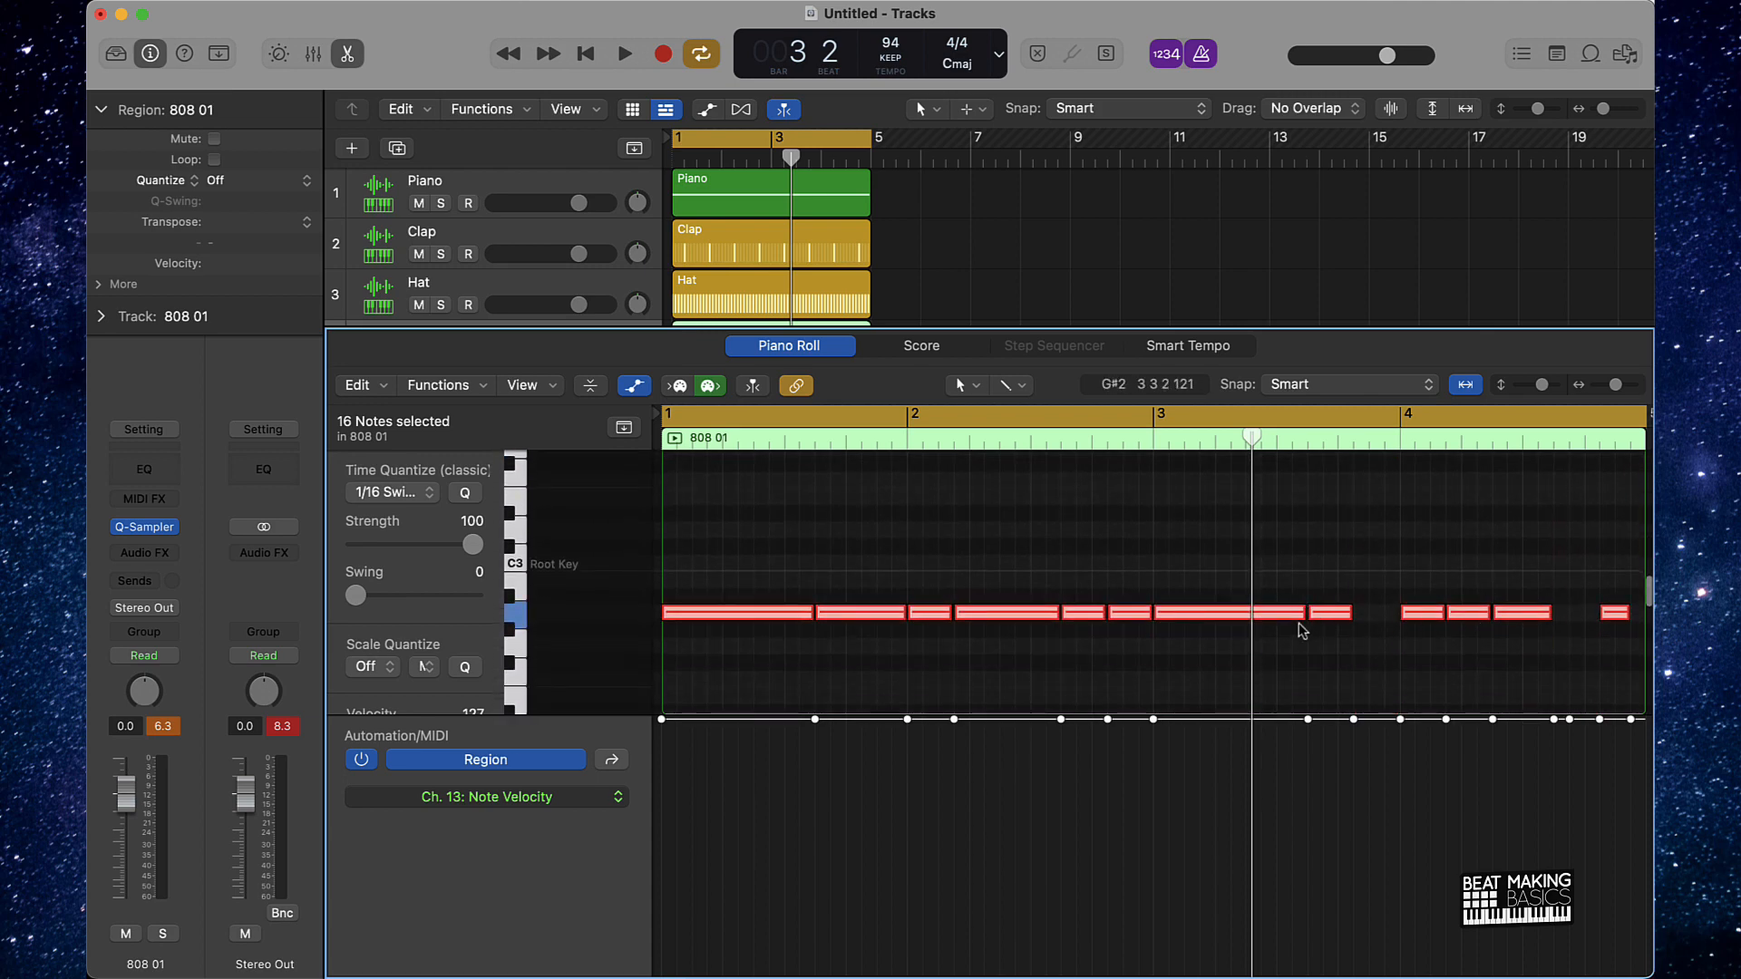
pyautogui.click(625, 53)
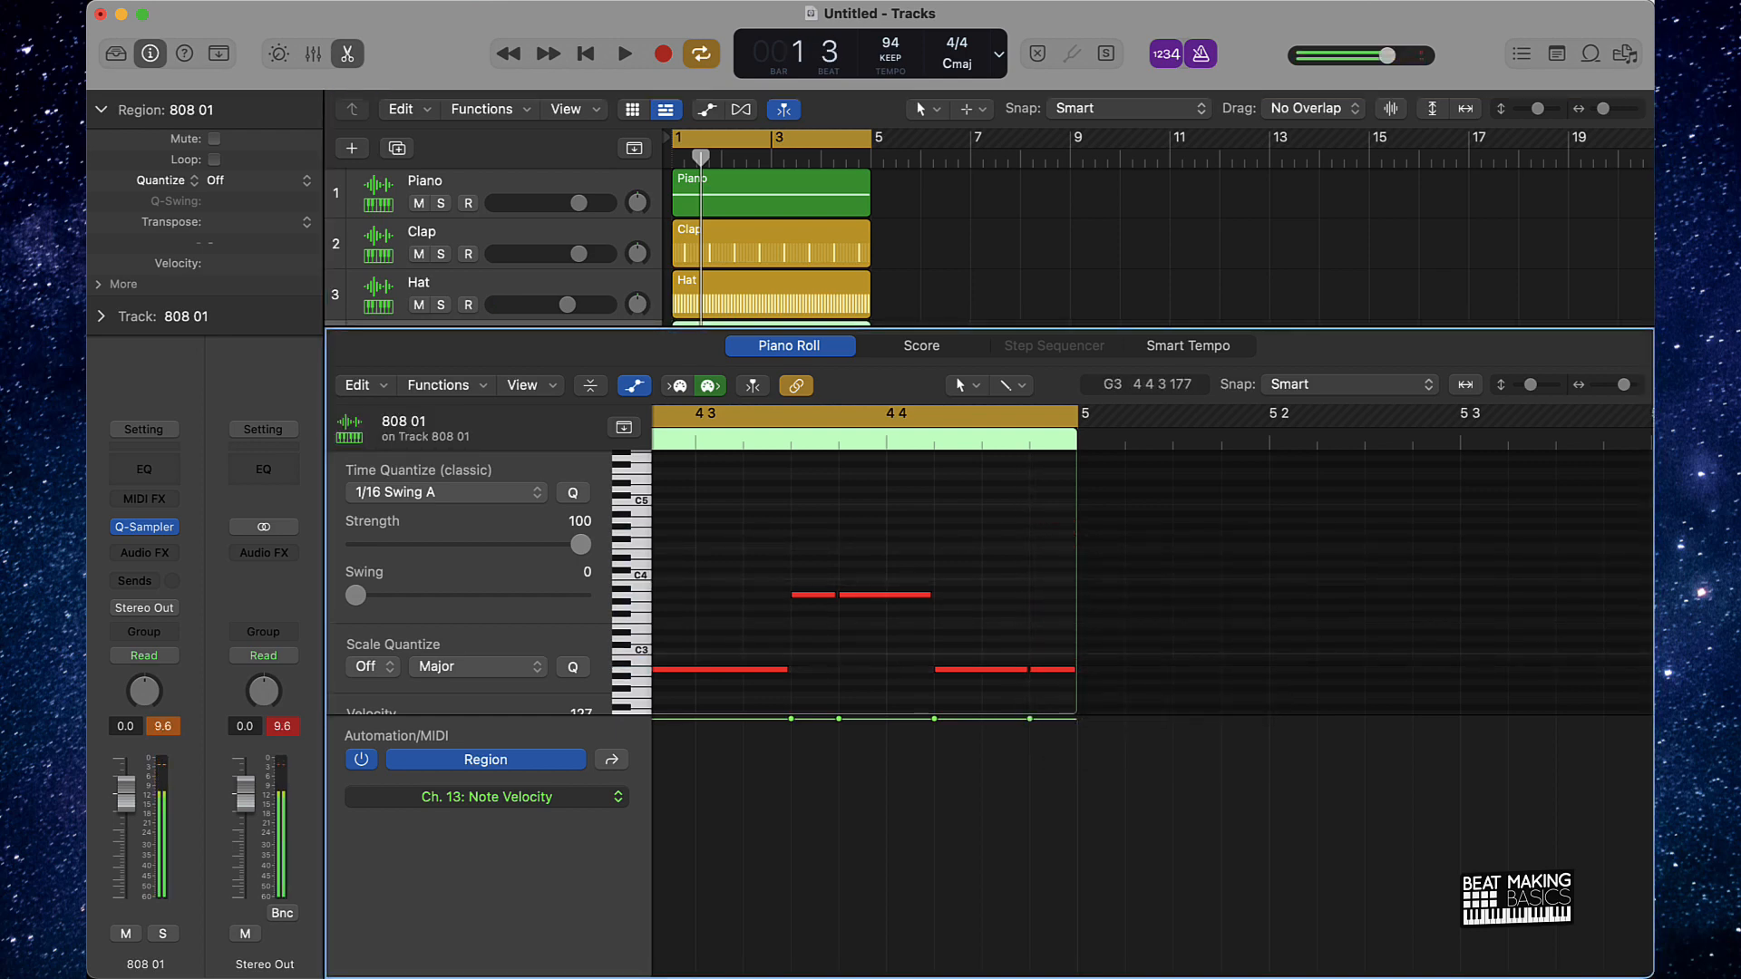
pyautogui.click(624, 53)
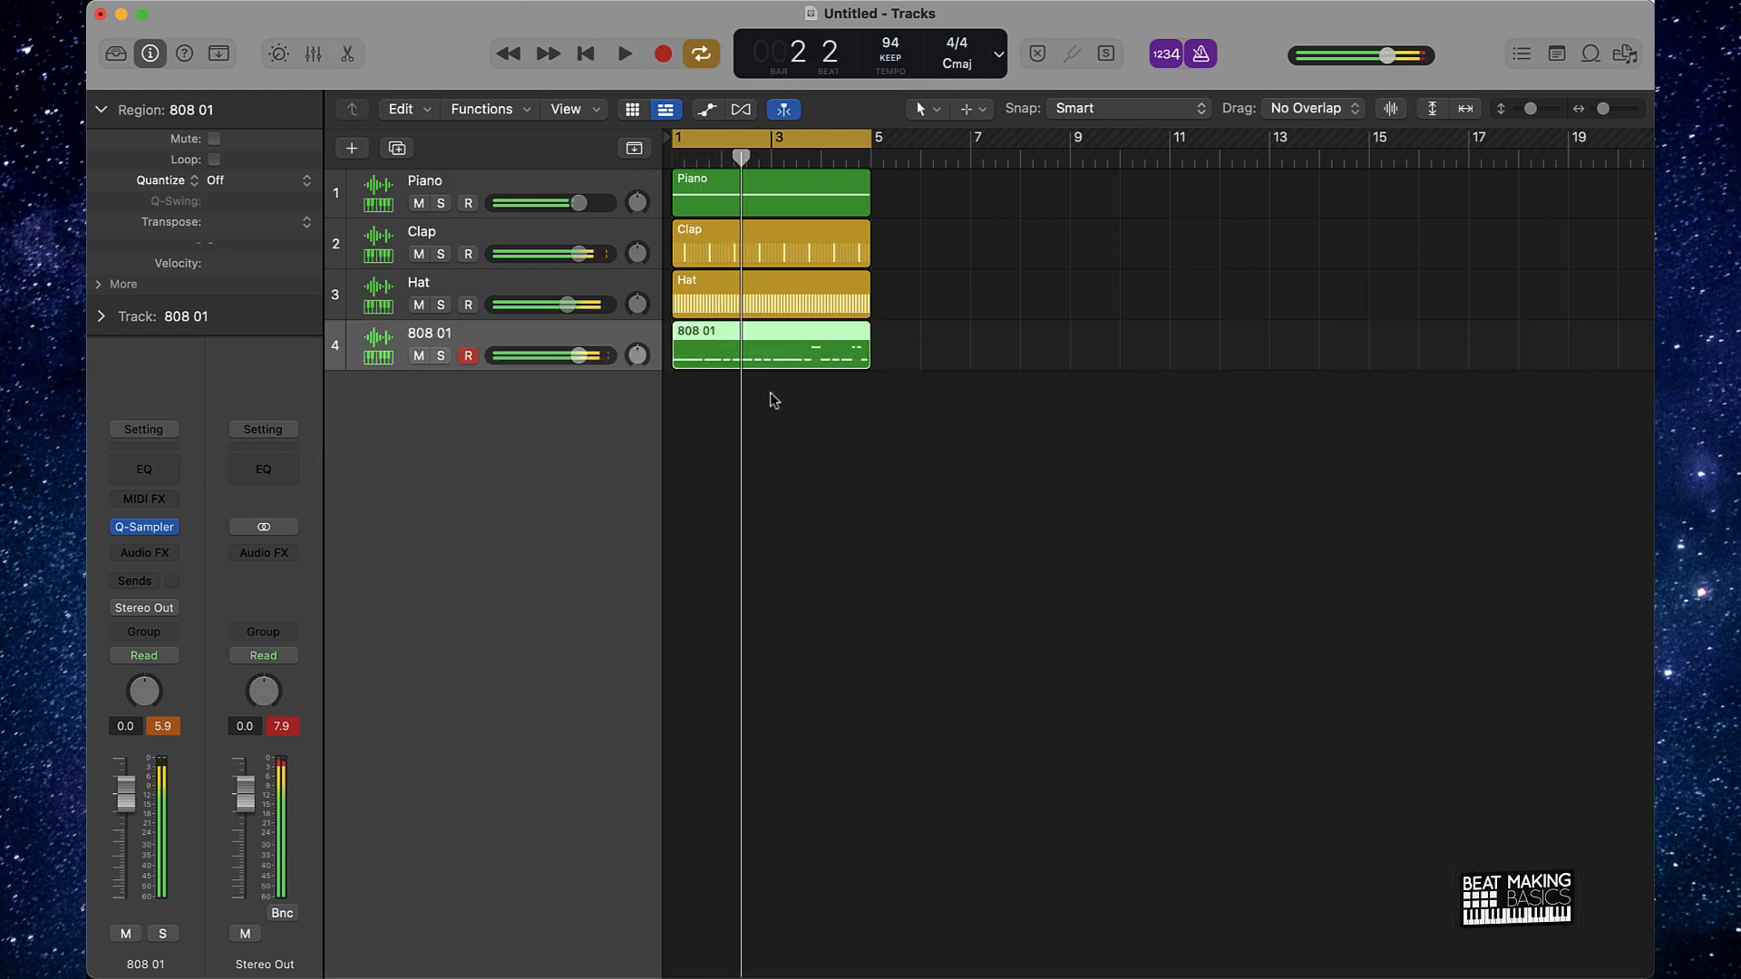
# - Rename the track to 808, create a fifth Quick Sampler track Inst 5 and show the file Browser
pyautogui.doubleClick(429, 333)
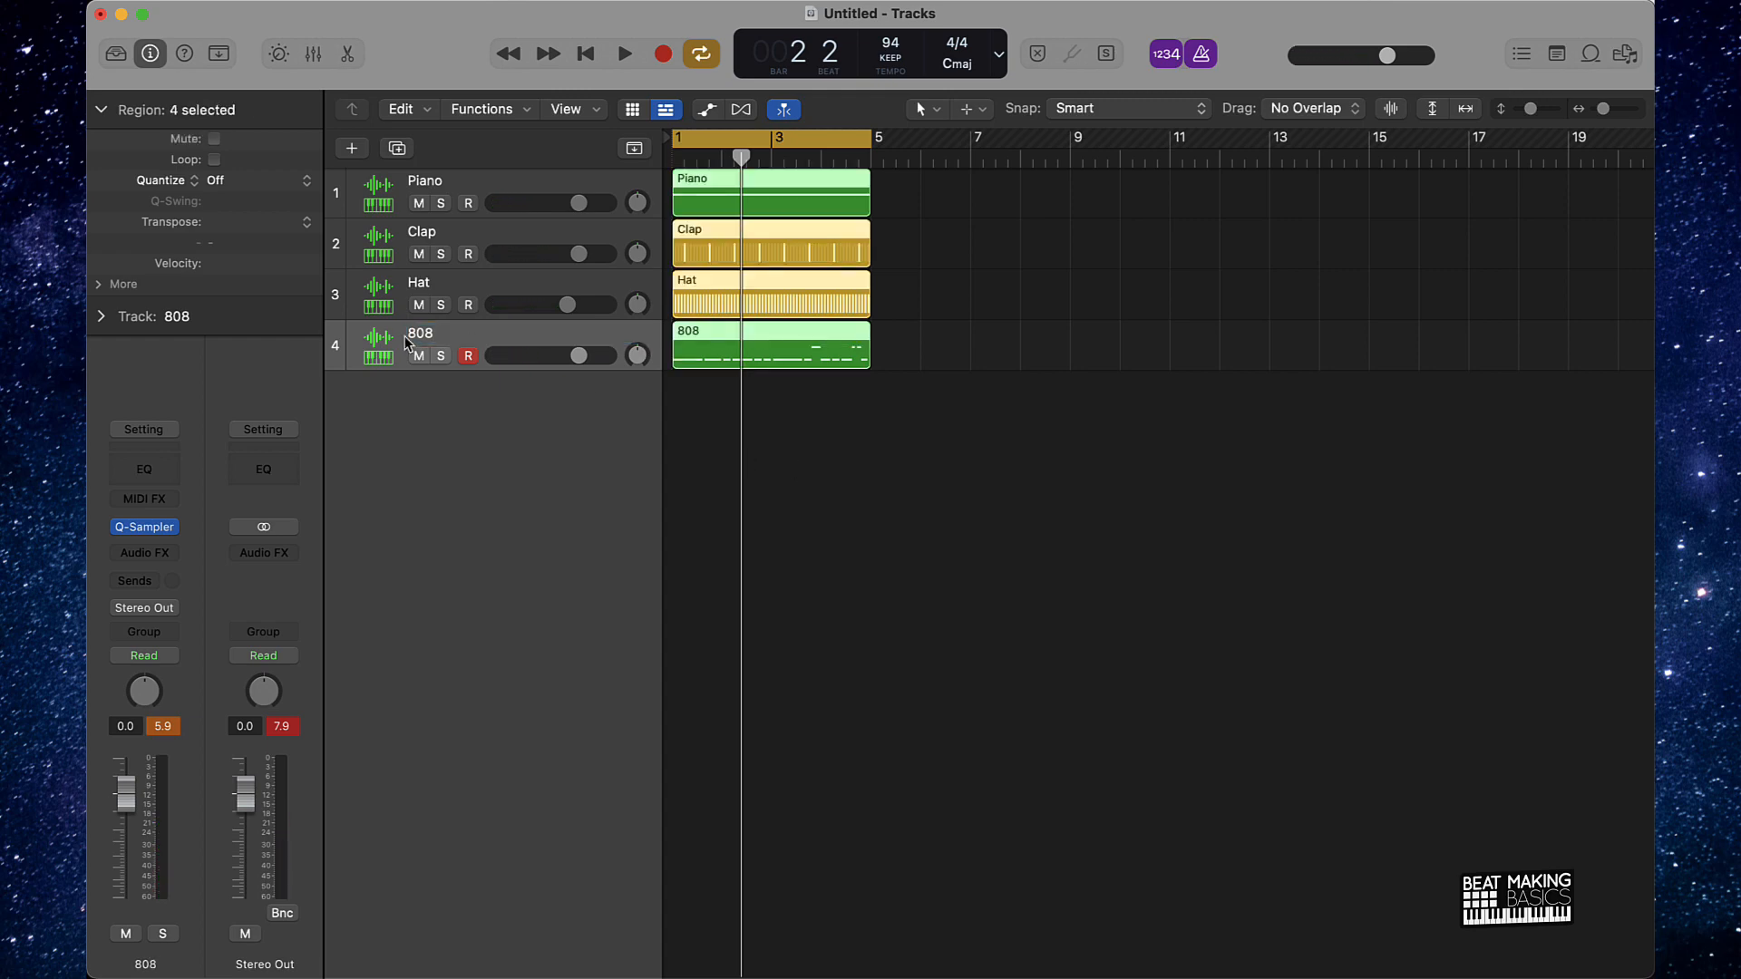
pyautogui.click(351, 148)
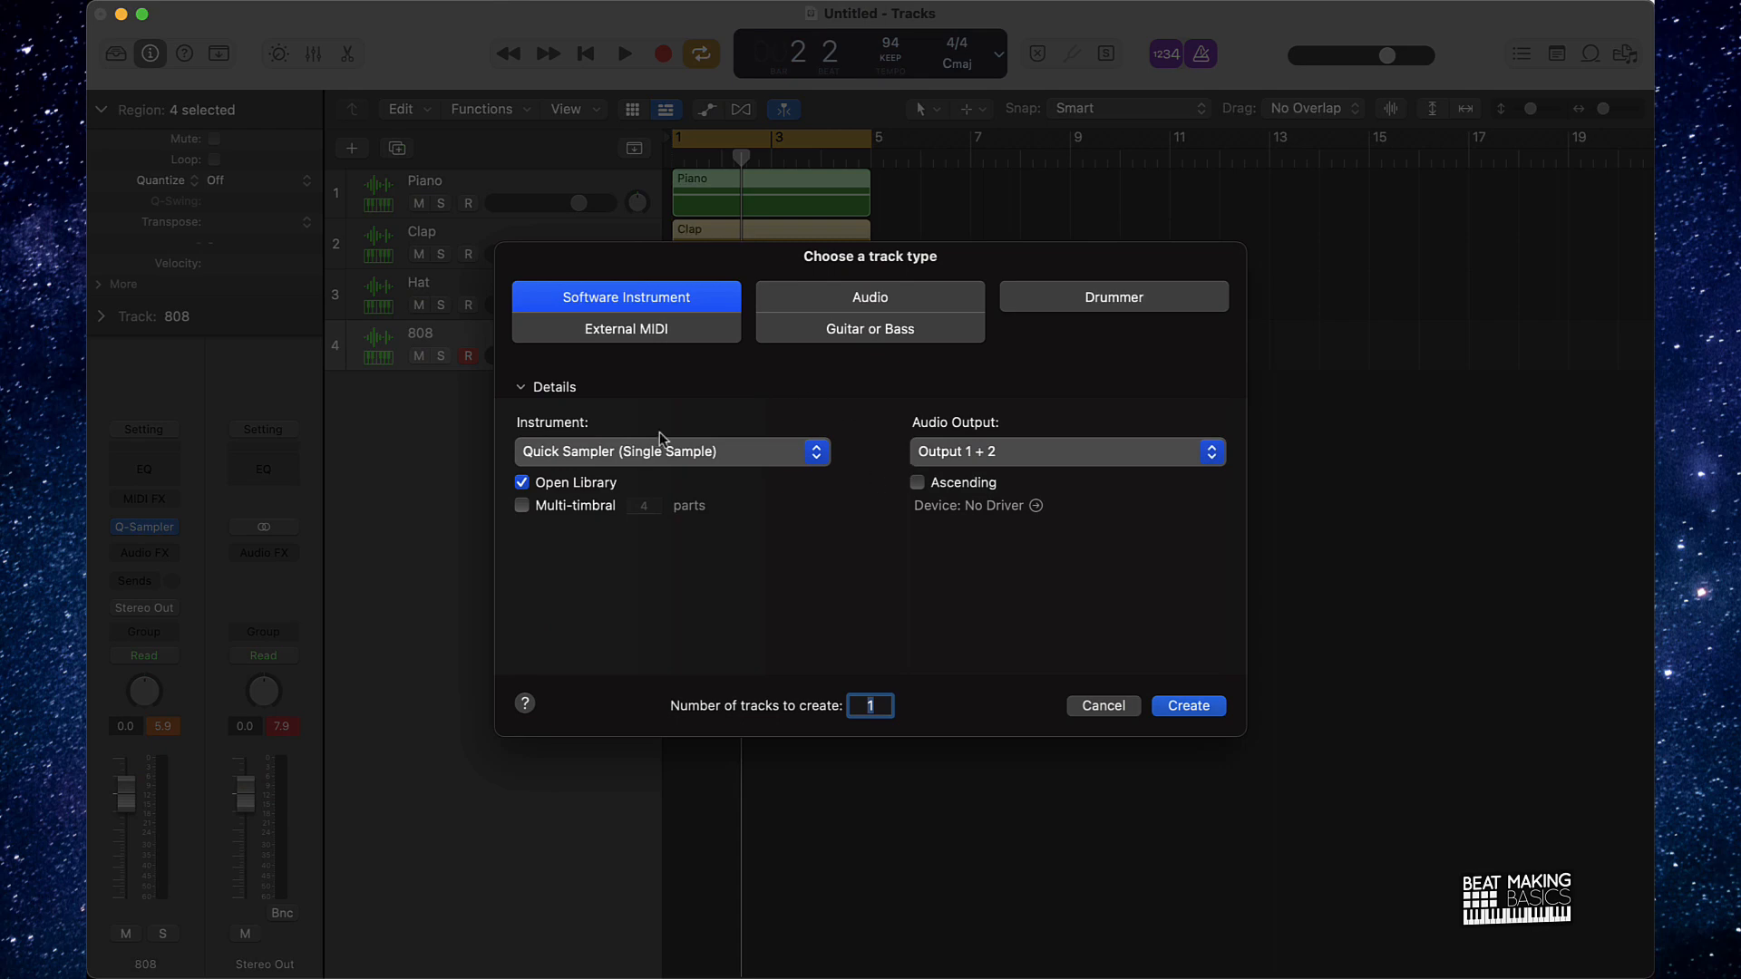
pyautogui.moveTo(601, 465)
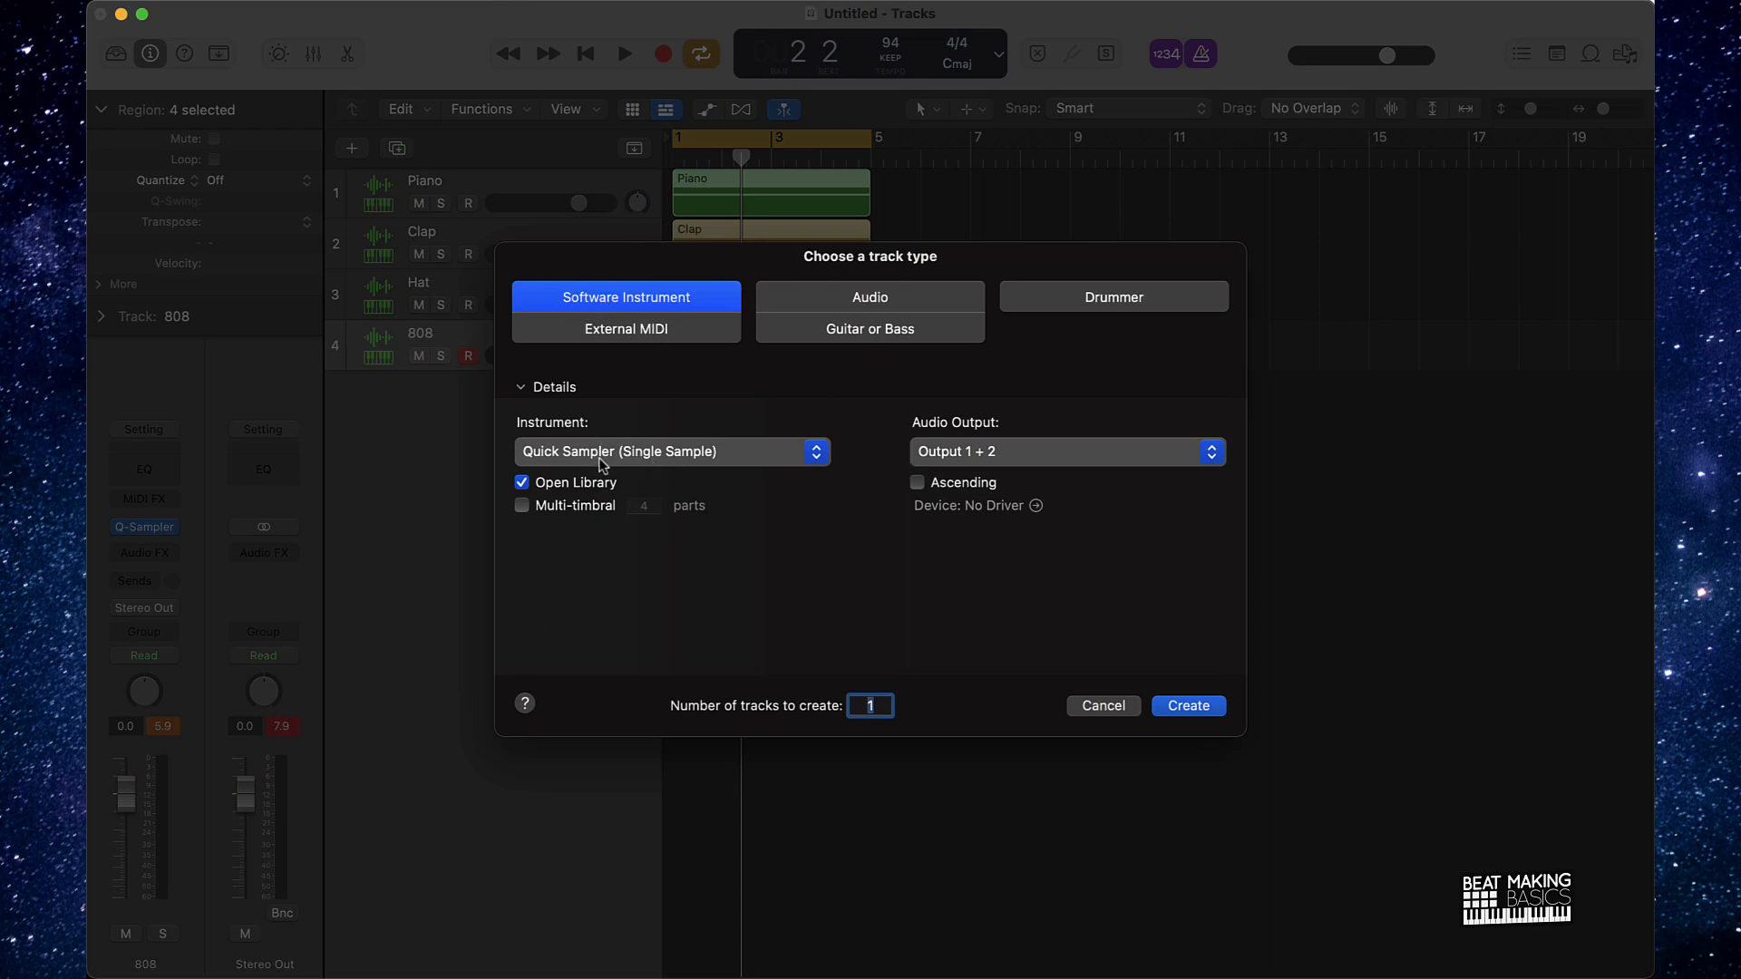
pyautogui.click(1189, 706)
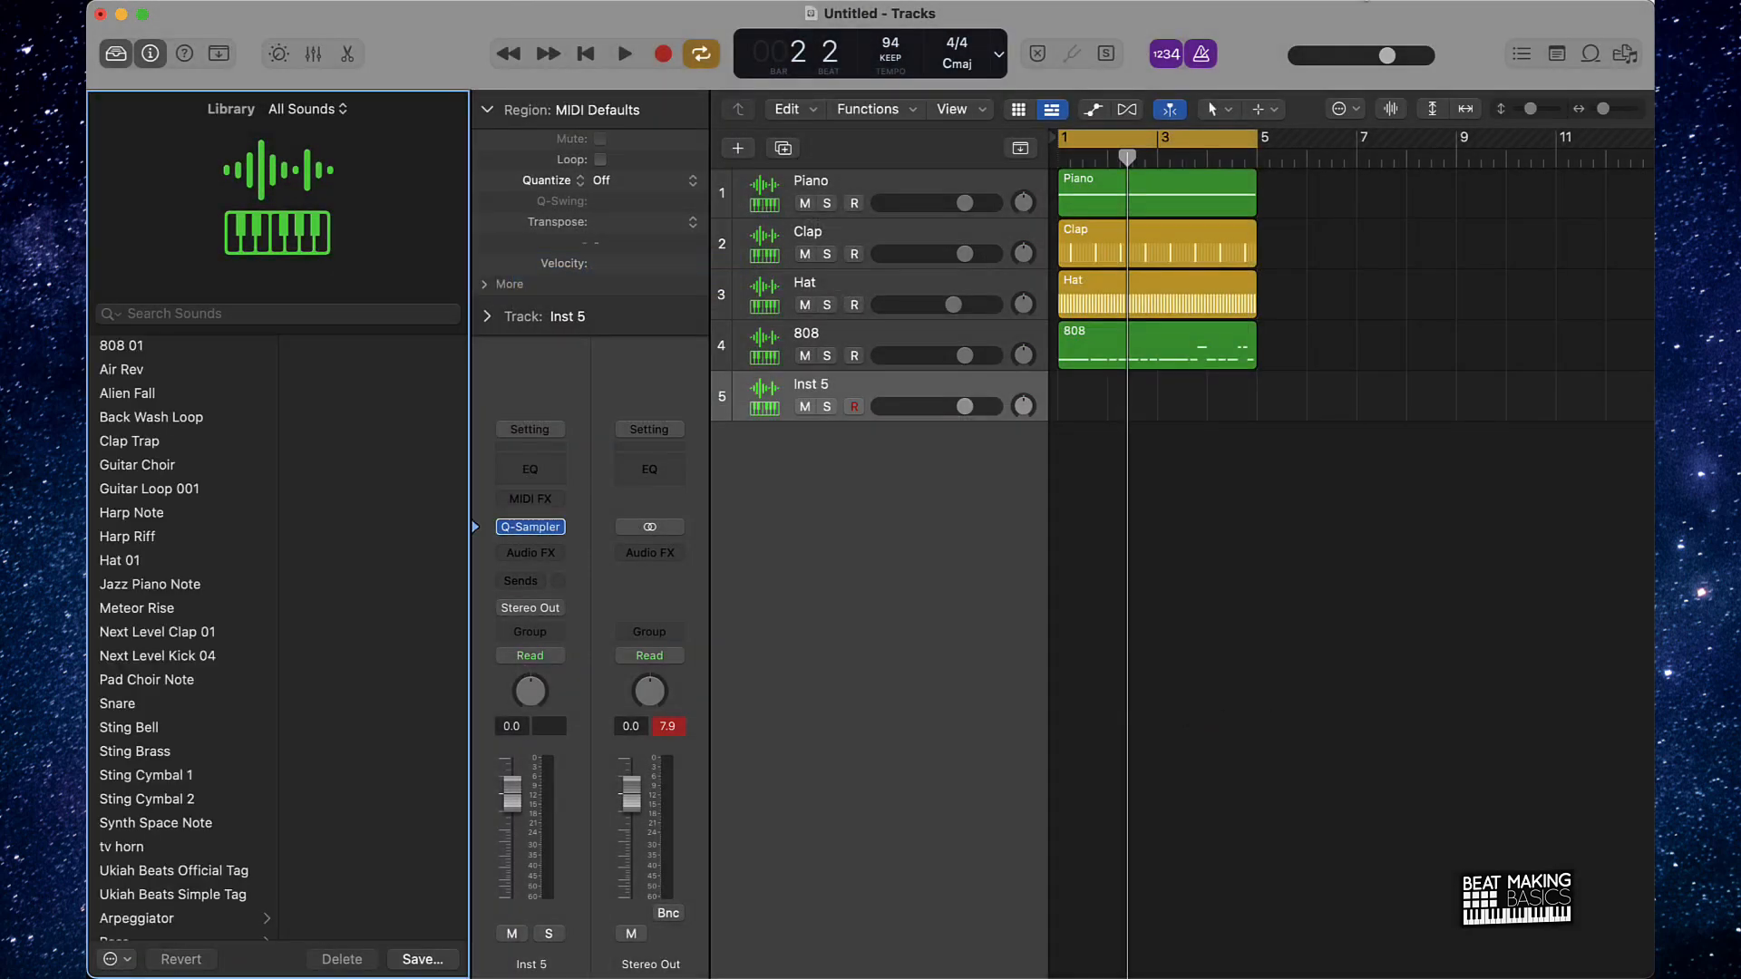
pyautogui.click(1625, 53)
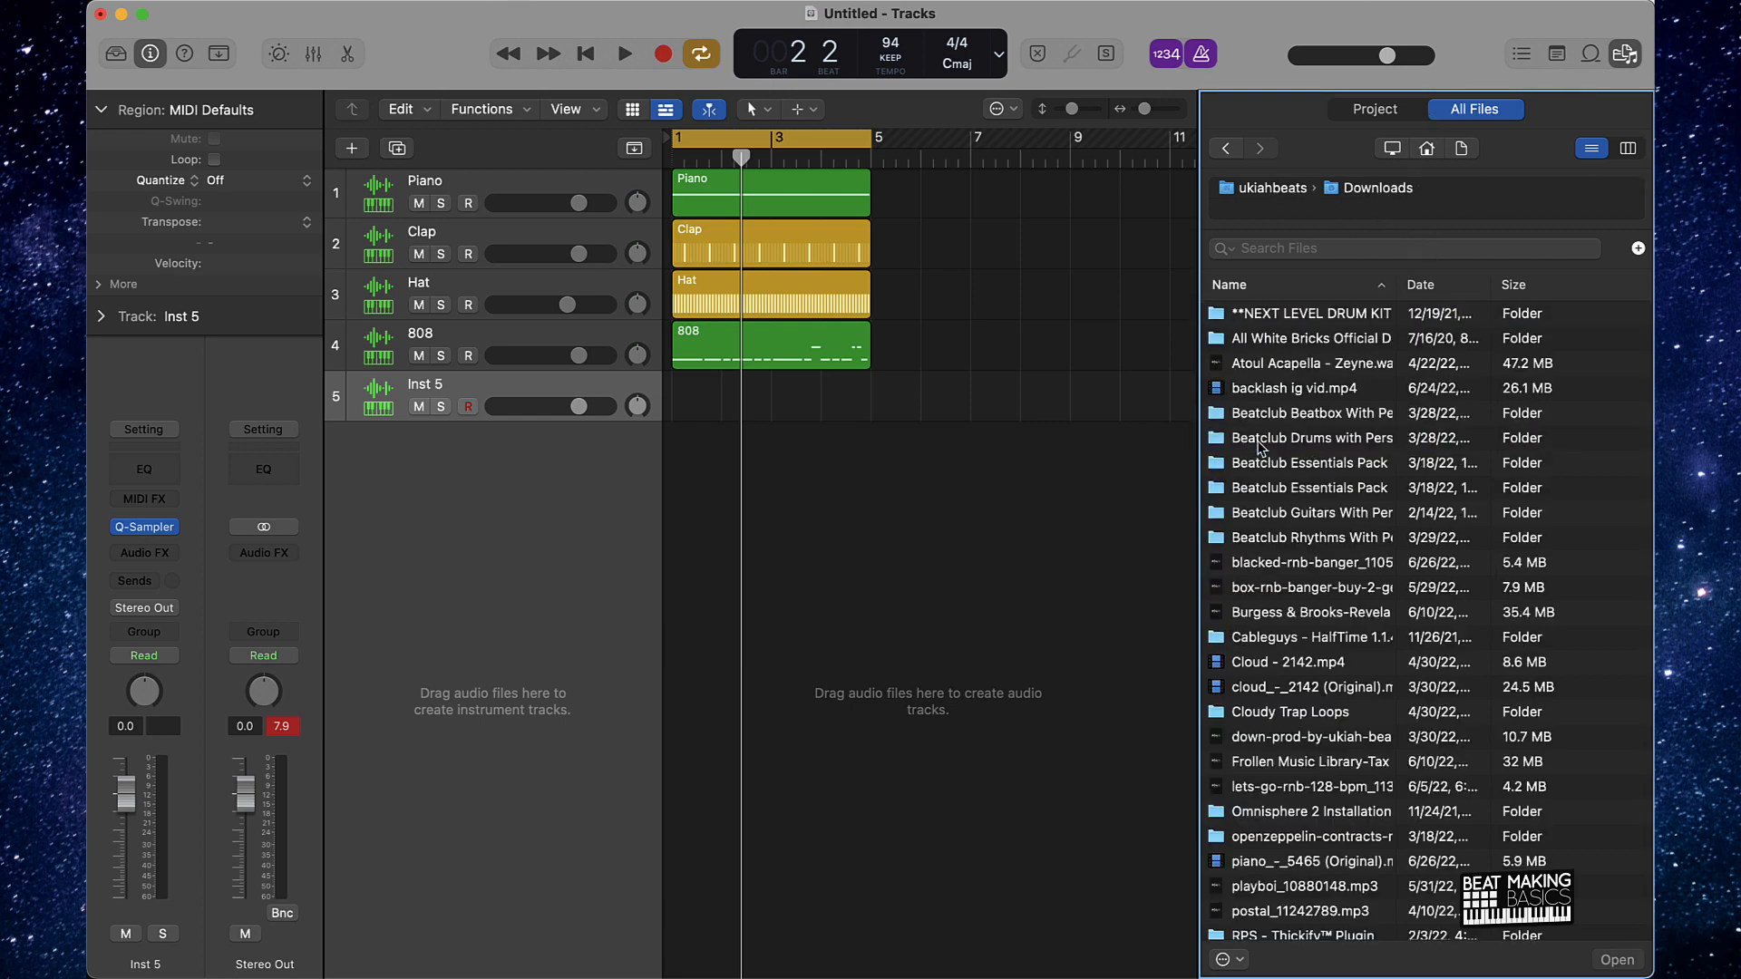
# - Browse All White Bricks Official Drum Kit > BricksDaMane Kicks and pick a kick for Inst 5
pyautogui.doubleClick(1311, 338)
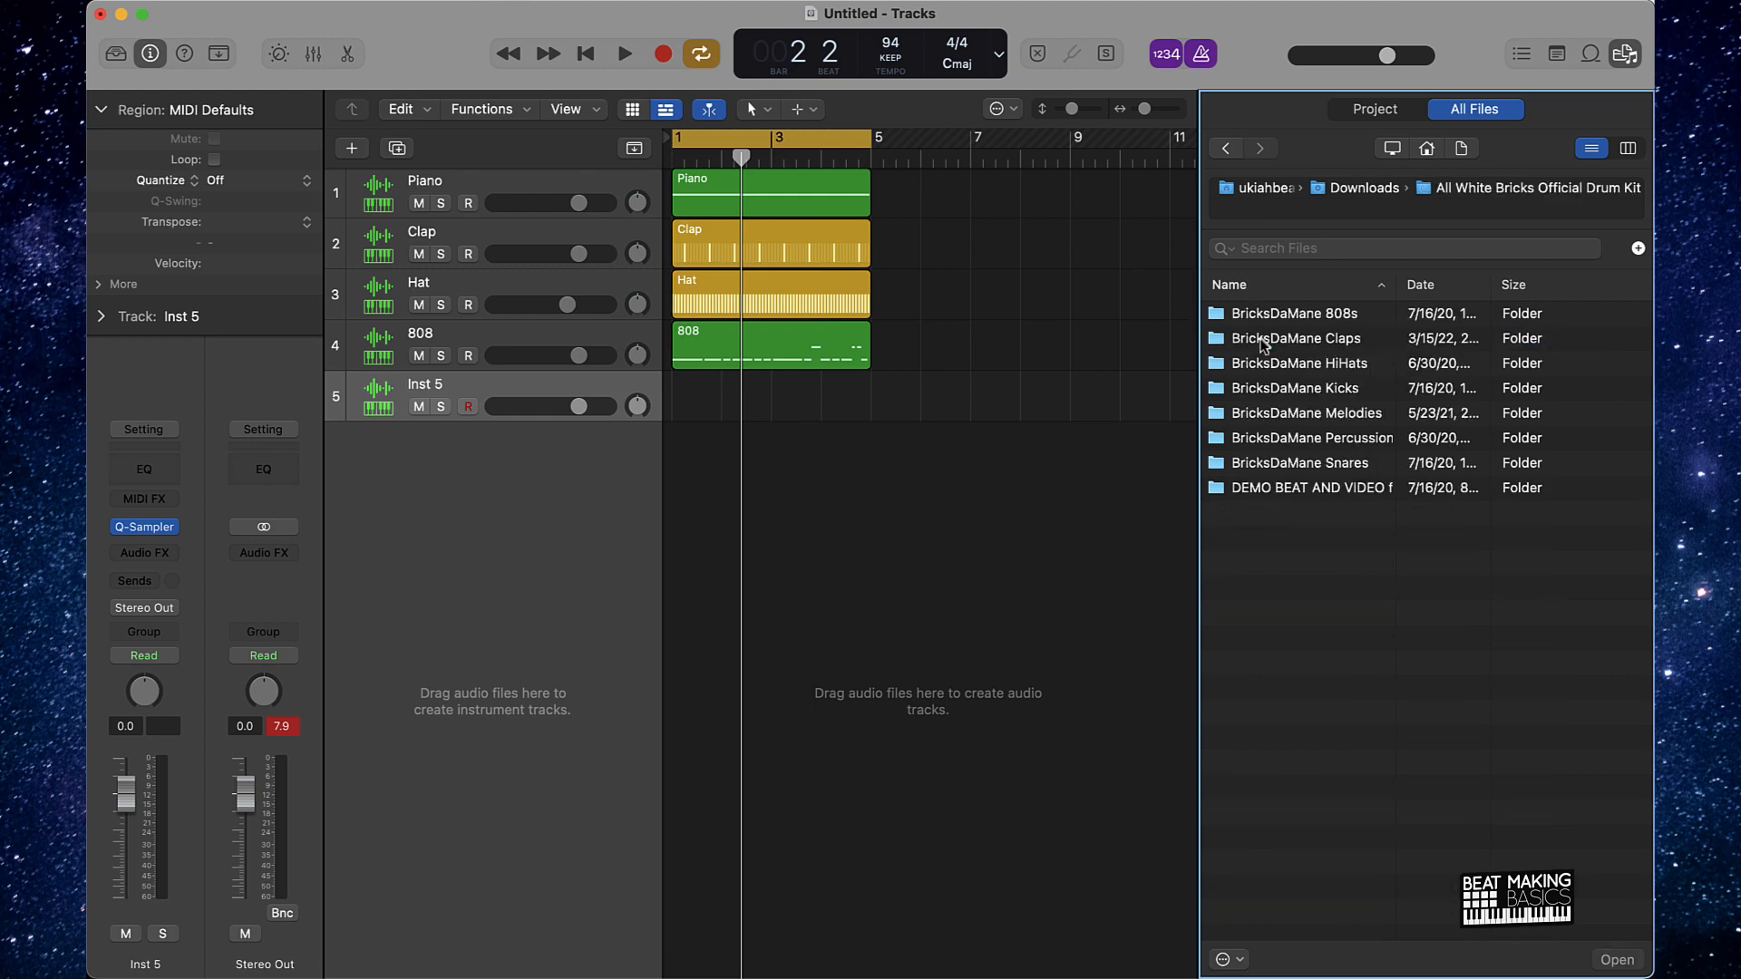
pyautogui.doubleClick(1295, 388)
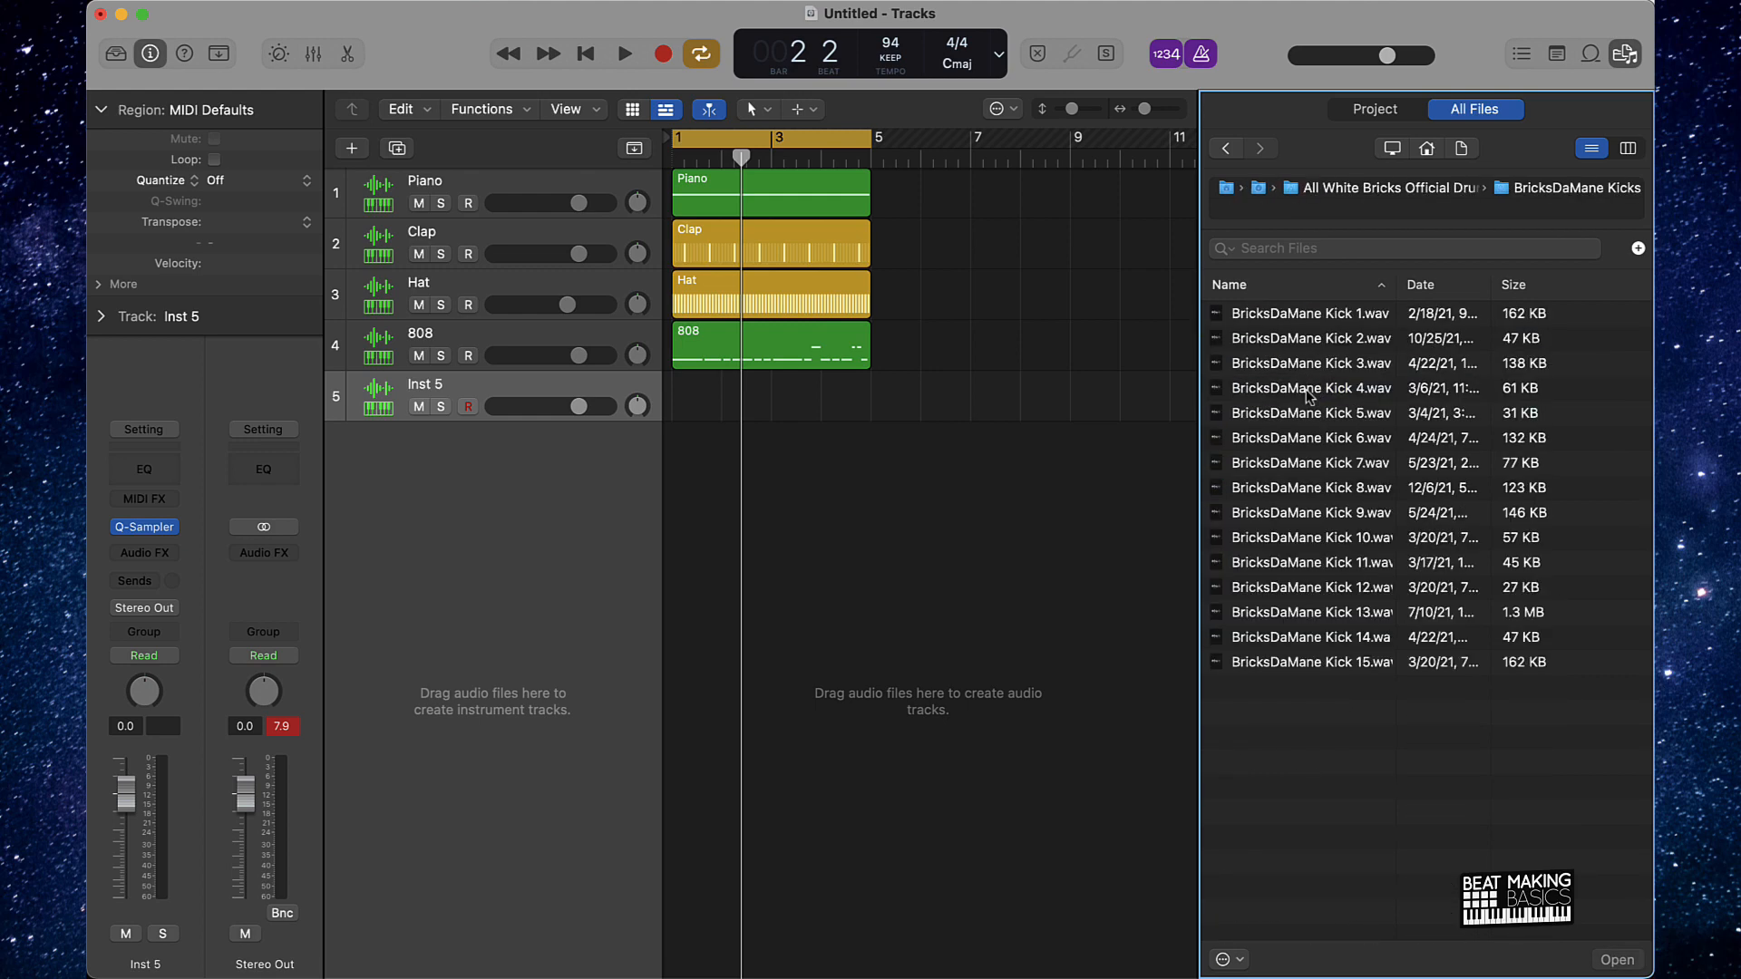
pyautogui.click(145, 527)
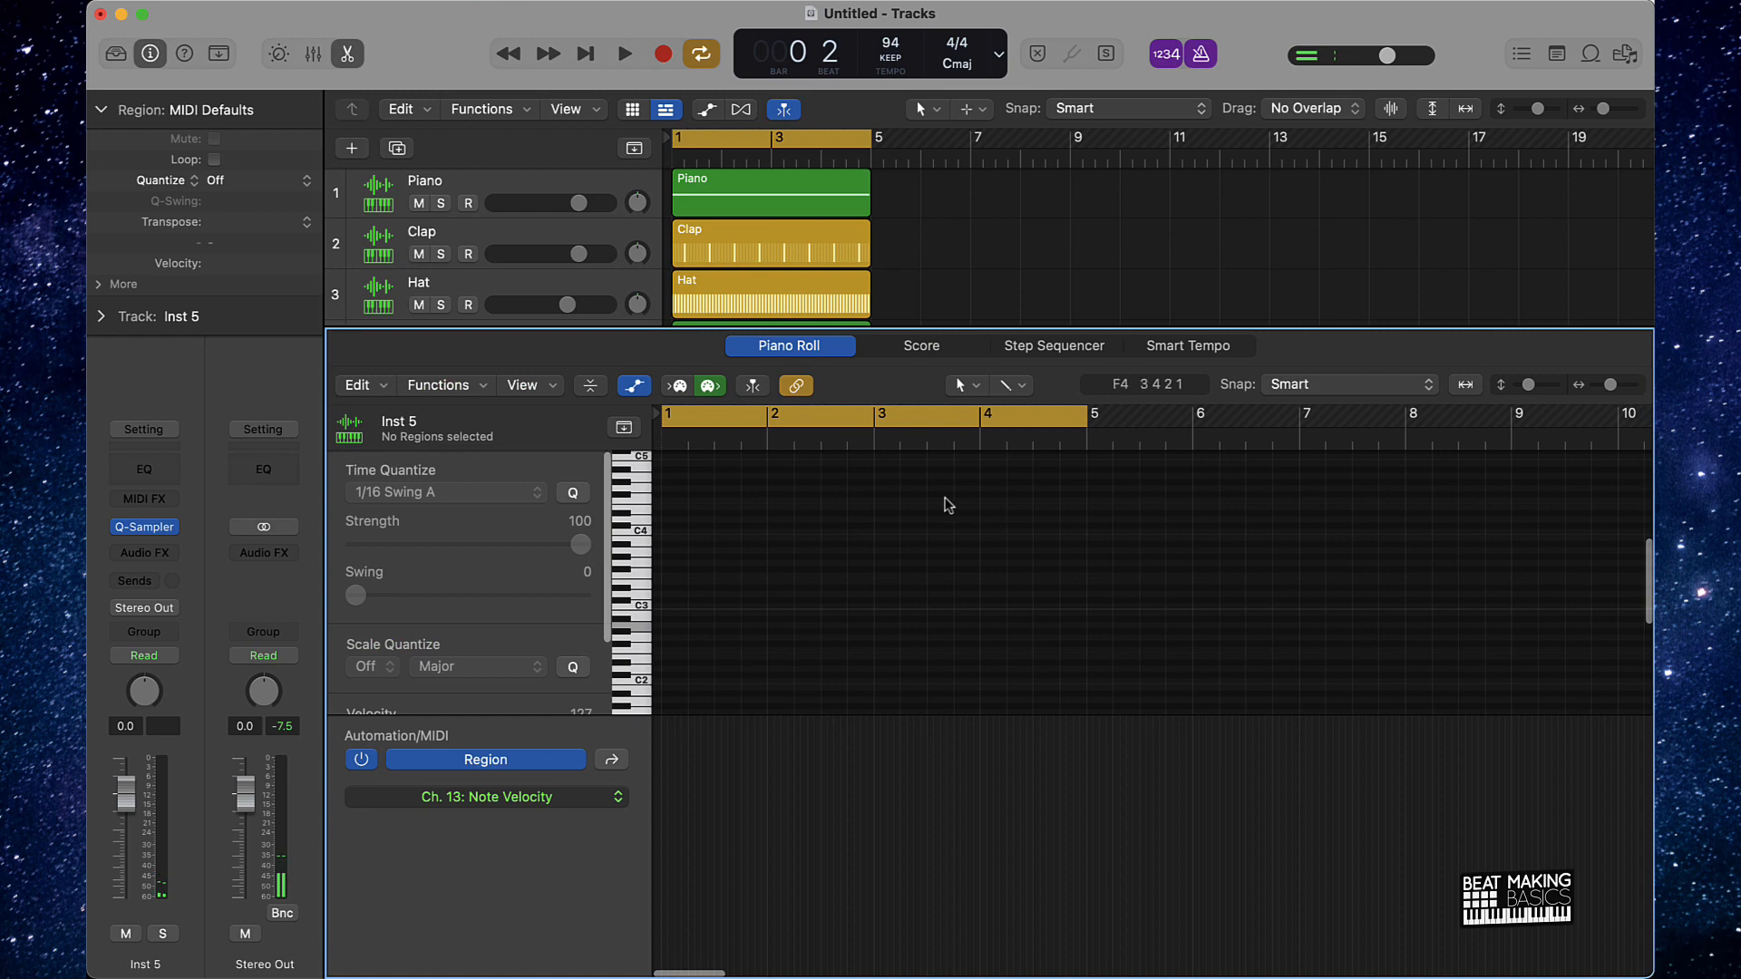
# - Build a 32-step Step Sequencer kick pattern on Inst 5 with six active hits
pyautogui.click(1054, 346)
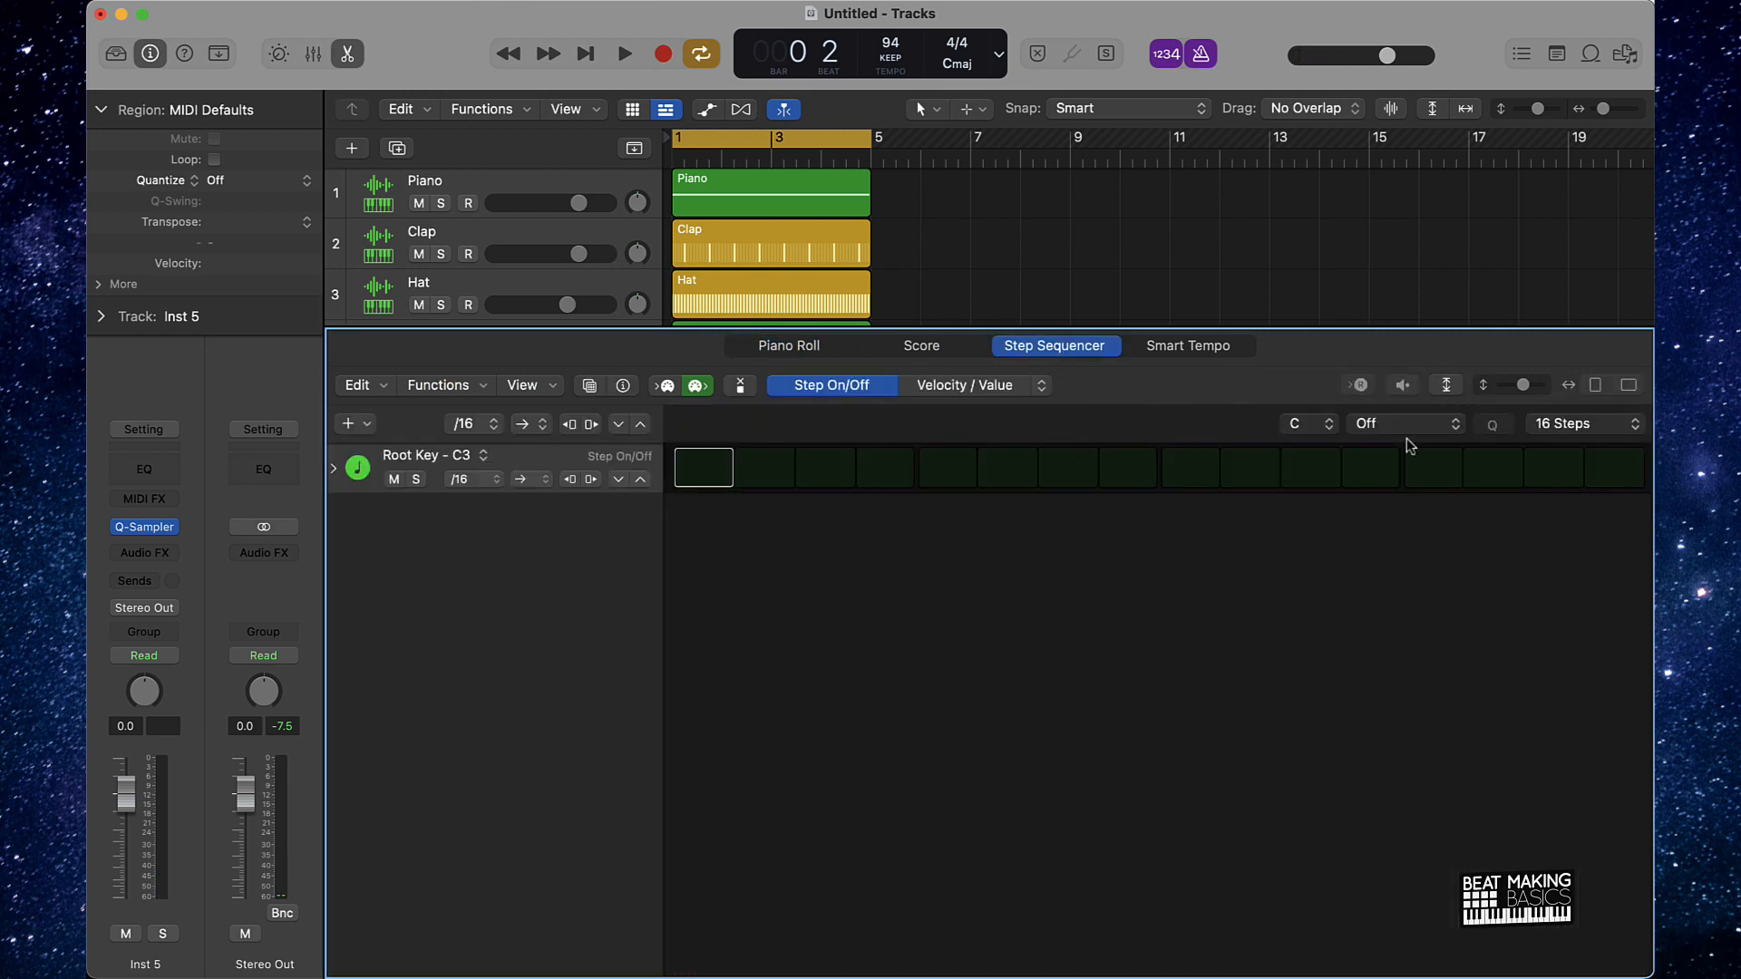
pyautogui.click(1583, 423)
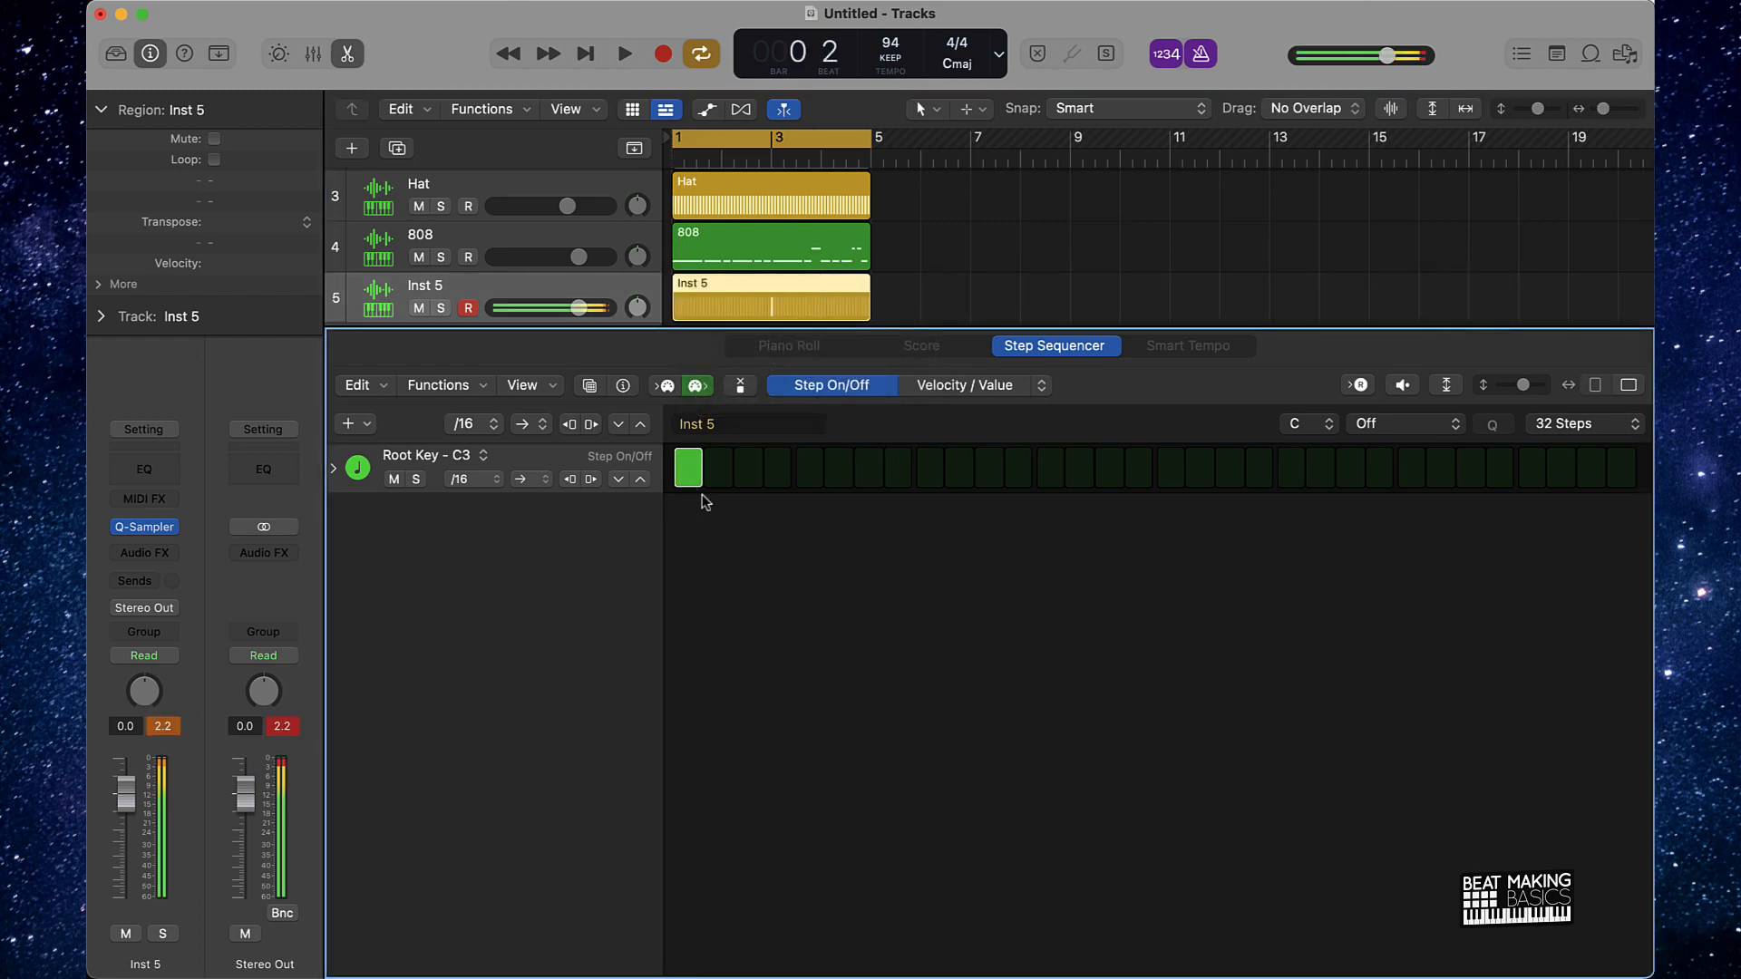
pyautogui.click(1109, 467)
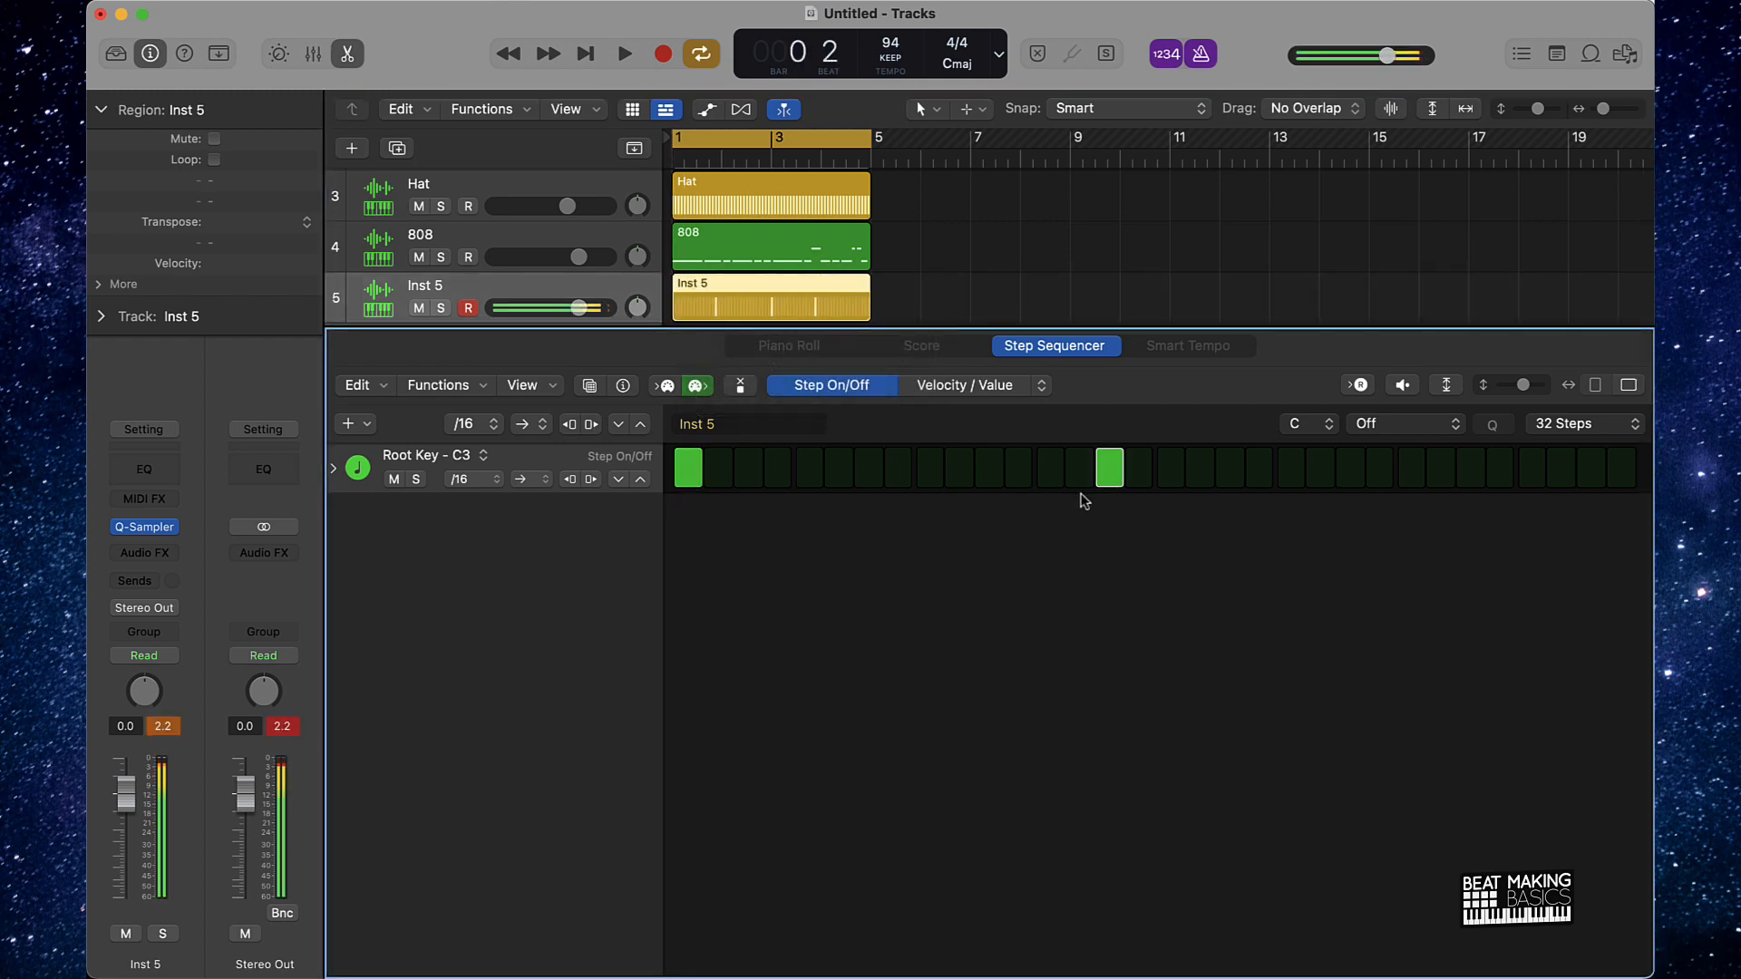
pyautogui.click(620, 53)
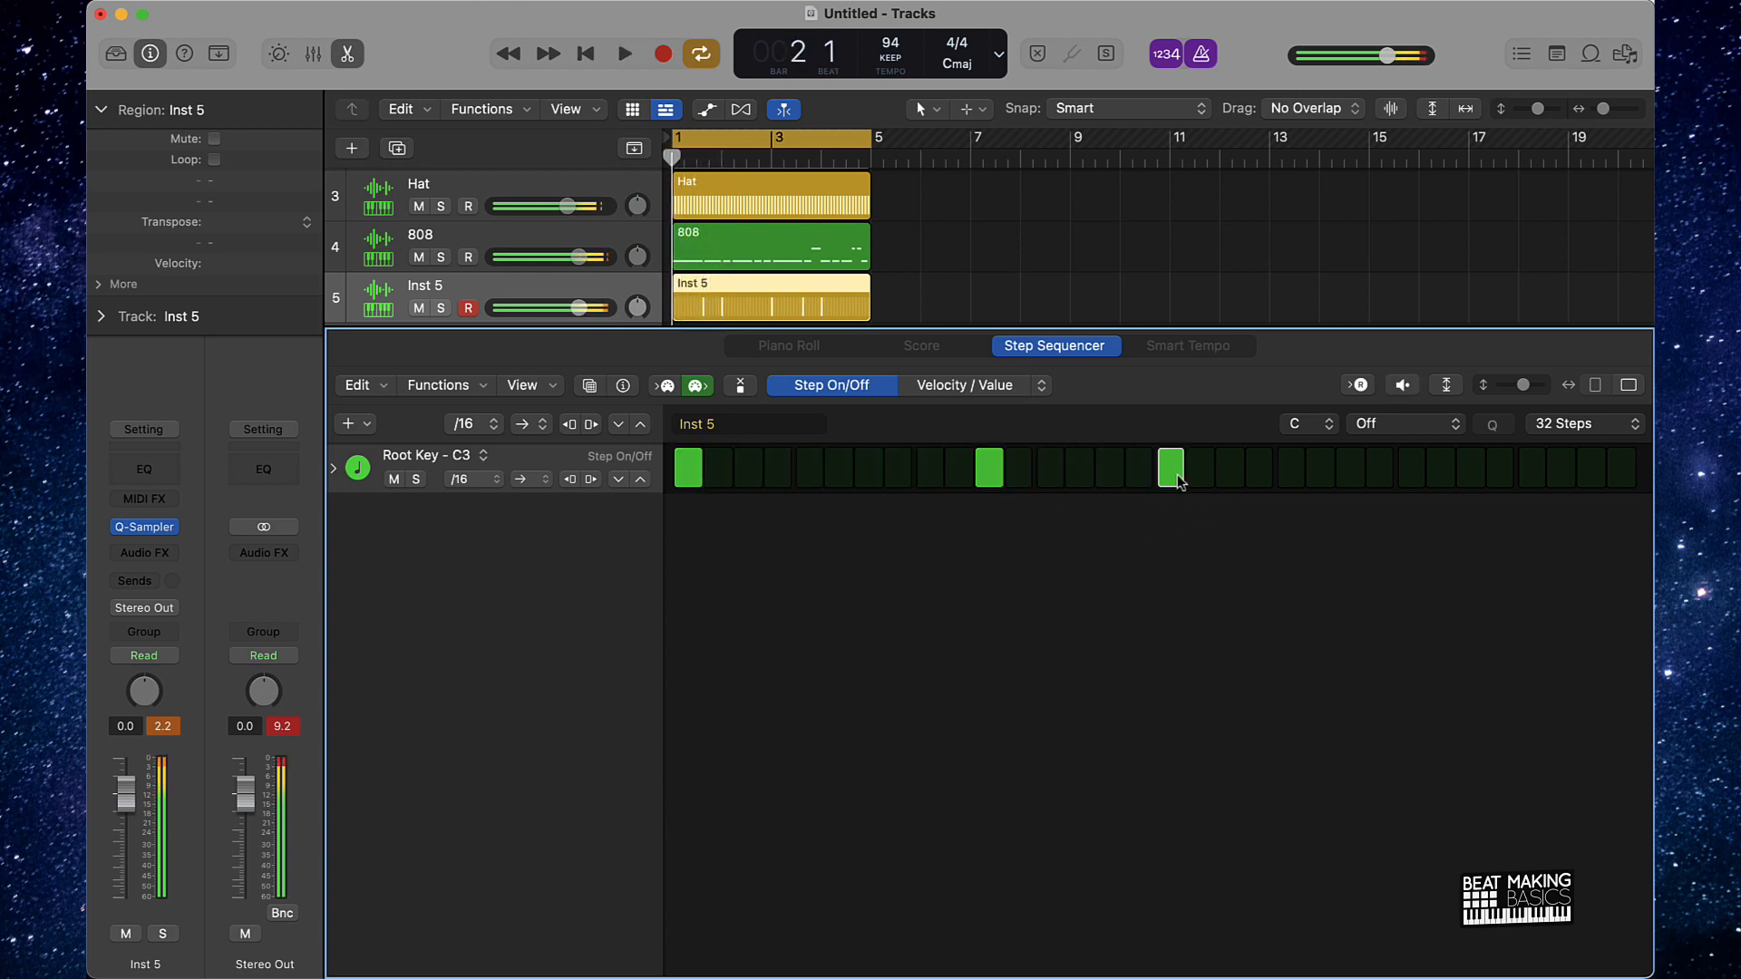
pyautogui.click(625, 52)
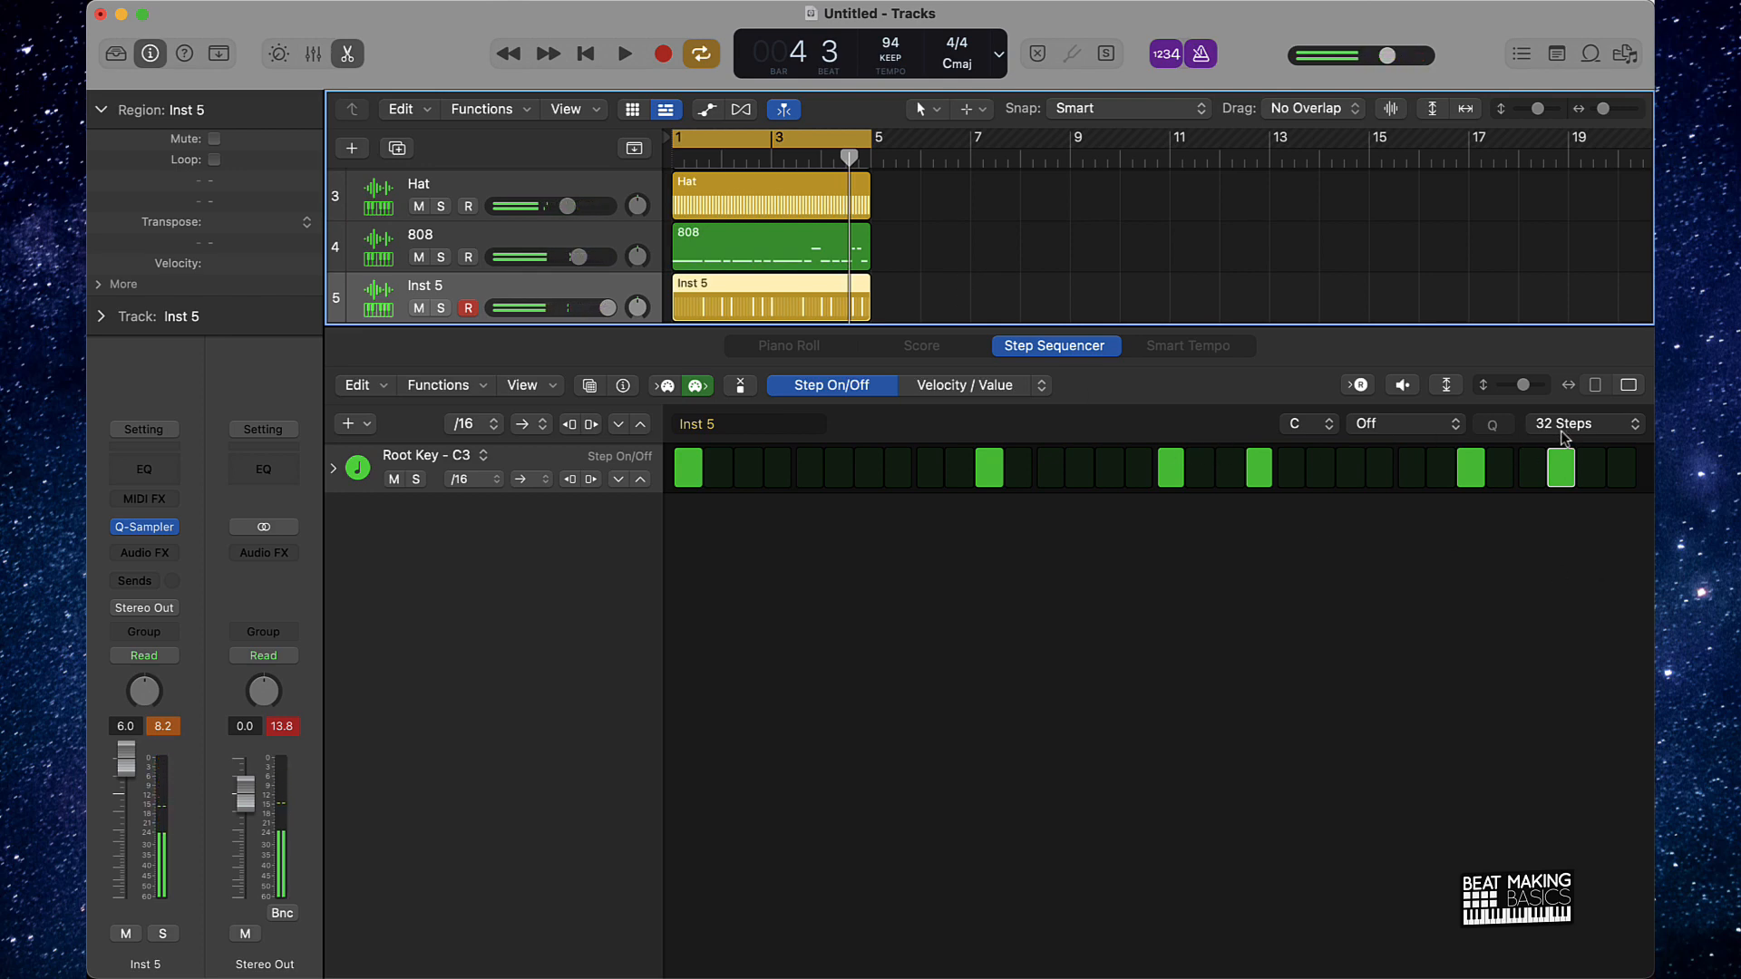
# - Lengthen the kick pattern to 64 Steps and add hits on its second page
pyautogui.click(1584, 424)
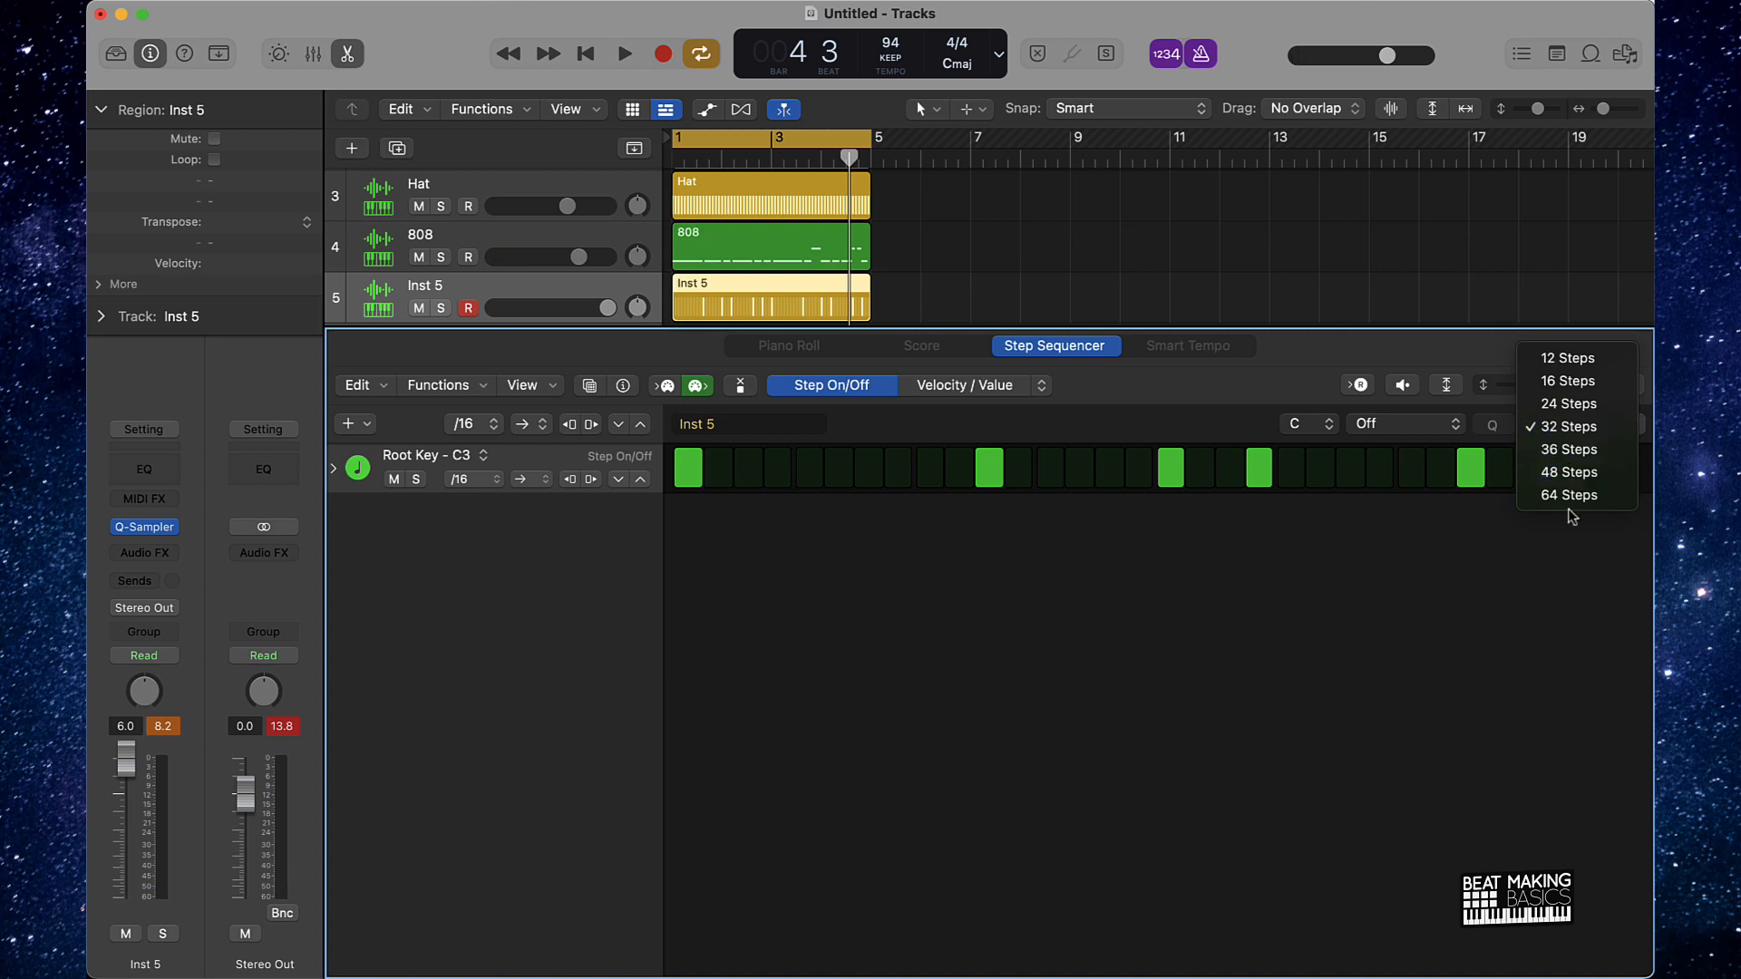
pyautogui.click(1568, 495)
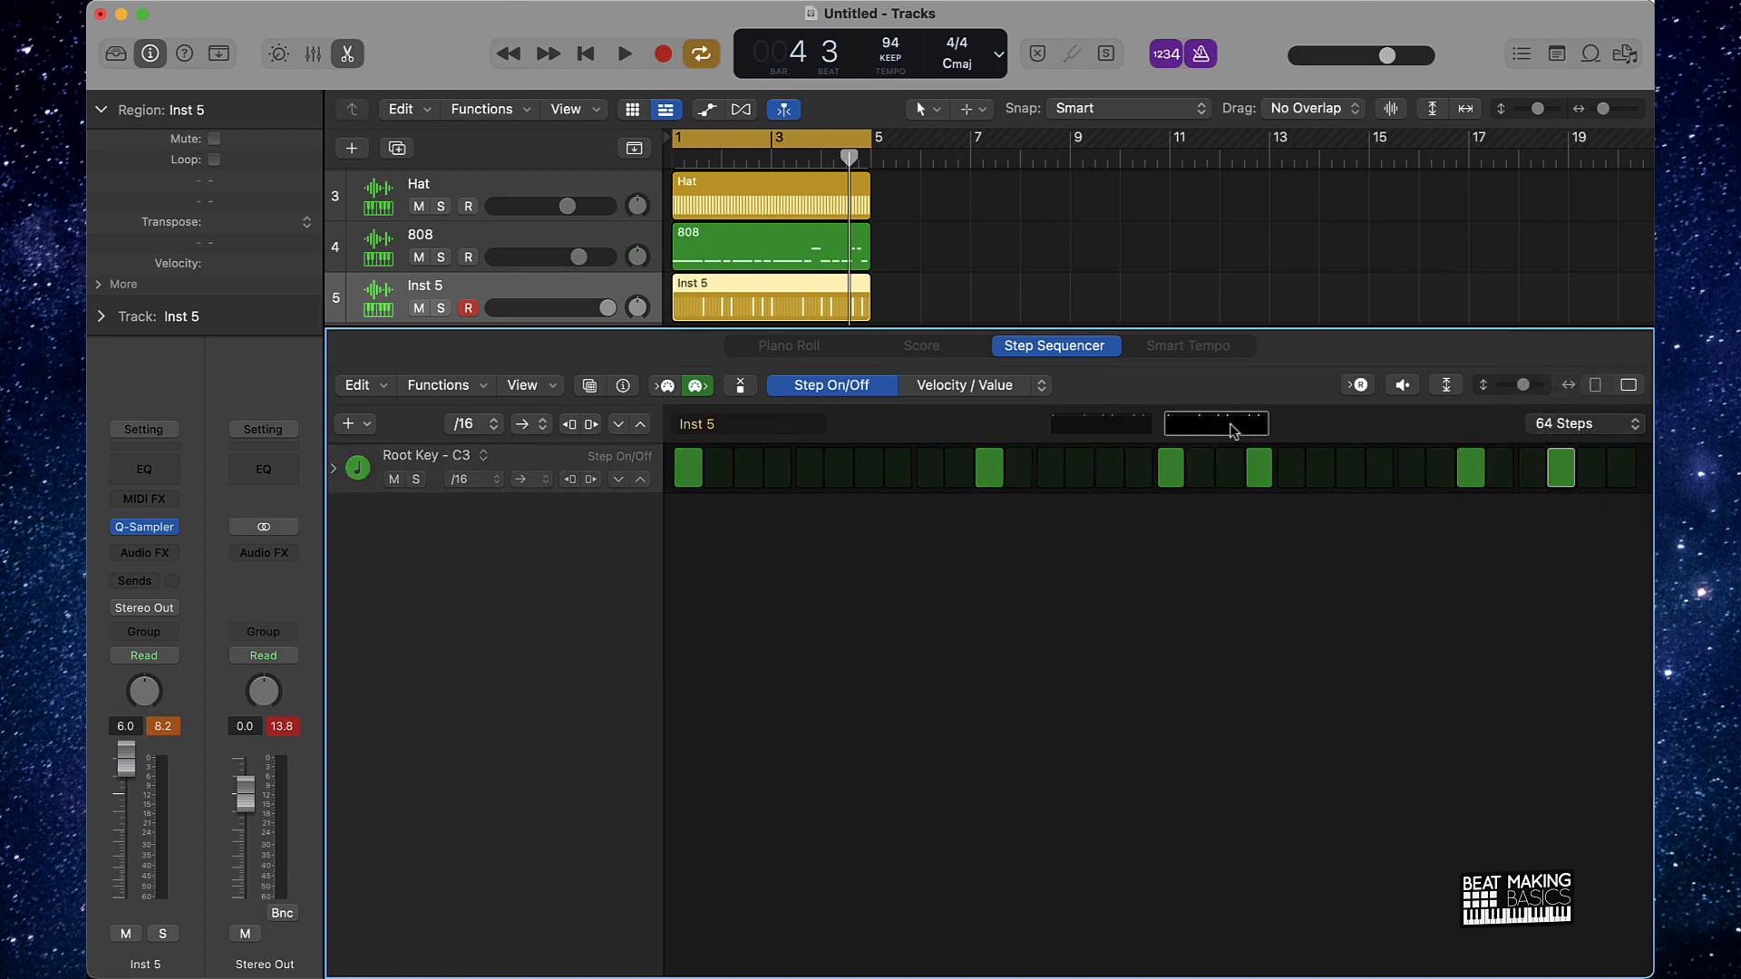
pyautogui.click(624, 53)
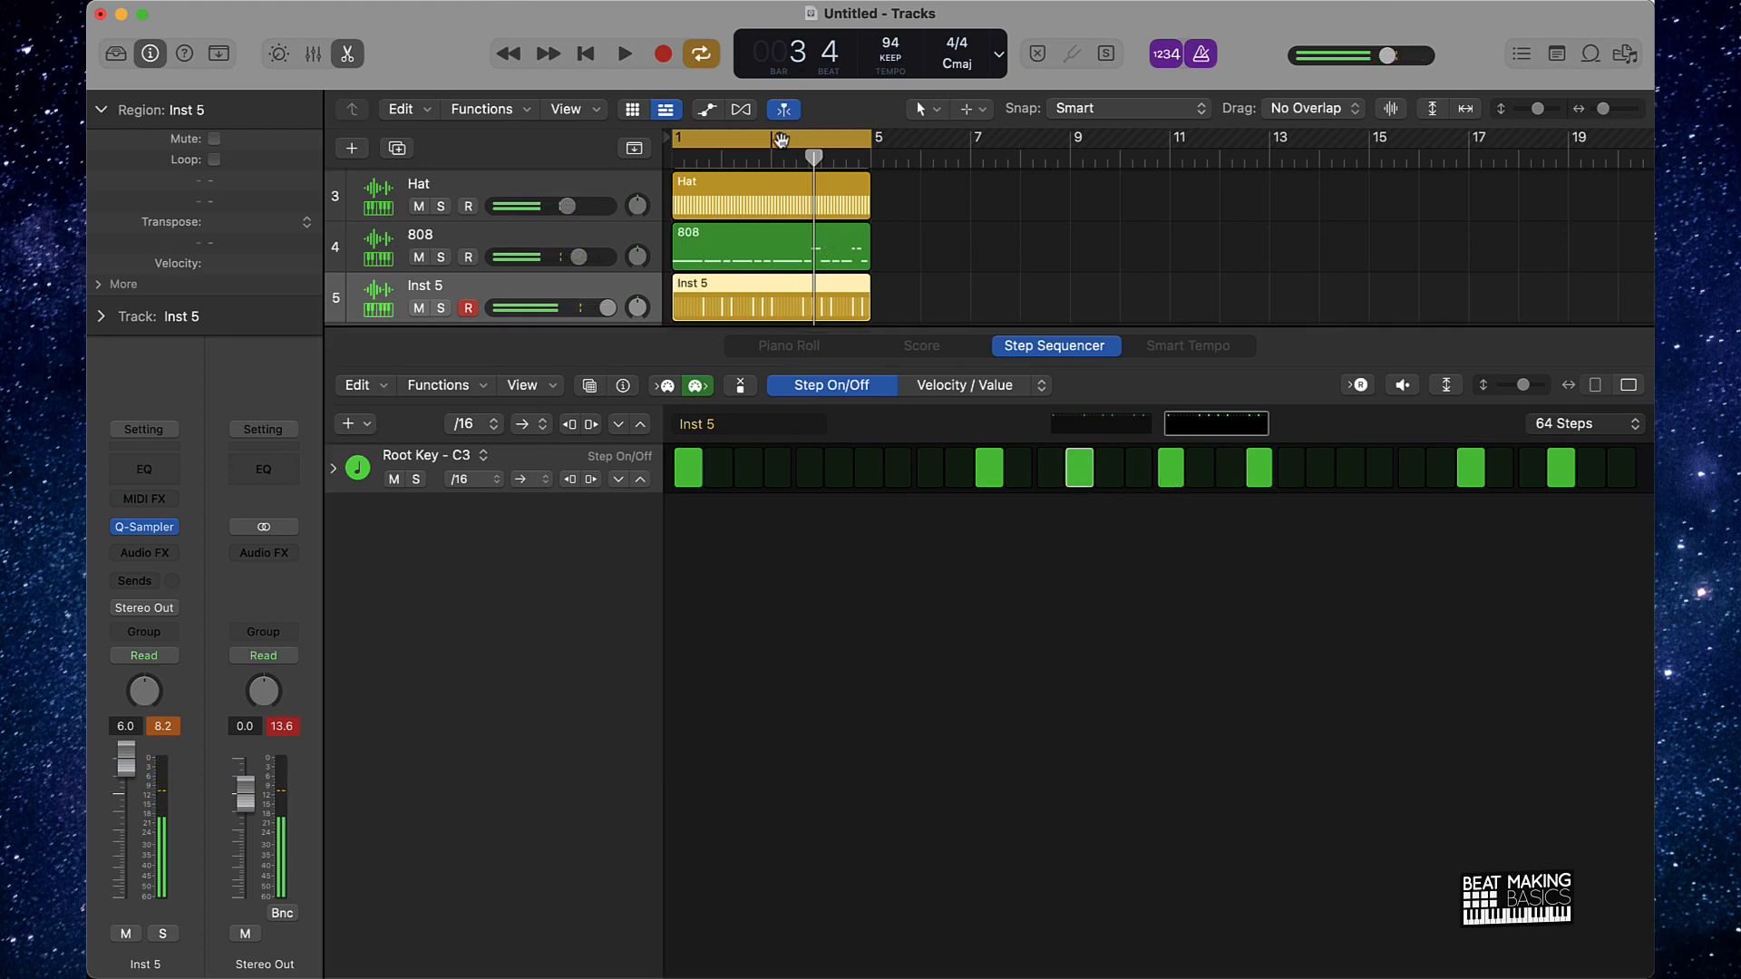
pyautogui.click(624, 53)
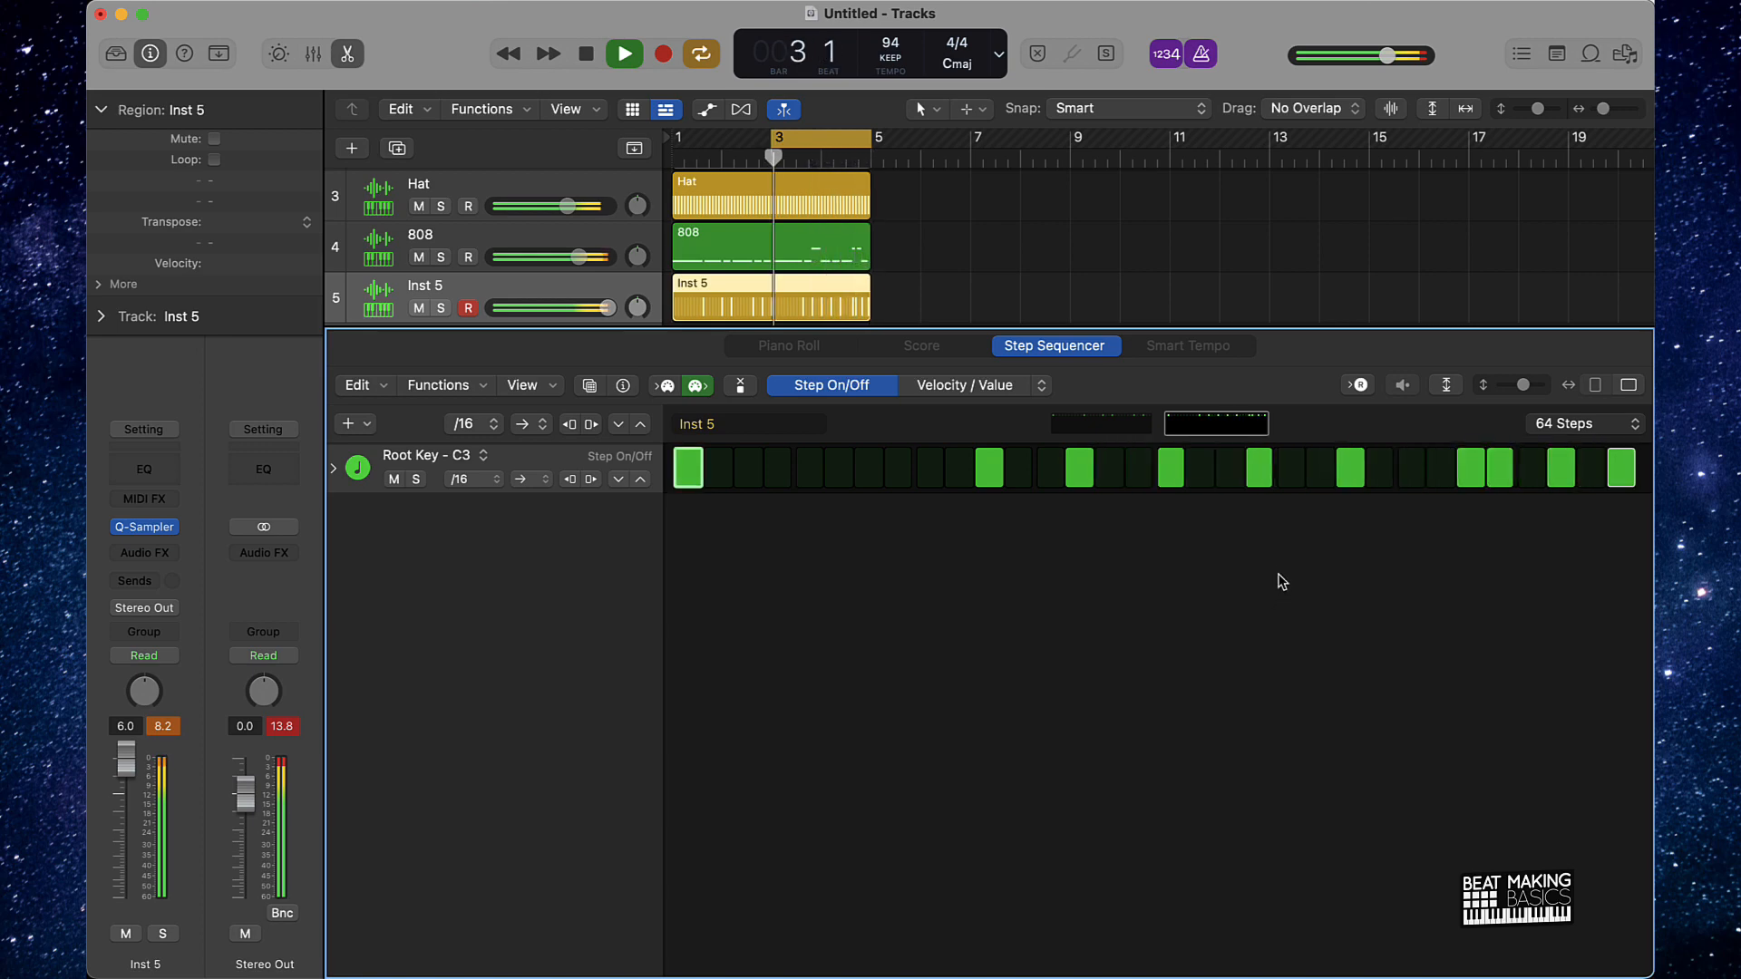
# - Return to the first page, play the beat to check the kick and close the editor
pyautogui.click(624, 53)
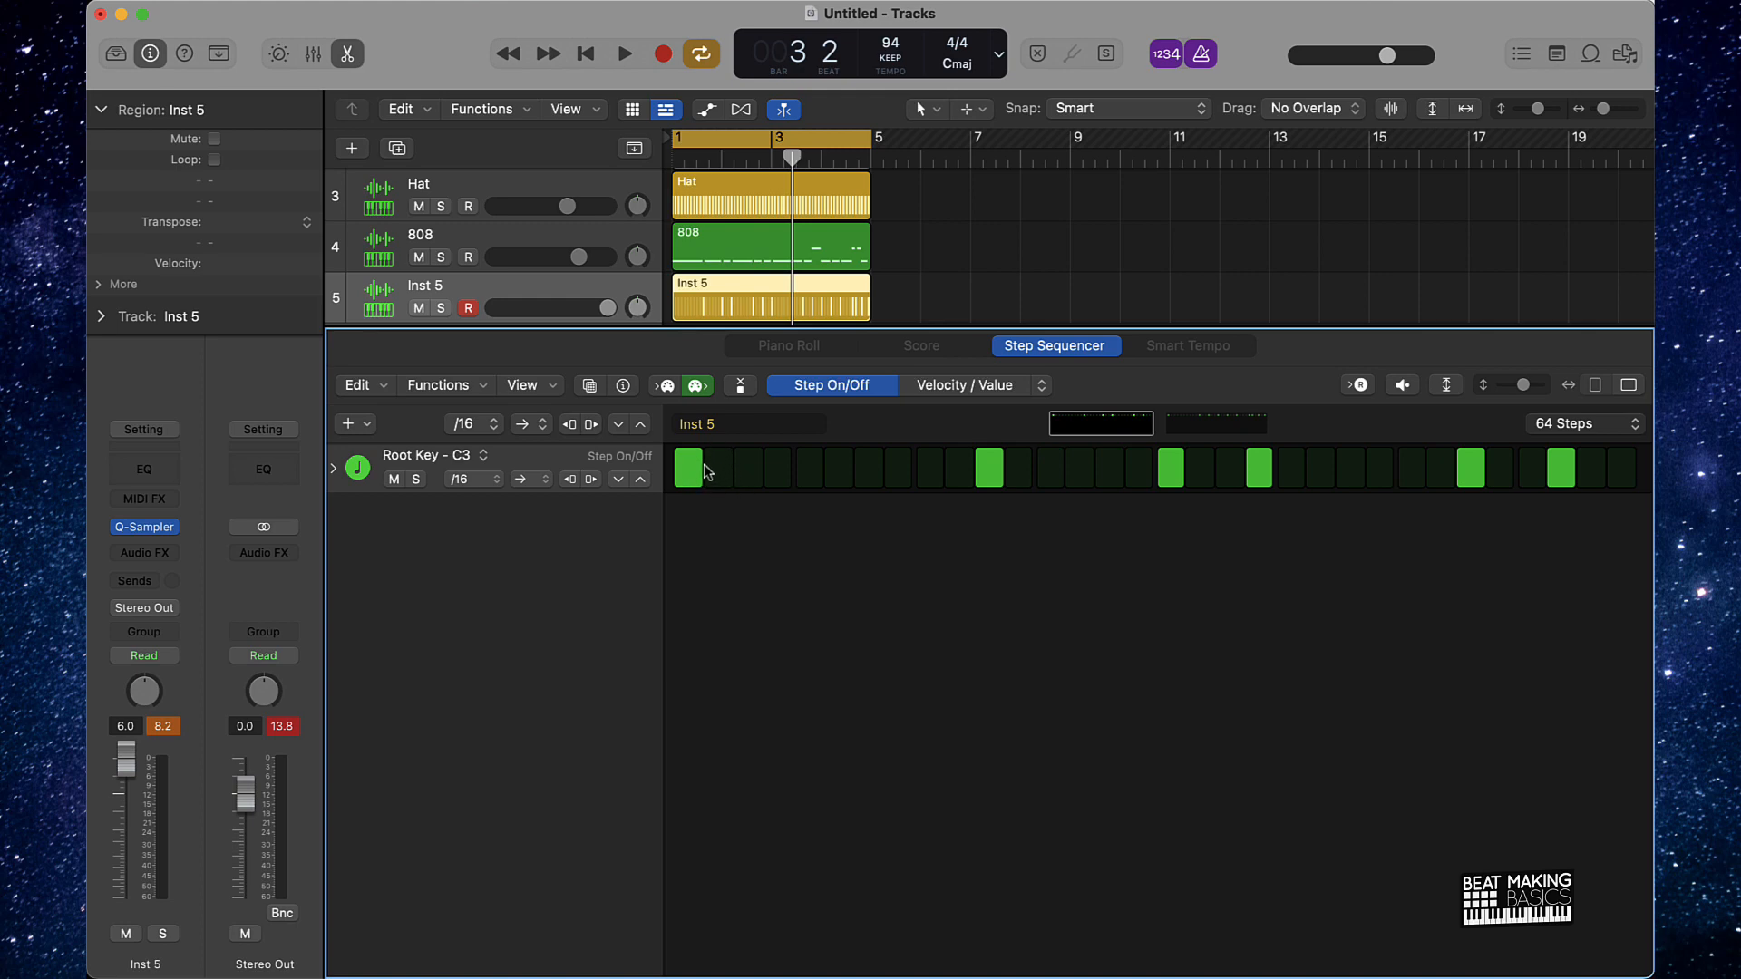
pyautogui.moveTo(763, 494)
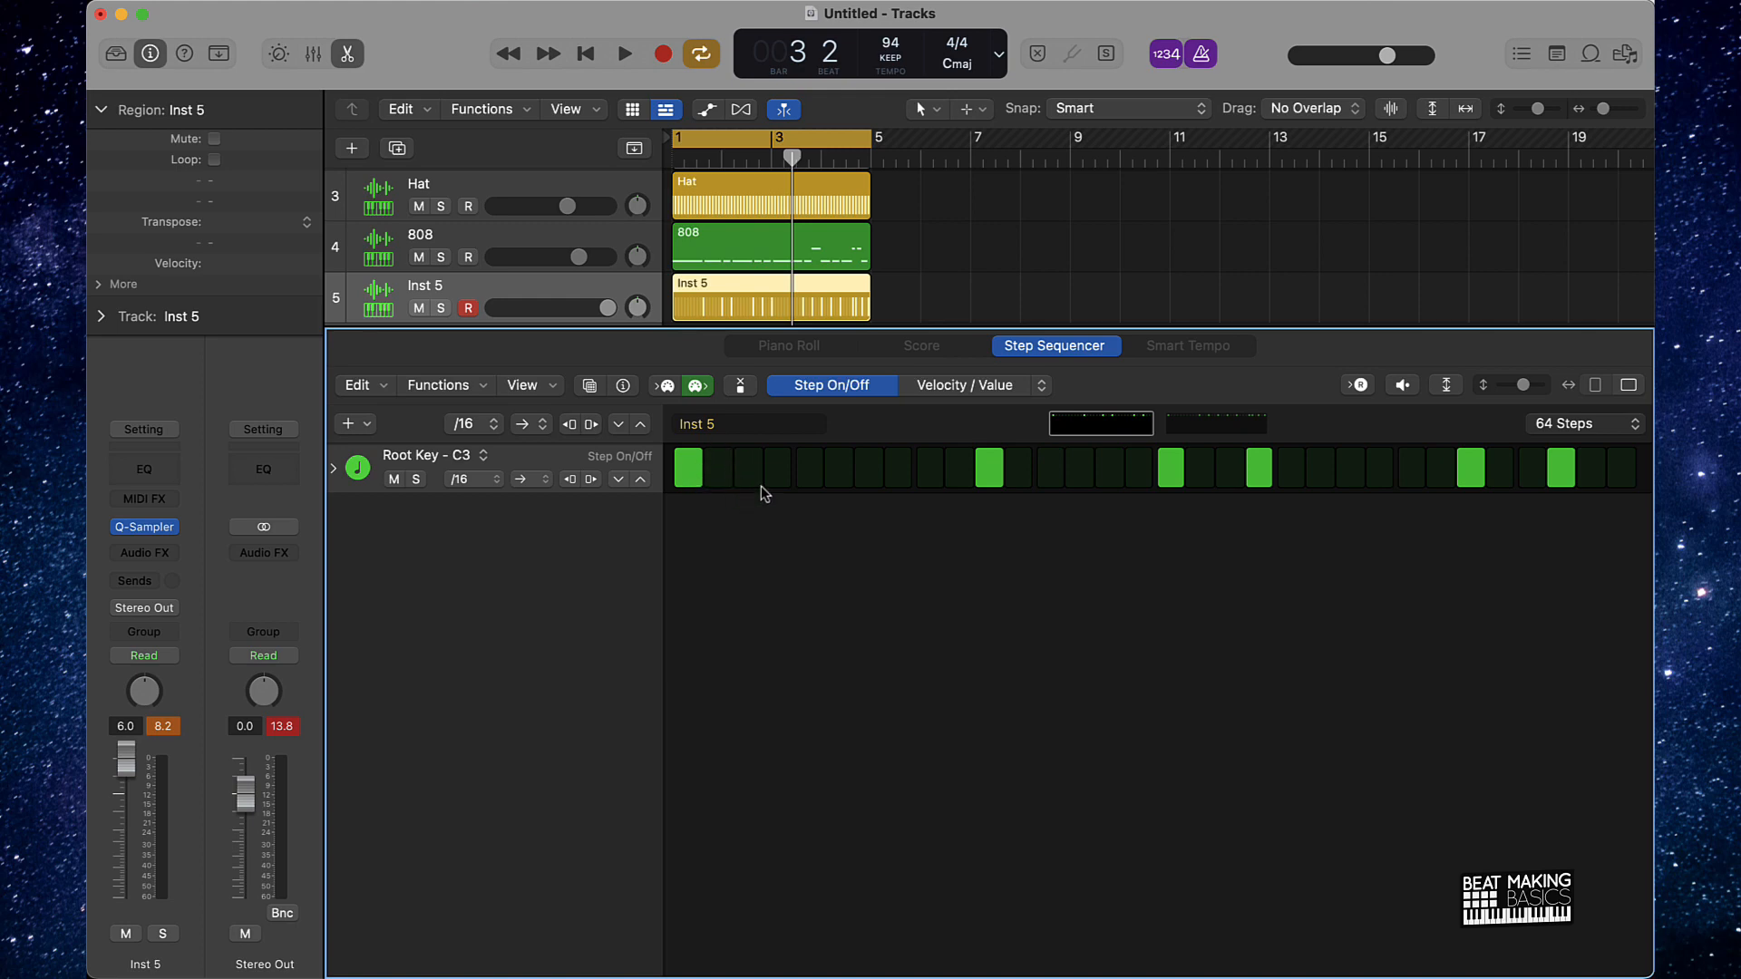
pyautogui.moveTo(1508, 492)
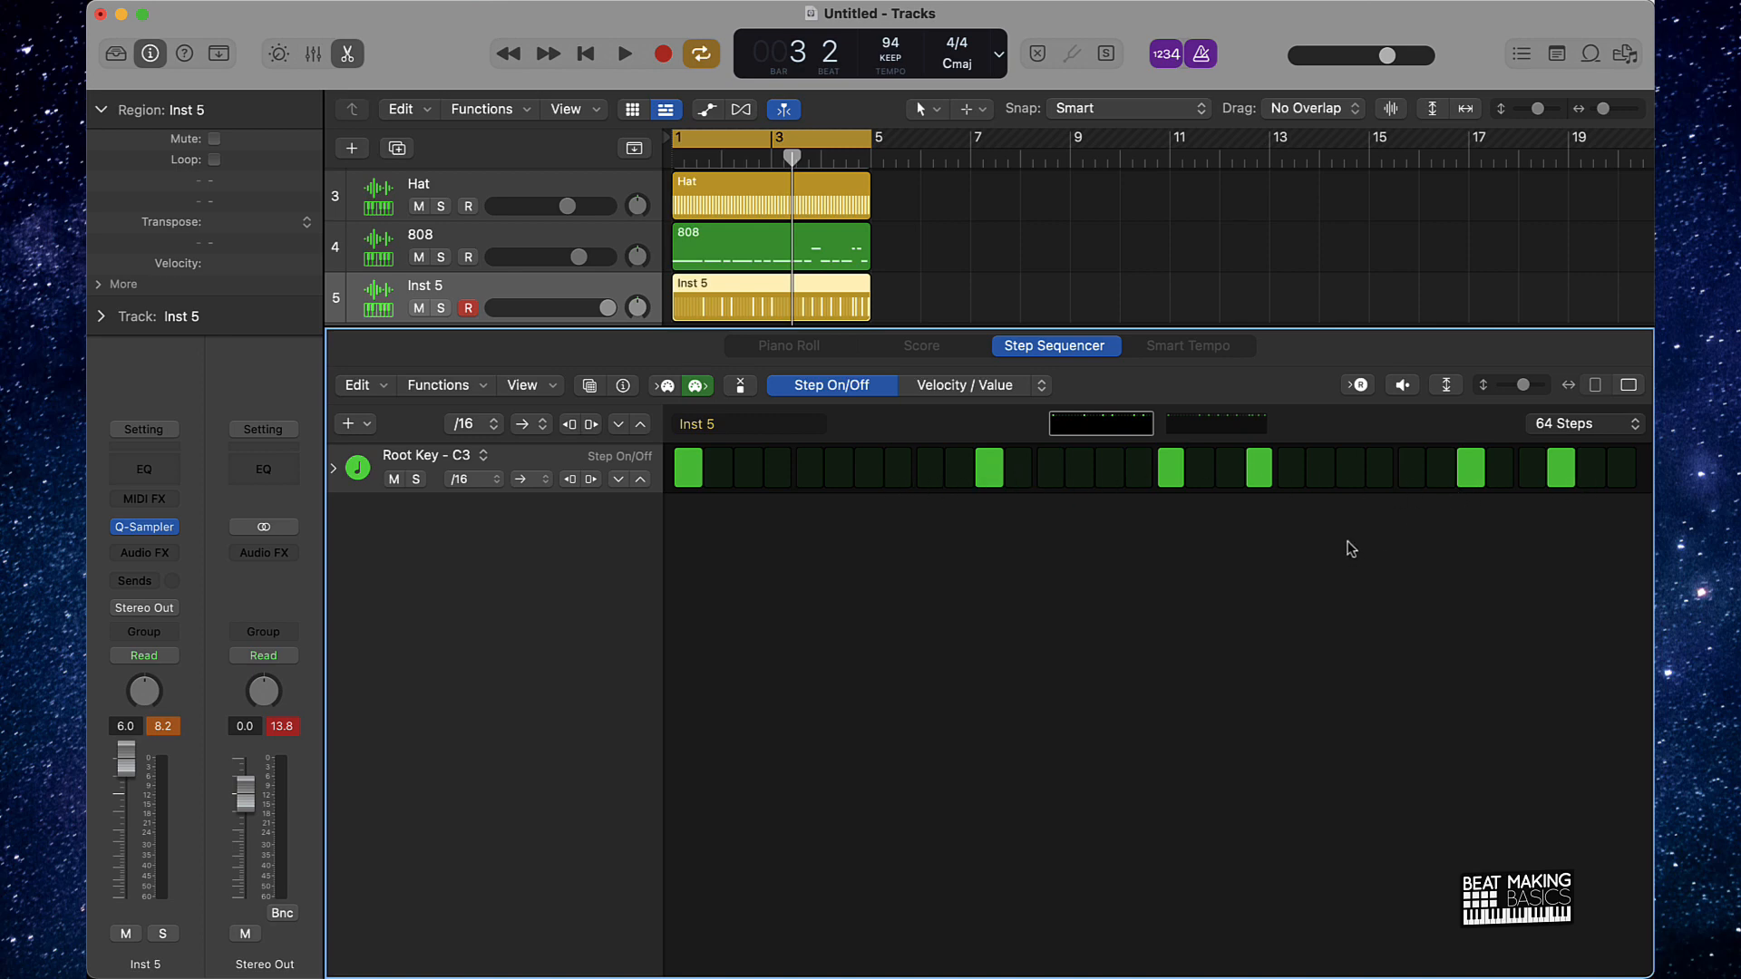
pyautogui.moveTo(745, 529)
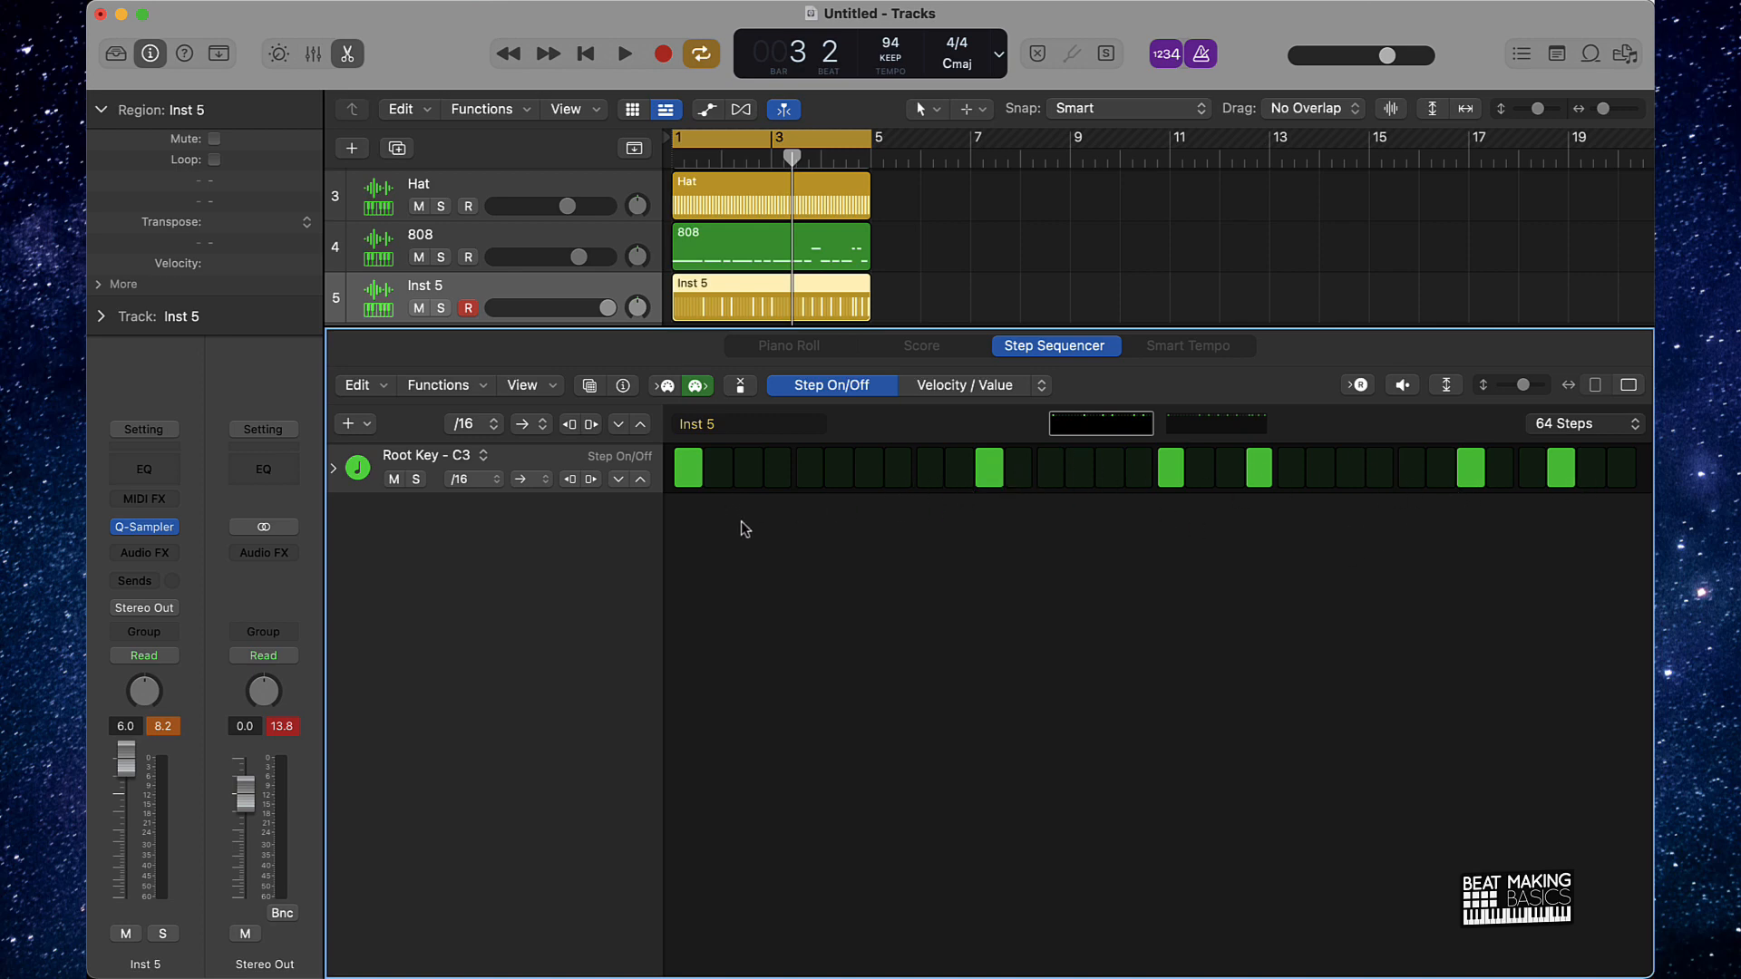
pyautogui.click(616, 52)
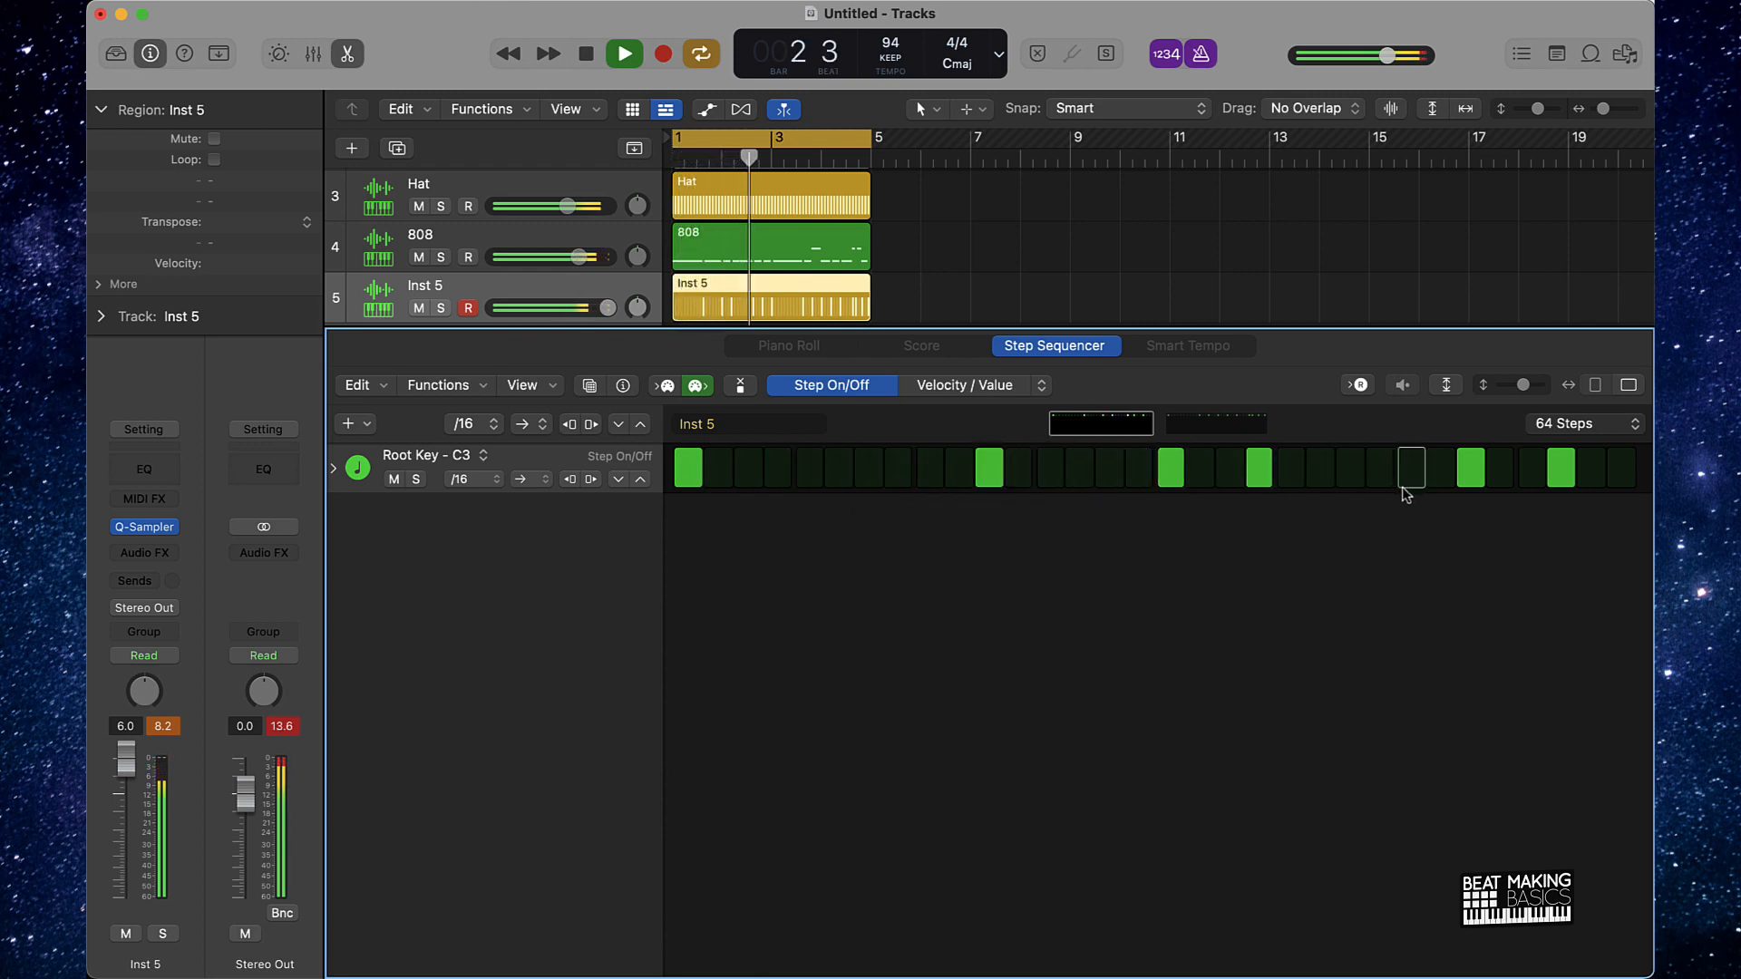
pyautogui.click(788, 346)
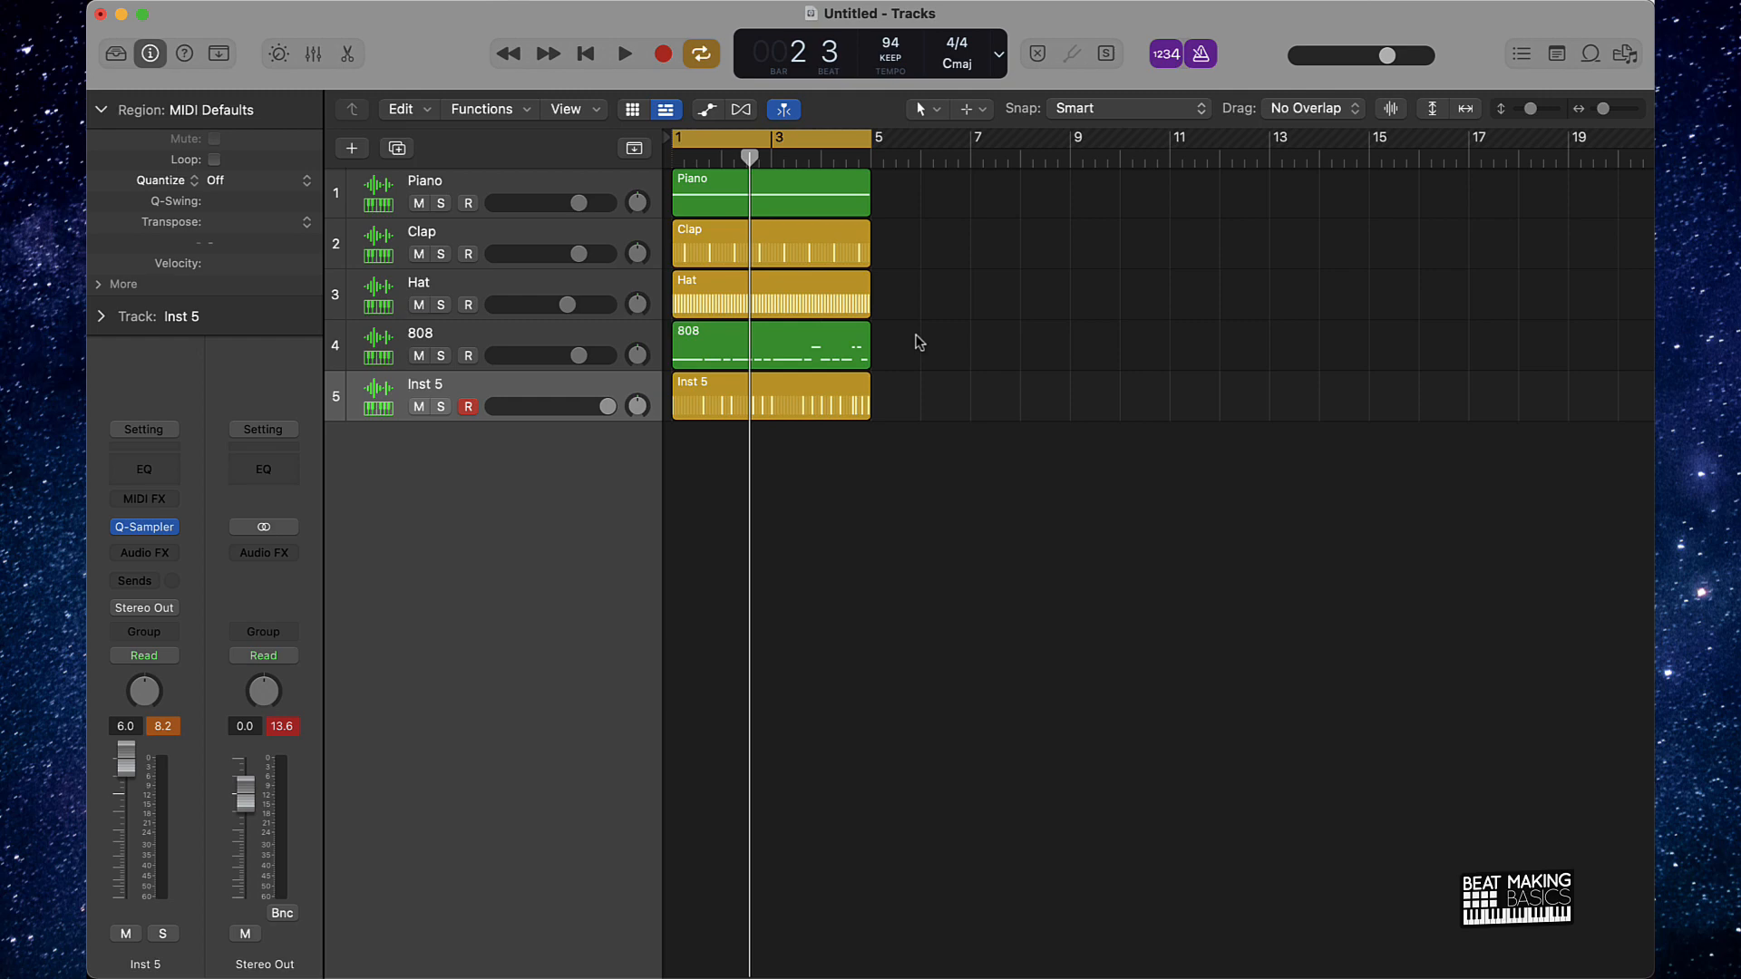
# - Select the Piano region, leaving the five four-bar tracks in view
pyautogui.click(810, 190)
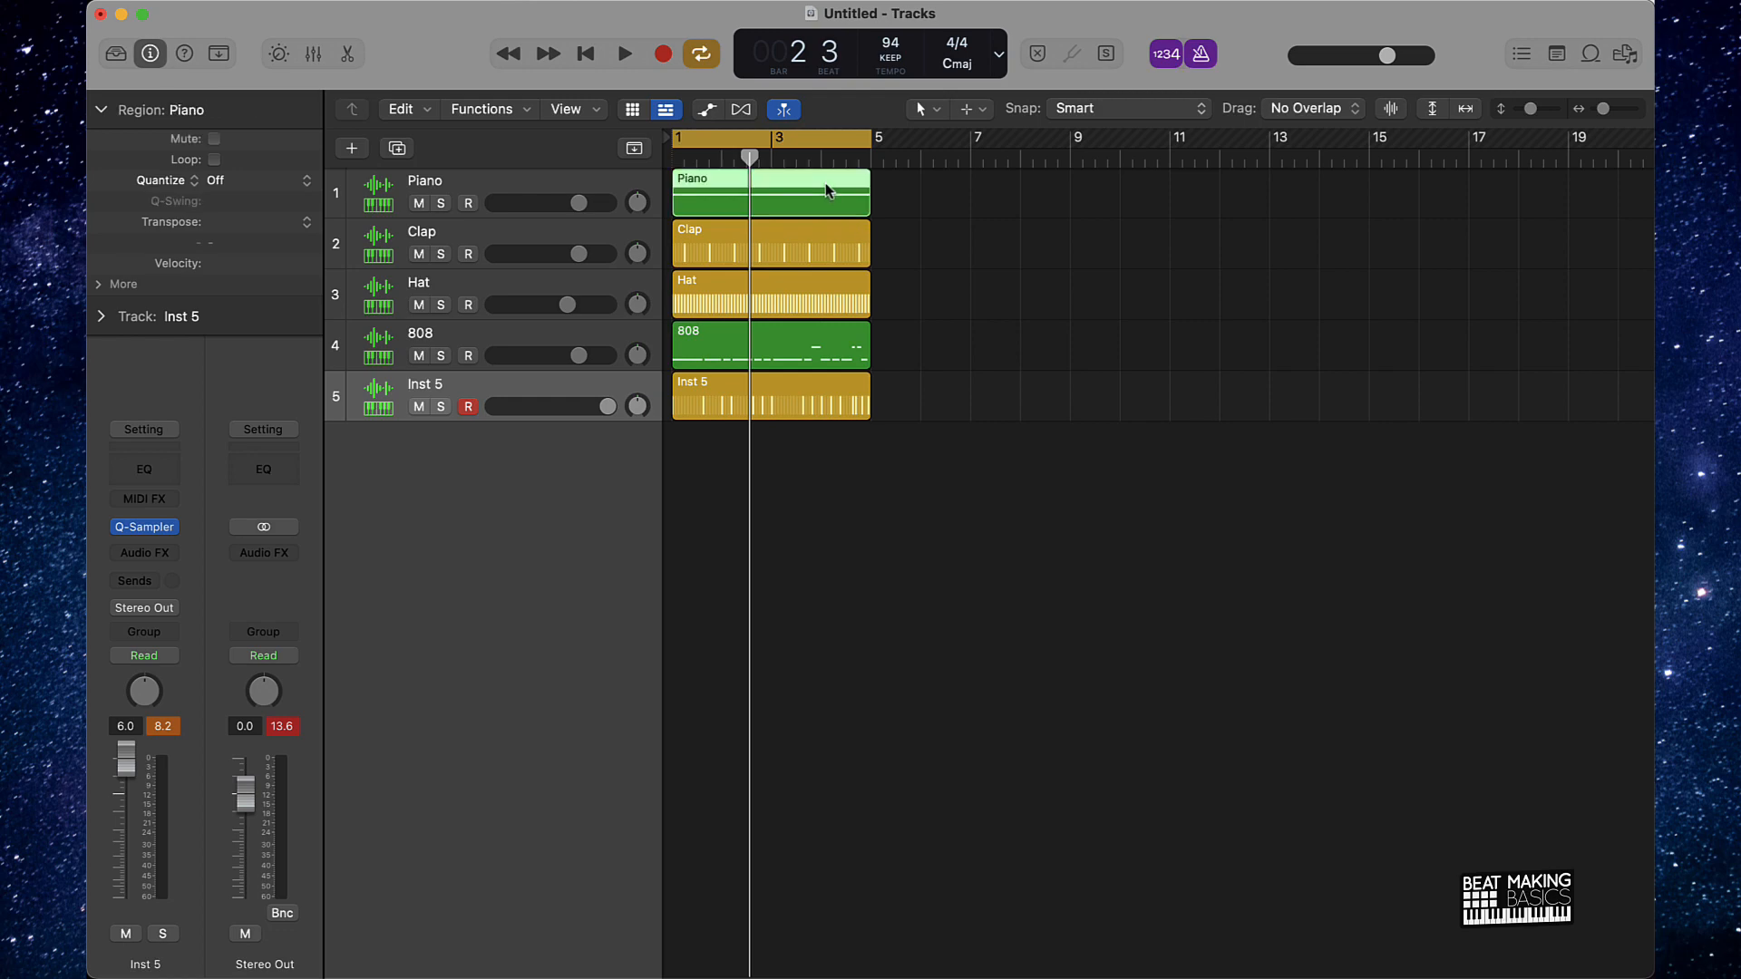
pyautogui.moveTo(785, 316)
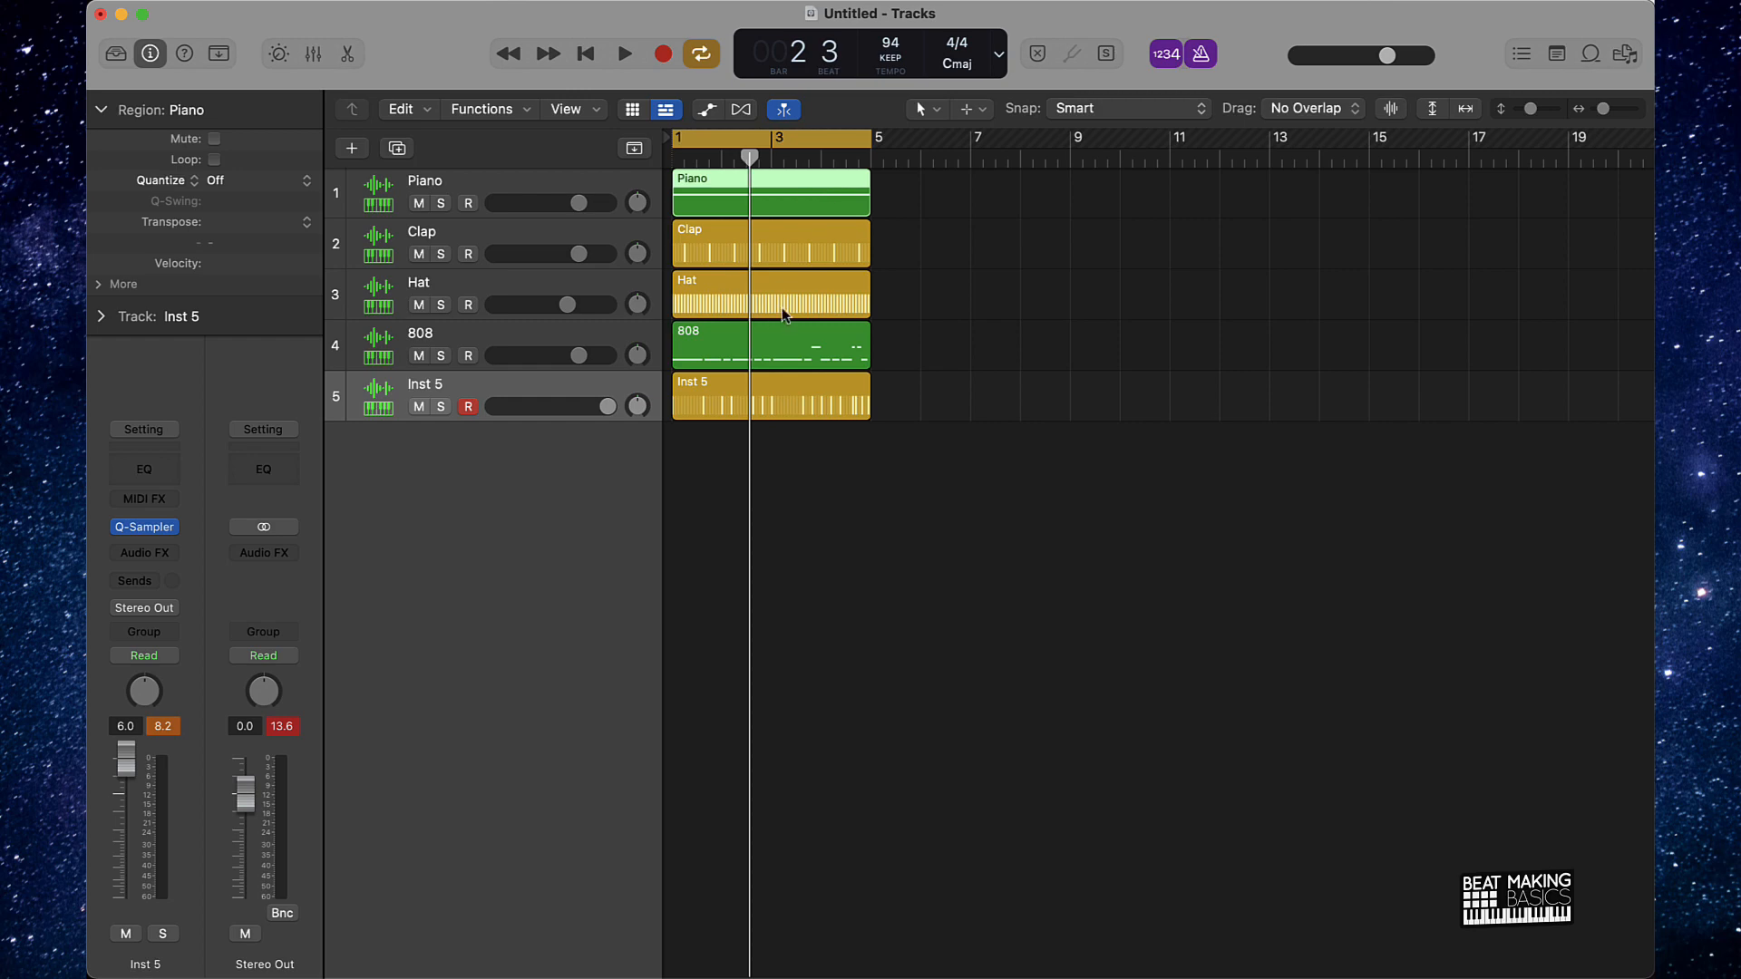
pyautogui.moveTo(513, 216)
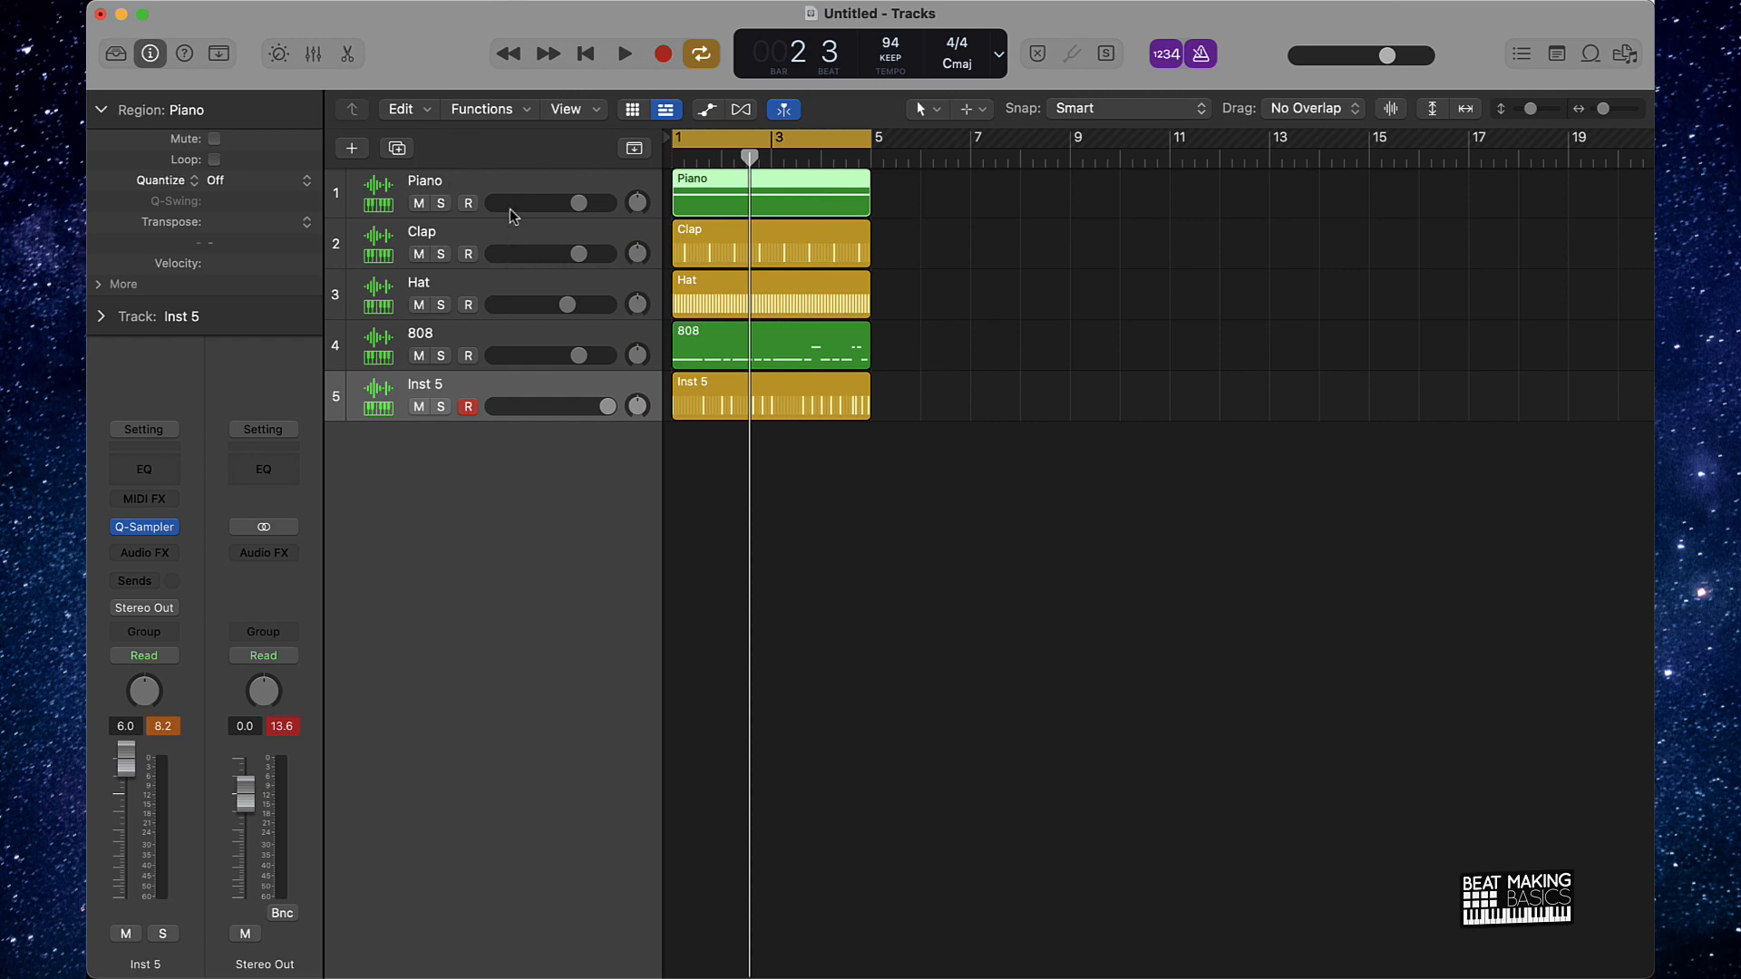
pyautogui.moveTo(469, 192)
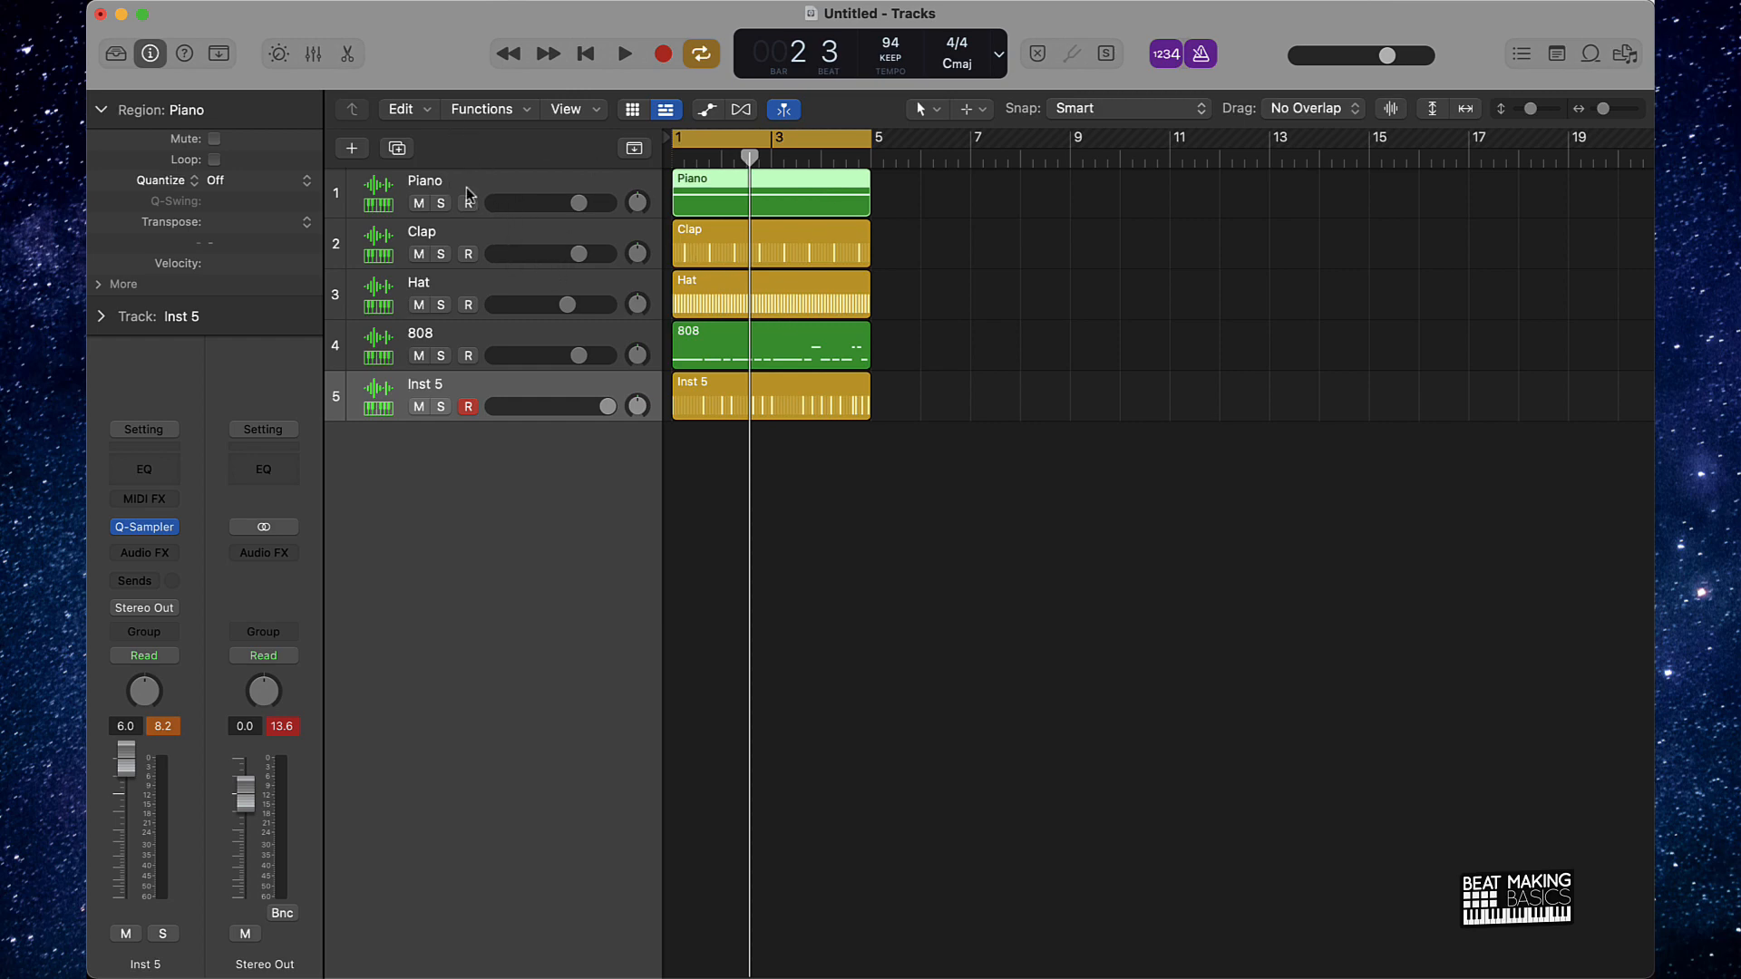
pyautogui.moveTo(468, 190)
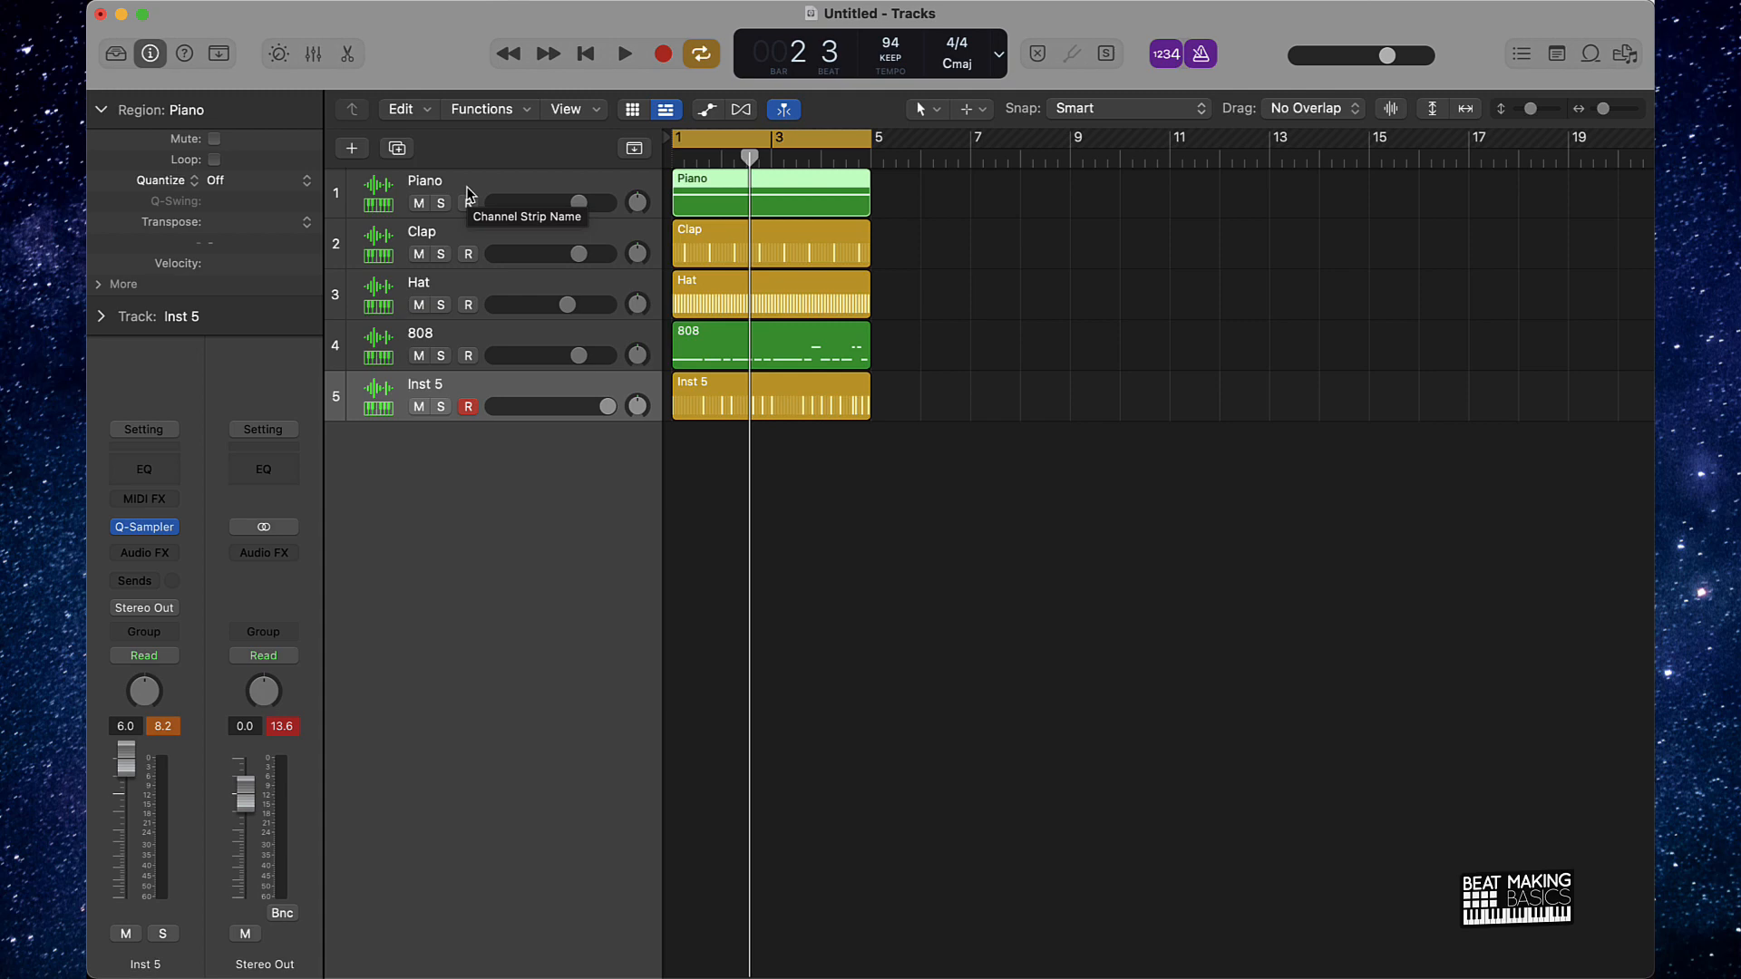